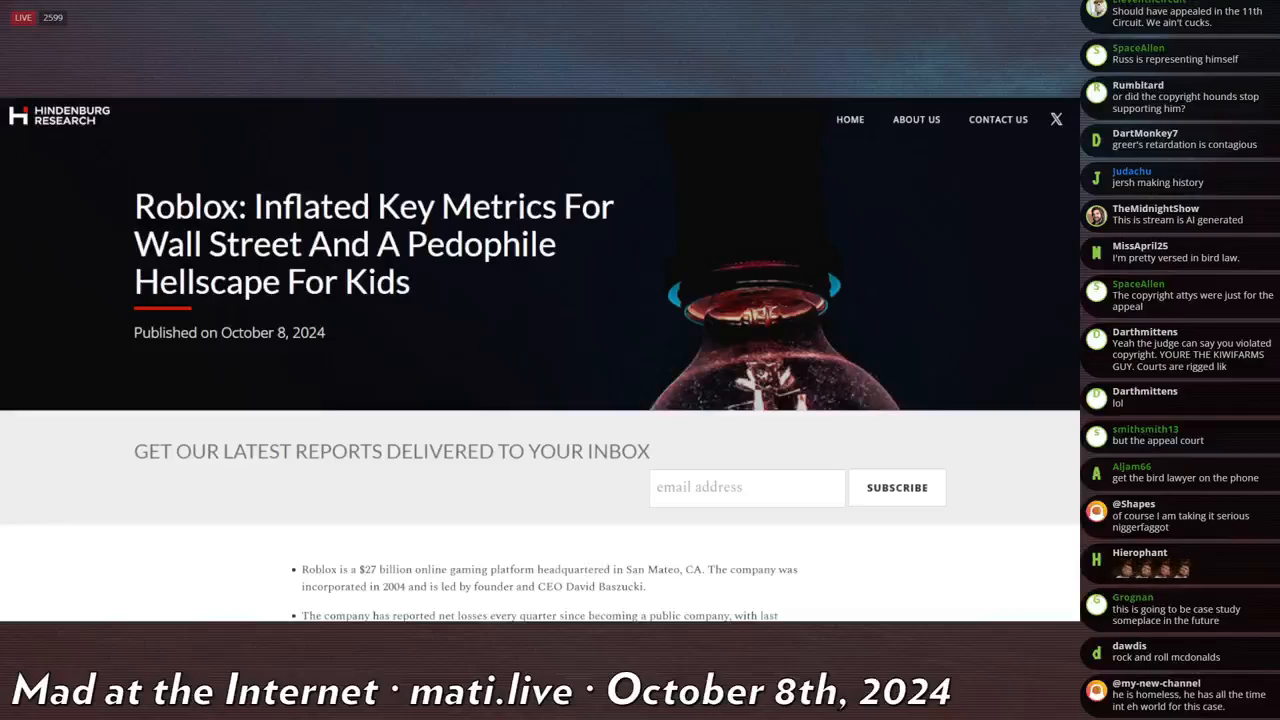
Step: Skim the Roblox report past Part I and the Background heading, ending at the summary bullets
{"action": "scroll", "scroll_direction": "down", "scroll_amount": 3}
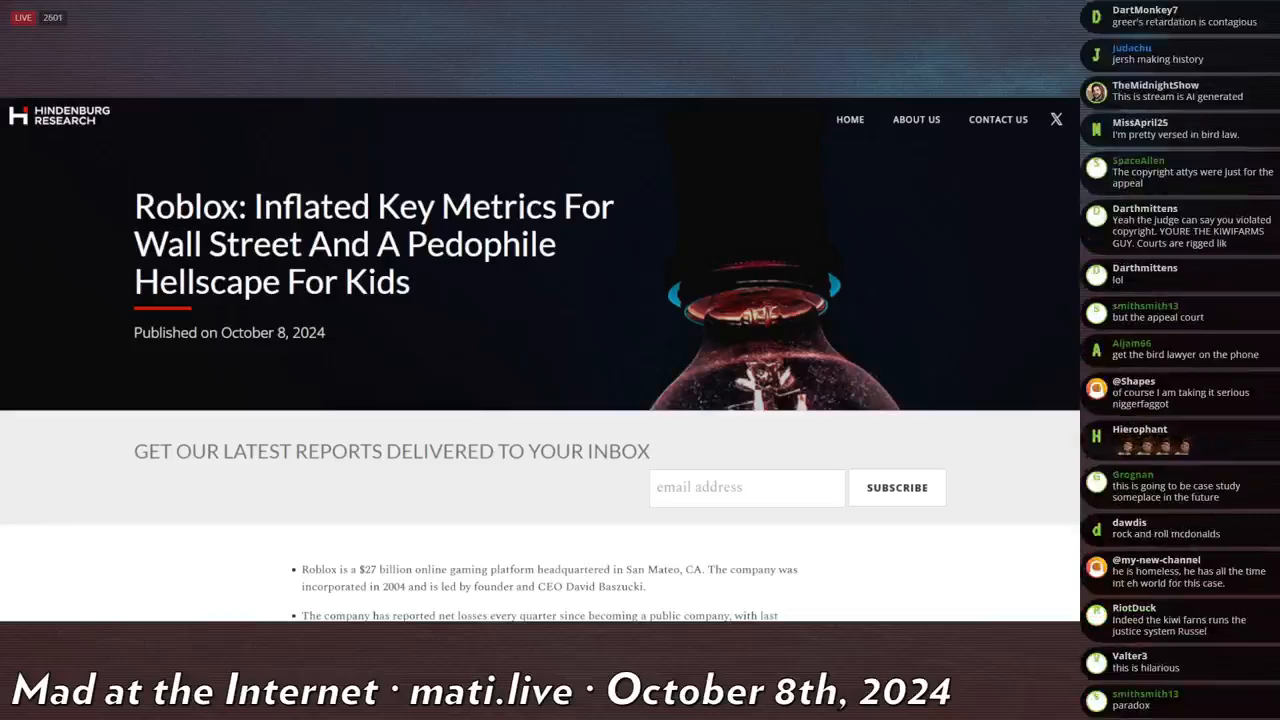
{"action": "scroll", "scroll_direction": "down", "scroll_amount": 3}
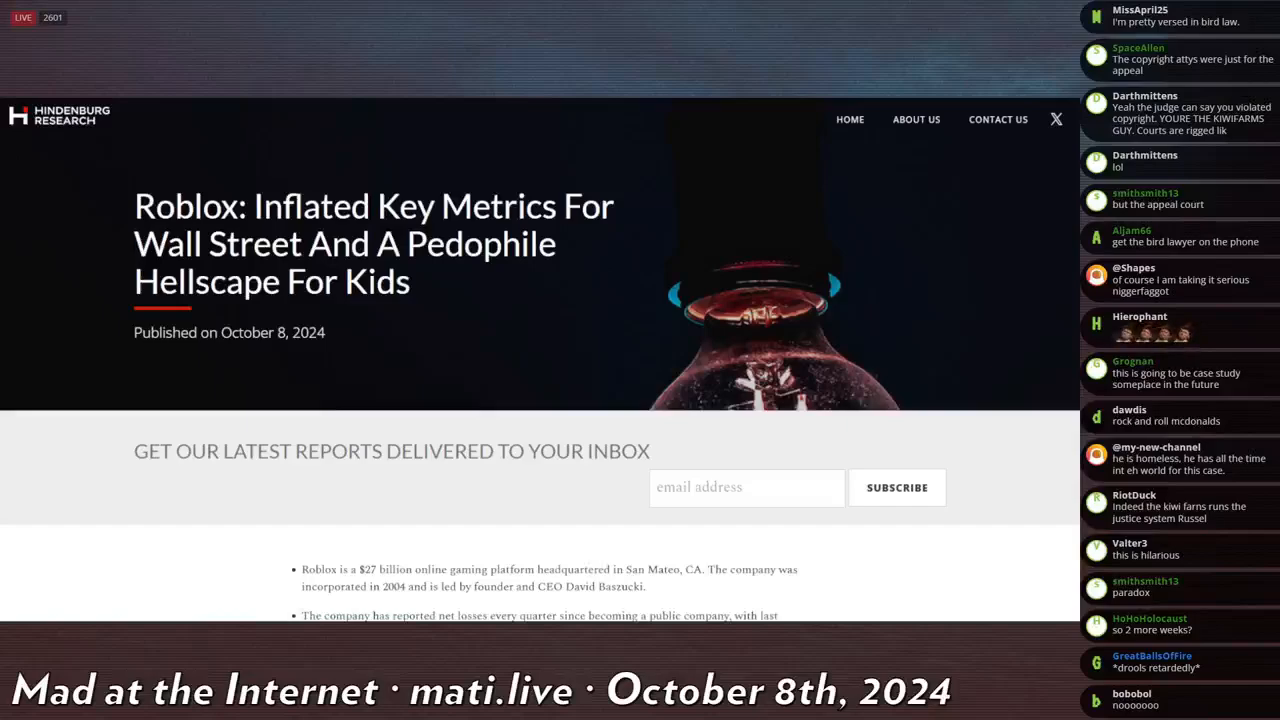
{"action": "scroll", "scroll_direction": "down", "scroll_amount": 3}
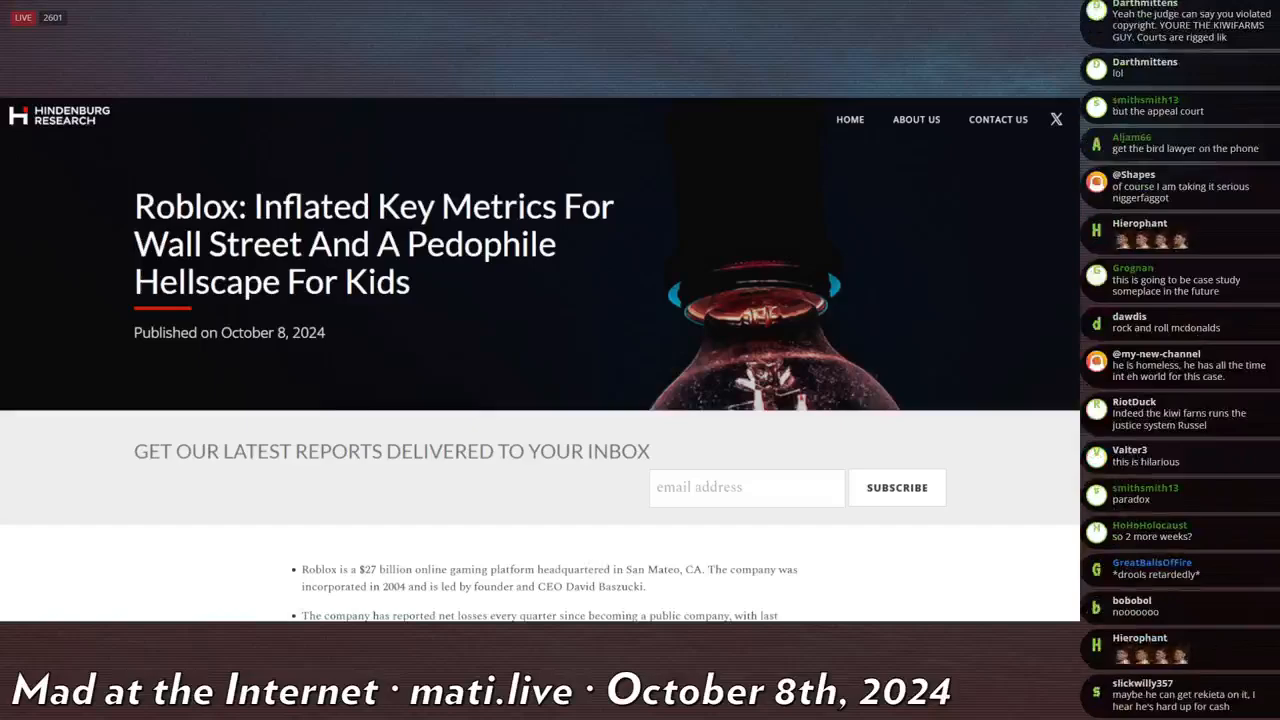
{"action": "scroll", "scroll_direction": "down", "scroll_amount": 3}
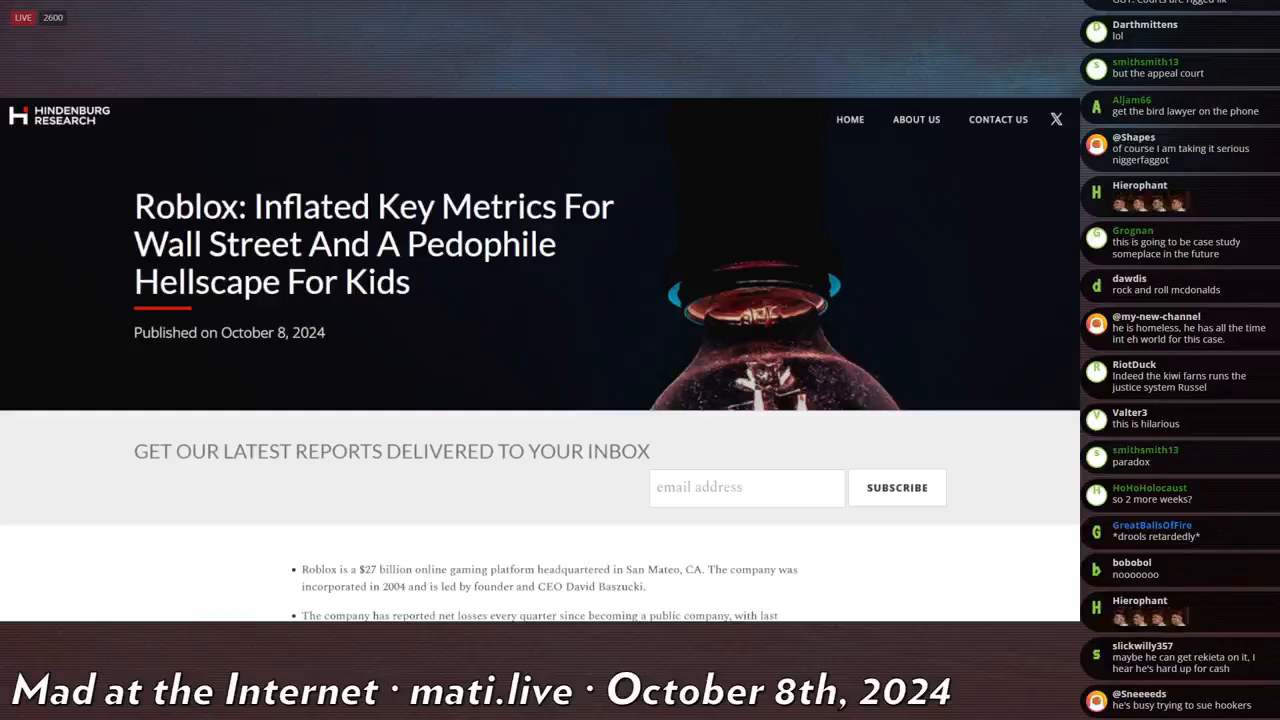
{"action": "scroll", "scroll_direction": "down", "scroll_amount": 3}
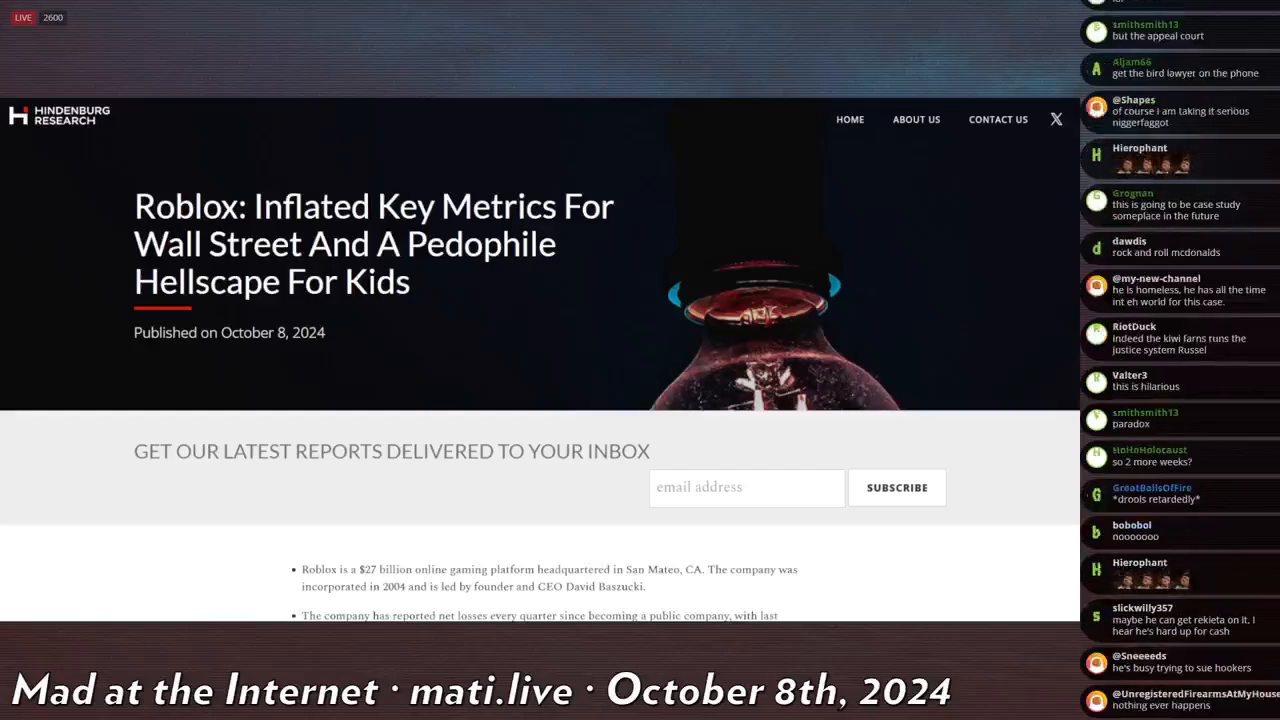
{"action": "scroll", "scroll_direction": "down", "scroll_amount": 3}
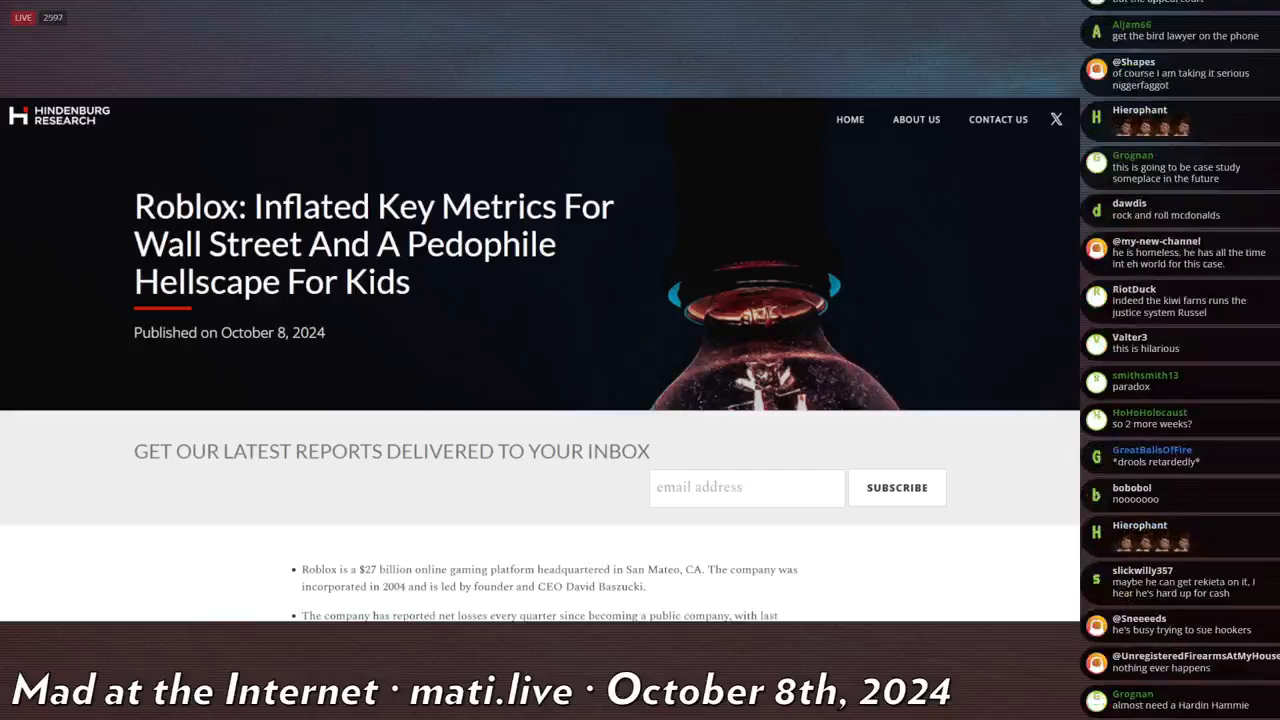
{"action": "scroll", "scroll_direction": "down", "scroll_amount": 3}
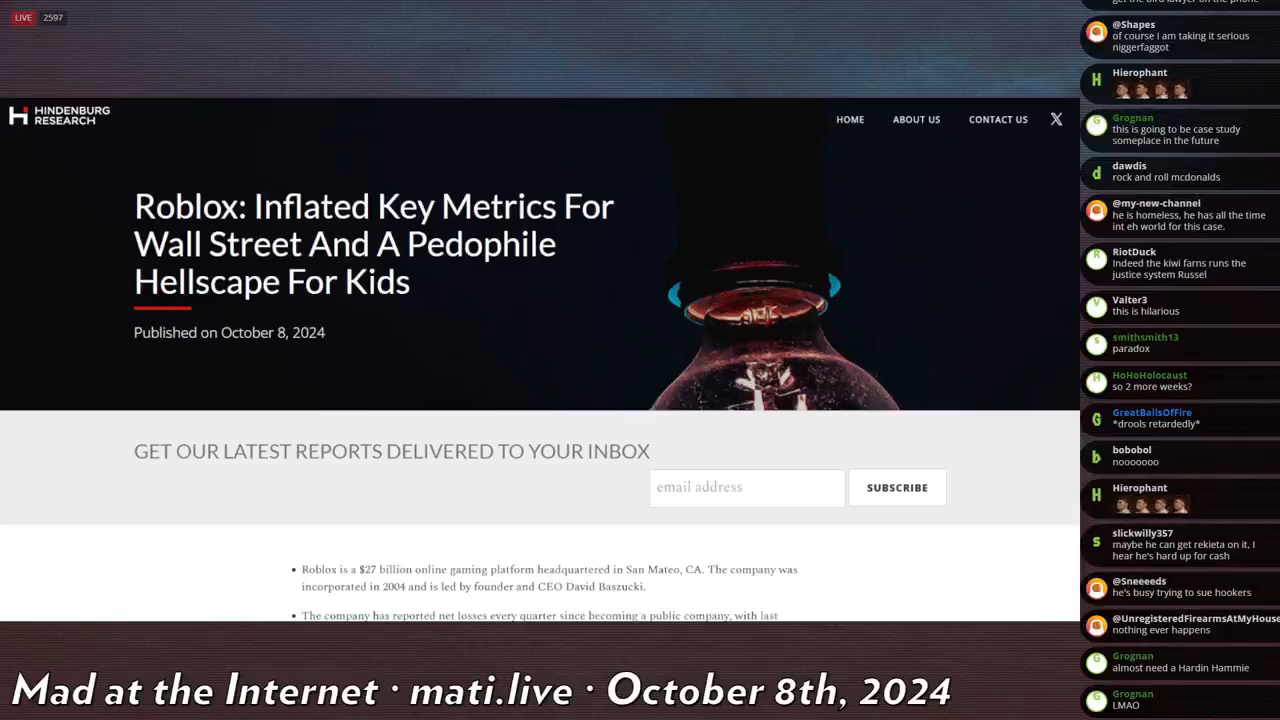
{"action": "scroll", "scroll_direction": "down", "scroll_amount": 3}
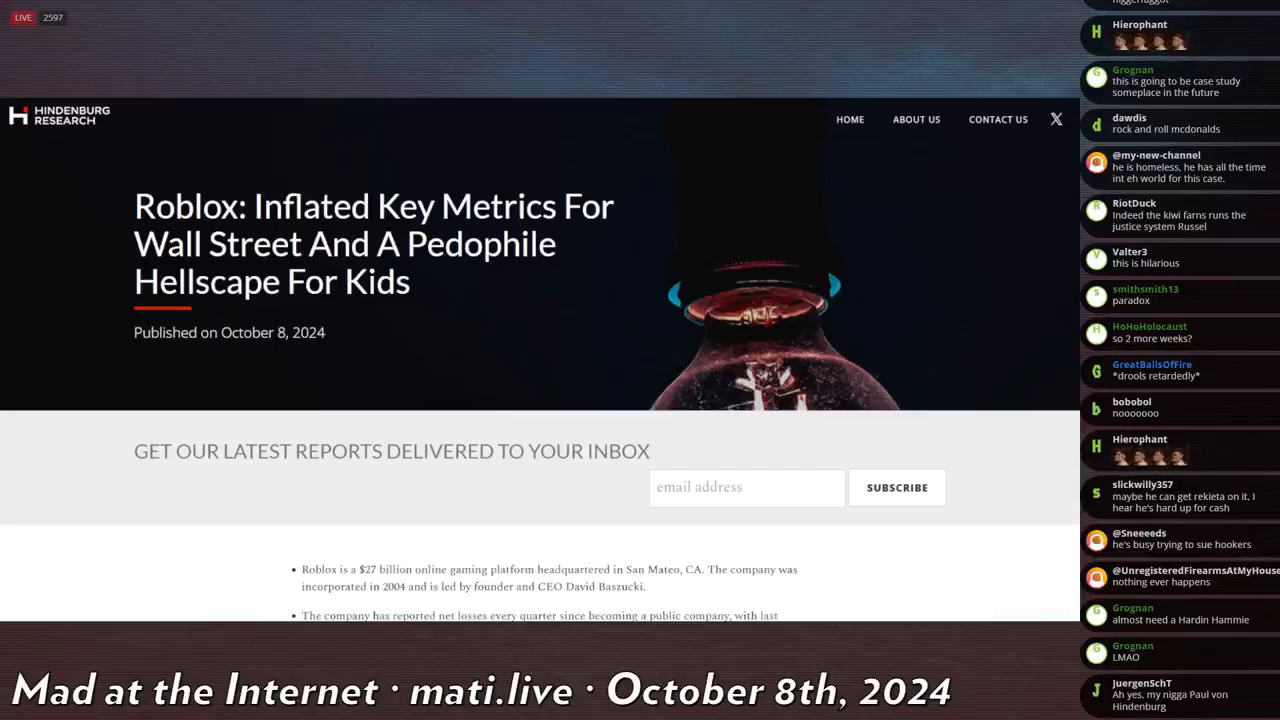
{"action": "scroll", "scroll_direction": "down", "scroll_amount": 3}
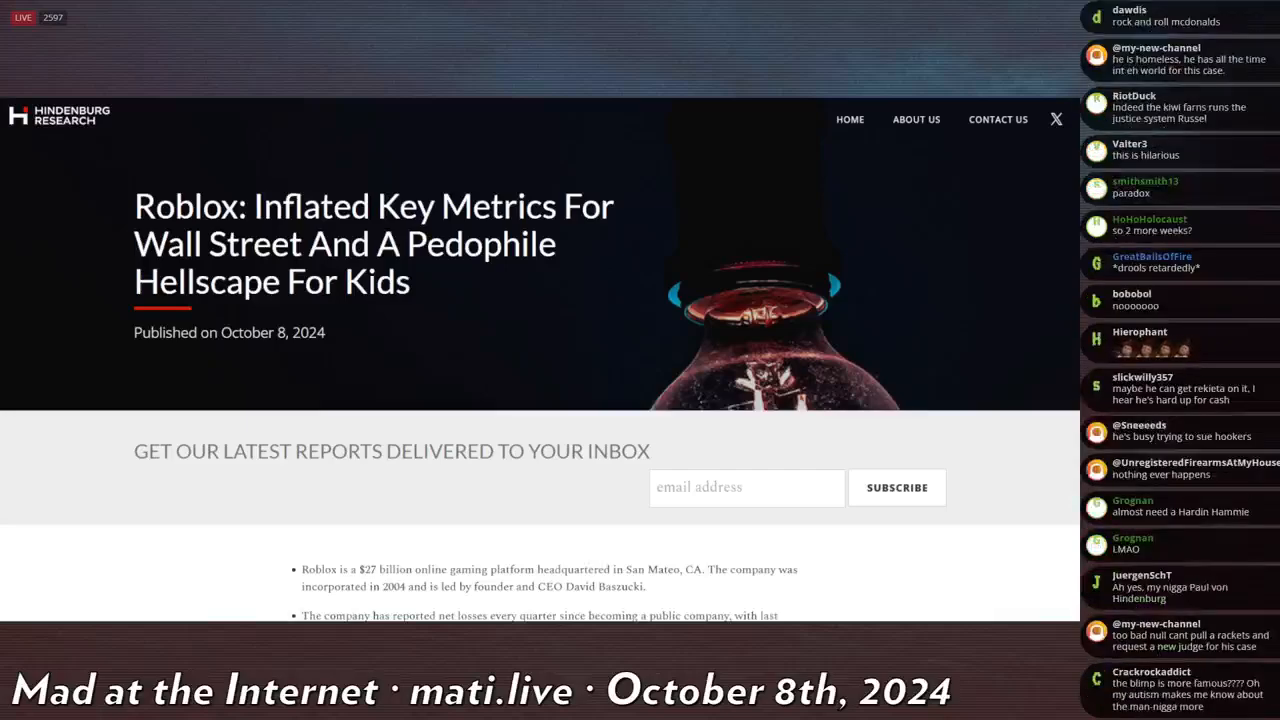
{"action": "scroll", "scroll_direction": "down", "scroll_amount": 3}
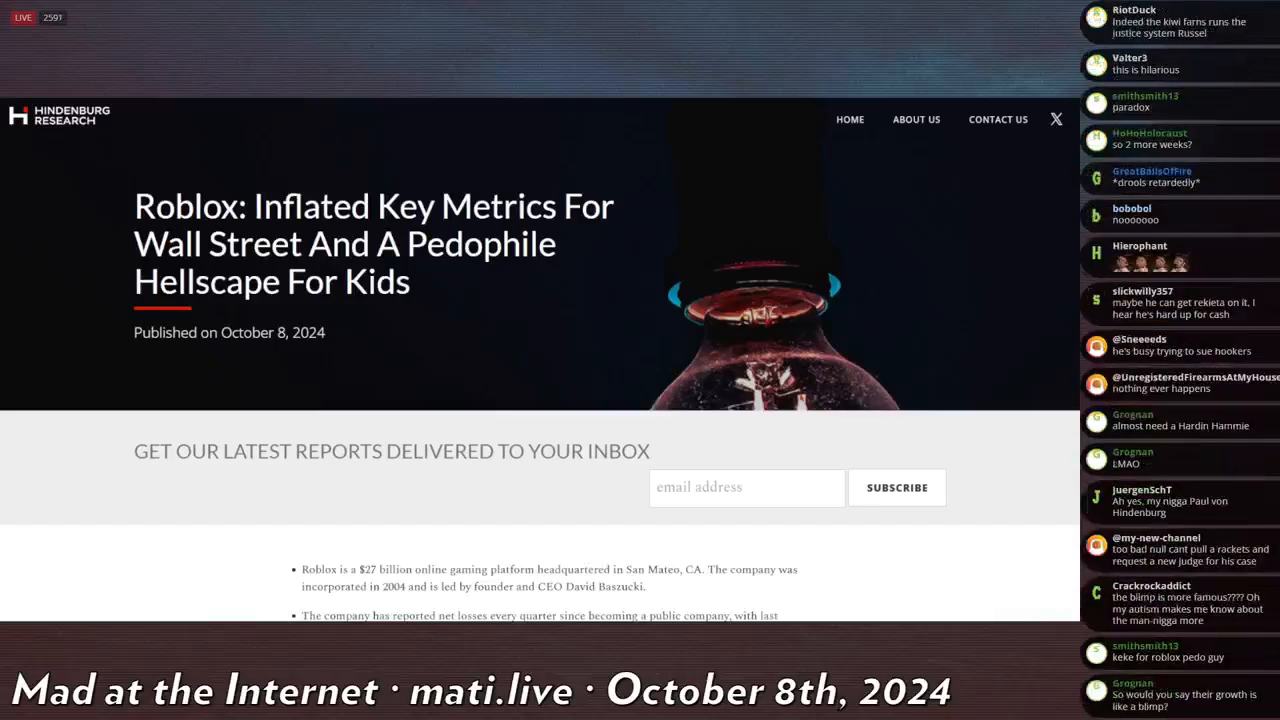
{"action": "scroll", "scroll_direction": "down", "scroll_amount": 3}
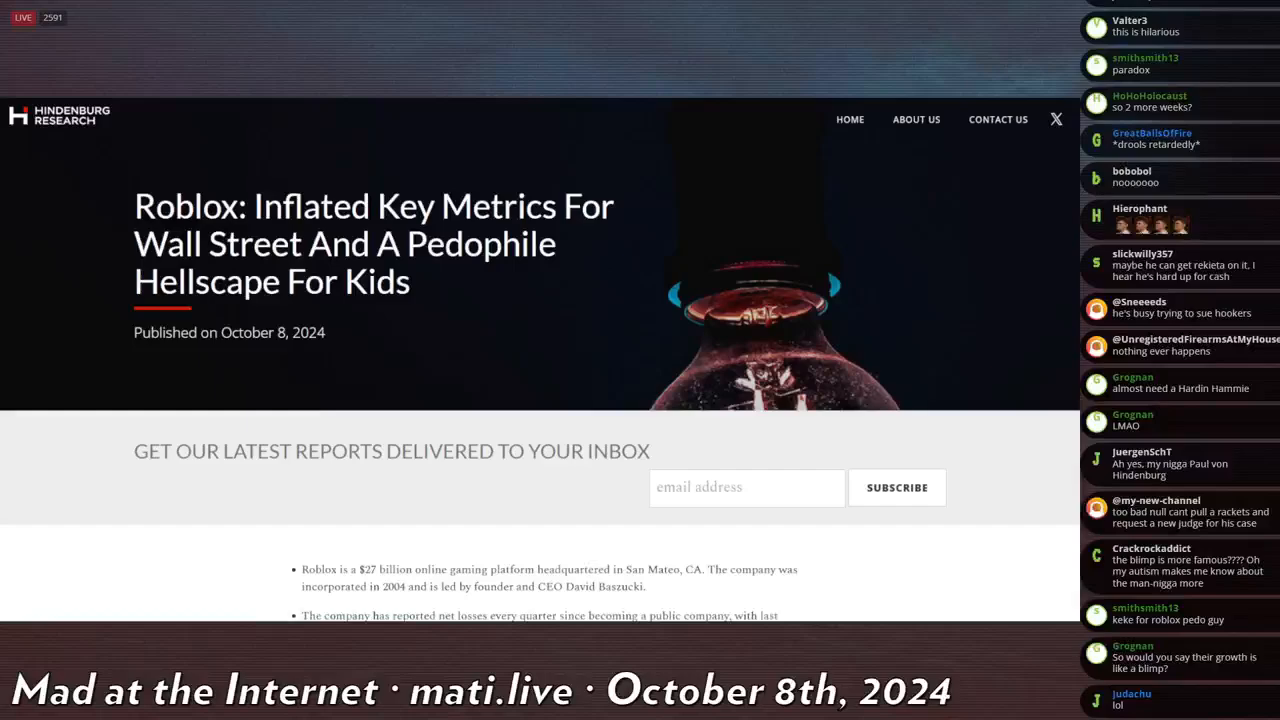
{"action": "scroll", "scroll_direction": "down", "scroll_amount": 3}
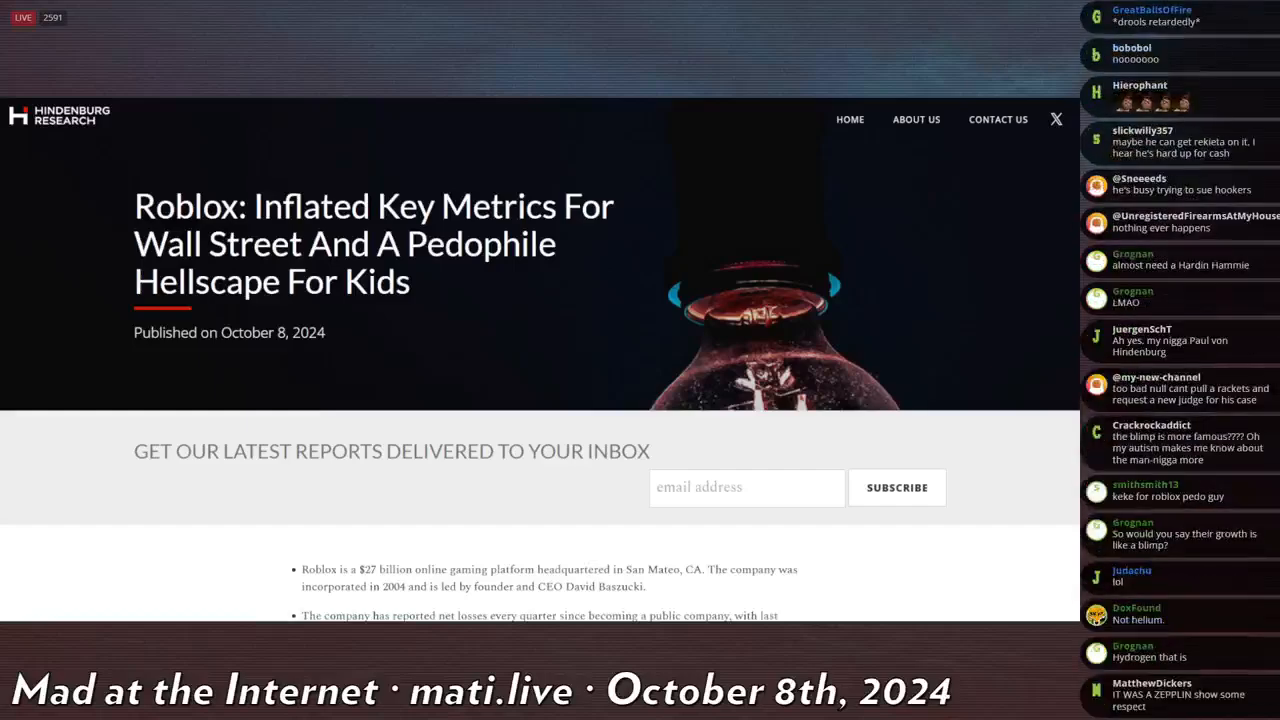
{"action": "scroll", "scroll_direction": "down", "scroll_amount": 3}
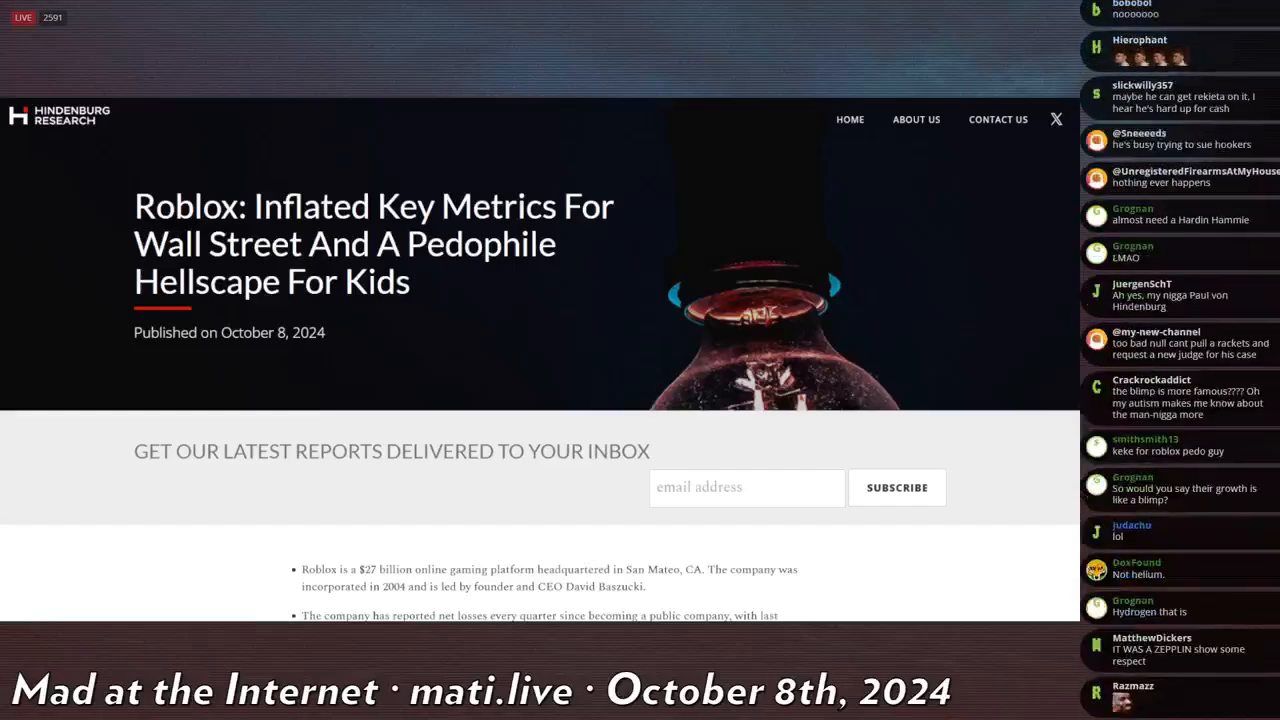
{"action": "scroll", "scroll_direction": "down", "scroll_amount": 3}
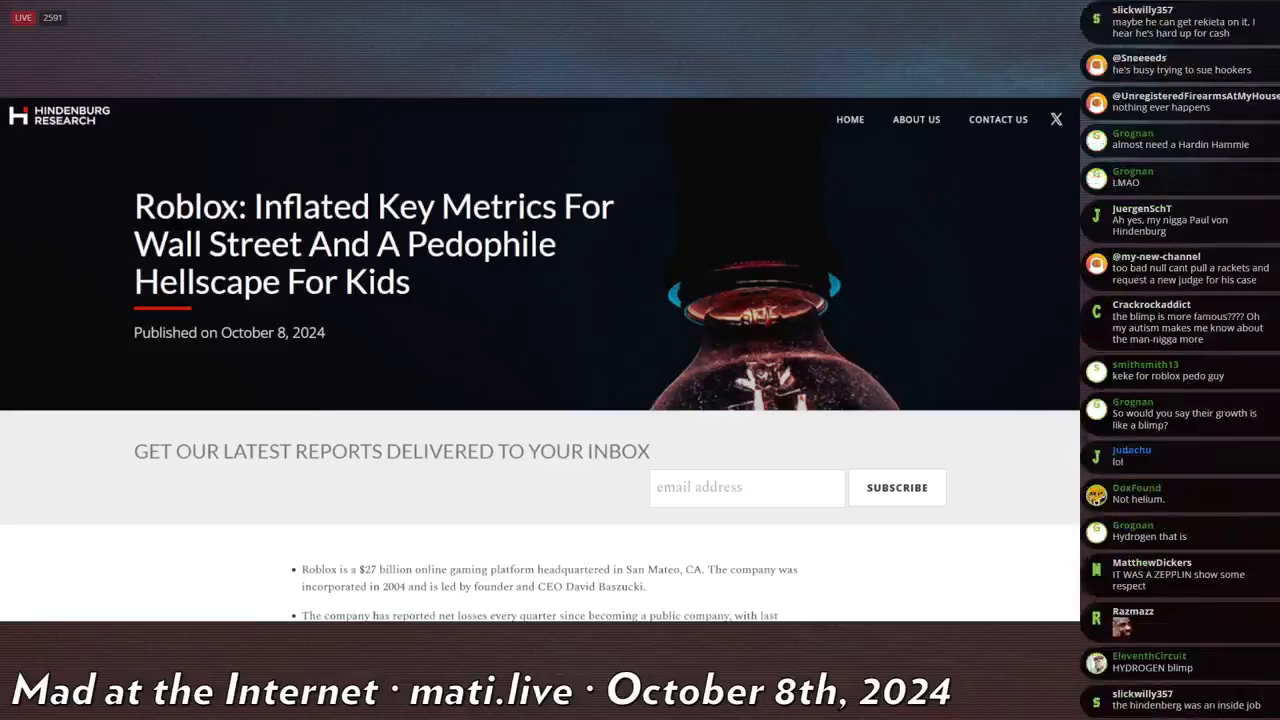
{"action": "scroll", "scroll_direction": "down", "scroll_amount": 3}
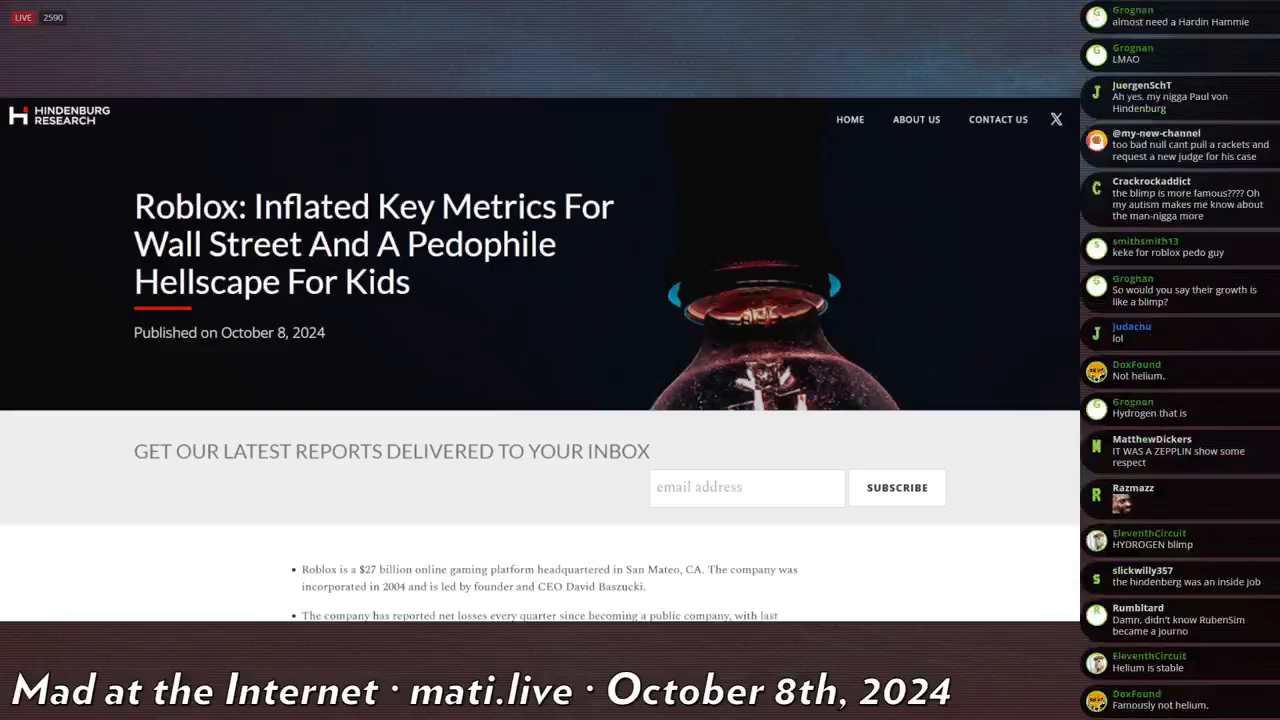
{"action": "scroll", "scroll_direction": "down", "scroll_amount": 3}
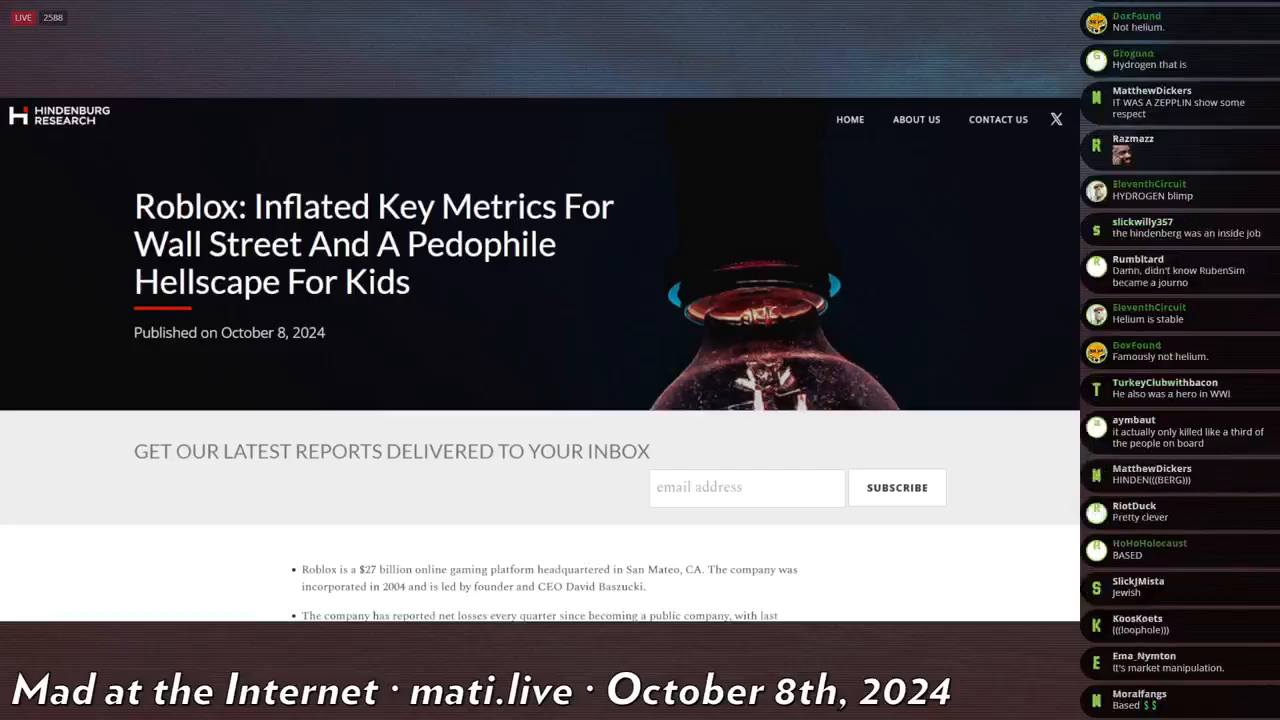
{"action": "scroll", "scroll_direction": "down", "scroll_amount": 3}
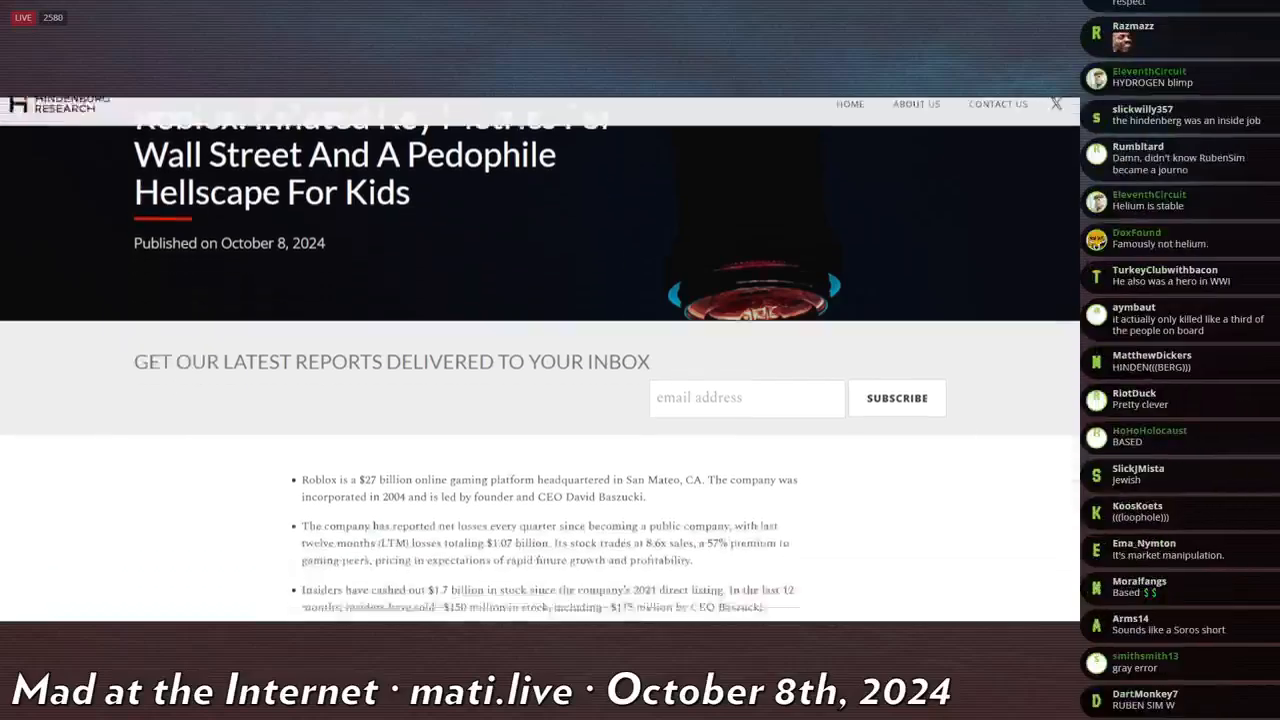
{"action": "scroll", "scroll_direction": "down", "scroll_amount": 3}
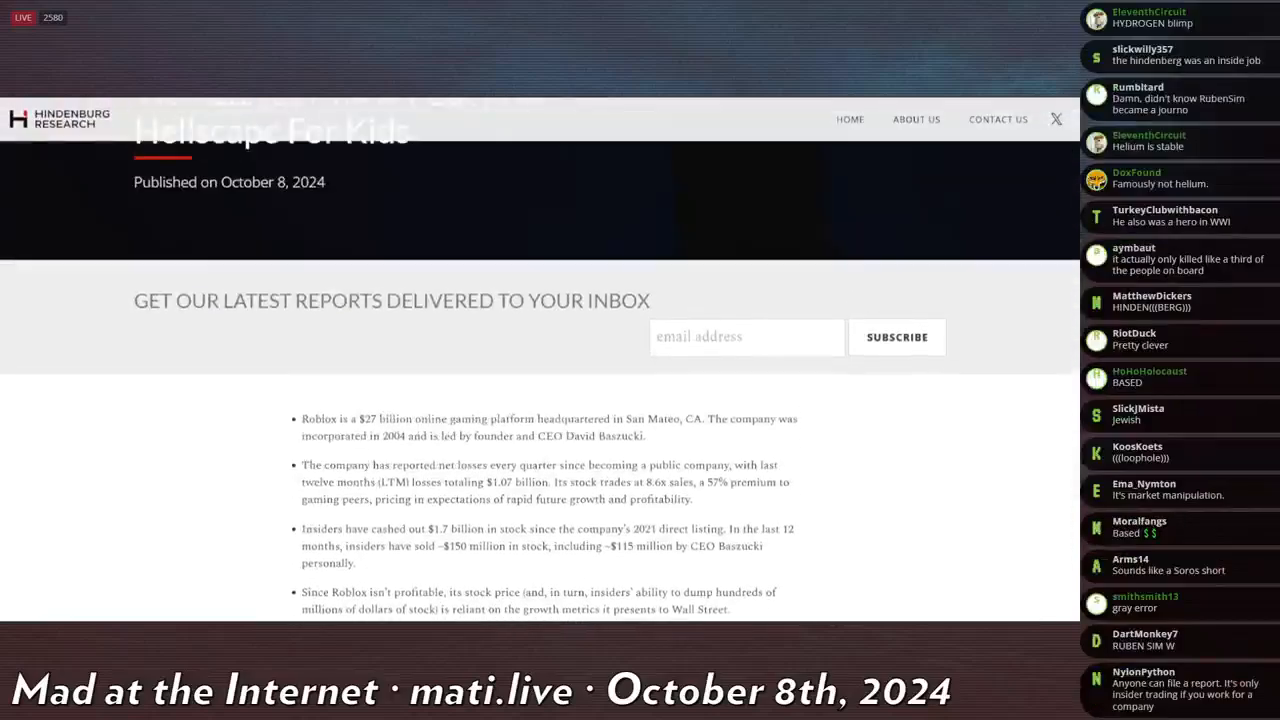
{"action": "scroll", "scroll_direction": "down", "scroll_amount": 3}
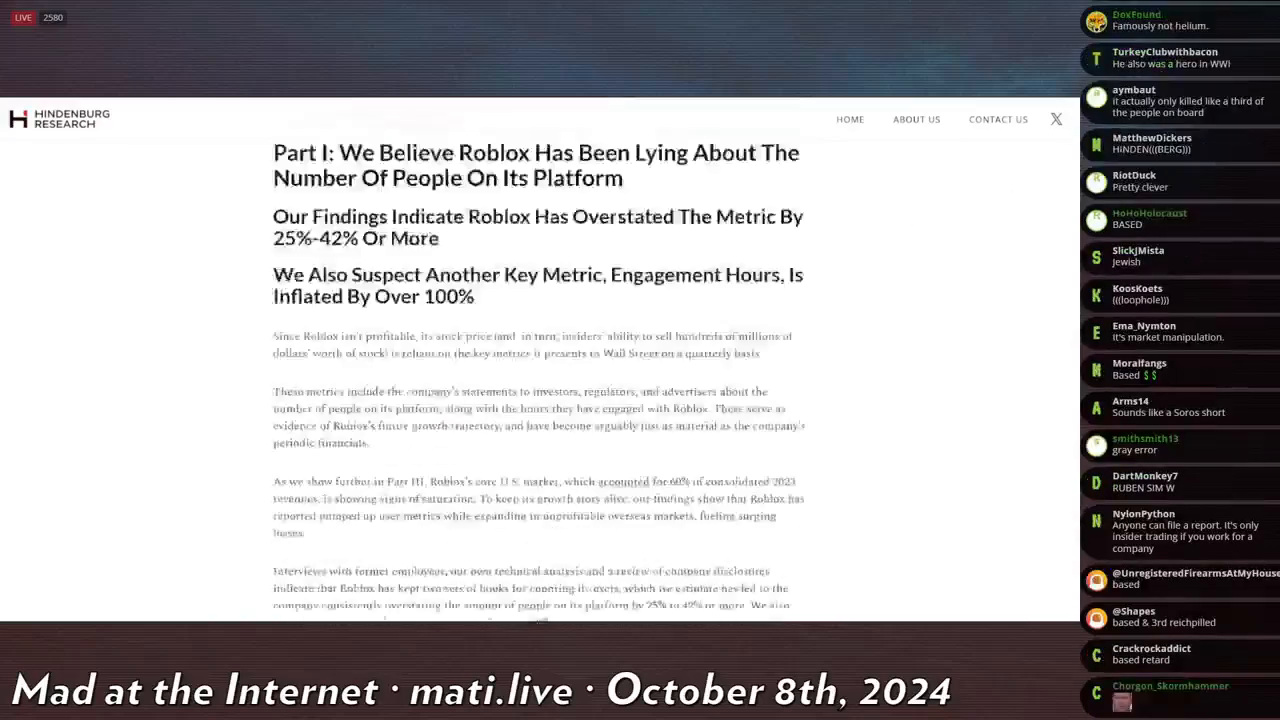
{"action": "scroll", "scroll_direction": "down", "scroll_amount": 3}
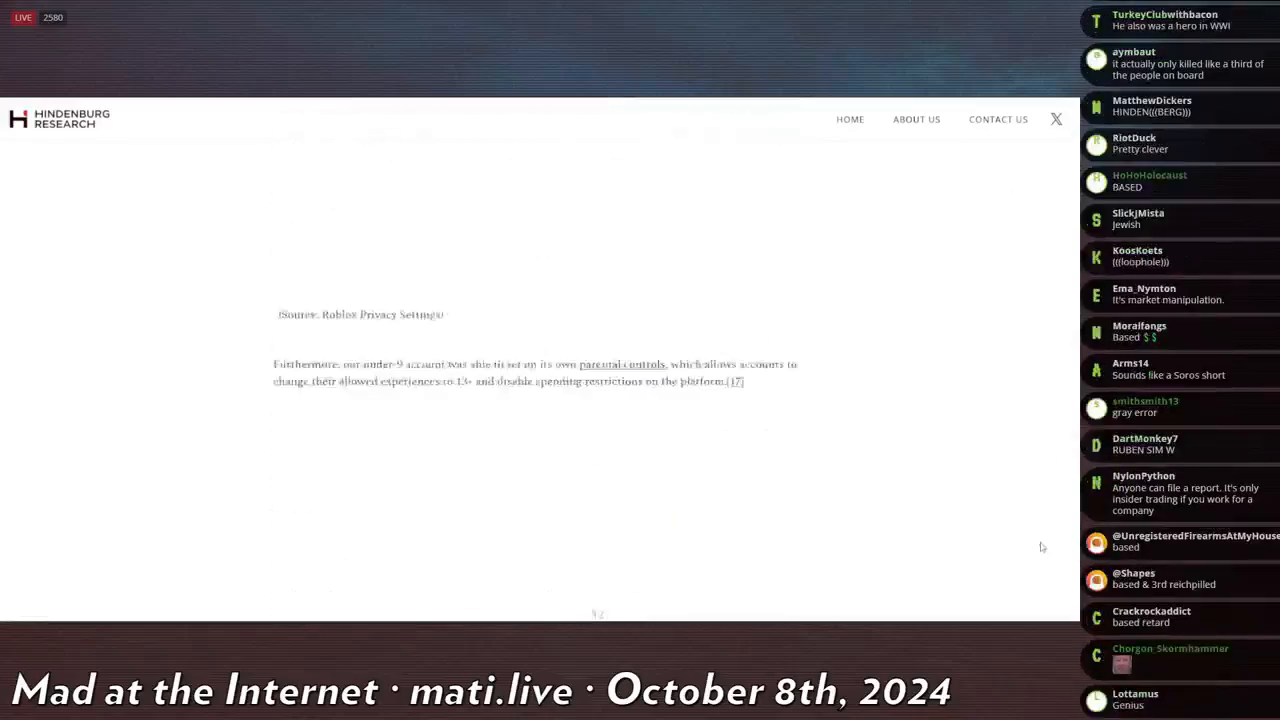
{"action": "scroll", "scroll_direction": "down", "scroll_amount": 3}
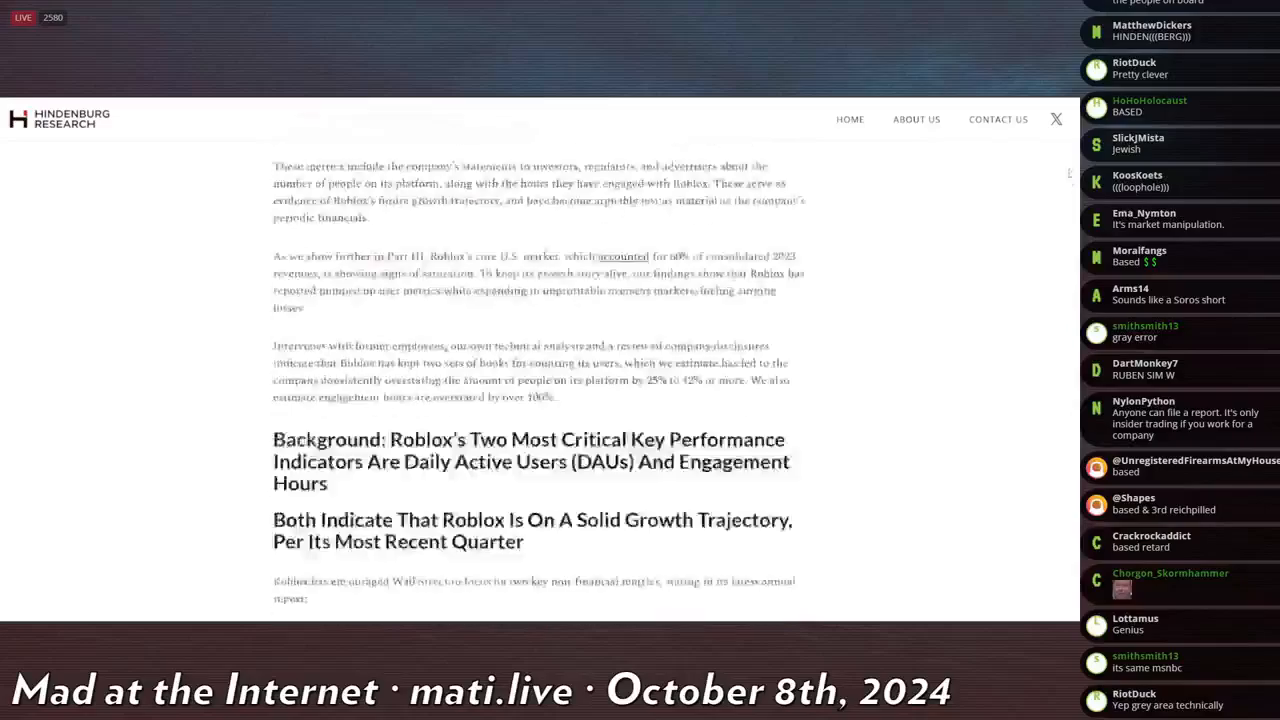
{"action": "scroll", "scroll_direction": "down", "scroll_amount": 3}
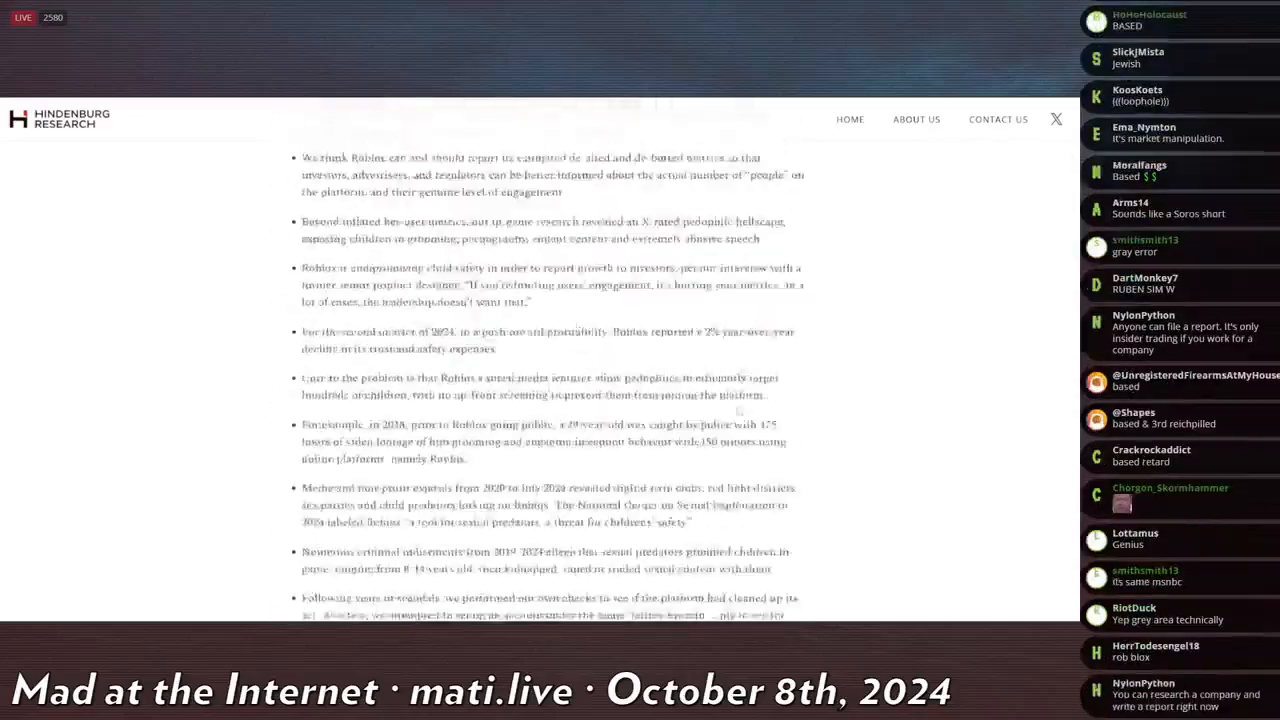
{"action": "scroll", "scroll_direction": "down", "scroll_amount": 3}
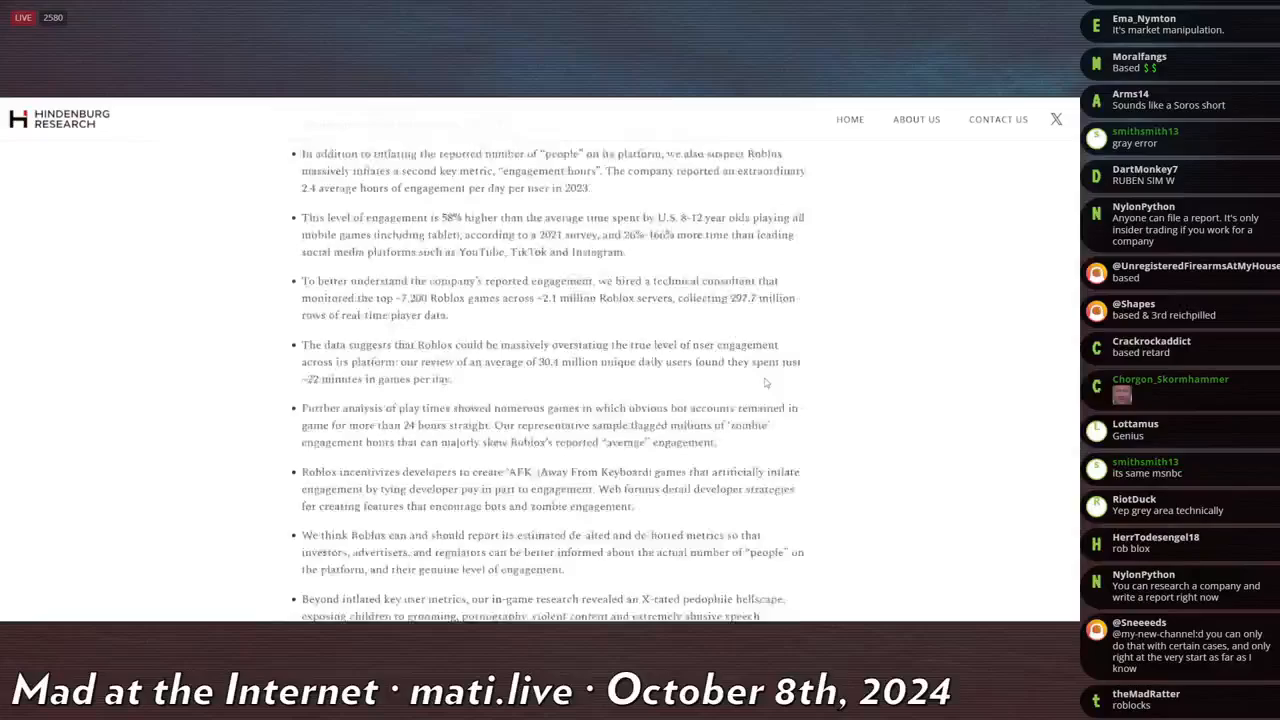
{"action": "scroll", "scroll_direction": "down", "scroll_amount": 3}
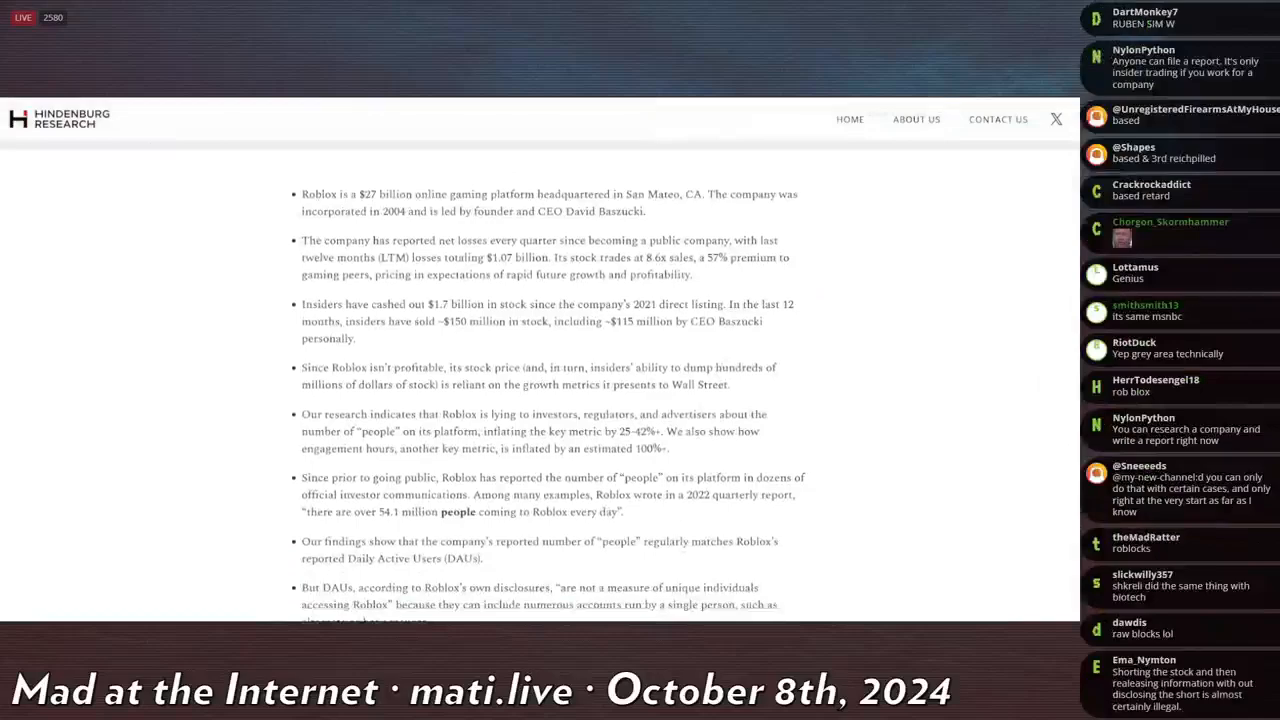
Step: Read down the summary bullets to the DAU definitions and SEC 'multiple accounts' claims
{"action": "scroll", "scroll_direction": "down", "scroll_amount": 3}
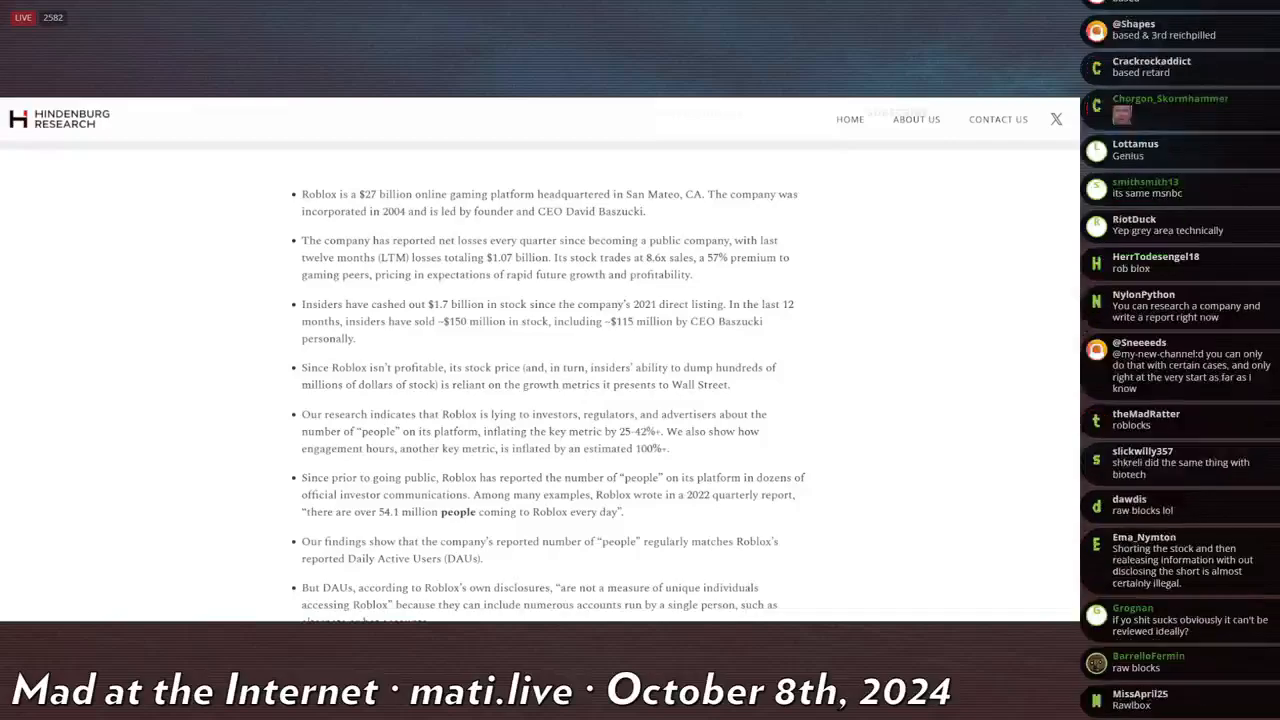
{"action": "scroll", "scroll_direction": "down", "scroll_amount": 3}
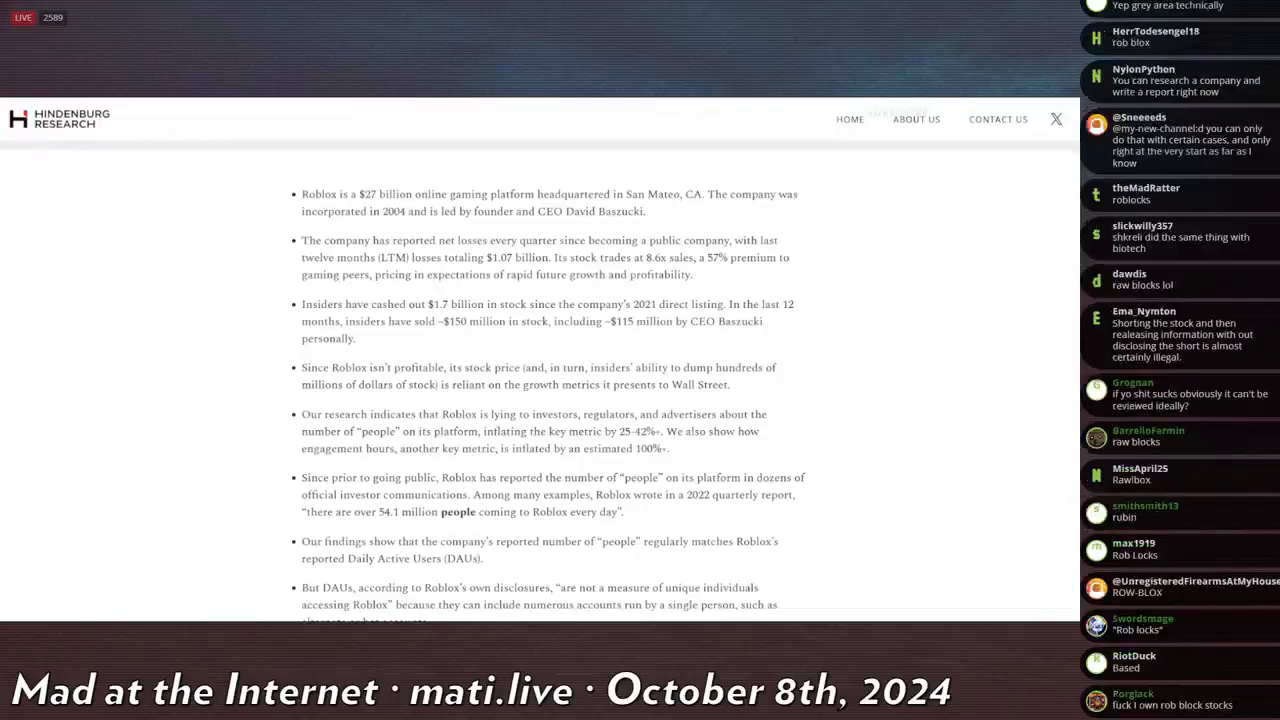
{"action": "scroll", "scroll_direction": "down", "scroll_amount": 3}
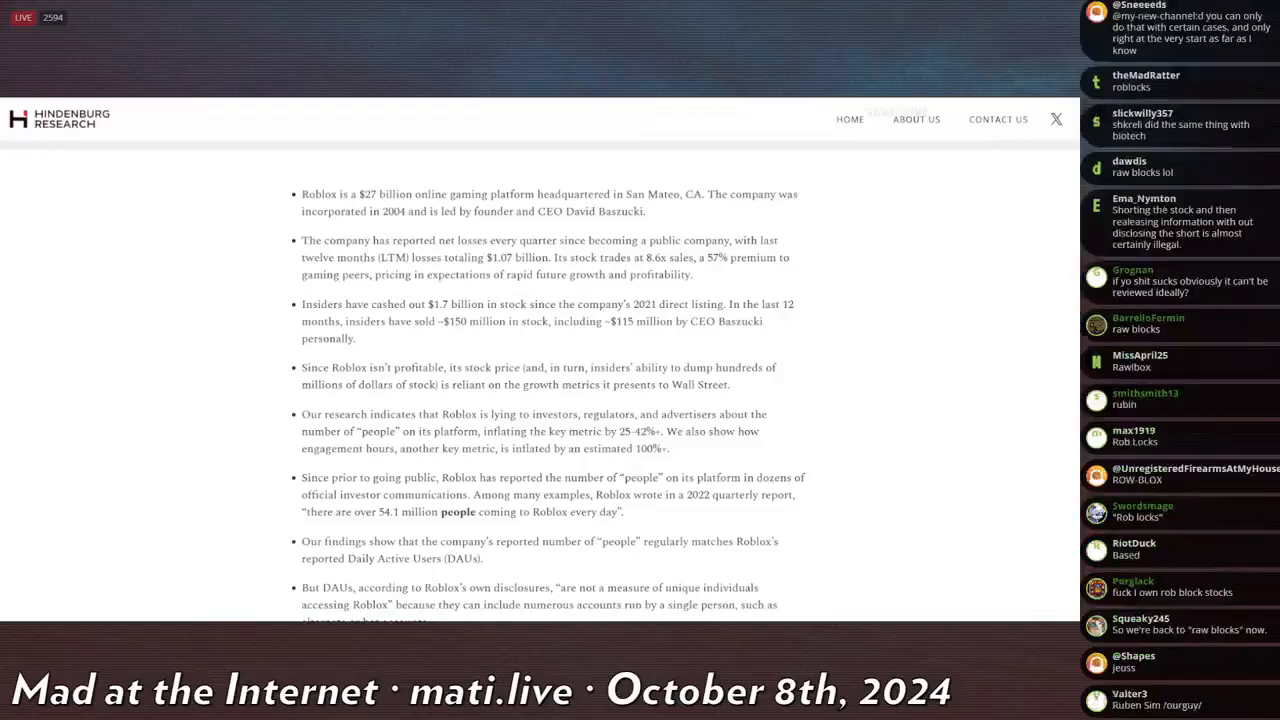
{"action": "scroll", "scroll_direction": "down", "scroll_amount": 3}
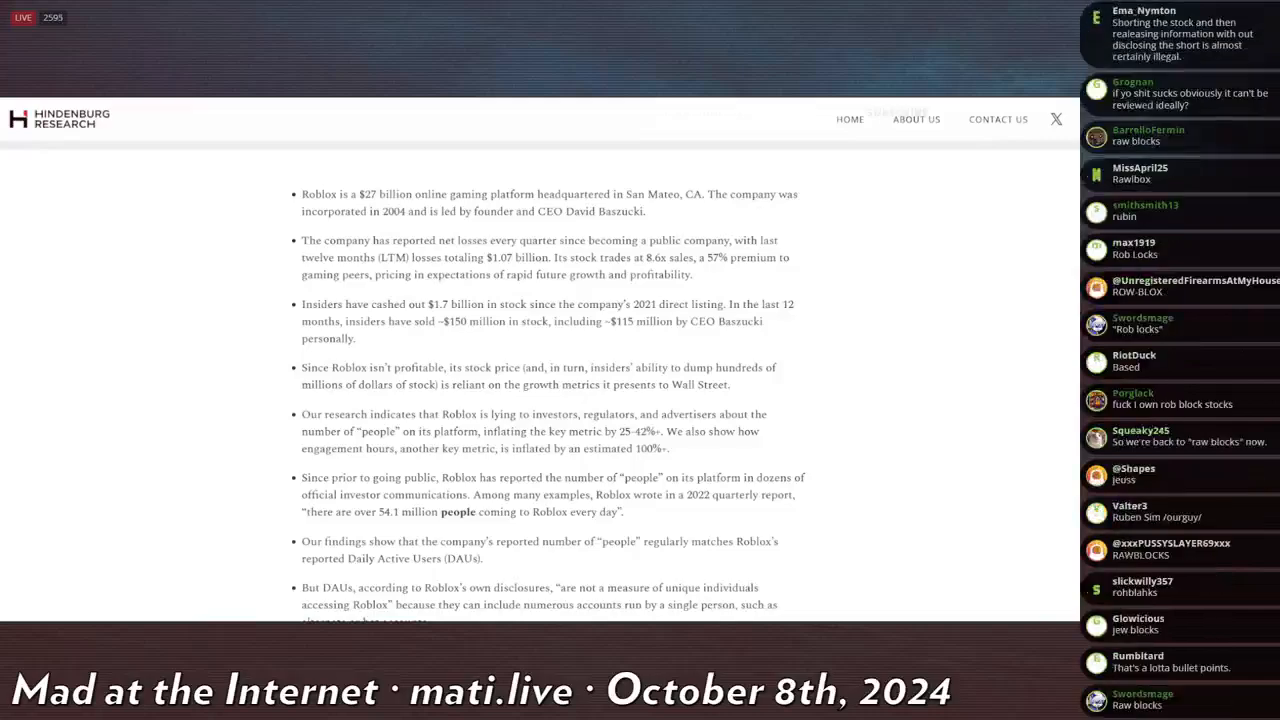
{"action": "scroll", "scroll_direction": "down", "scroll_amount": 3}
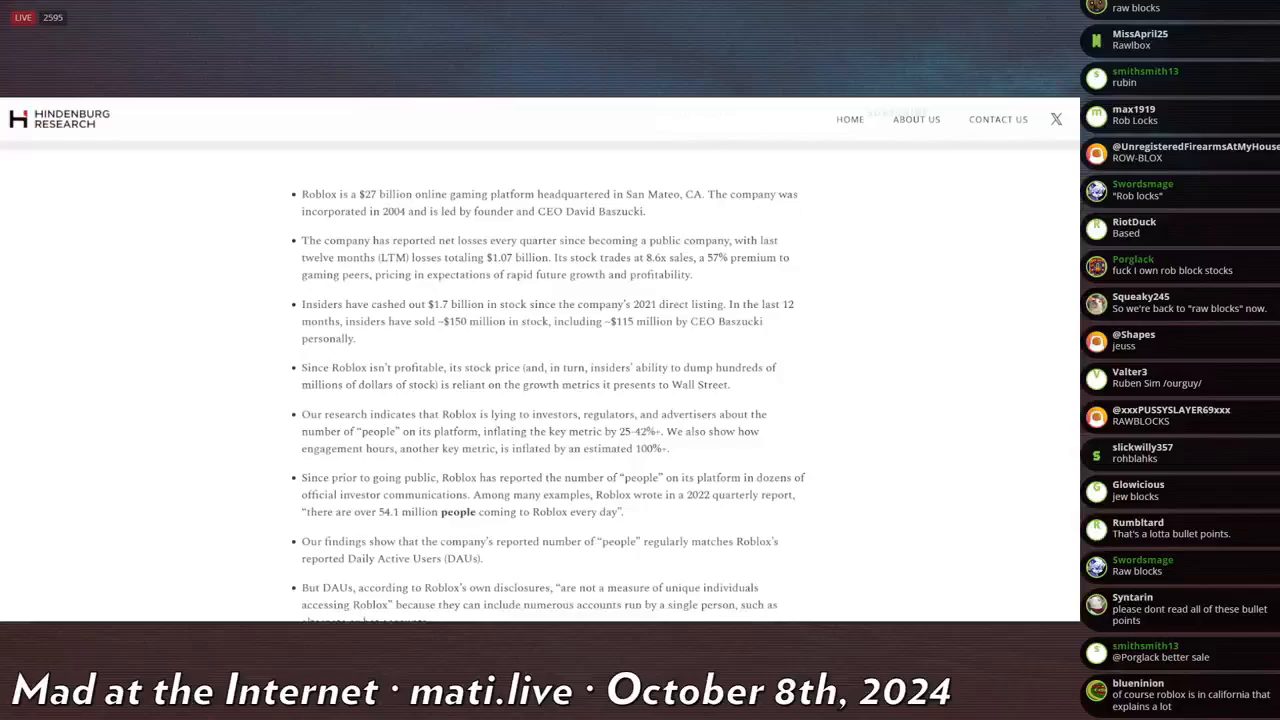
{"action": "scroll", "scroll_direction": "down", "scroll_amount": 3}
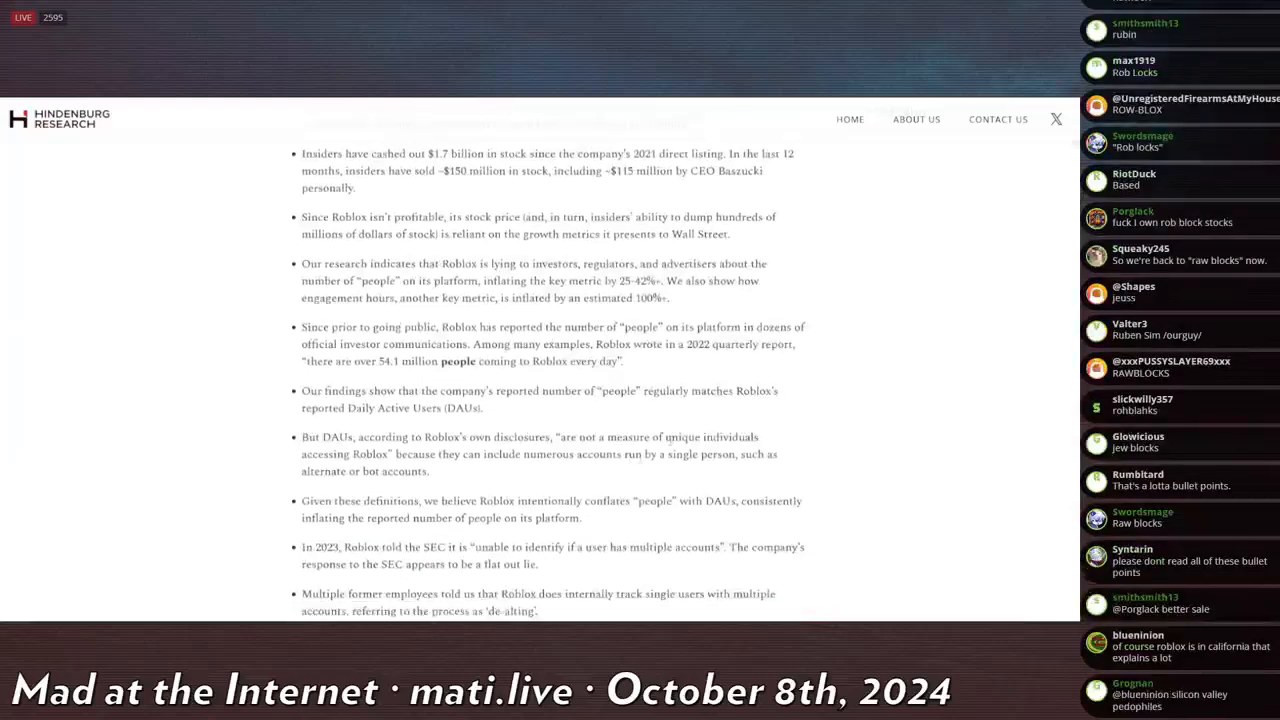
Step: Read on to the Vietnam bot traffic, inflated engagement hours and consultant game-server study bullets
{"action": "scroll", "scroll_direction": "down", "scroll_amount": 3}
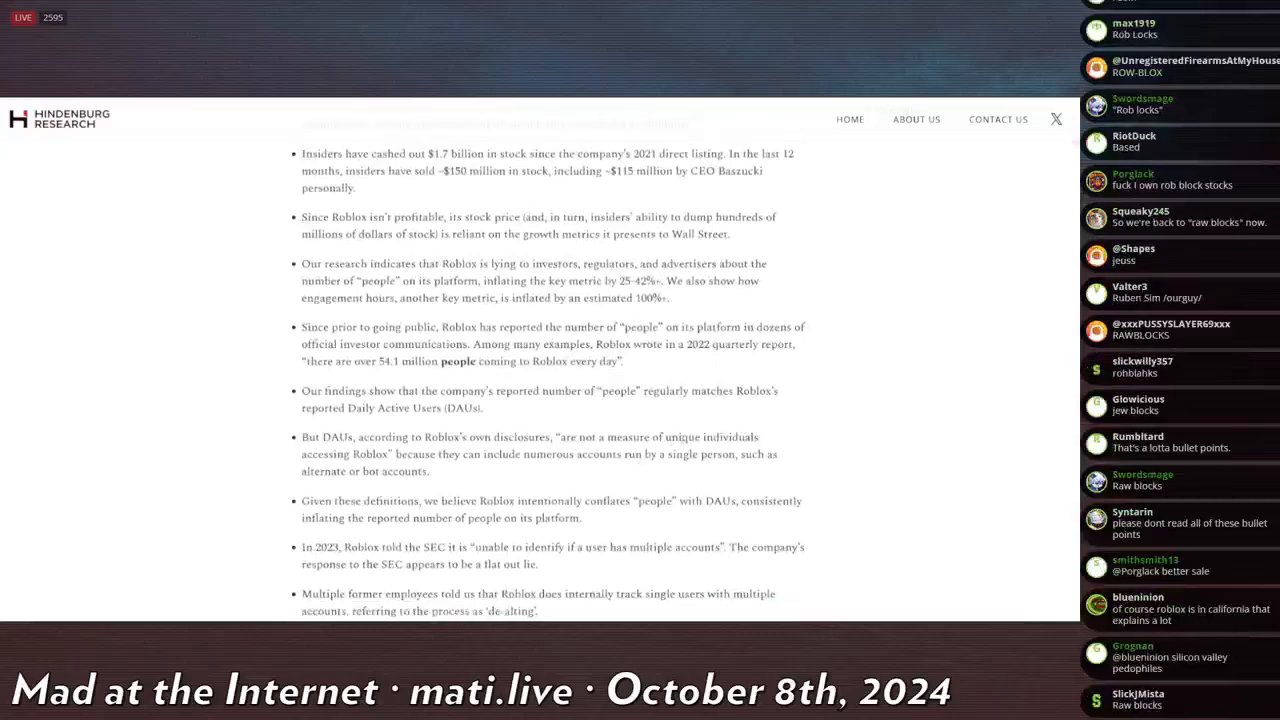
{"action": "scroll", "scroll_direction": "down", "scroll_amount": 3}
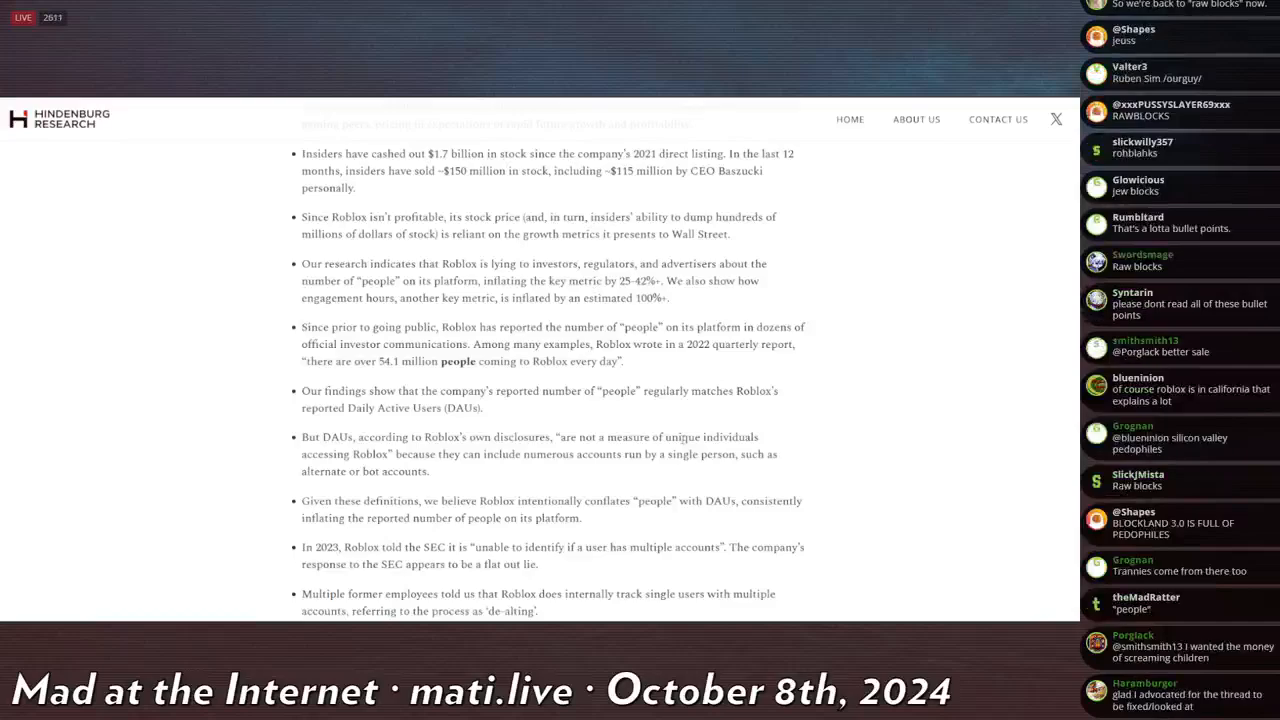
{"action": "scroll", "scroll_direction": "down", "scroll_amount": 3}
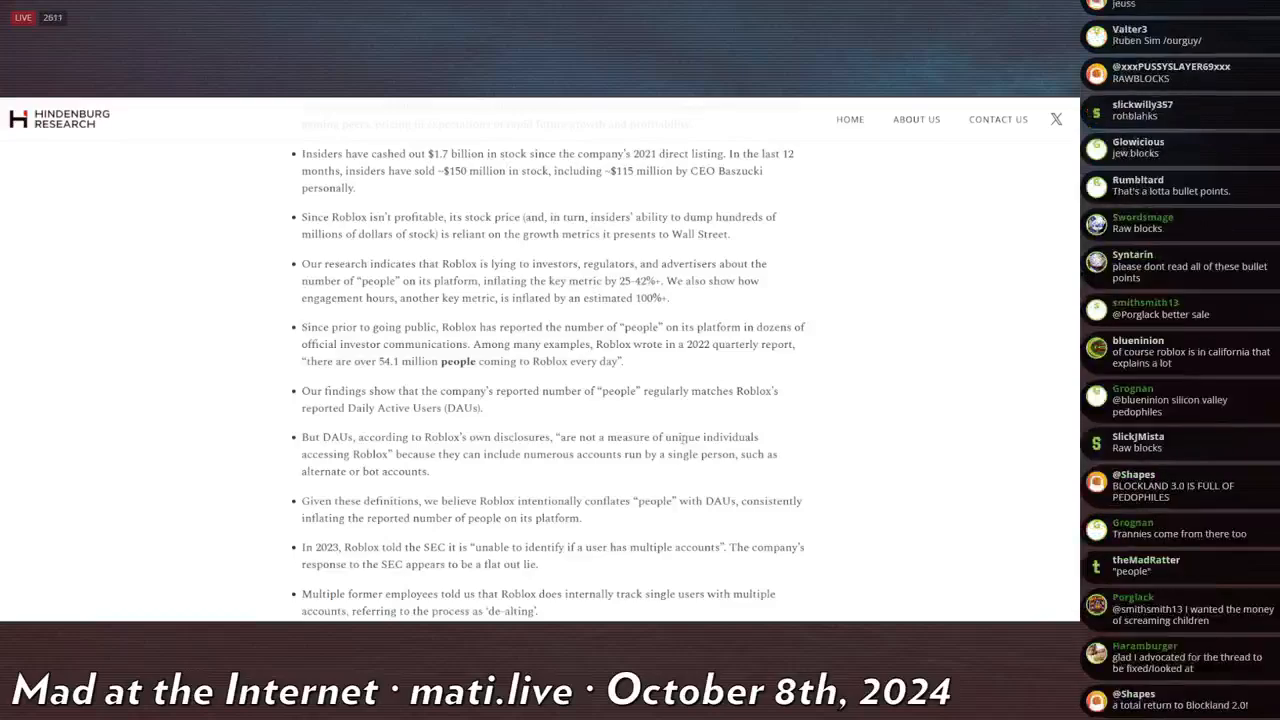
{"action": "scroll", "scroll_direction": "down", "scroll_amount": 3}
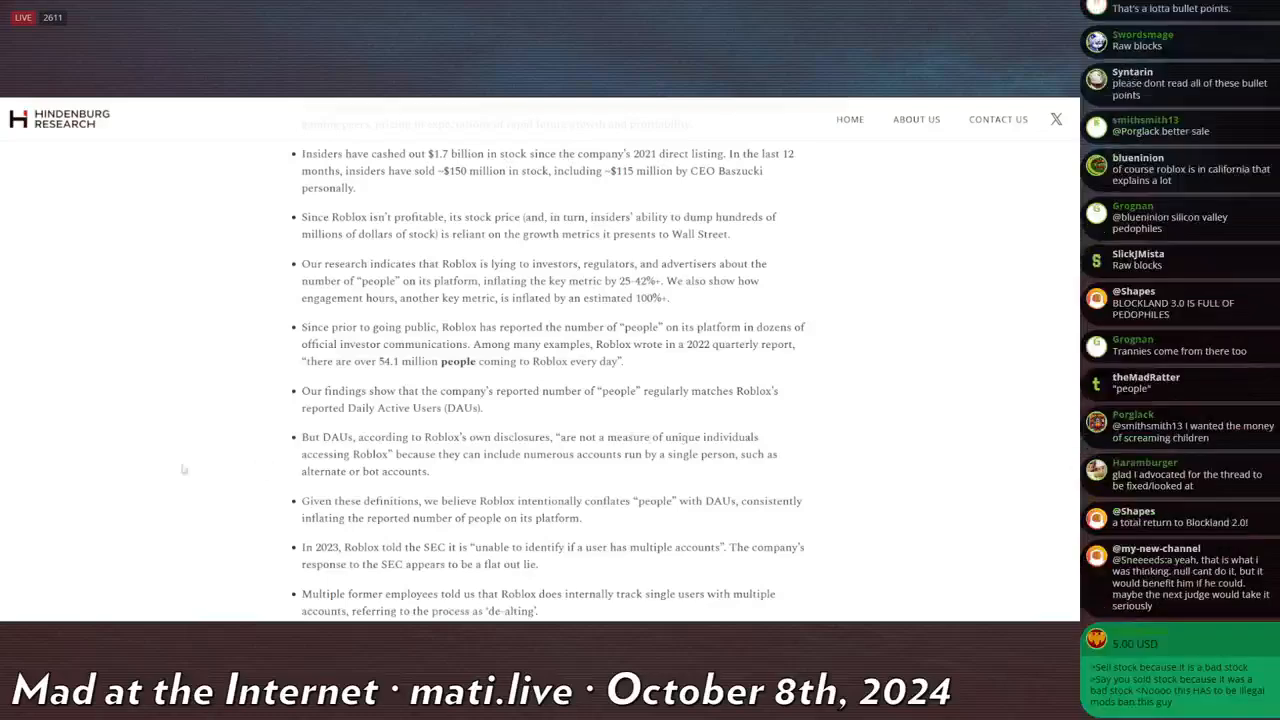
{"action": "mouse_move", "coordinate": [117, 431]}
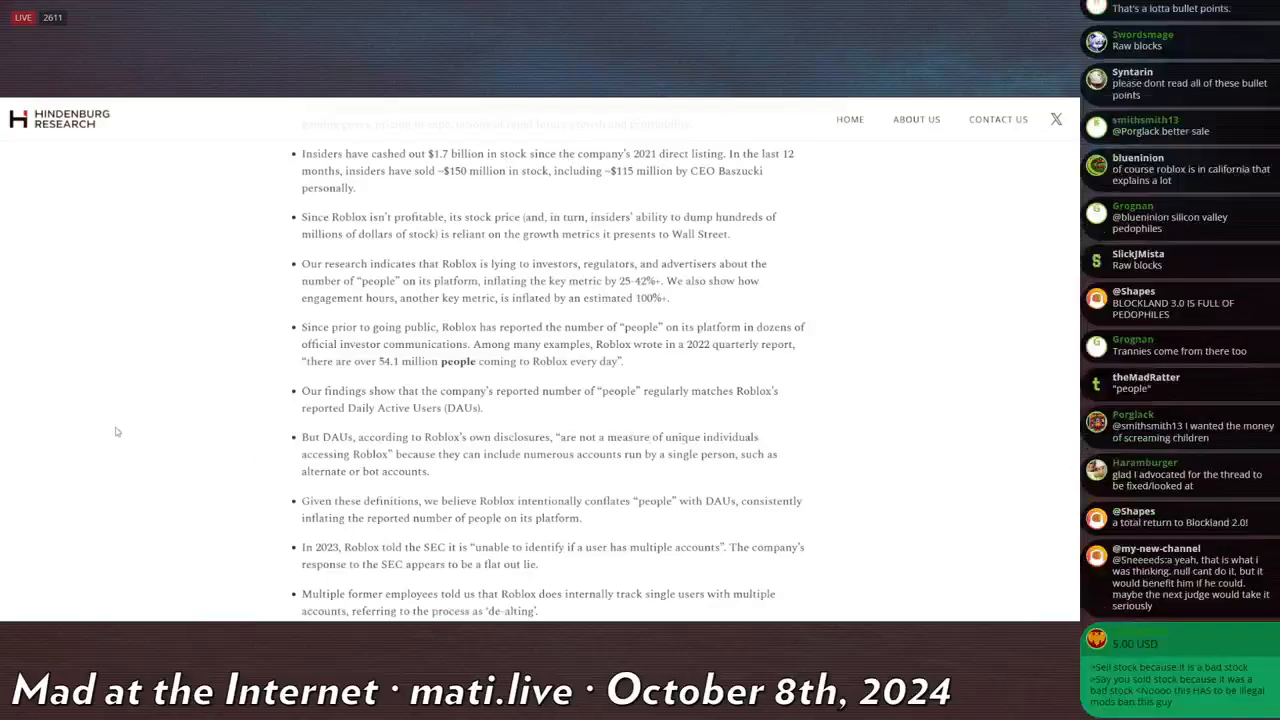
{"action": "scroll", "scroll_direction": "down", "scroll_amount": 3}
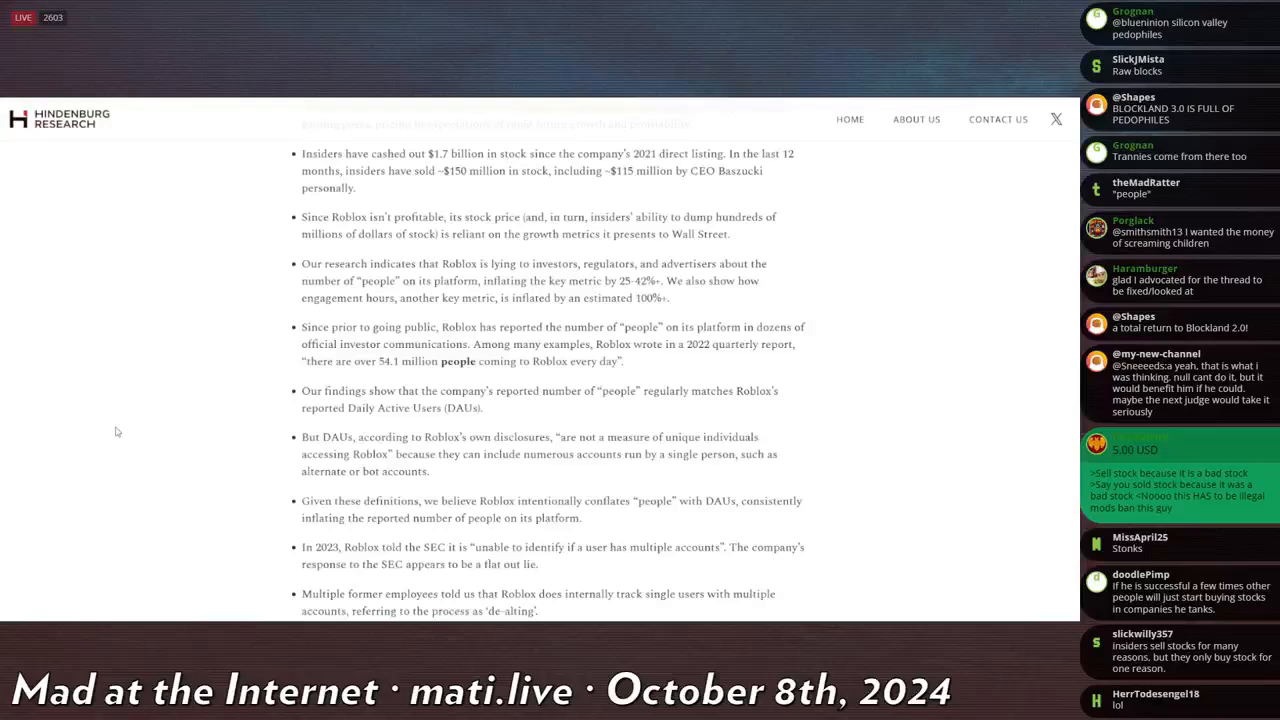
{"action": "mouse_move", "coordinate": [155, 351]}
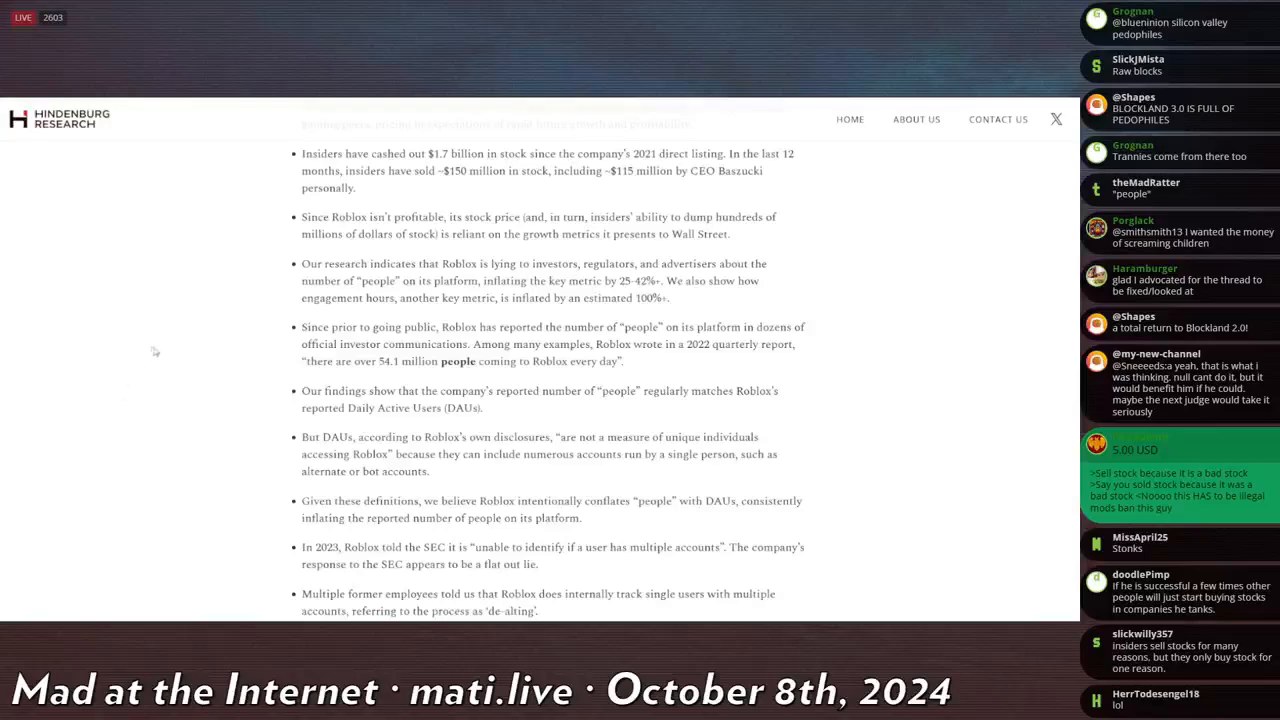
{"action": "scroll", "scroll_direction": "down", "scroll_amount": 3}
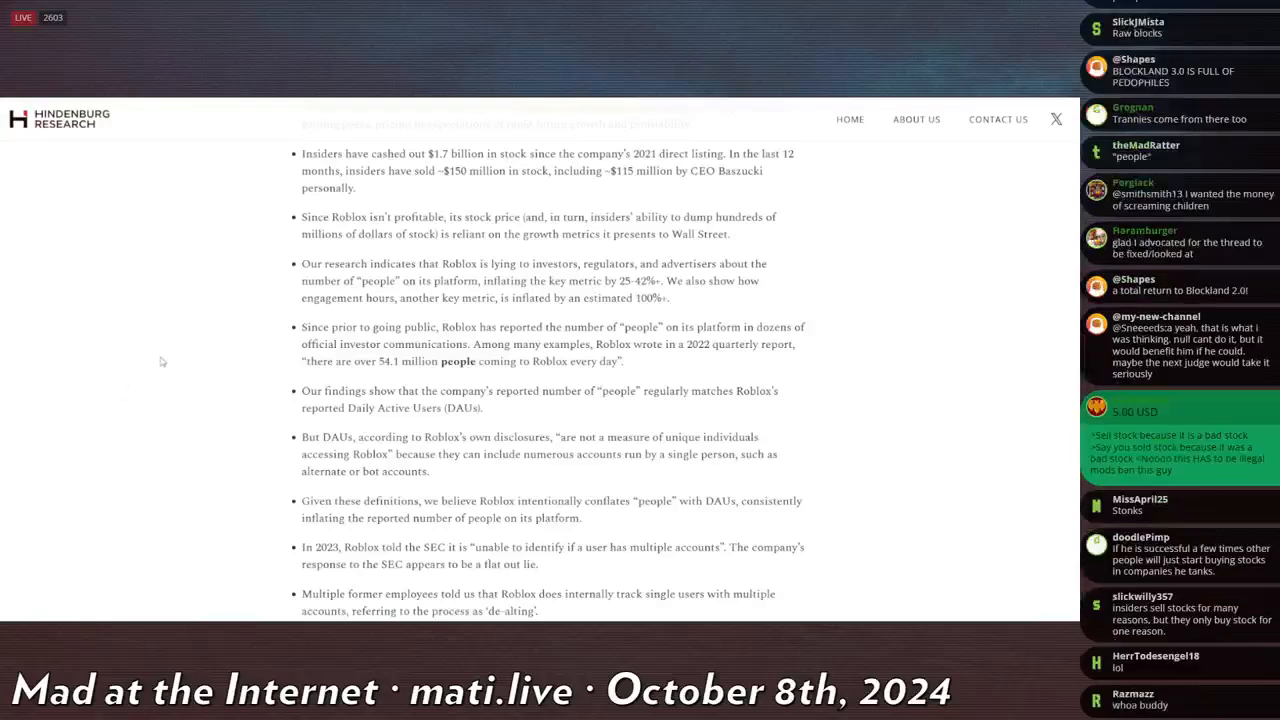
{"action": "scroll", "scroll_direction": "down", "scroll_amount": 3}
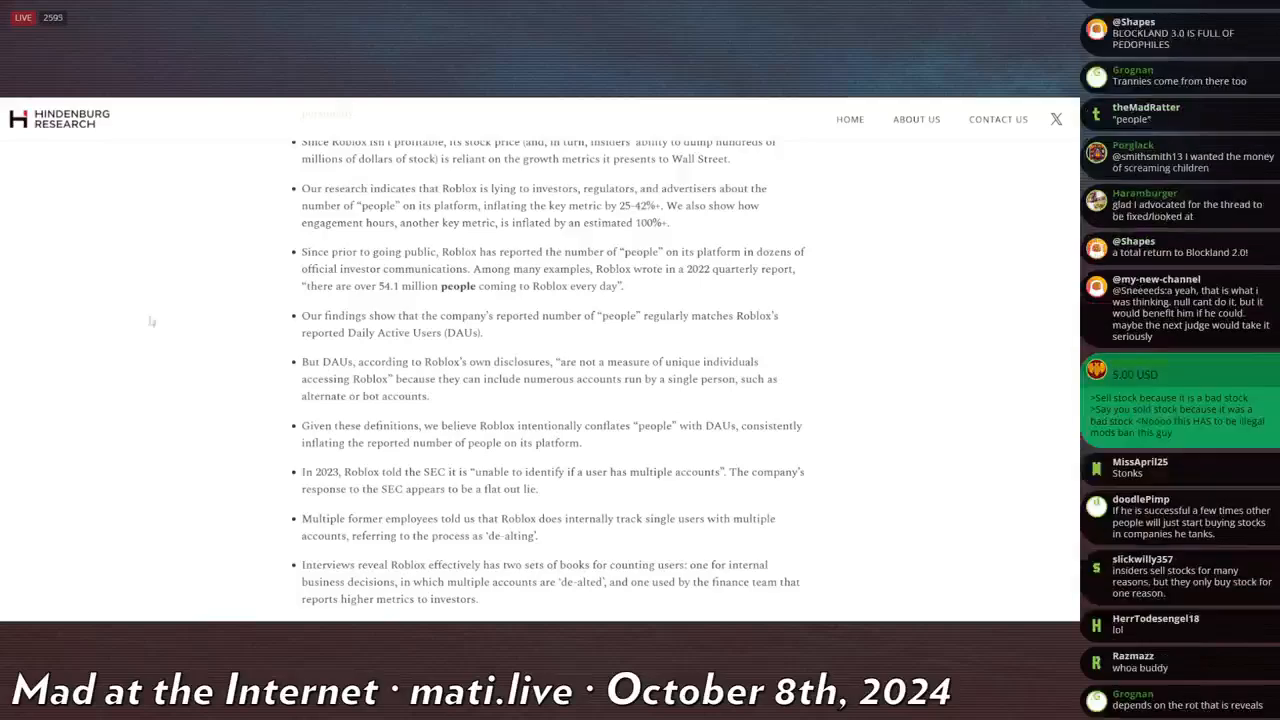
{"action": "scroll", "scroll_direction": "down", "scroll_amount": 3}
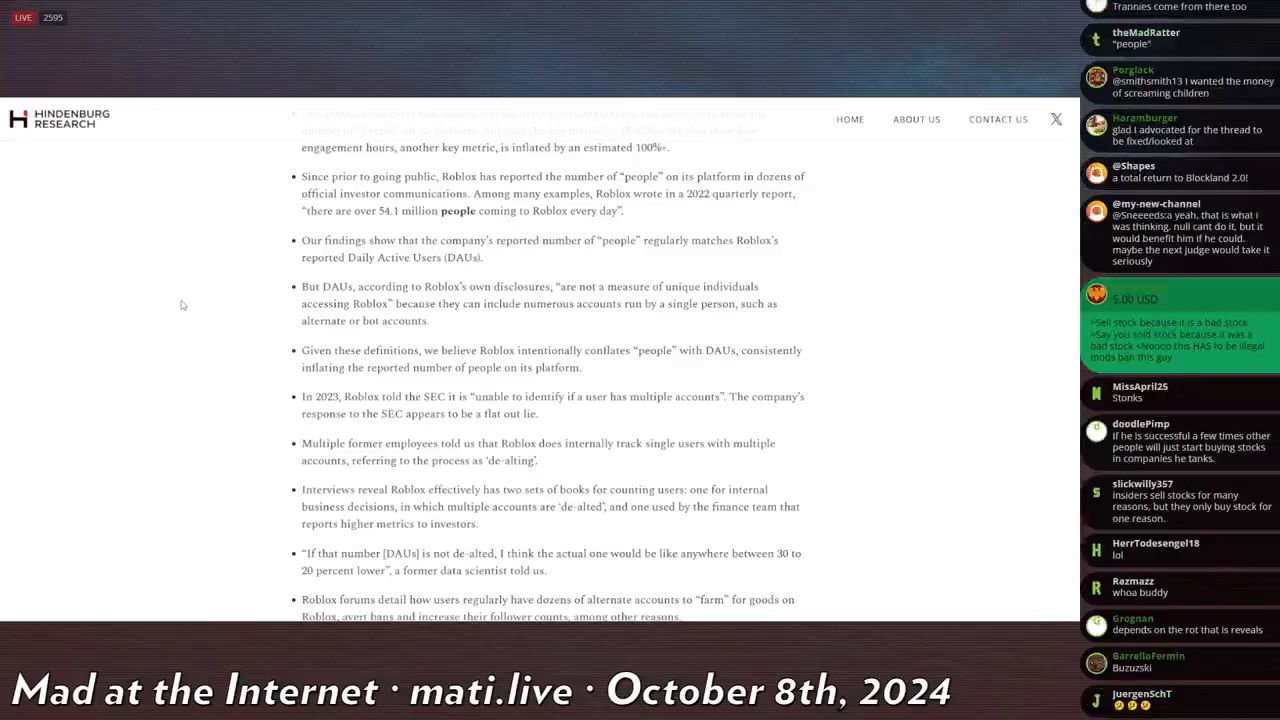
{"action": "scroll", "scroll_direction": "down", "scroll_amount": 3}
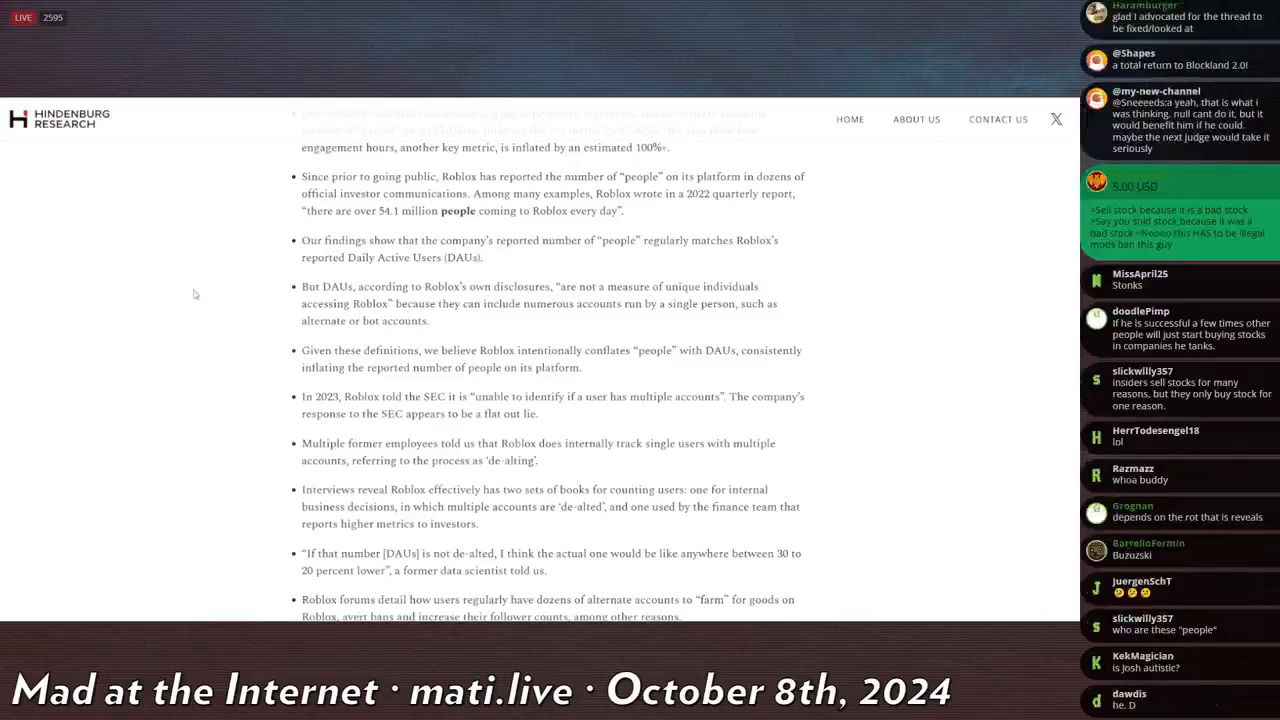
{"action": "scroll", "scroll_direction": "down", "scroll_amount": 3}
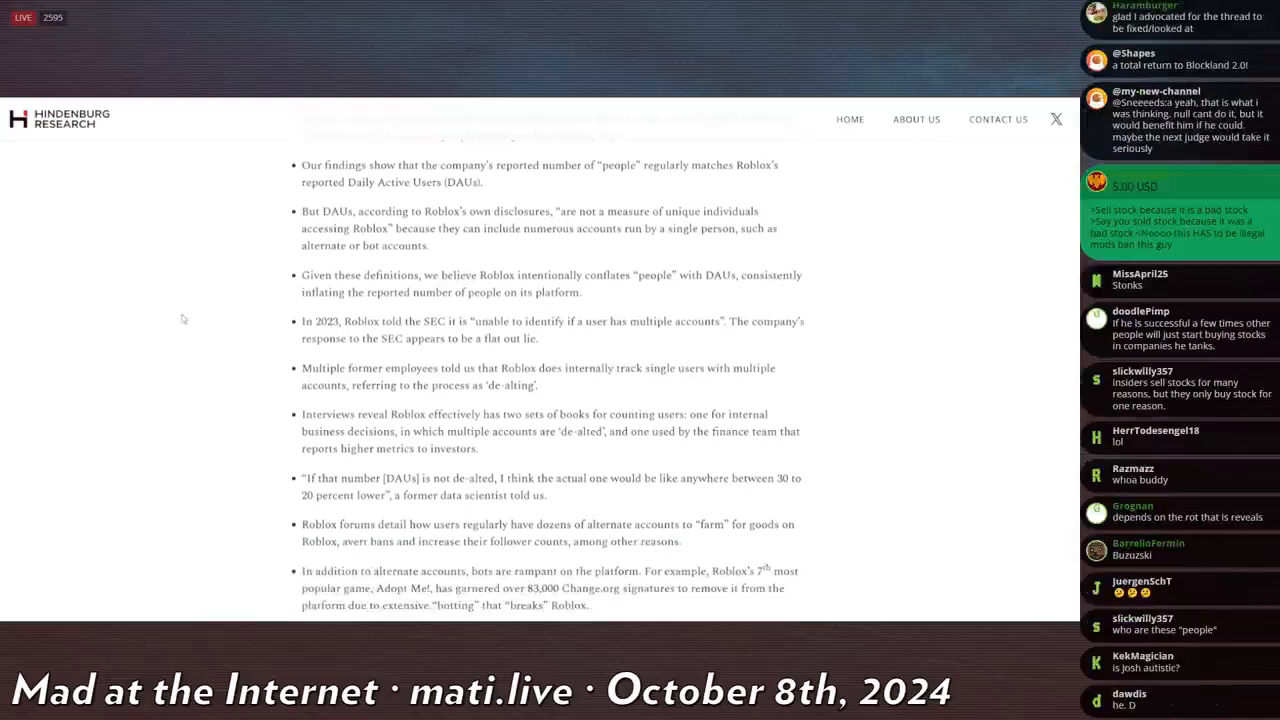
{"action": "scroll", "scroll_direction": "down", "scroll_amount": 3}
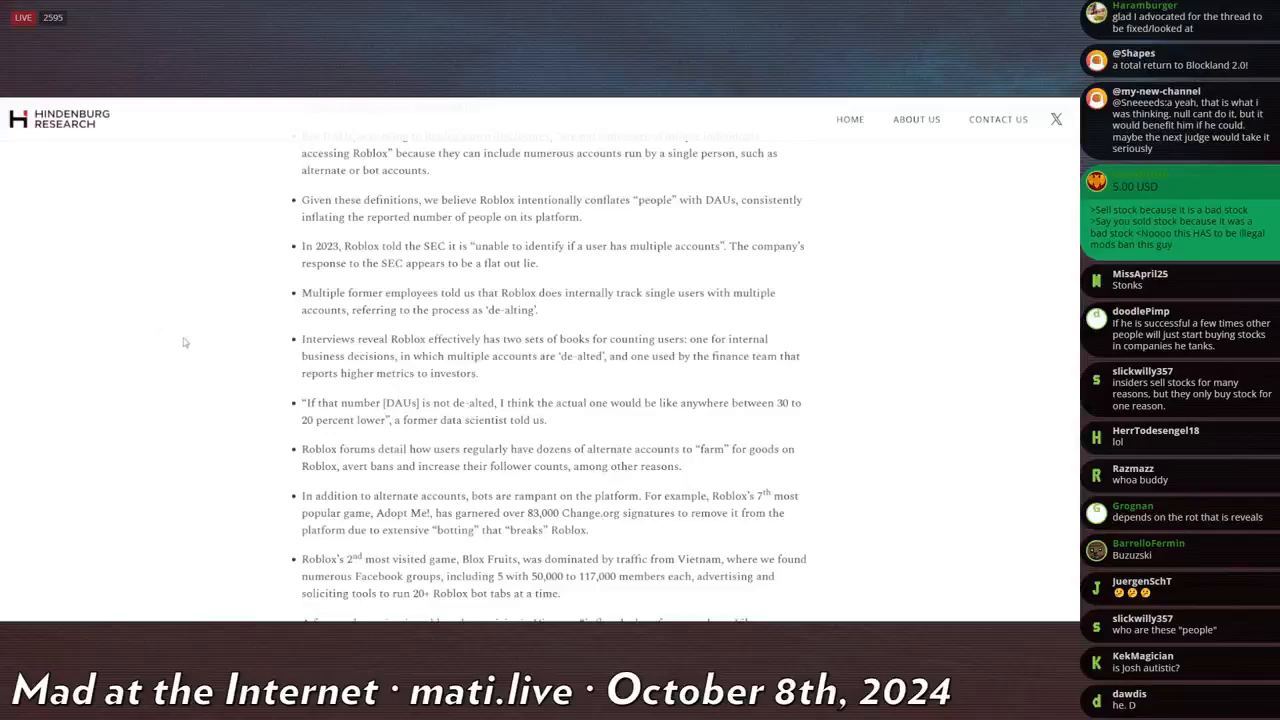
{"action": "scroll", "scroll_direction": "down", "scroll_amount": 3}
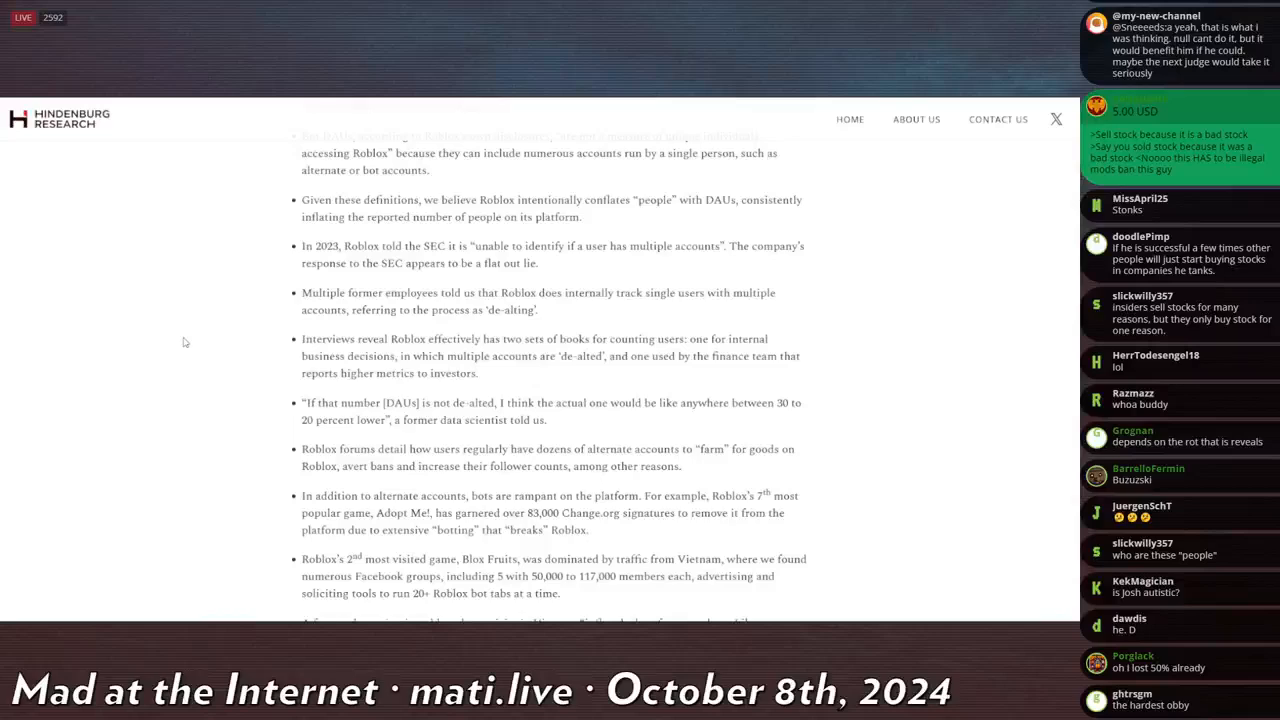
{"action": "scroll", "scroll_direction": "down", "scroll_amount": 3}
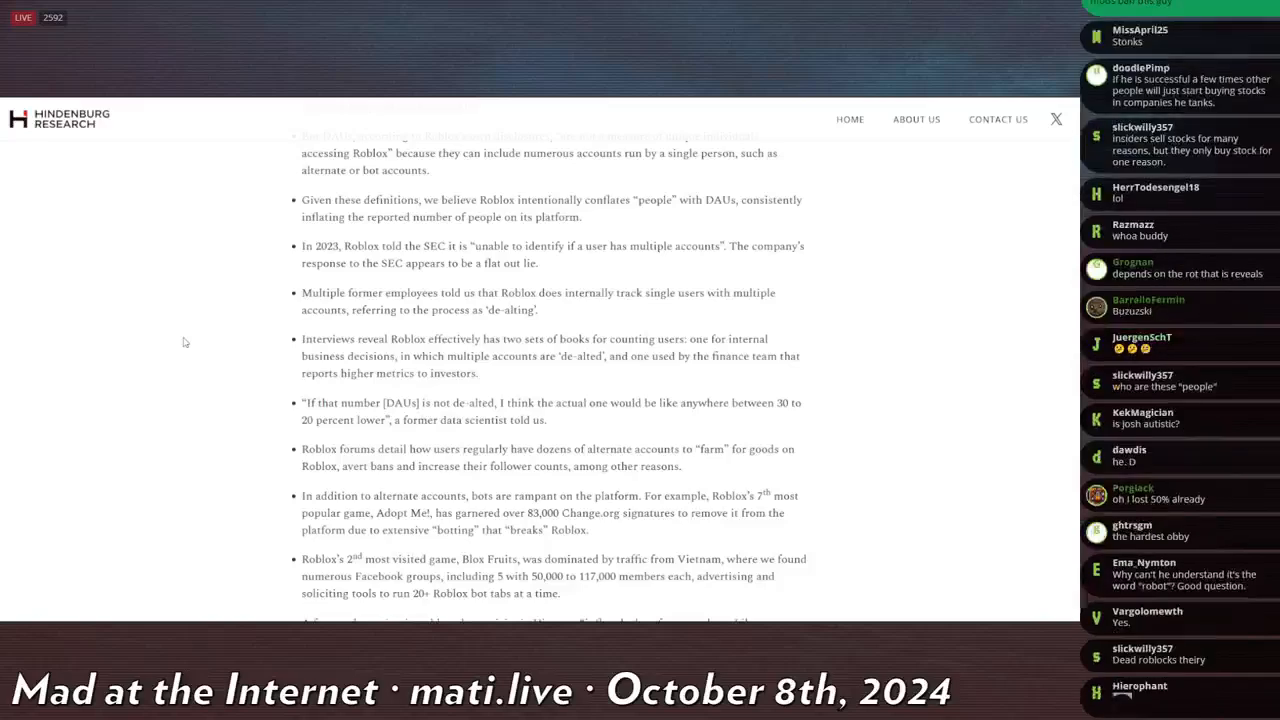
{"action": "scroll", "scroll_direction": "down", "scroll_amount": 3}
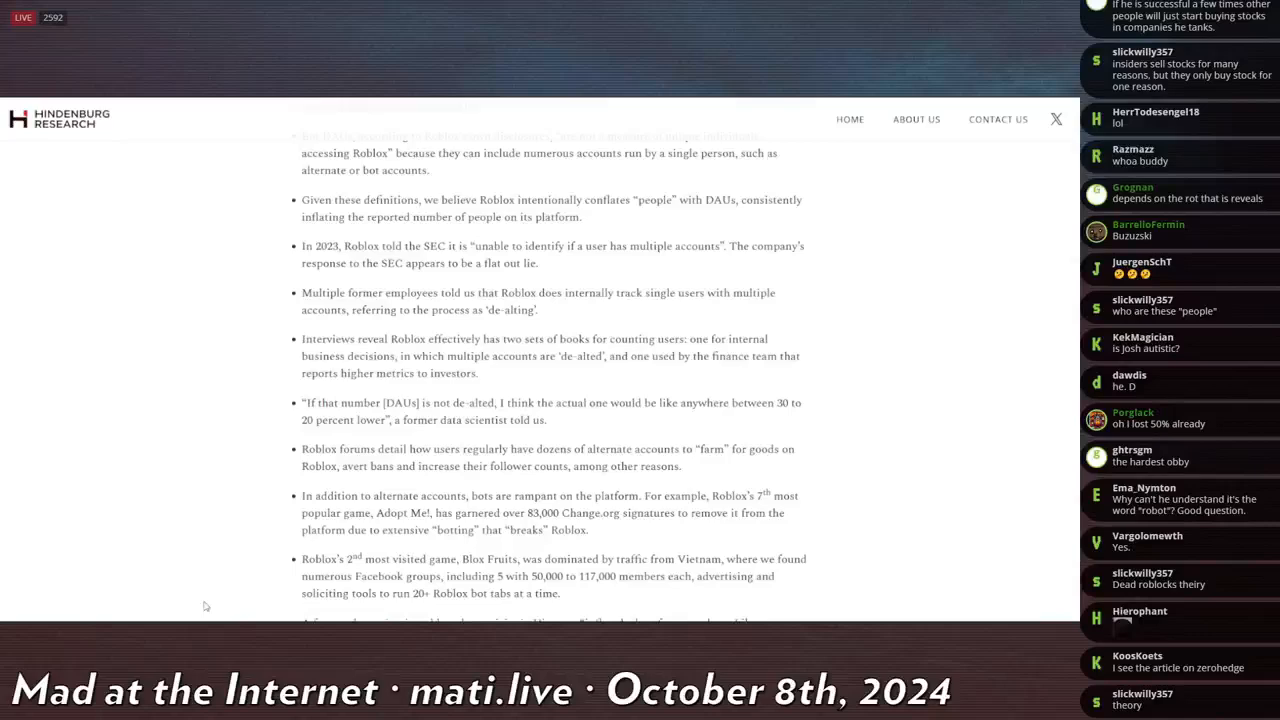
{"action": "mouse_move", "coordinate": [27, 193]}
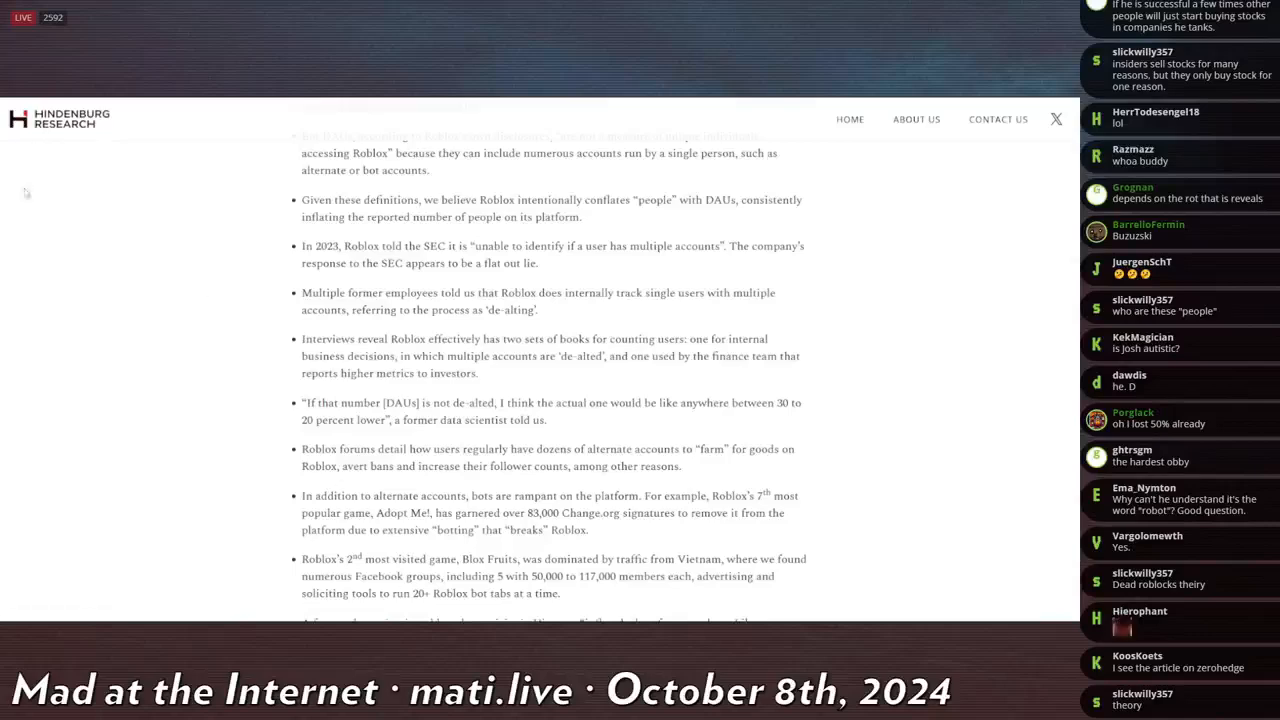
{"action": "scroll", "scroll_direction": "down", "scroll_amount": 3}
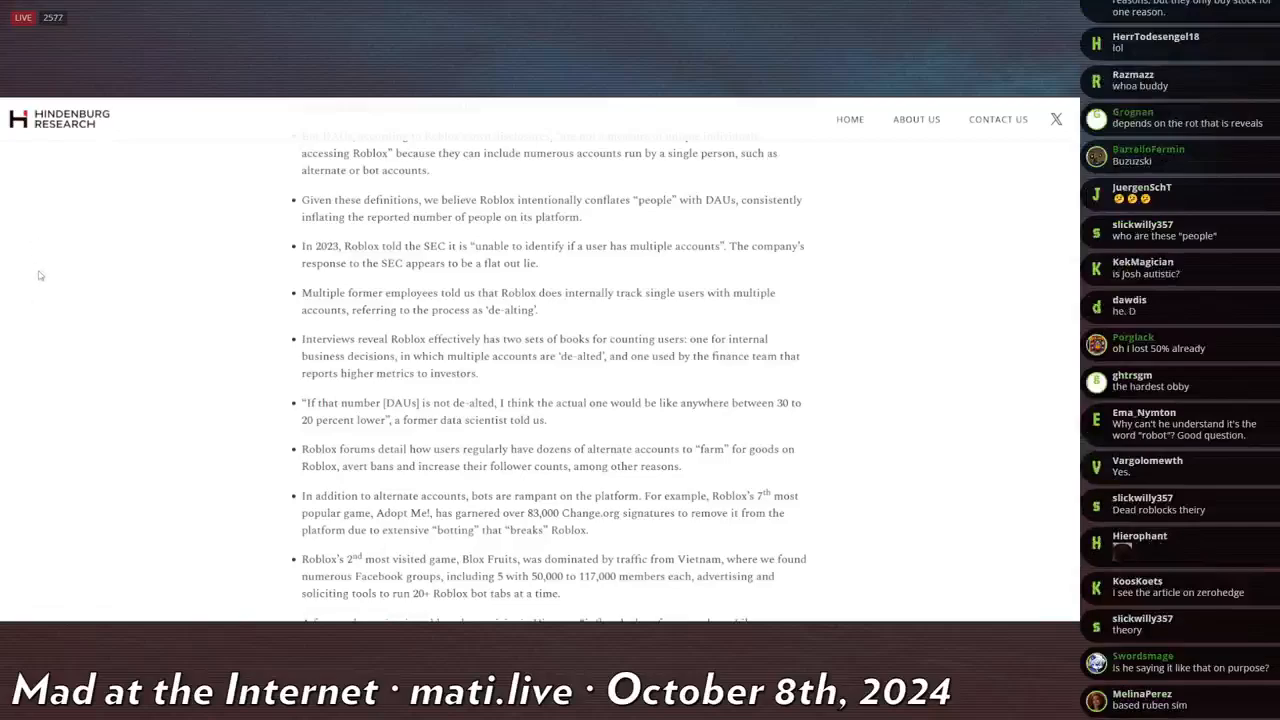
{"action": "scroll", "scroll_direction": "down", "scroll_amount": 3}
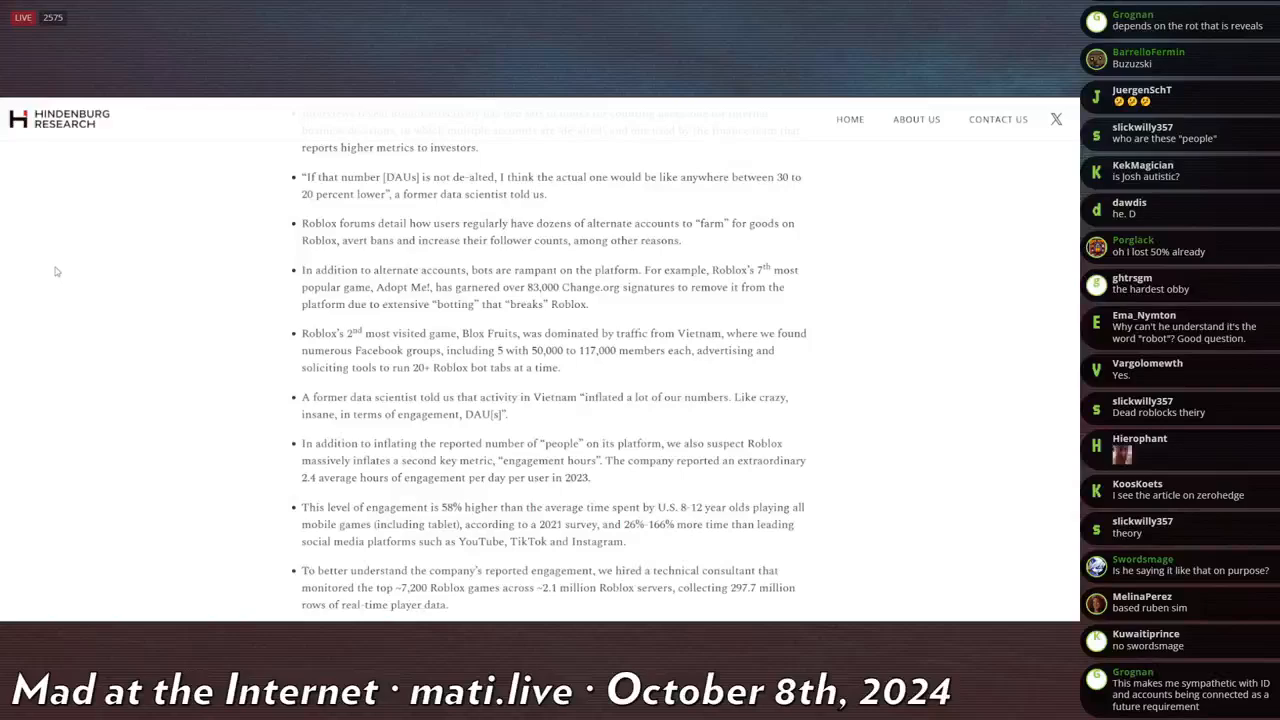
Step: Read down to the bullets on 24-hour bot sessions, AFK developer incentives and child safety
{"action": "scroll", "scroll_direction": "down", "scroll_amount": 3}
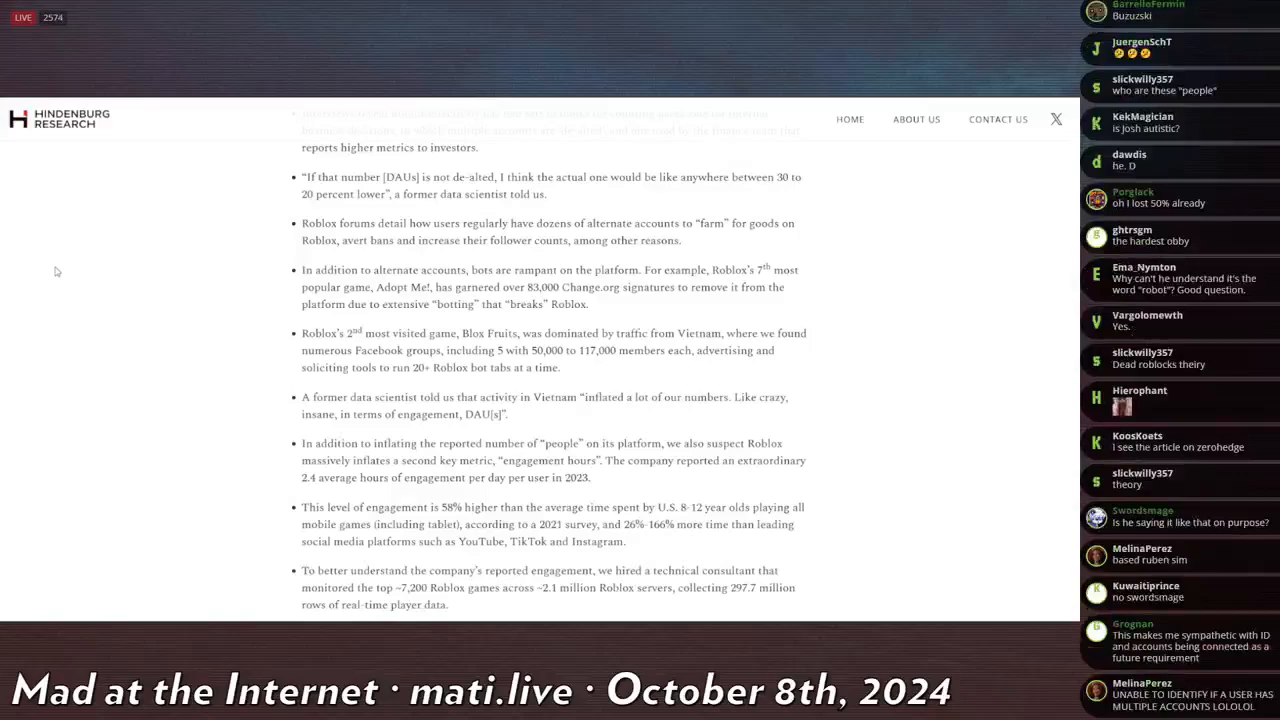
{"action": "scroll", "scroll_direction": "down", "scroll_amount": 3}
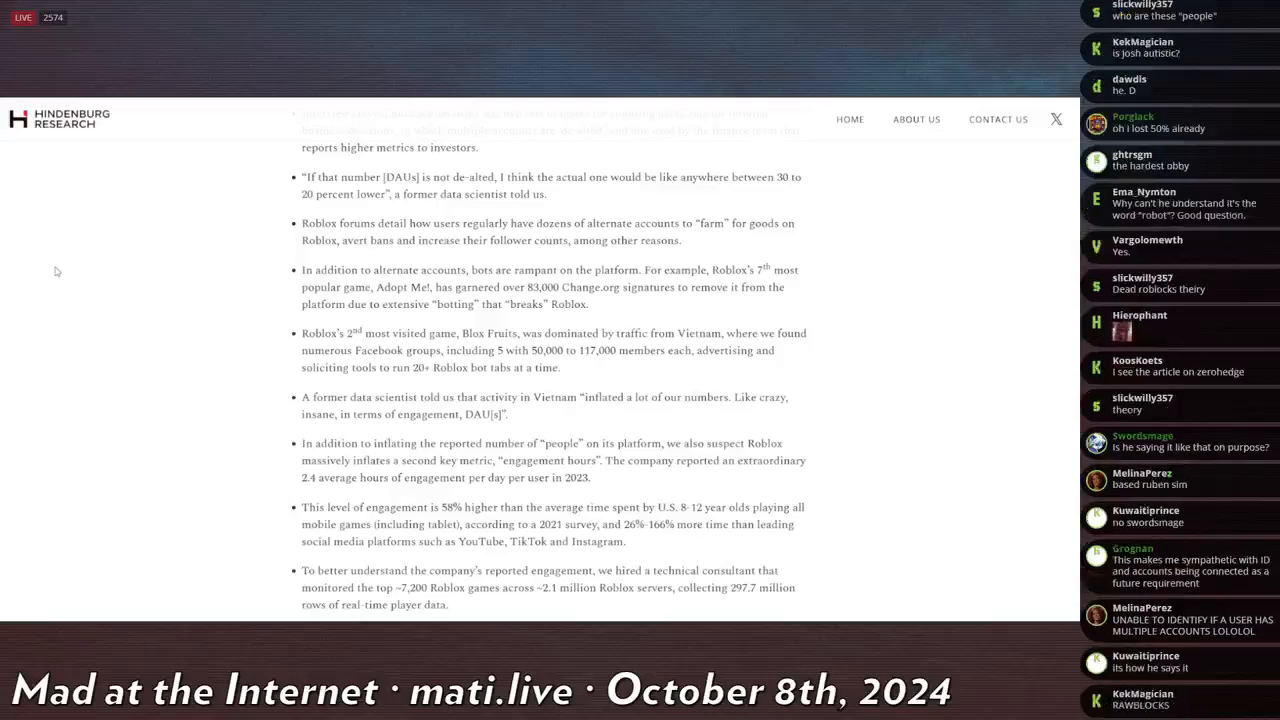
{"action": "scroll", "scroll_direction": "down", "scroll_amount": 3}
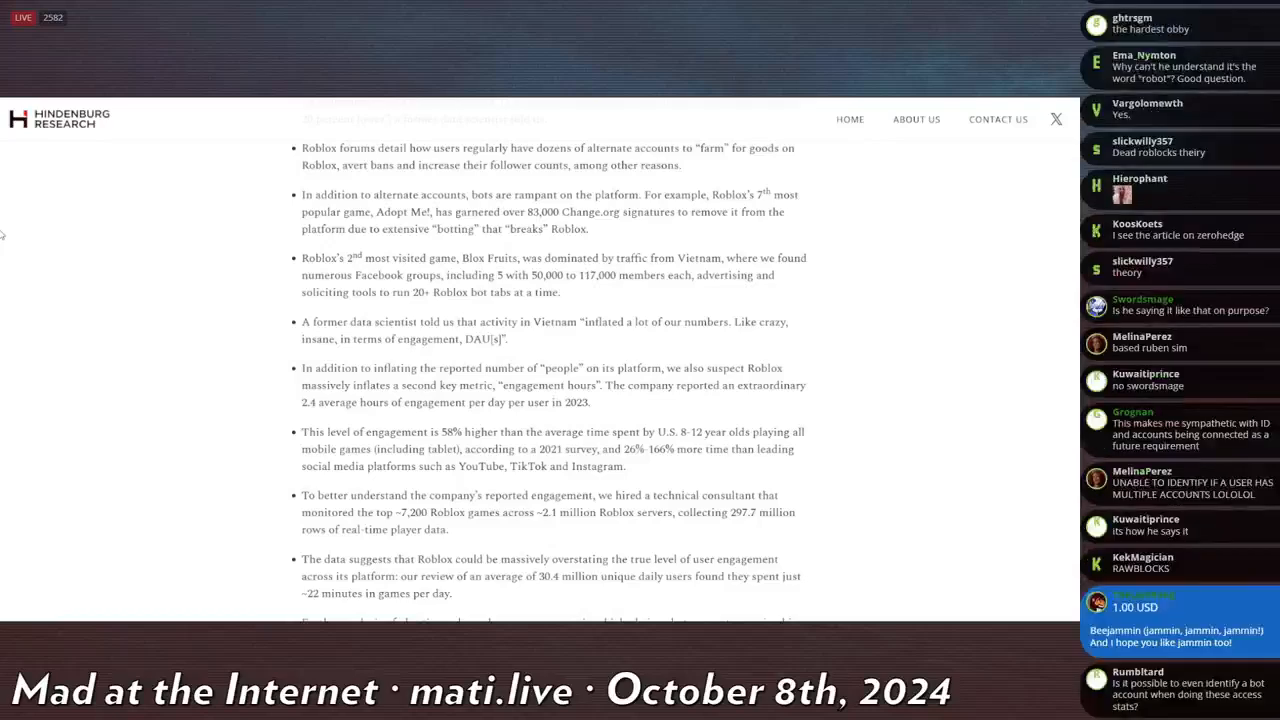
{"action": "scroll", "scroll_direction": "down", "scroll_amount": 3}
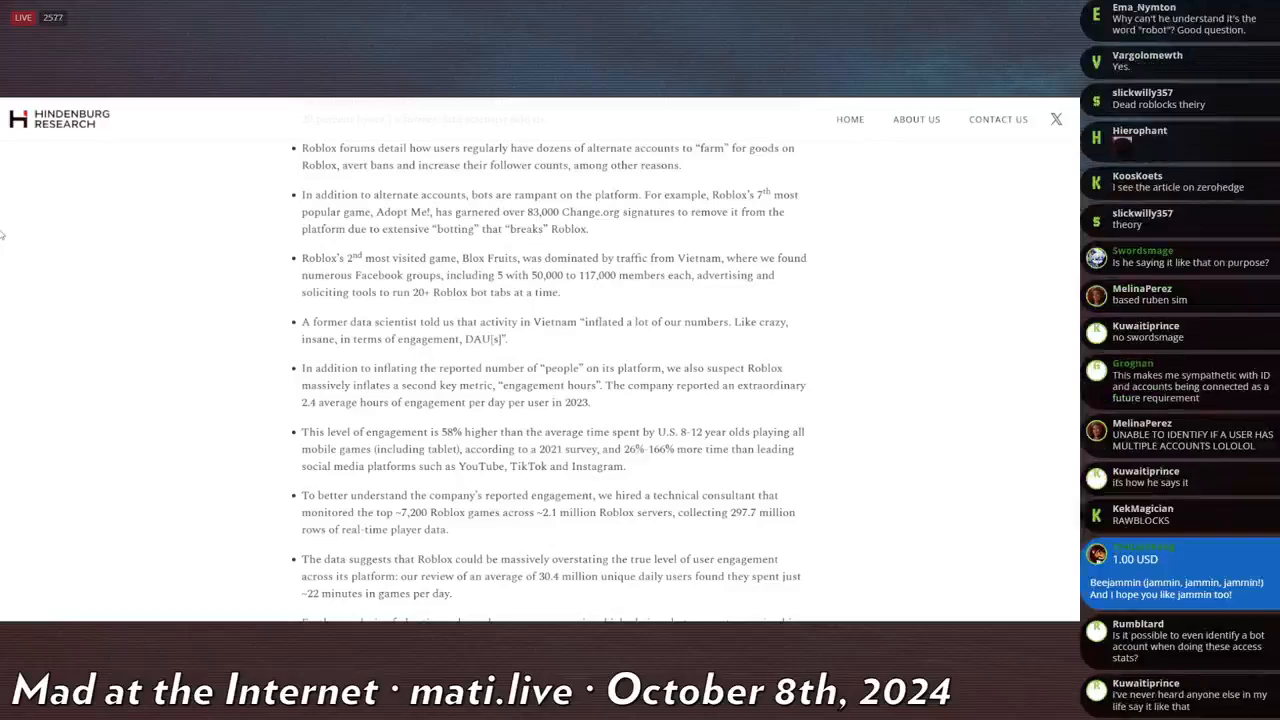
{"action": "scroll", "scroll_direction": "down", "scroll_amount": 3}
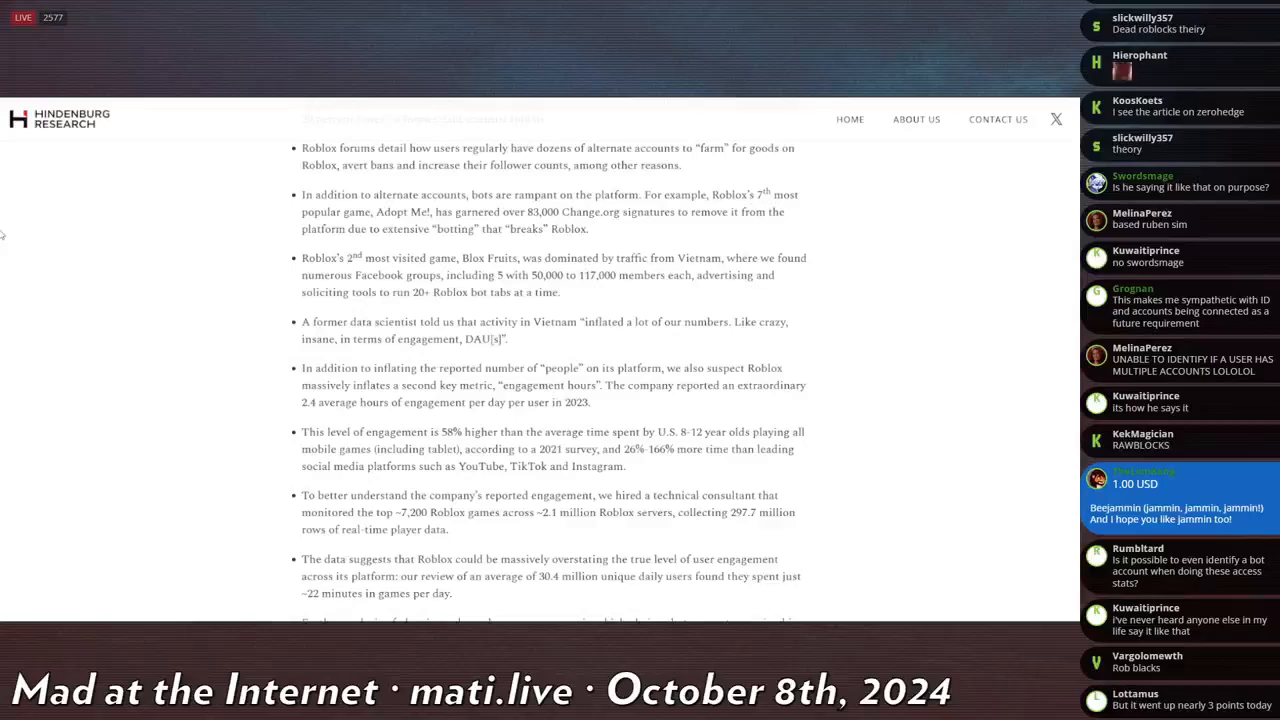
{"action": "scroll", "scroll_direction": "down", "scroll_amount": 3}
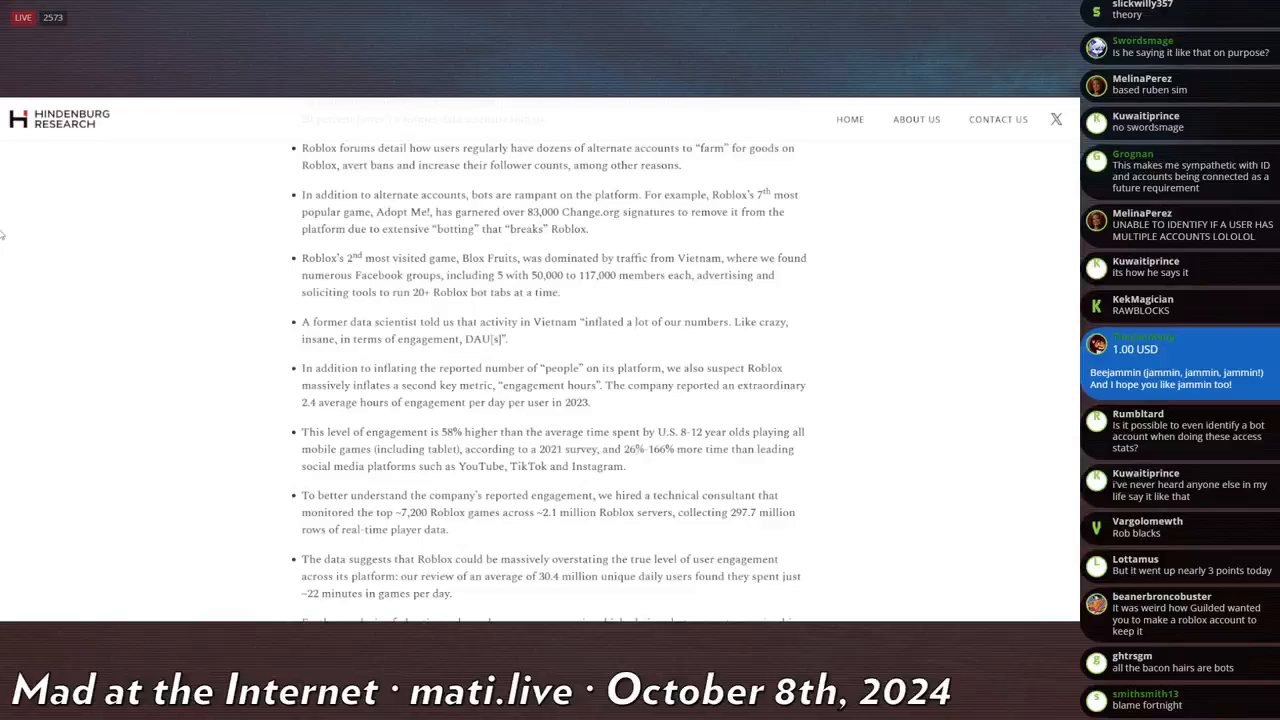
{"action": "scroll", "scroll_direction": "down", "scroll_amount": 3}
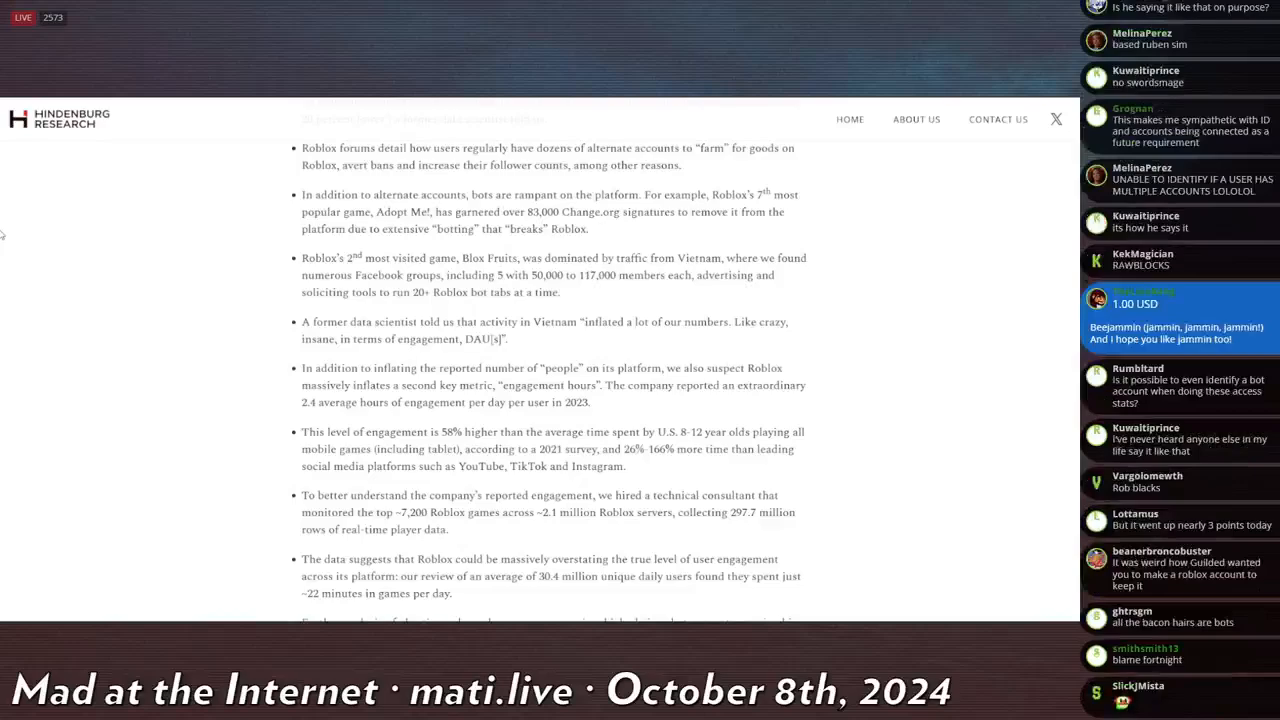
{"action": "scroll", "scroll_direction": "down", "scroll_amount": 3}
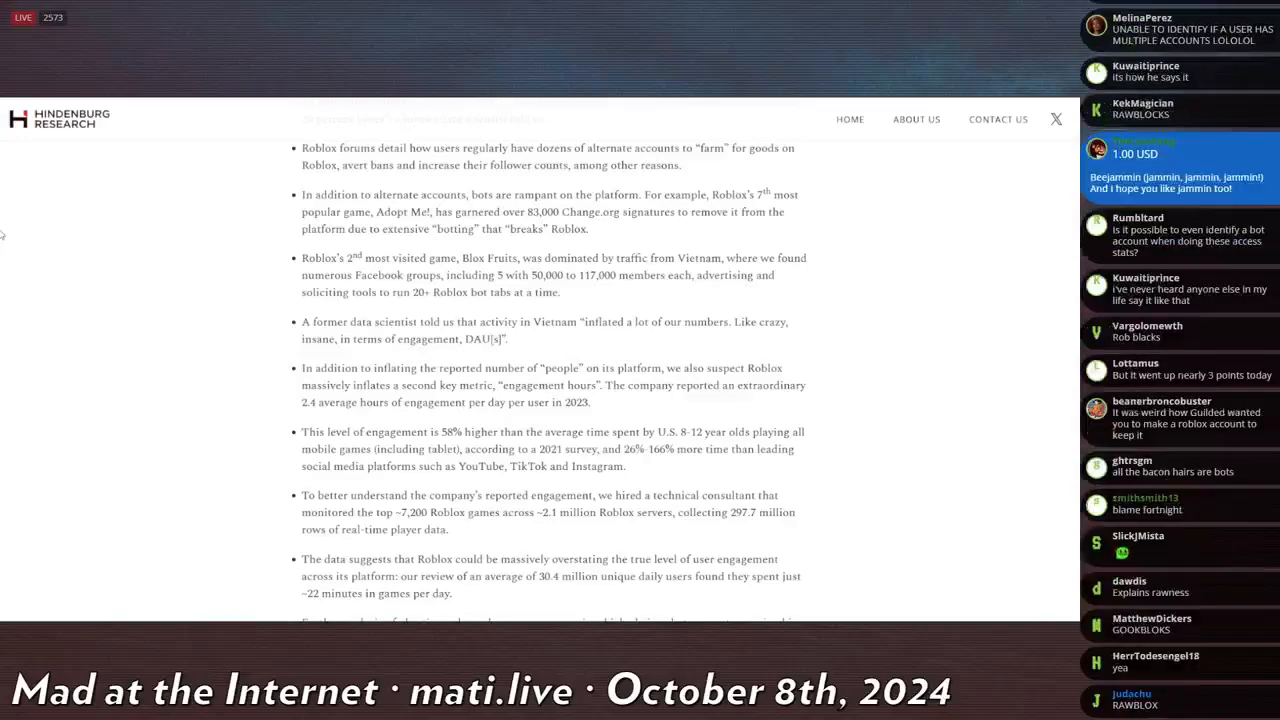
{"action": "scroll", "scroll_direction": "down", "scroll_amount": 3}
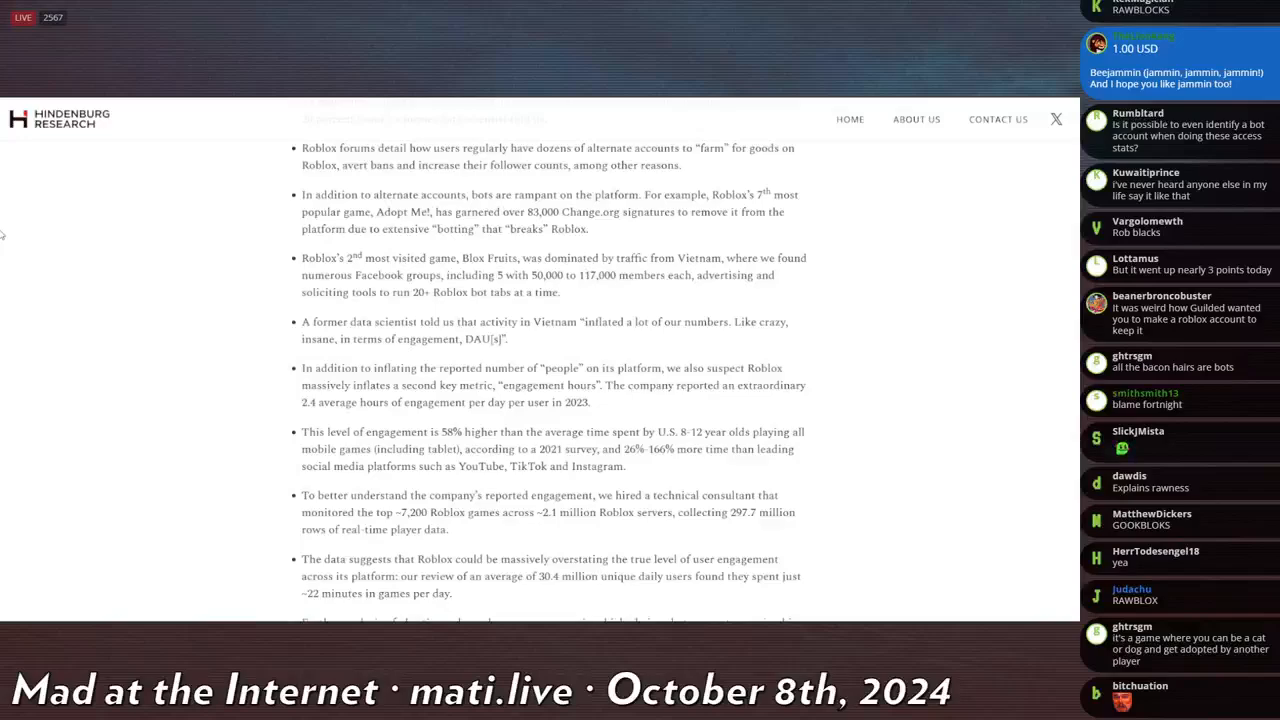
{"action": "scroll", "scroll_direction": "down", "scroll_amount": 3}
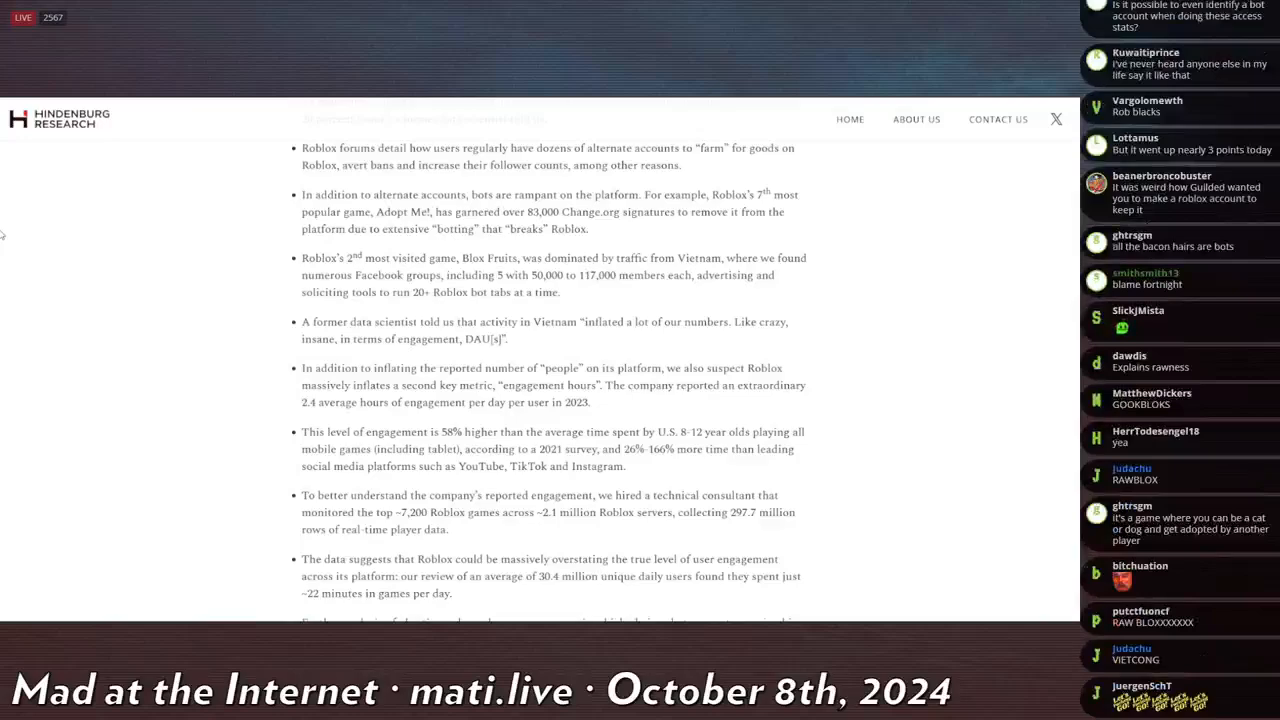
{"action": "scroll", "scroll_direction": "down", "scroll_amount": 3}
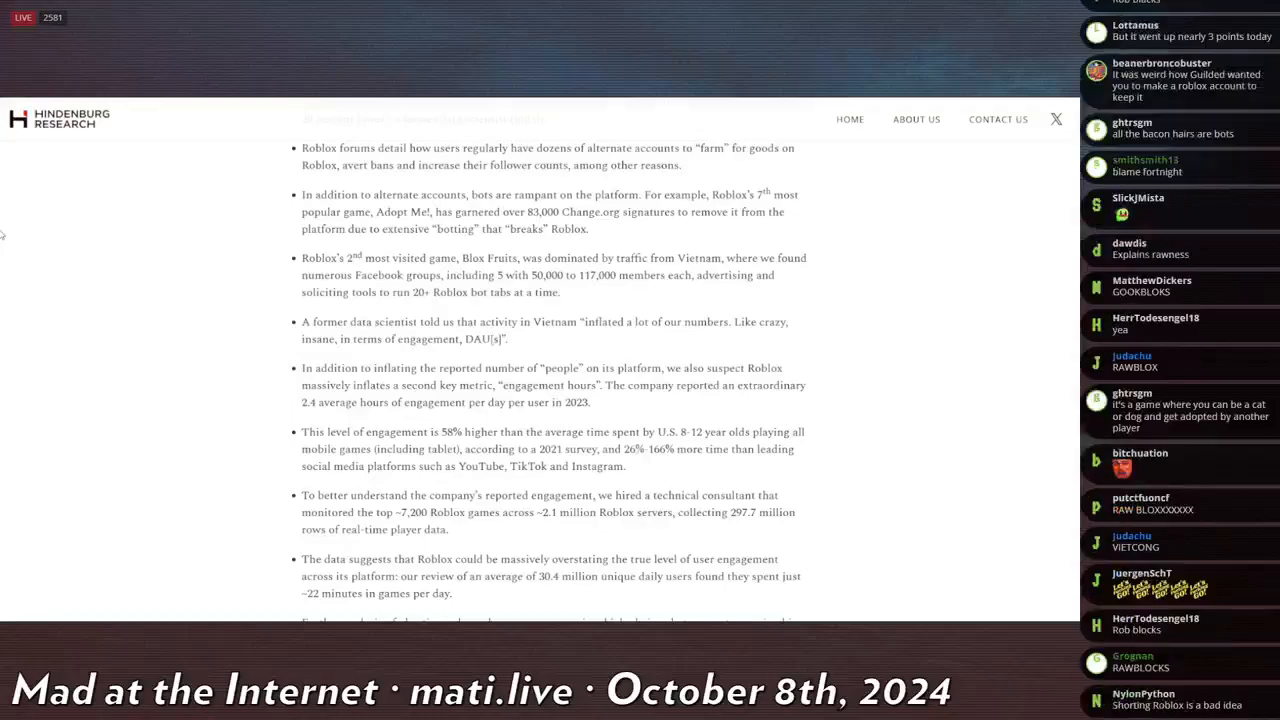
{"action": "scroll", "scroll_direction": "down", "scroll_amount": 3}
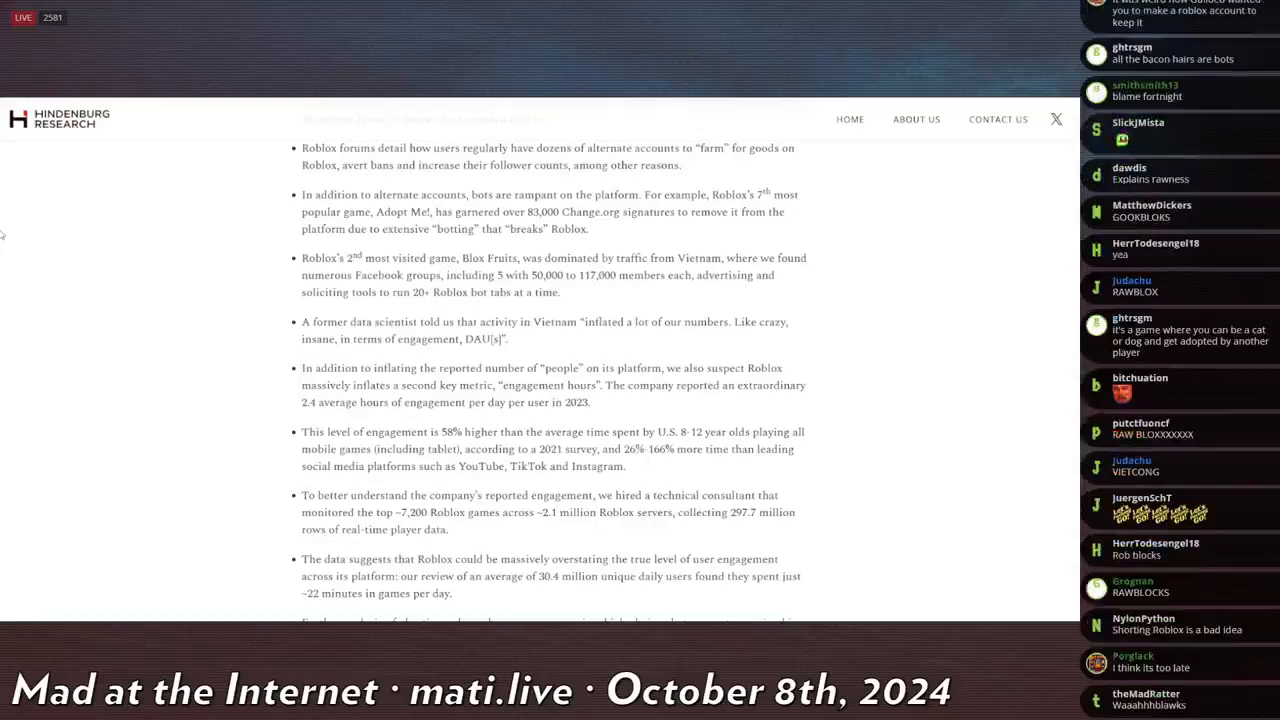
{"action": "scroll", "scroll_direction": "down", "scroll_amount": 3}
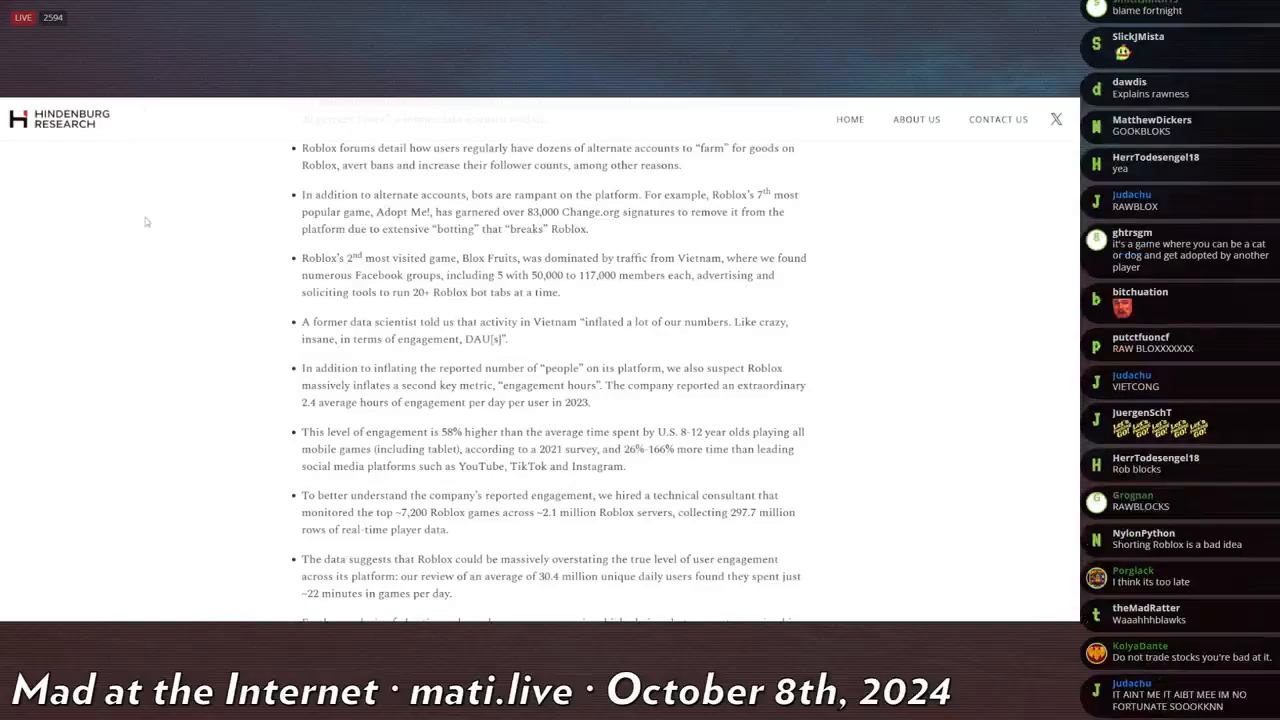
{"action": "scroll", "scroll_direction": "down", "scroll_amount": 3}
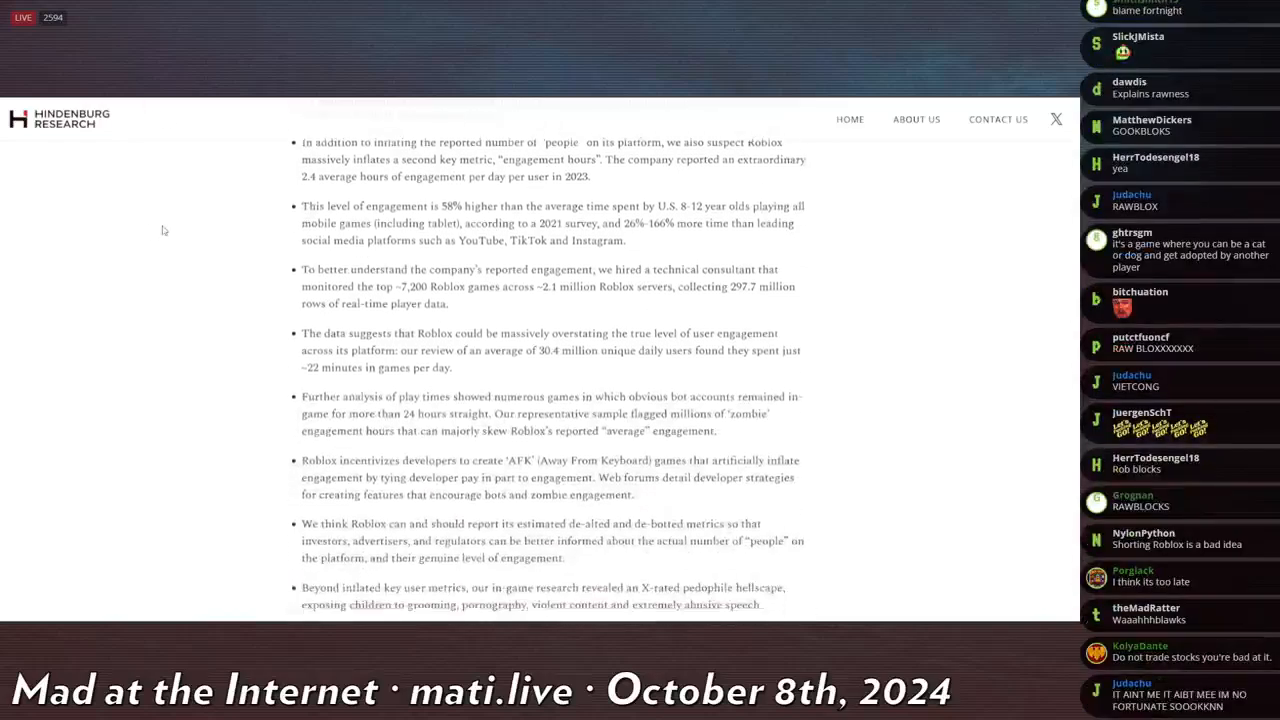
Step: Bring the AFK-games developer-pay bullet and the 2018 arrest example into view
{"action": "scroll", "scroll_direction": "down", "scroll_amount": 3}
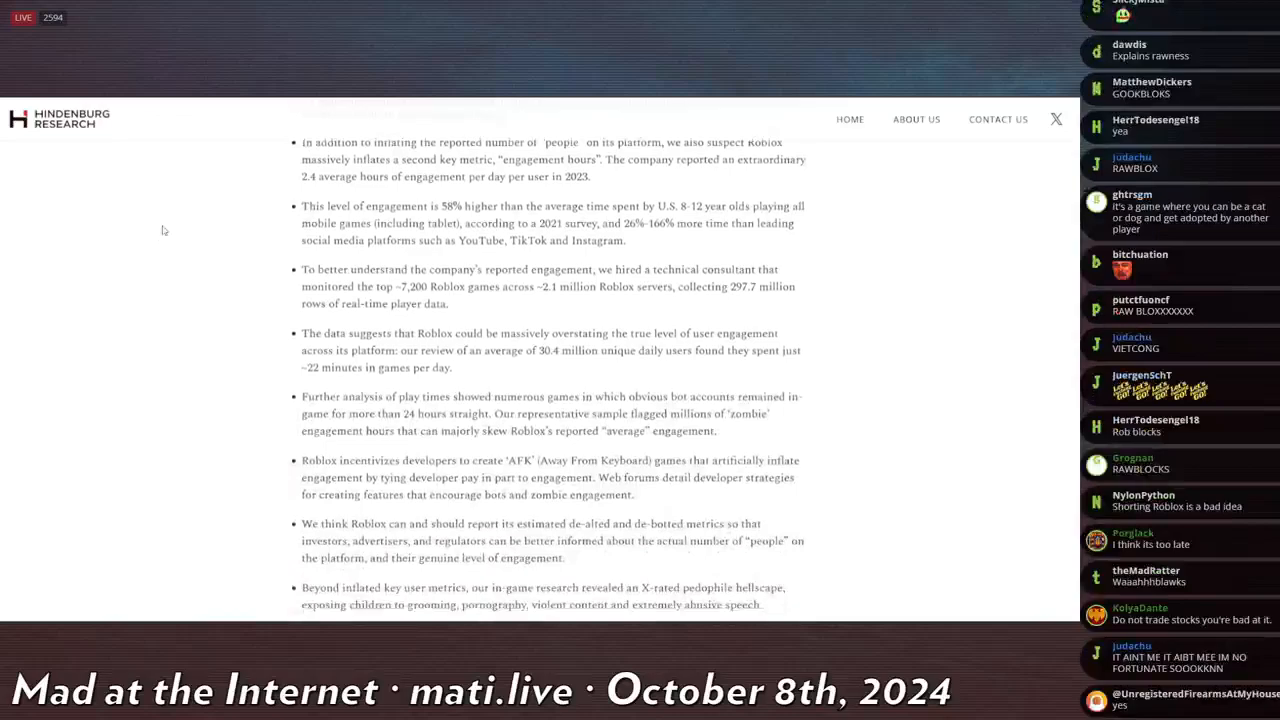
{"action": "scroll", "scroll_direction": "down", "scroll_amount": 3}
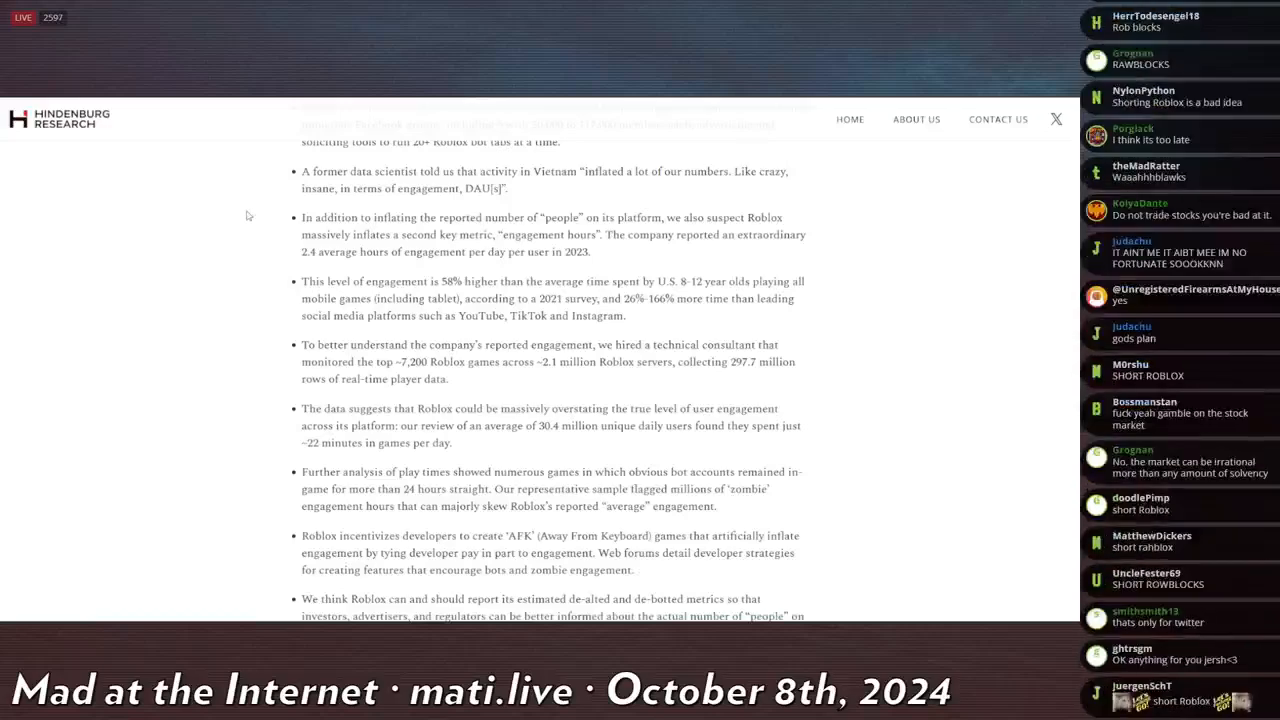
{"action": "scroll", "scroll_direction": "down", "scroll_amount": 3}
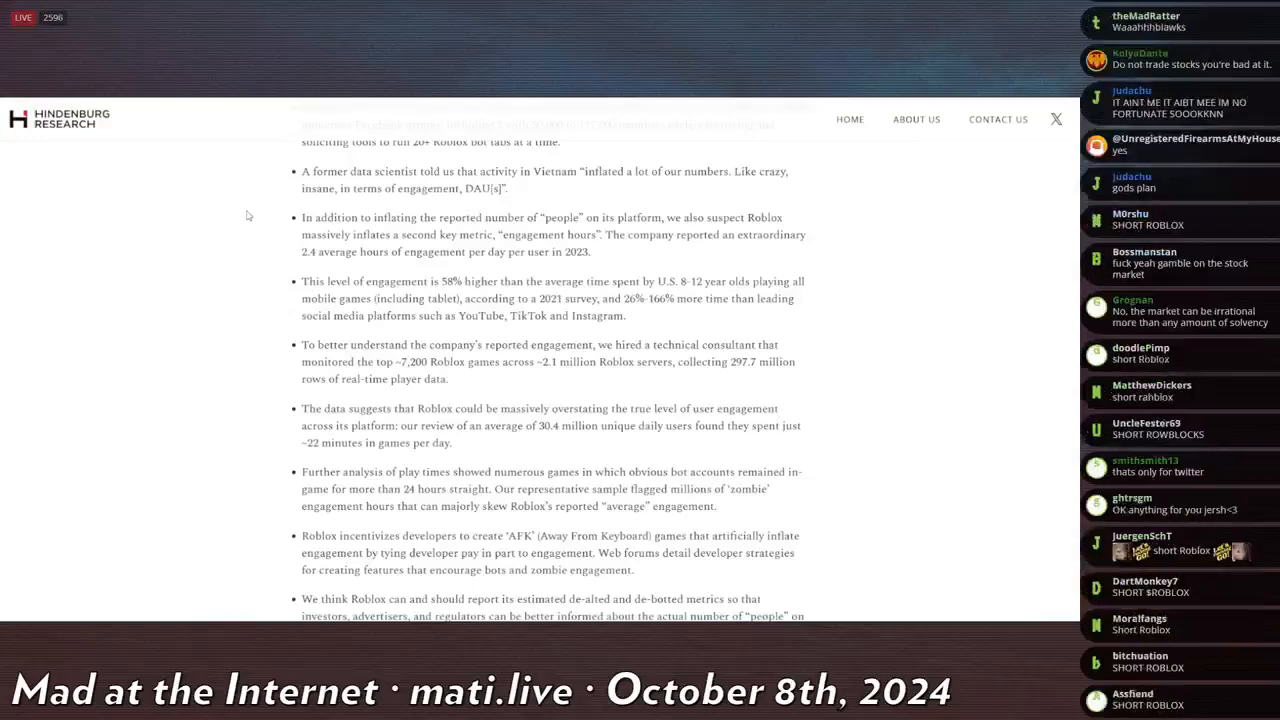
{"action": "scroll", "scroll_direction": "down", "scroll_amount": 3}
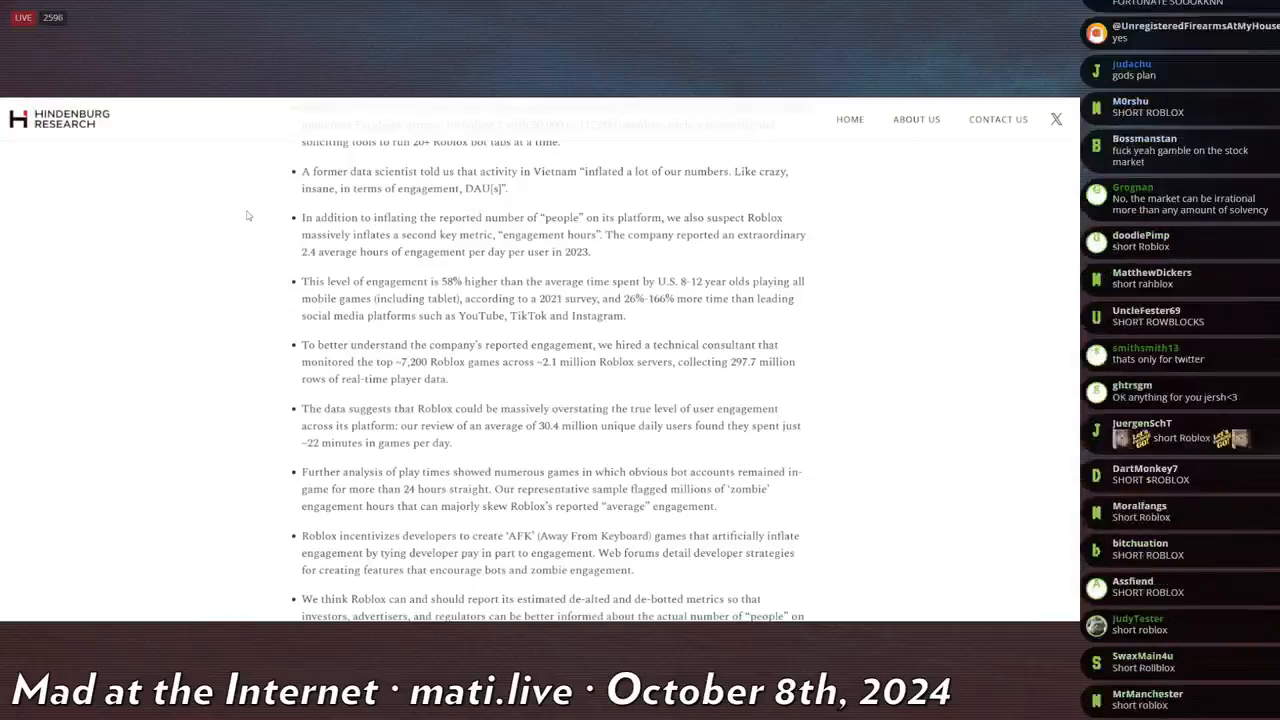
{"action": "scroll", "scroll_direction": "down", "scroll_amount": 3}
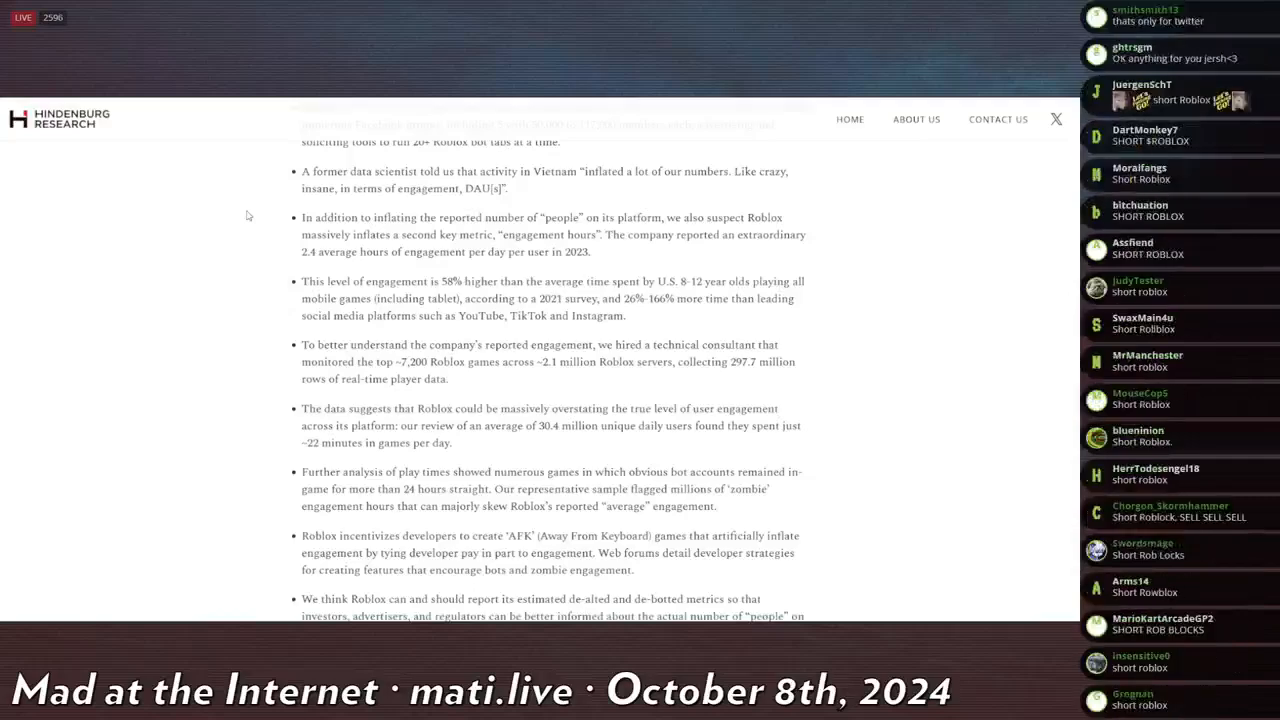
{"action": "scroll", "scroll_direction": "down", "scroll_amount": 3}
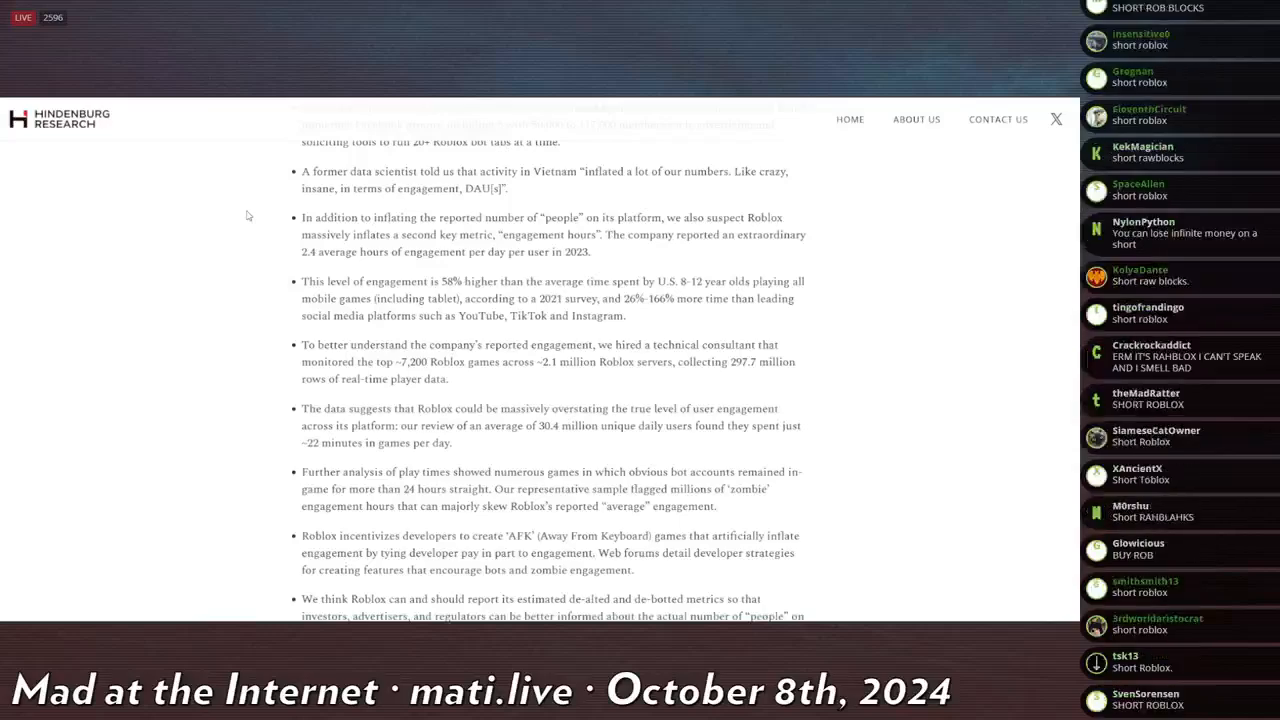
{"action": "scroll", "scroll_direction": "down", "scroll_amount": 3}
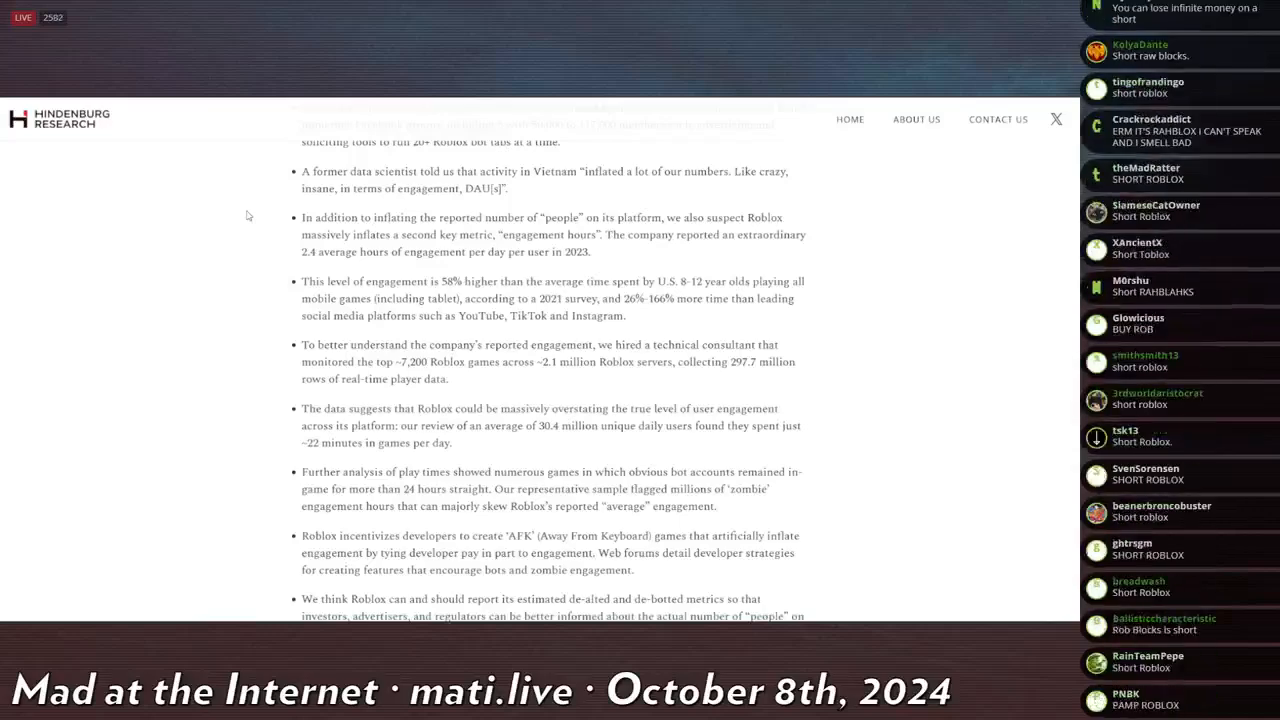
{"action": "scroll", "scroll_direction": "down", "scroll_amount": 3}
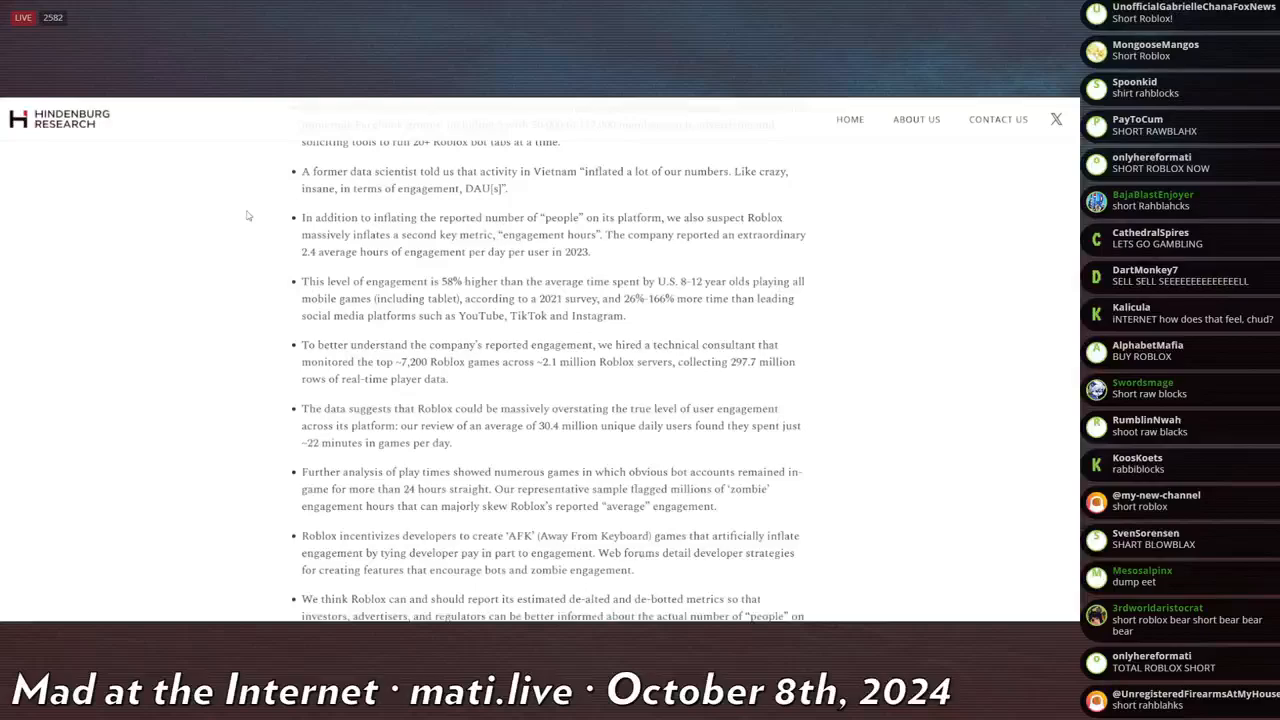
{"action": "scroll", "scroll_direction": "down", "scroll_amount": 3}
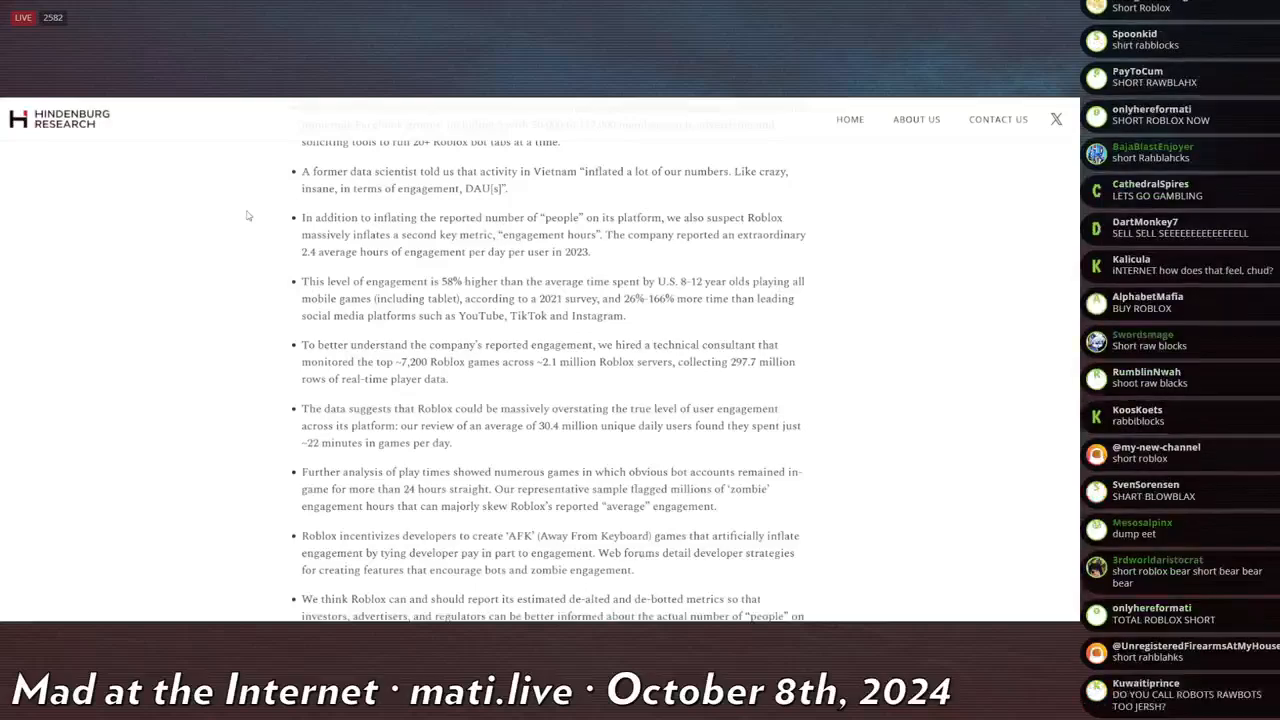
{"action": "scroll", "scroll_direction": "down", "scroll_amount": 3}
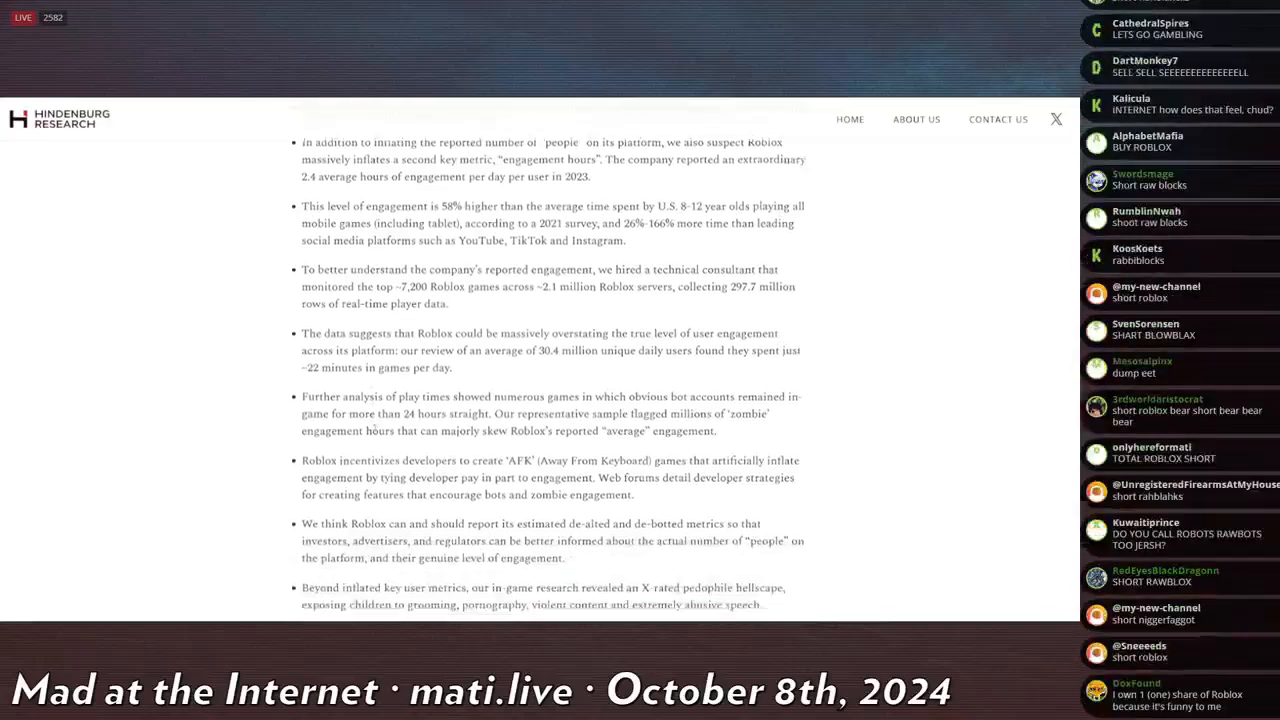
{"action": "scroll", "scroll_direction": "down", "scroll_amount": 3}
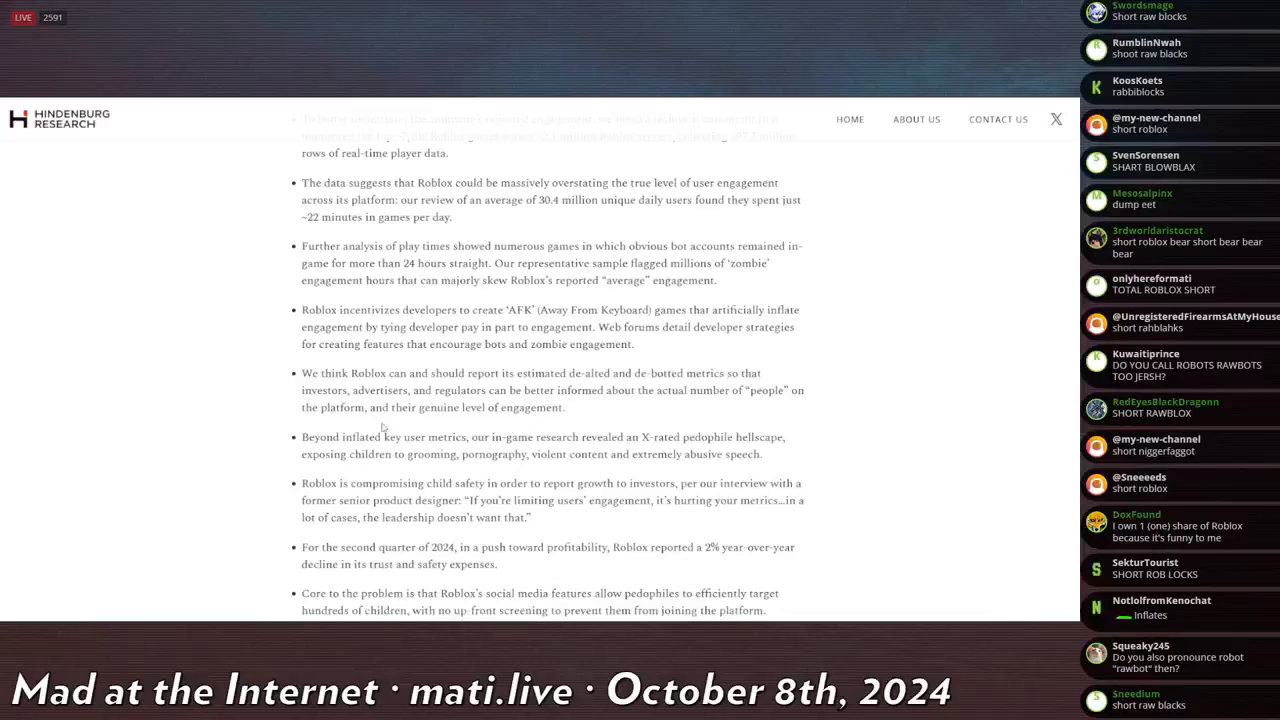
{"action": "scroll", "scroll_direction": "down", "scroll_amount": 3}
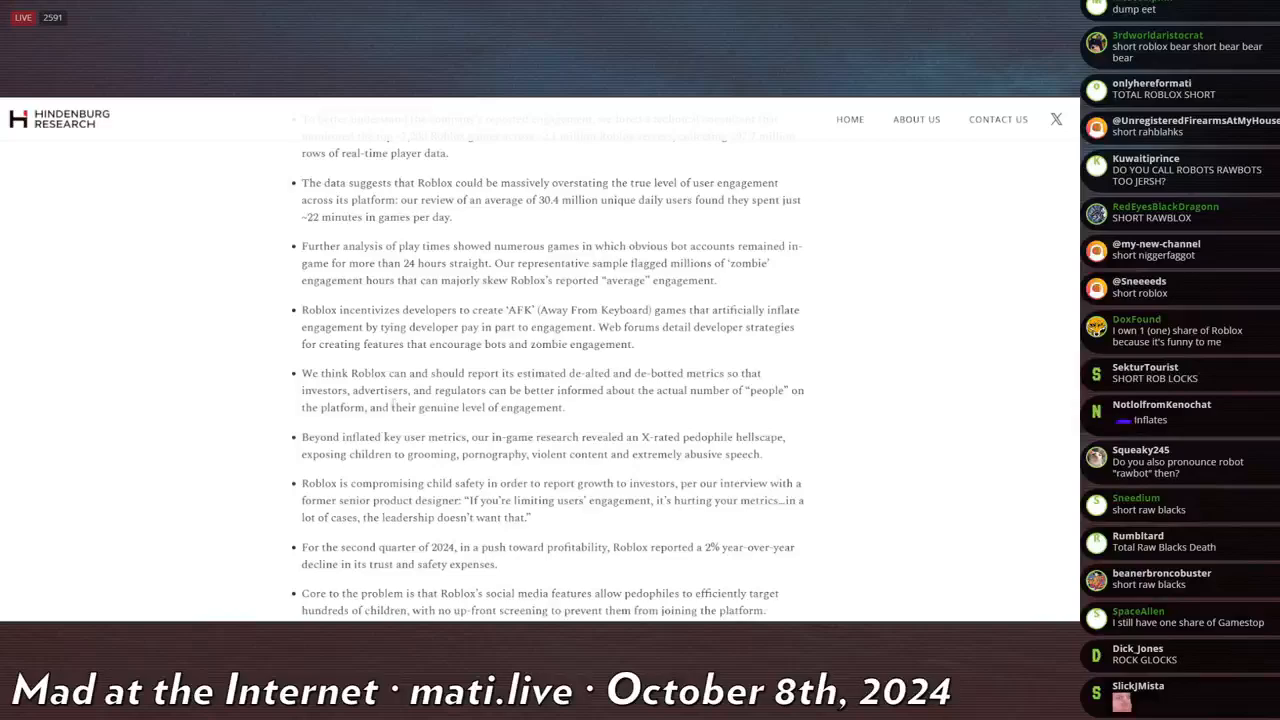
{"action": "scroll", "scroll_direction": "down", "scroll_amount": 3}
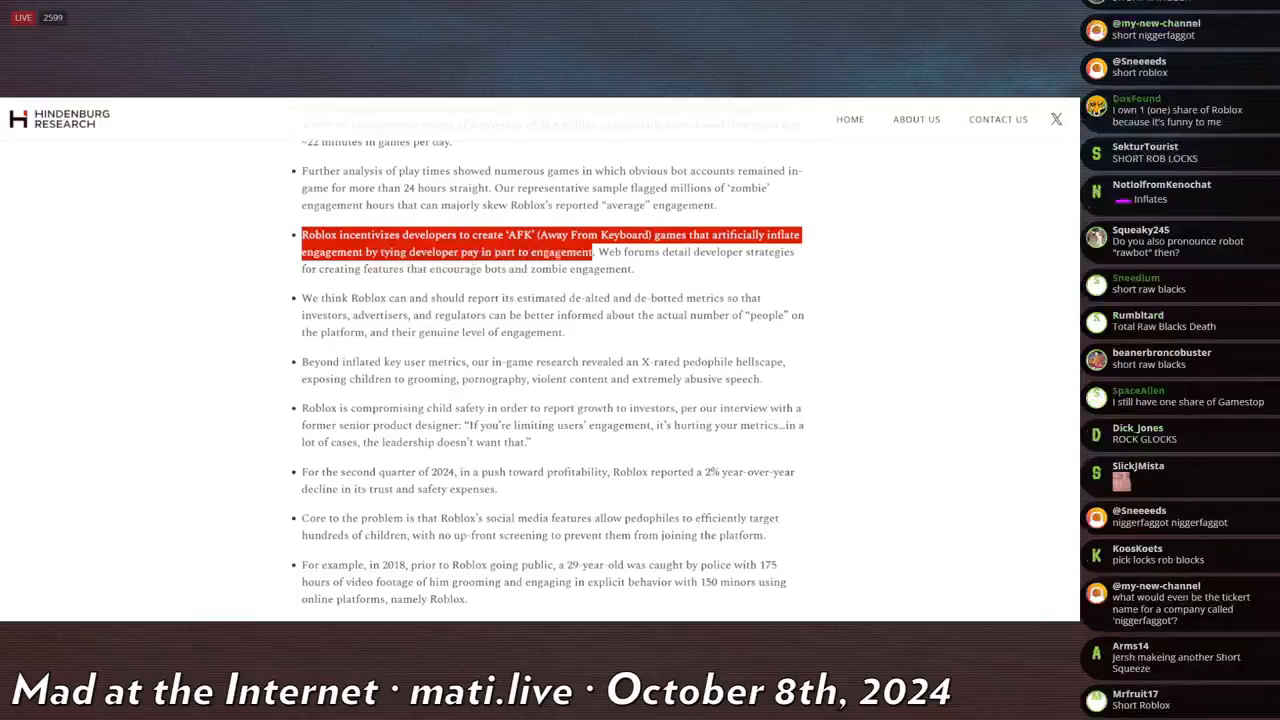
Step: Highlight the AFK-games engagement sentence and the child-safety passage, then read toward the Epstein bullets
{"action": "left_click_drag", "start_coordinate": [594, 251], "coordinate": [815, 268]}
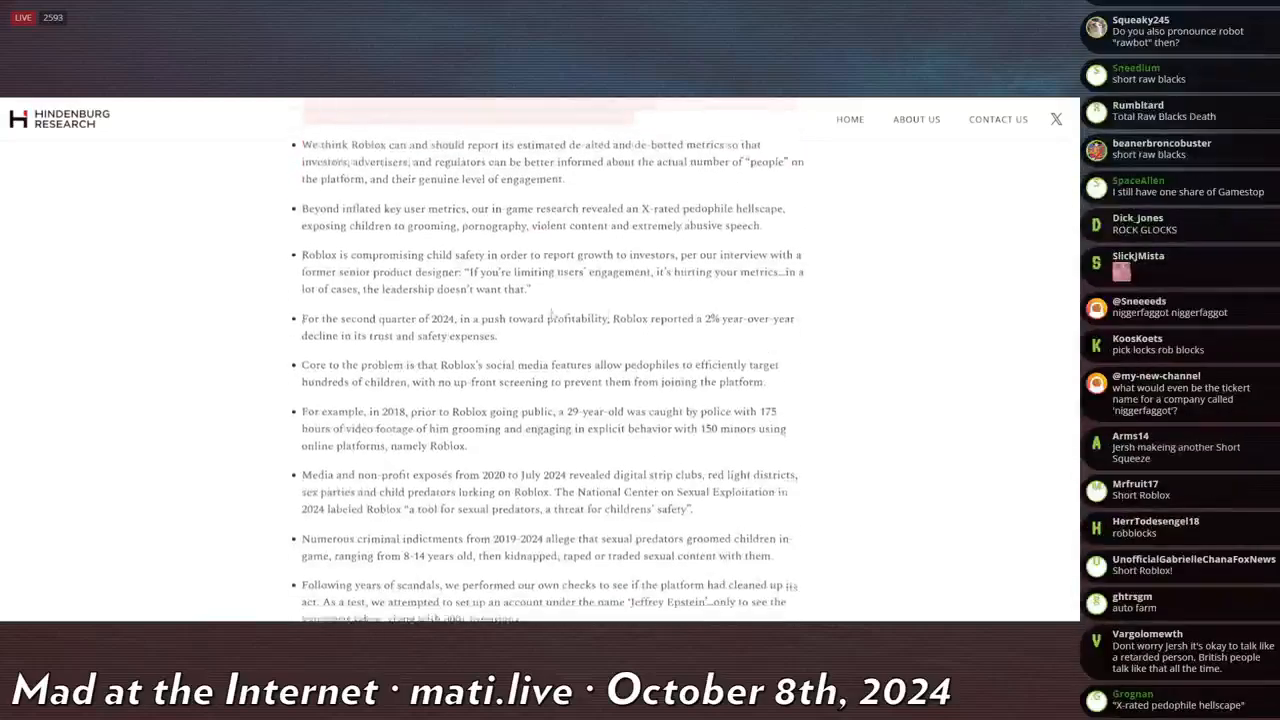
{"action": "scroll", "scroll_direction": "down", "scroll_amount": 3}
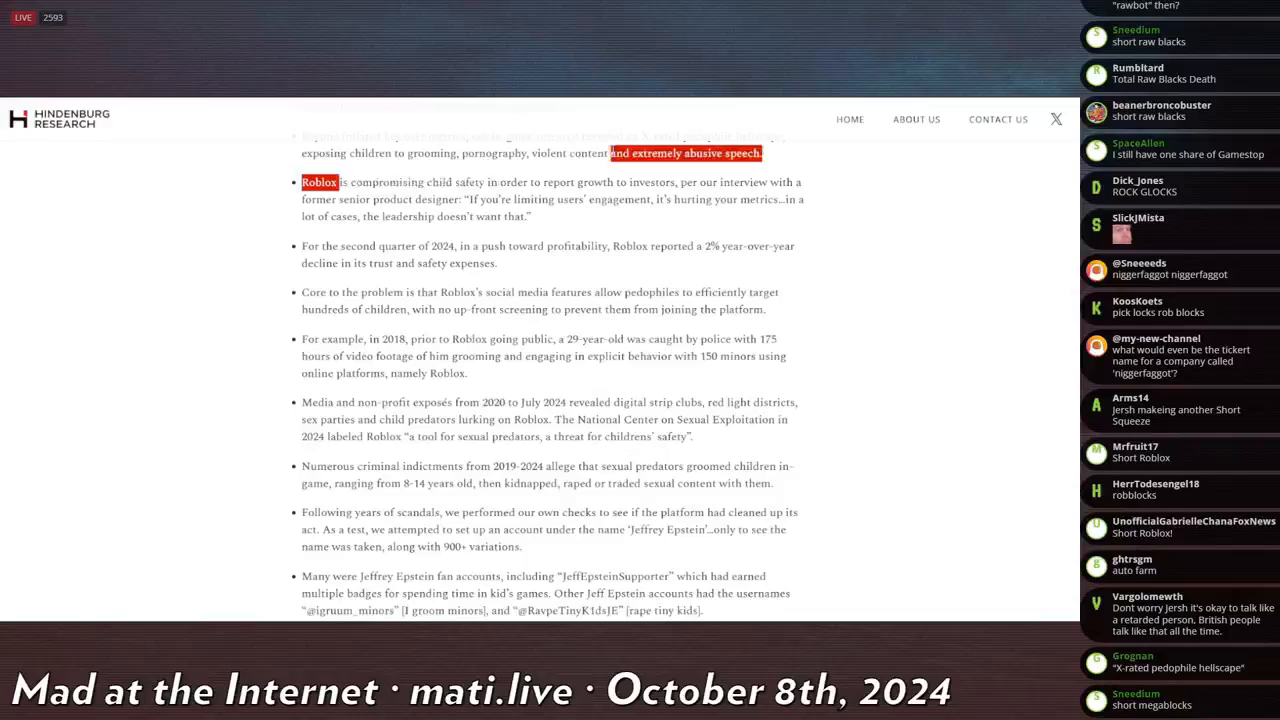
{"action": "left_click_drag", "start_coordinate": [301, 182], "coordinate": [740, 199]}
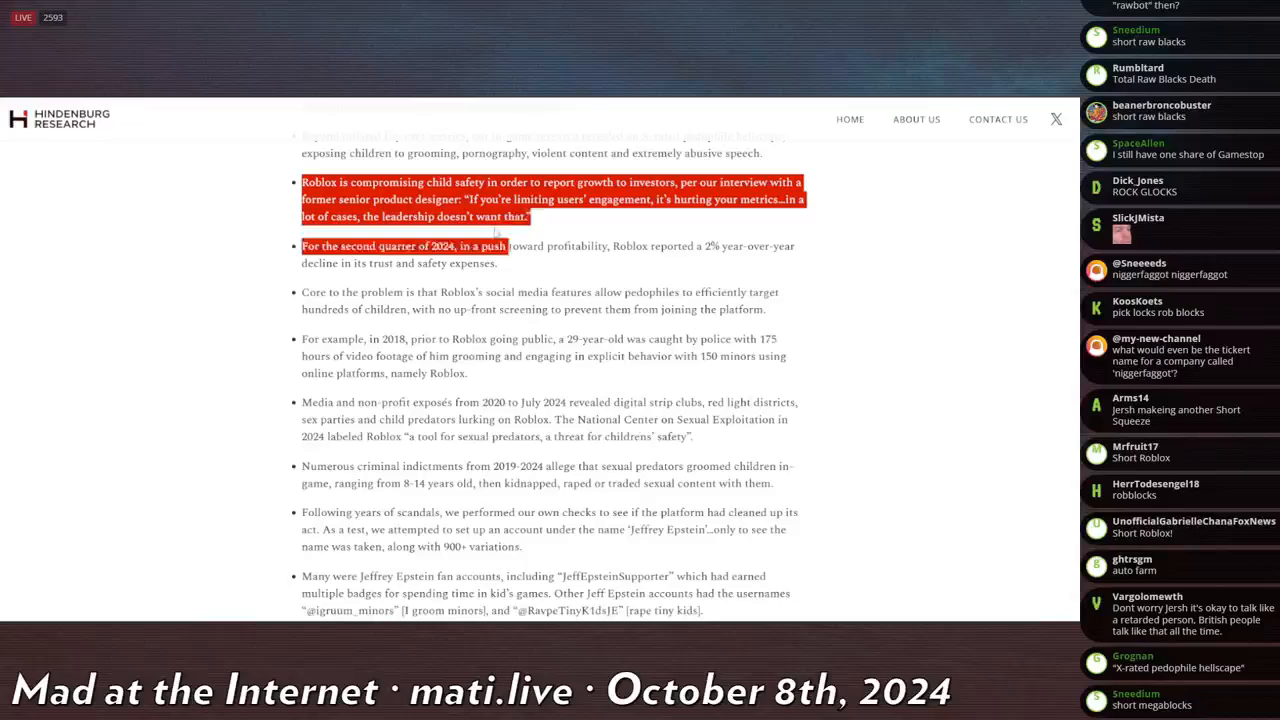
{"action": "scroll", "scroll_direction": "down", "scroll_amount": 3}
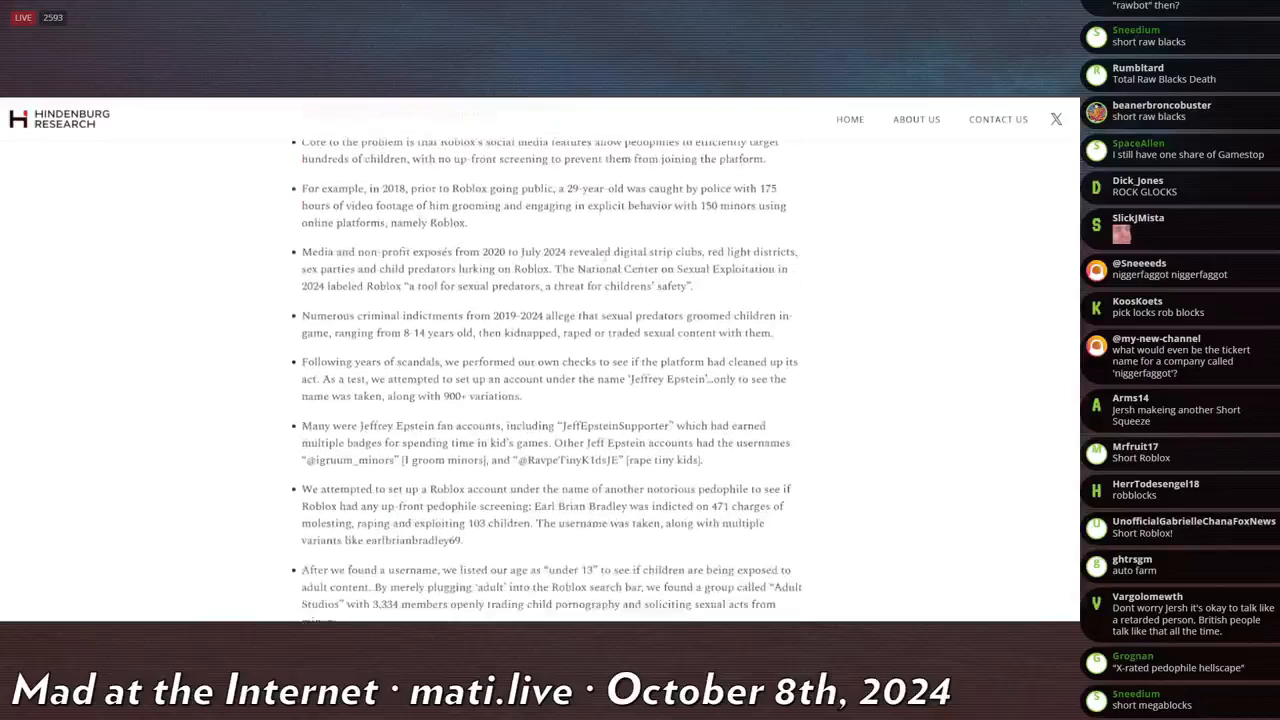
Step: Highlight the word 'allege' and the Jeffrey Epstein account test passage
{"action": "scroll", "scroll_direction": "down", "scroll_amount": 3}
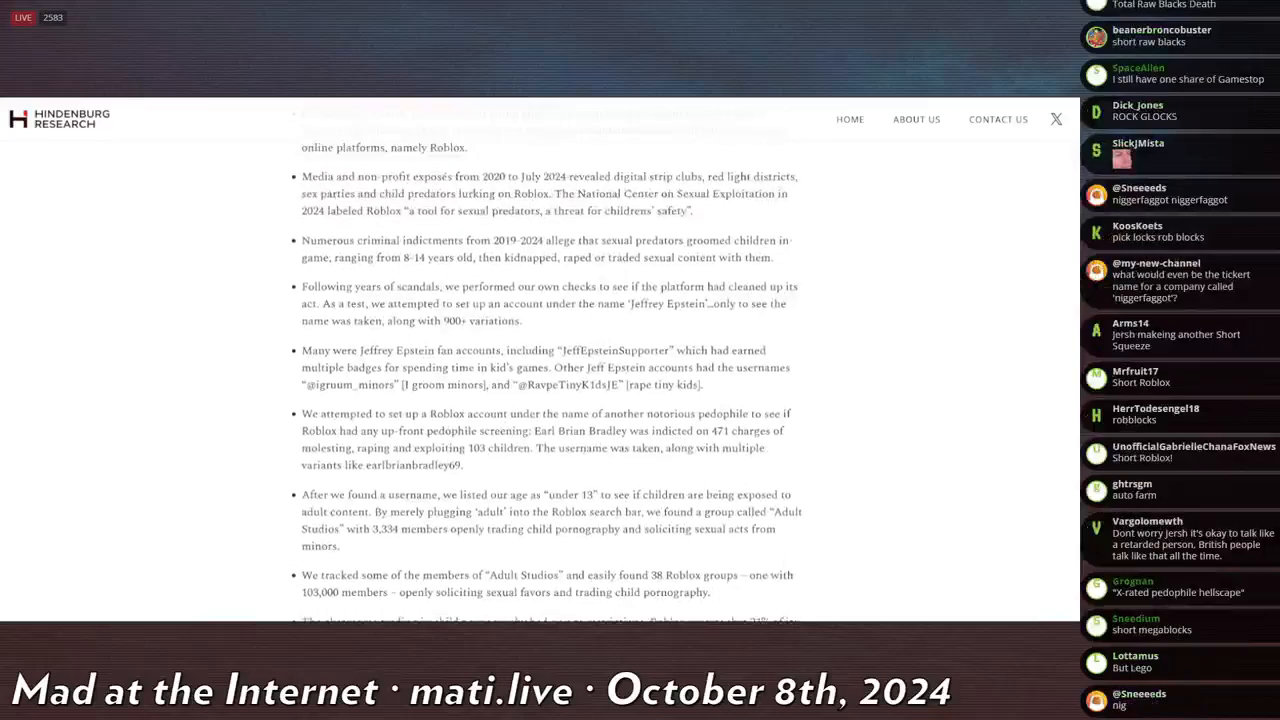
{"action": "double_click", "coordinate": [315, 257]}
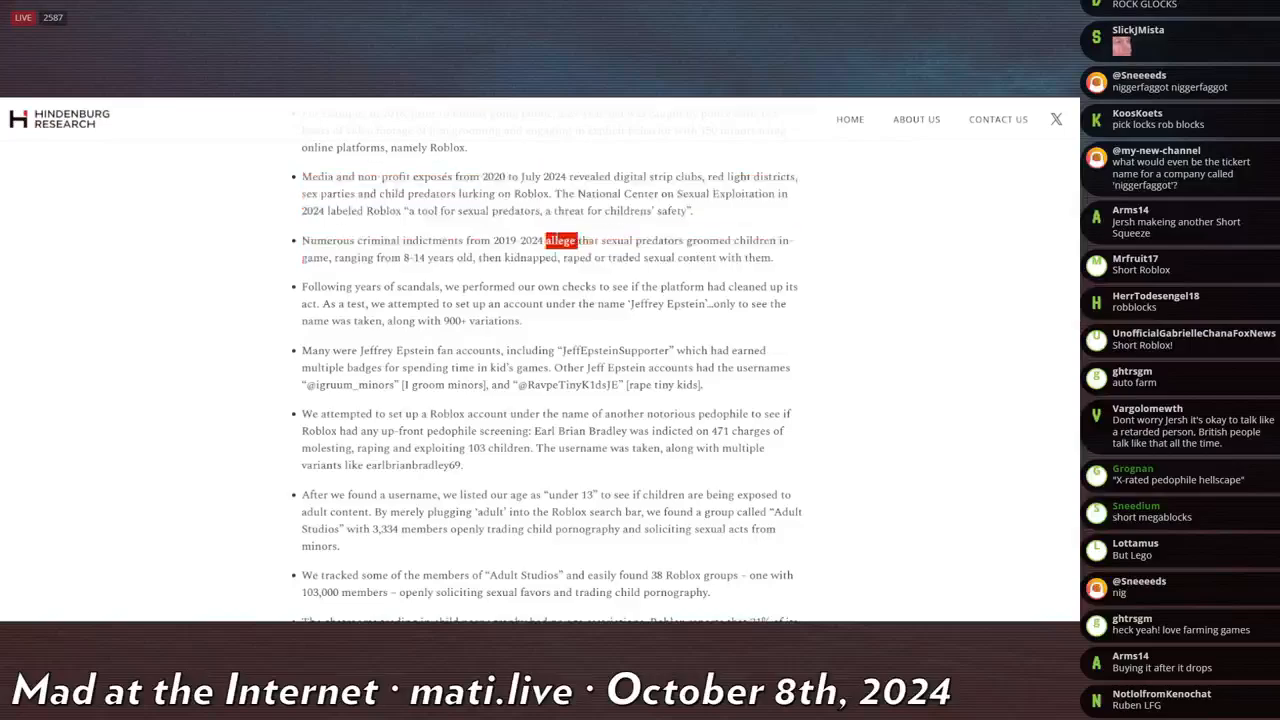
{"action": "left_click_drag", "start_coordinate": [545, 240], "coordinate": [778, 240]}
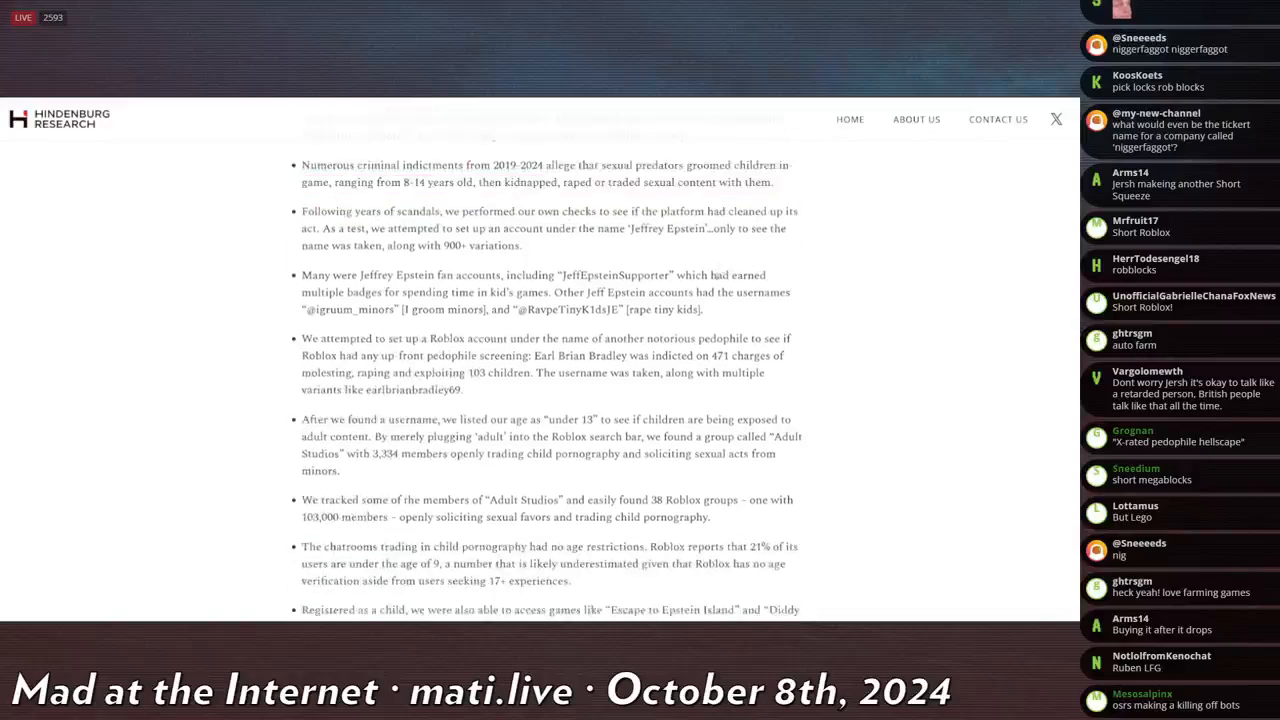
{"action": "double_click", "coordinate": [355, 228]}
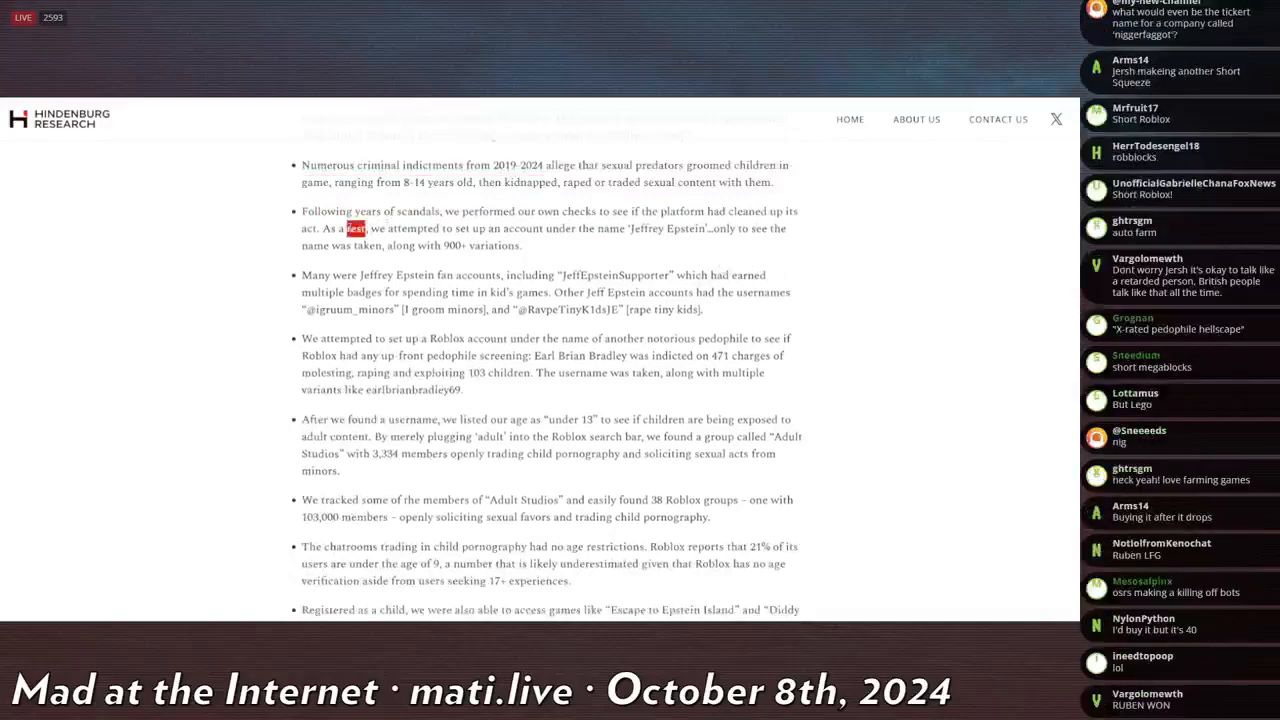
{"action": "left_click_drag", "start_coordinate": [355, 228], "coordinate": [702, 228]}
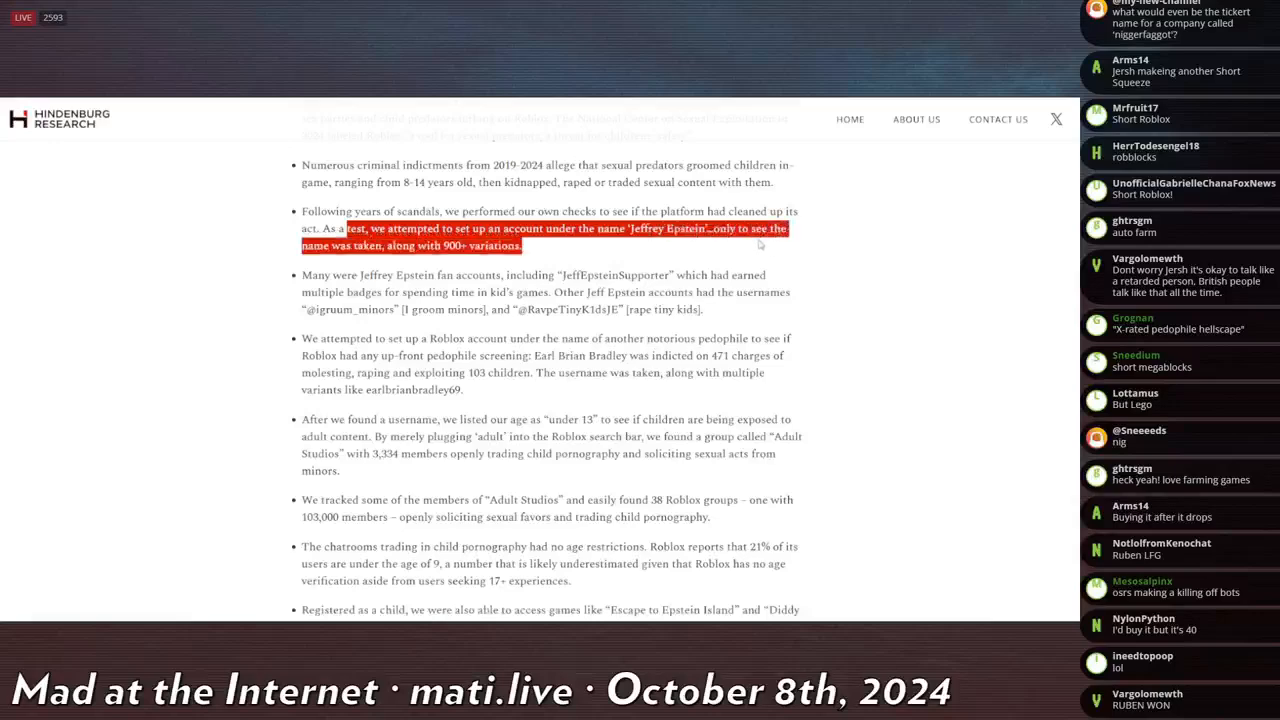
{"action": "mouse_move", "coordinate": [695, 247]}
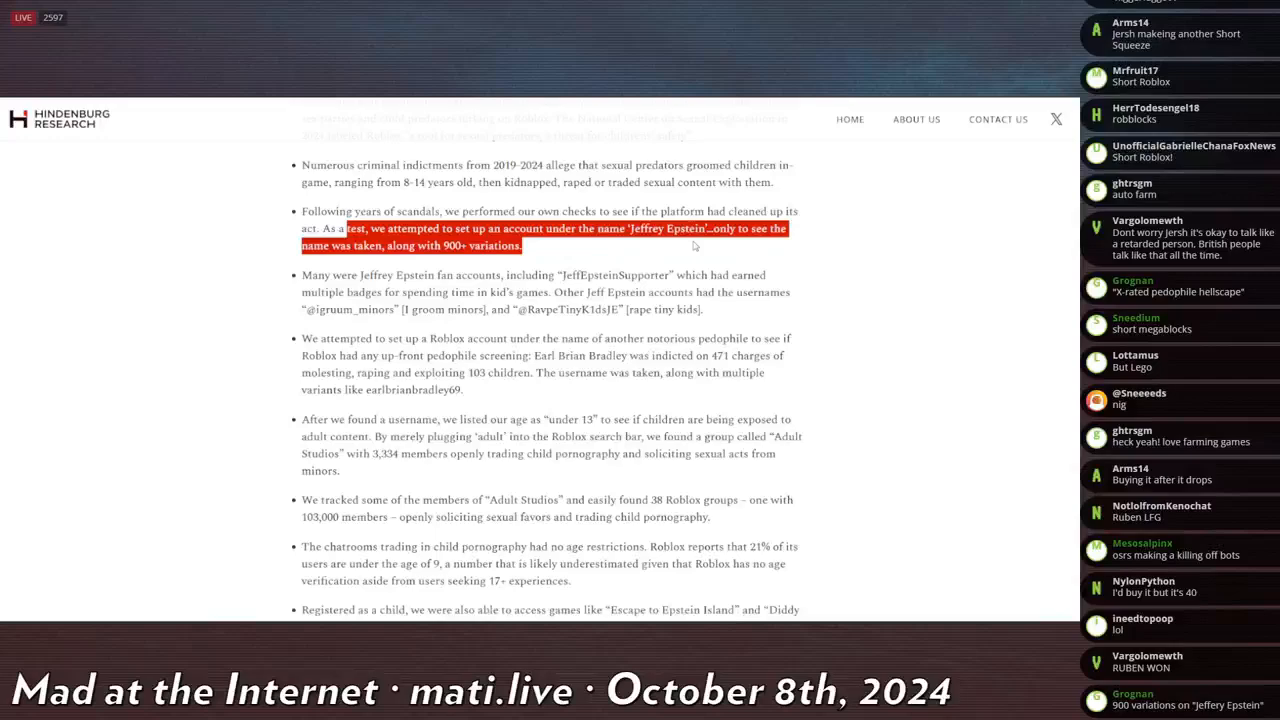
Step: Read on to the Epstein- and Diddy-themed games, erotic roleplay accounts and sex video bullets
{"action": "scroll", "scroll_direction": "down", "scroll_amount": 3}
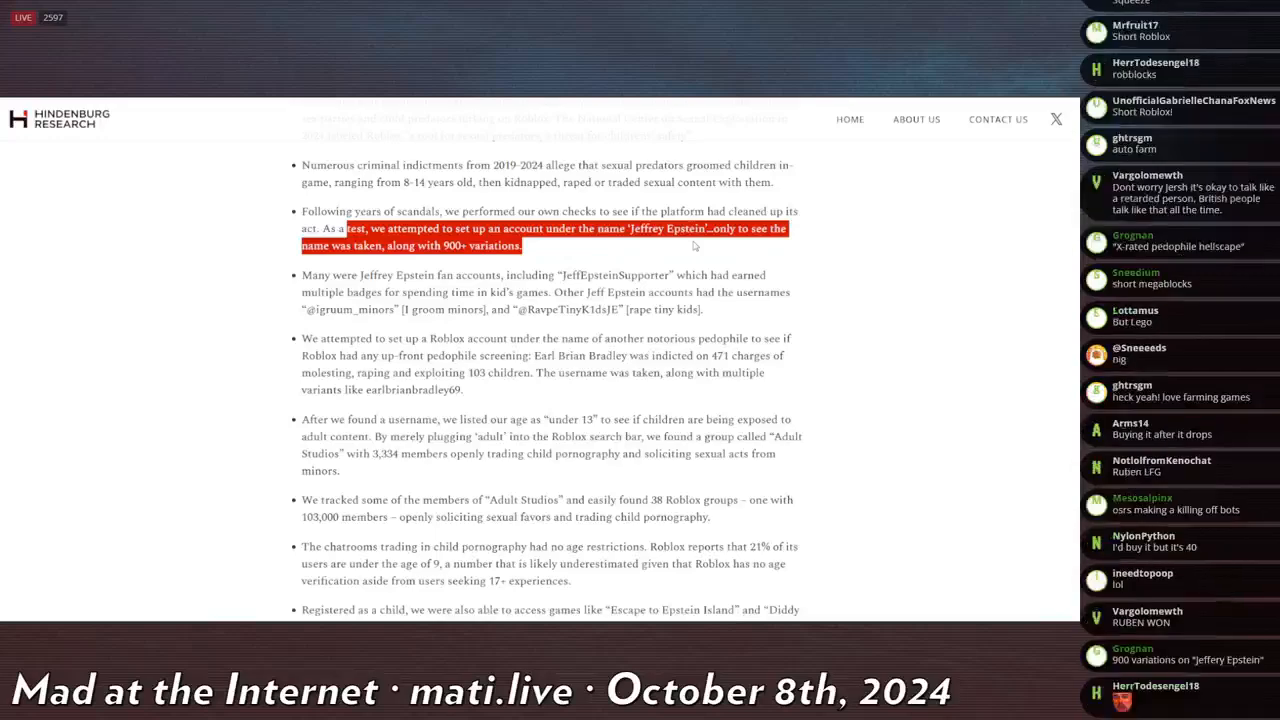
{"action": "scroll", "scroll_direction": "down", "scroll_amount": 3}
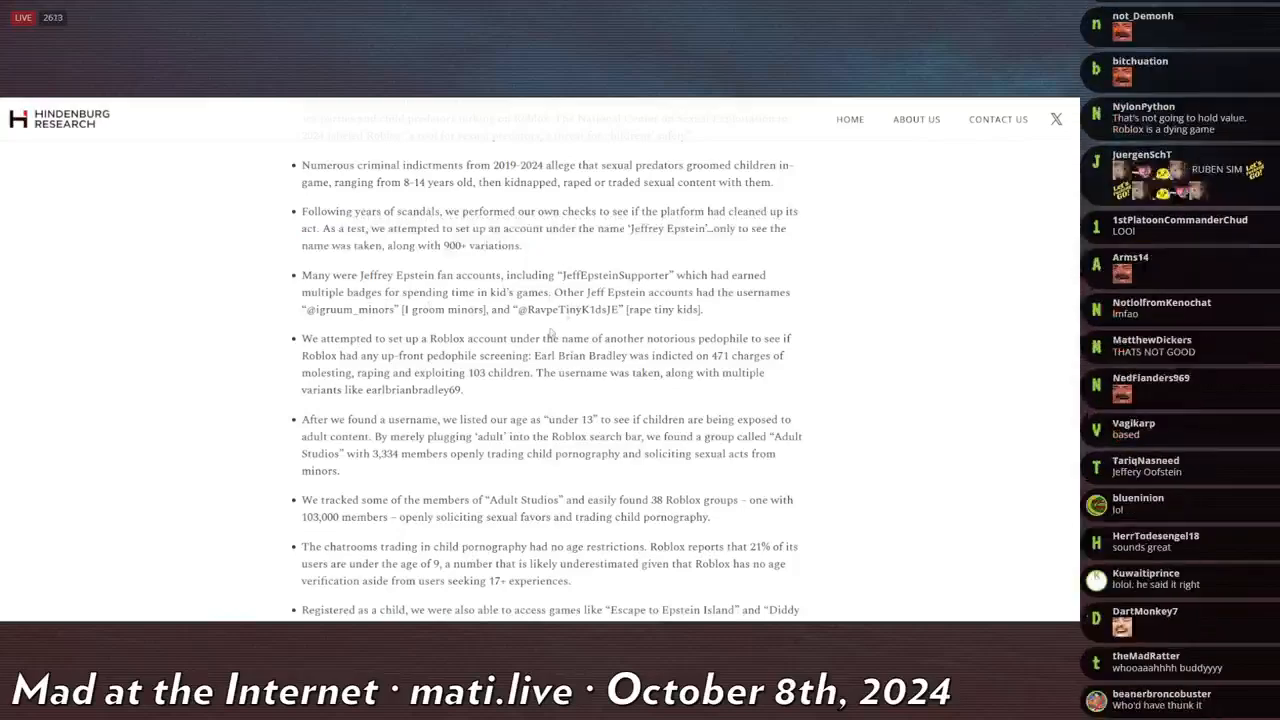
{"action": "scroll", "scroll_direction": "down", "scroll_amount": 3}
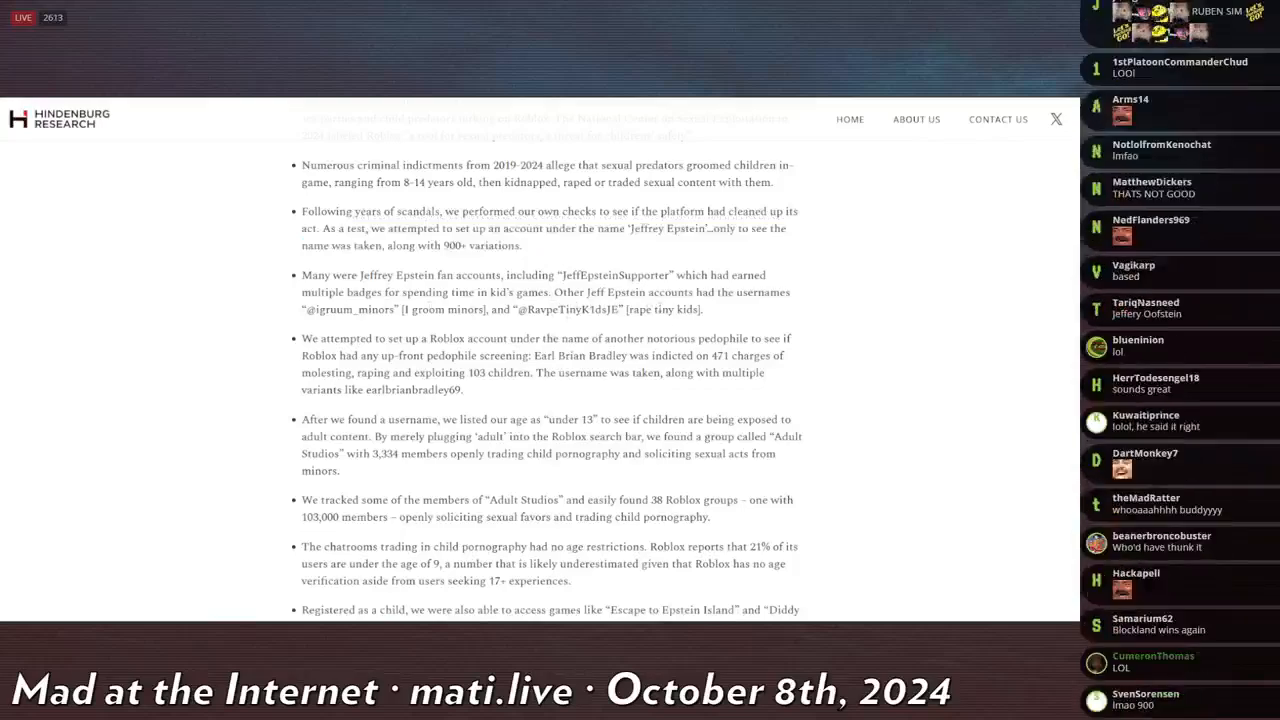
{"action": "scroll", "scroll_direction": "down", "scroll_amount": 3}
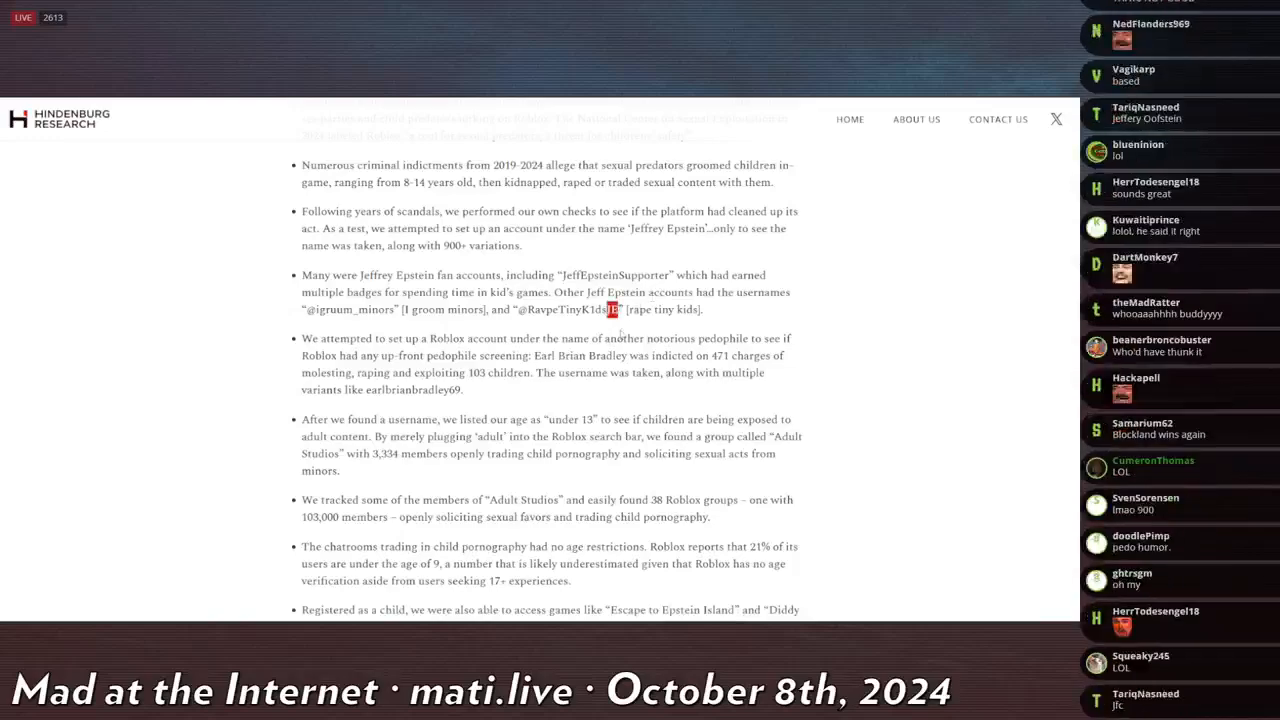
{"action": "scroll", "scroll_direction": "down", "scroll_amount": 3}
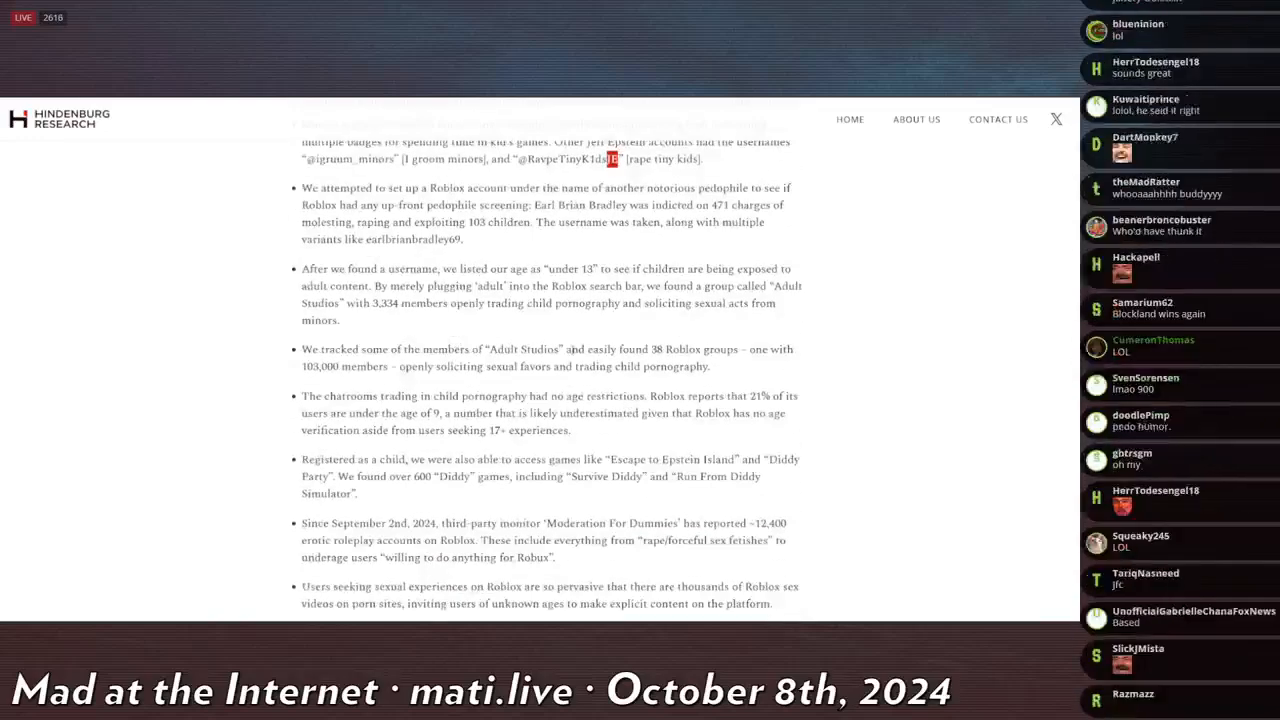
Step: Read down to the school simulator images and 'Beat Up Homeless Outside 7/11 Simulator' bullets
{"action": "scroll", "scroll_direction": "down", "scroll_amount": 3}
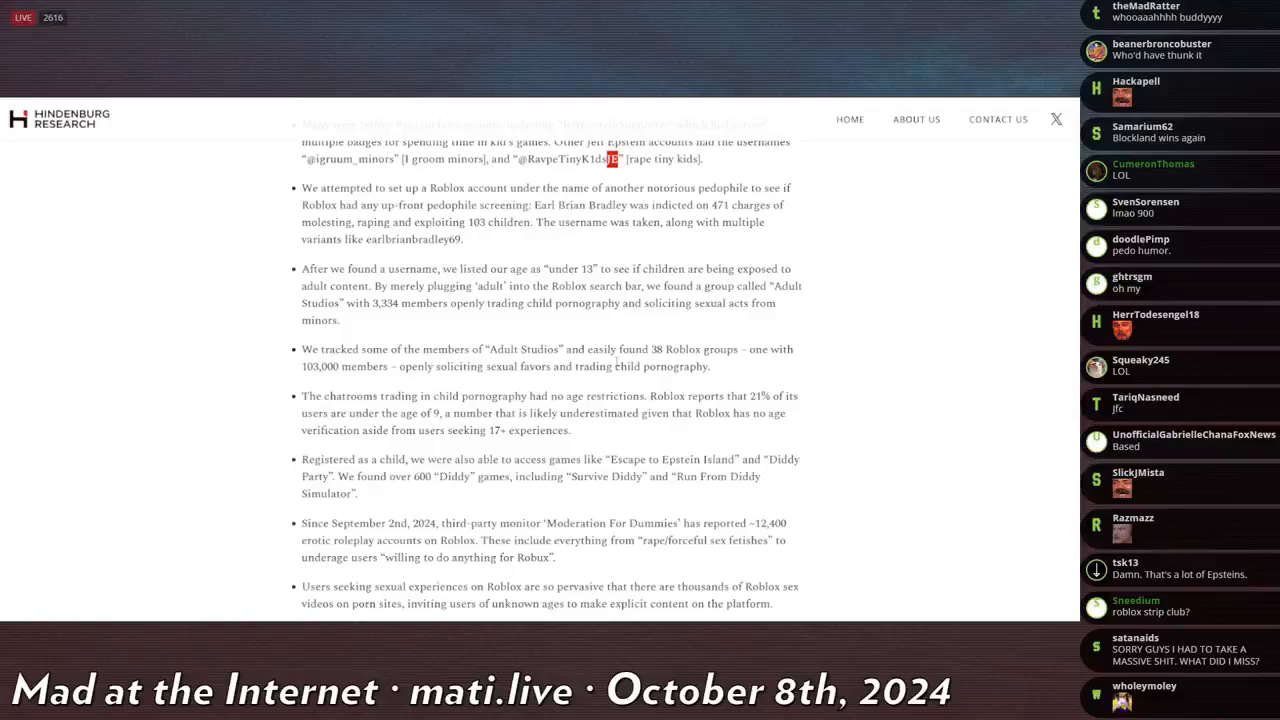
{"action": "scroll", "scroll_direction": "down", "scroll_amount": 3}
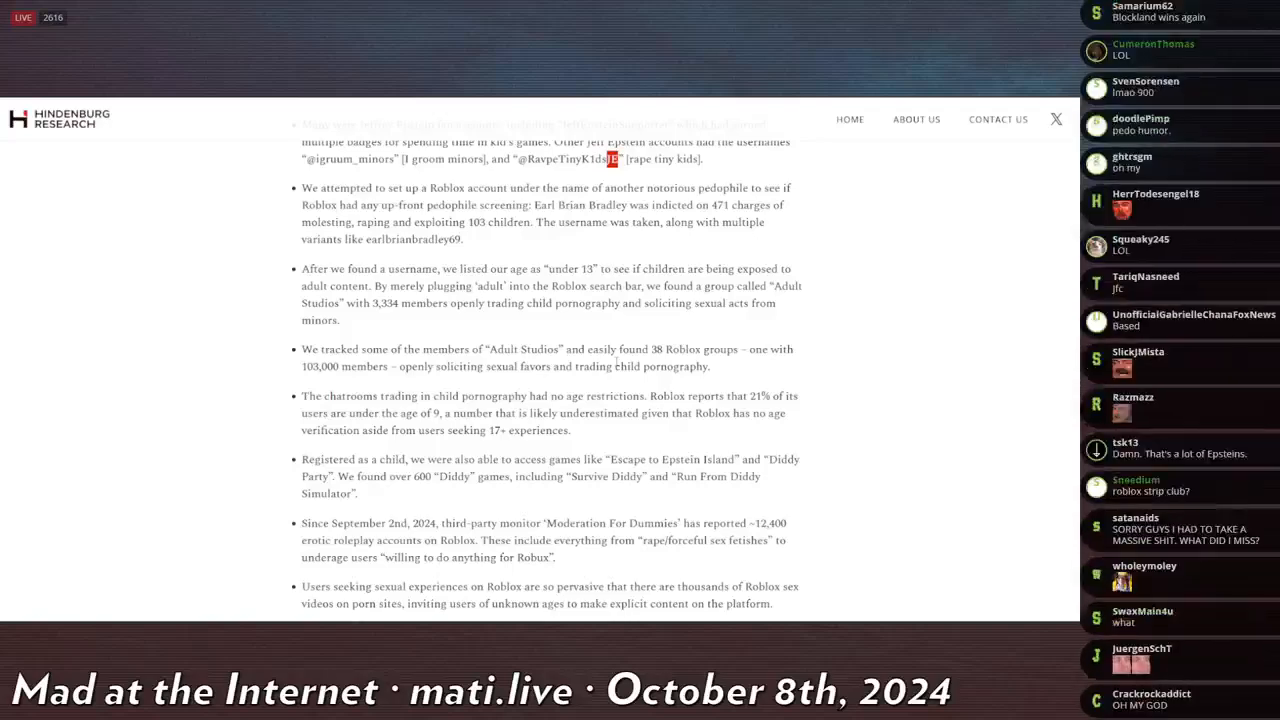
{"action": "scroll", "scroll_direction": "down", "scroll_amount": 3}
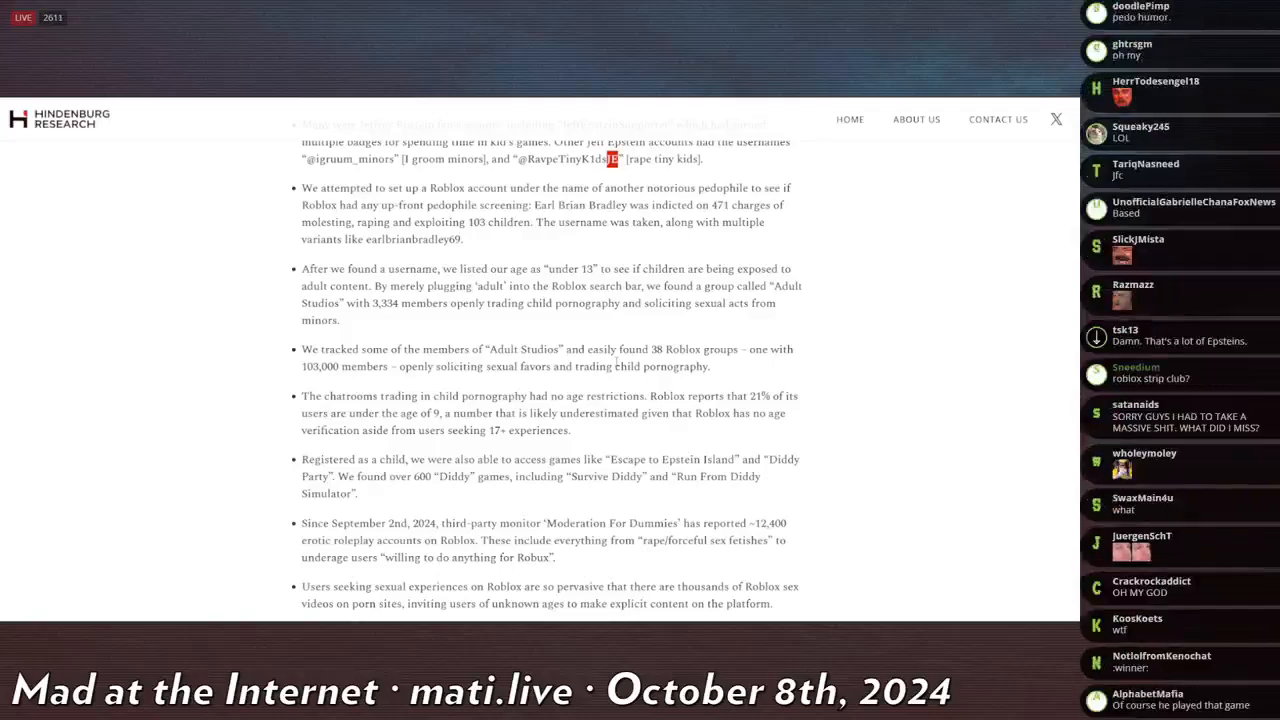
{"action": "scroll", "scroll_direction": "down", "scroll_amount": 3}
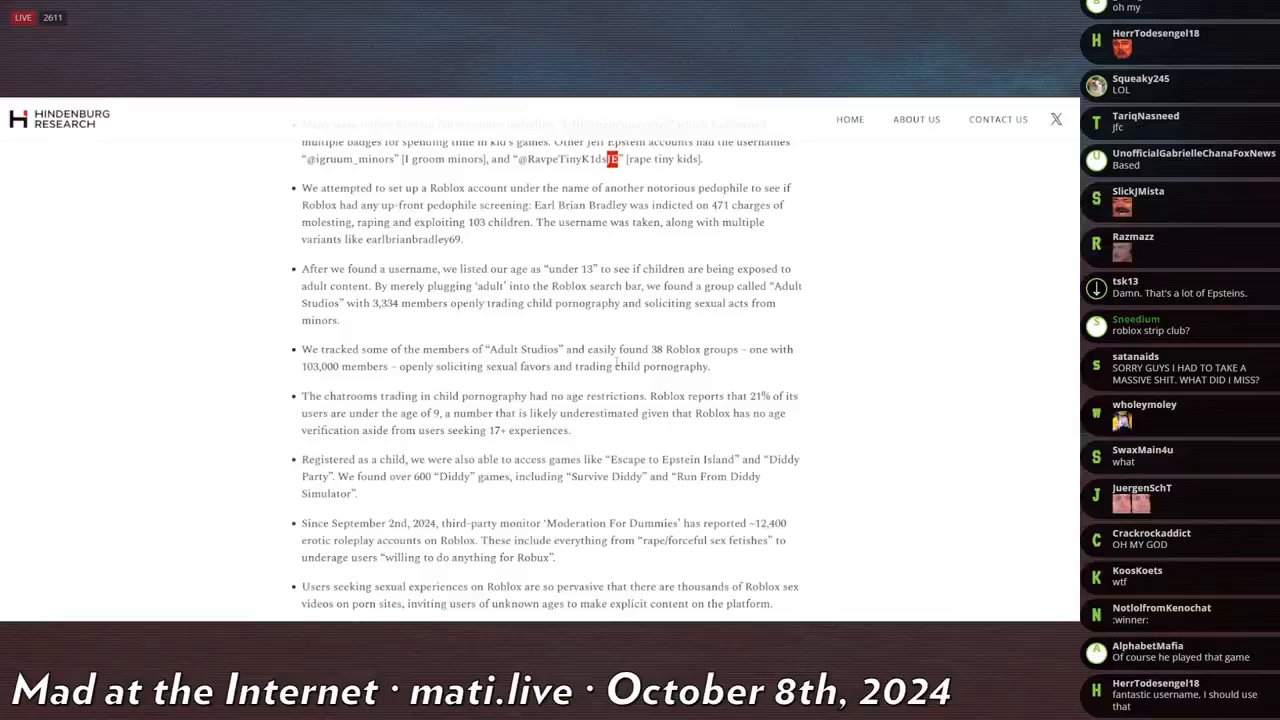
{"action": "scroll", "scroll_direction": "down", "scroll_amount": 3}
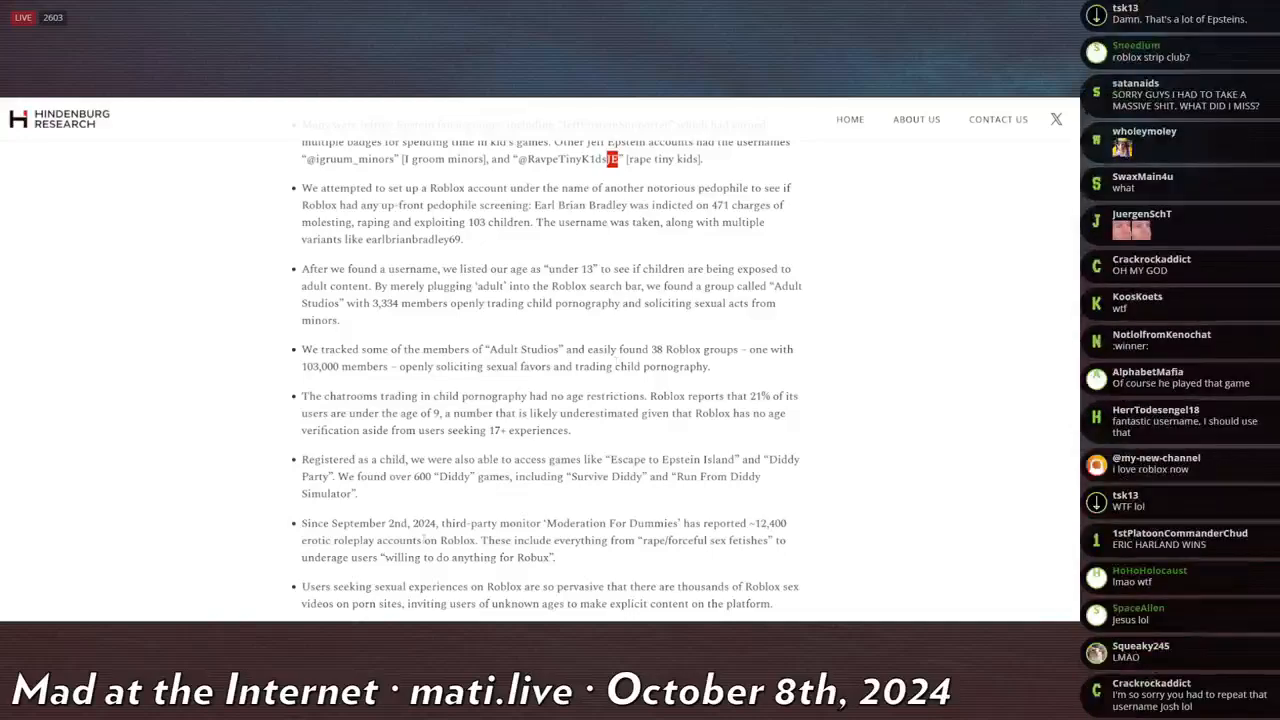
{"action": "scroll", "scroll_direction": "down", "scroll_amount": 3}
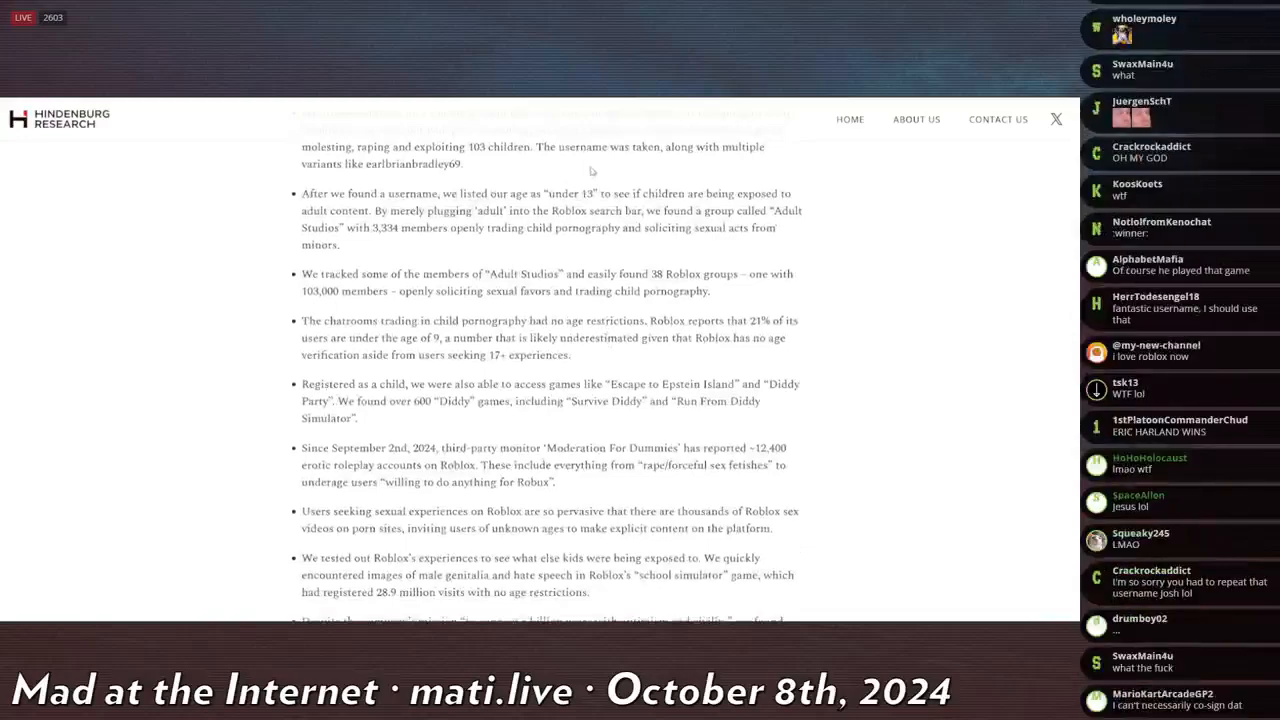
{"action": "scroll", "scroll_direction": "down", "scroll_amount": 3}
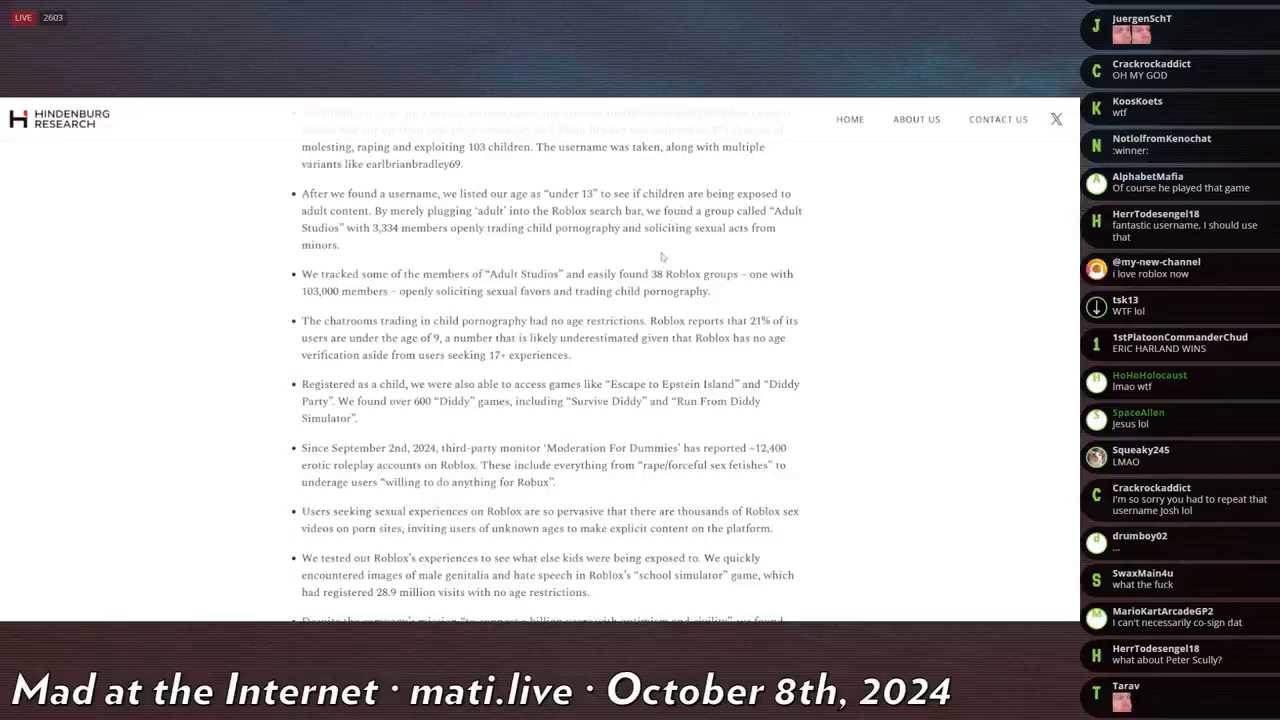
{"action": "scroll", "scroll_direction": "down", "scroll_amount": 3}
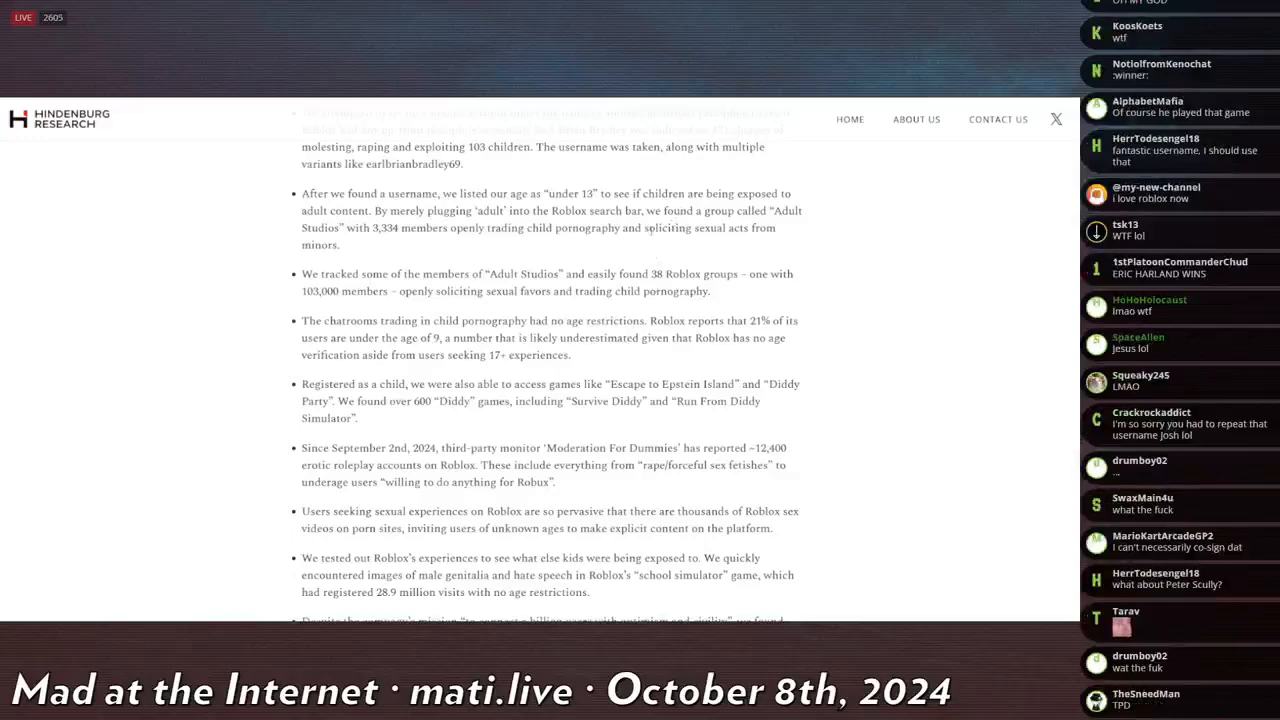
{"action": "scroll", "scroll_direction": "down", "scroll_amount": 3}
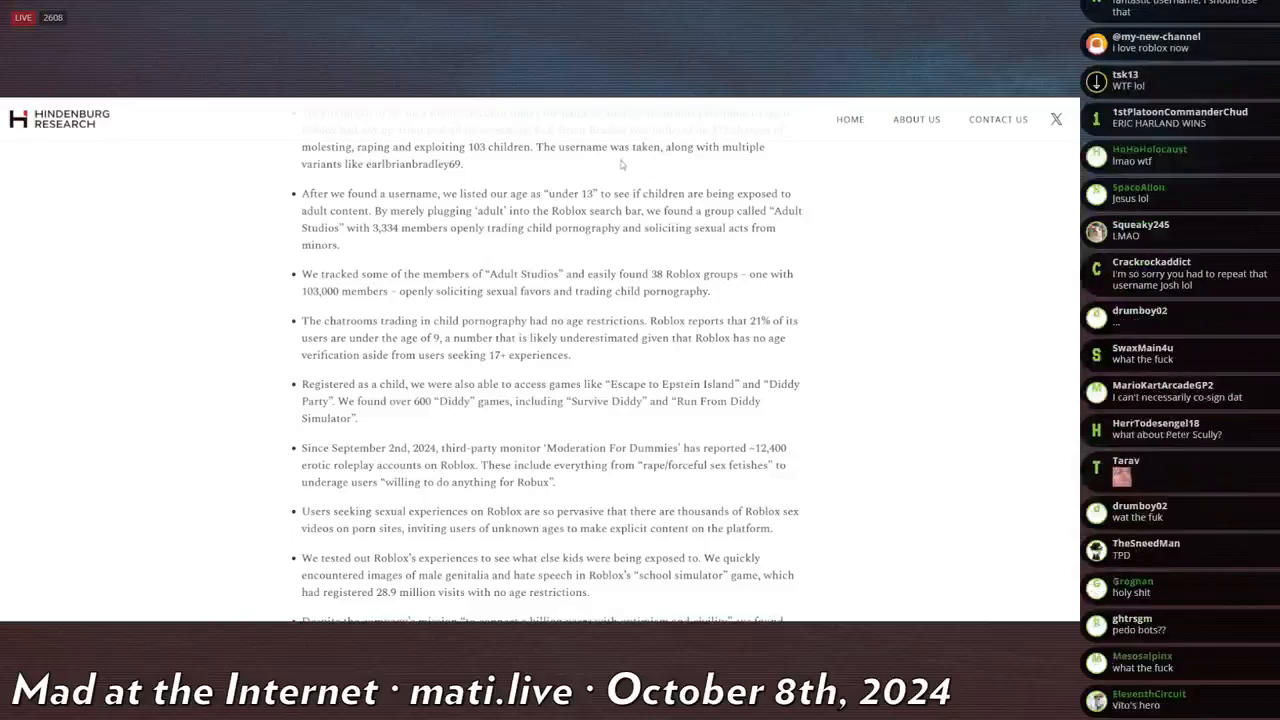
{"action": "scroll", "scroll_direction": "down", "scroll_amount": 3}
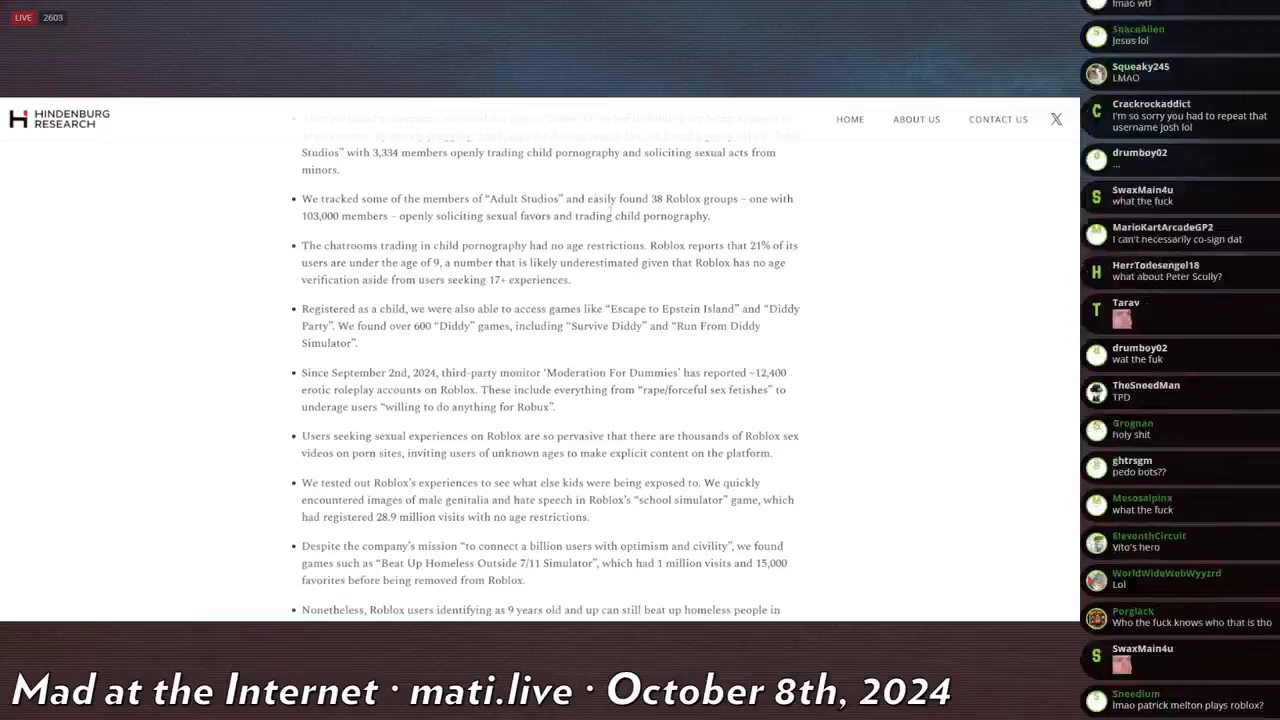
Step: Read on to the 'Beat Up People Outside of 7/11' and 'Beat Up The Pregnant' bullets
{"action": "scroll", "scroll_direction": "down", "scroll_amount": 3}
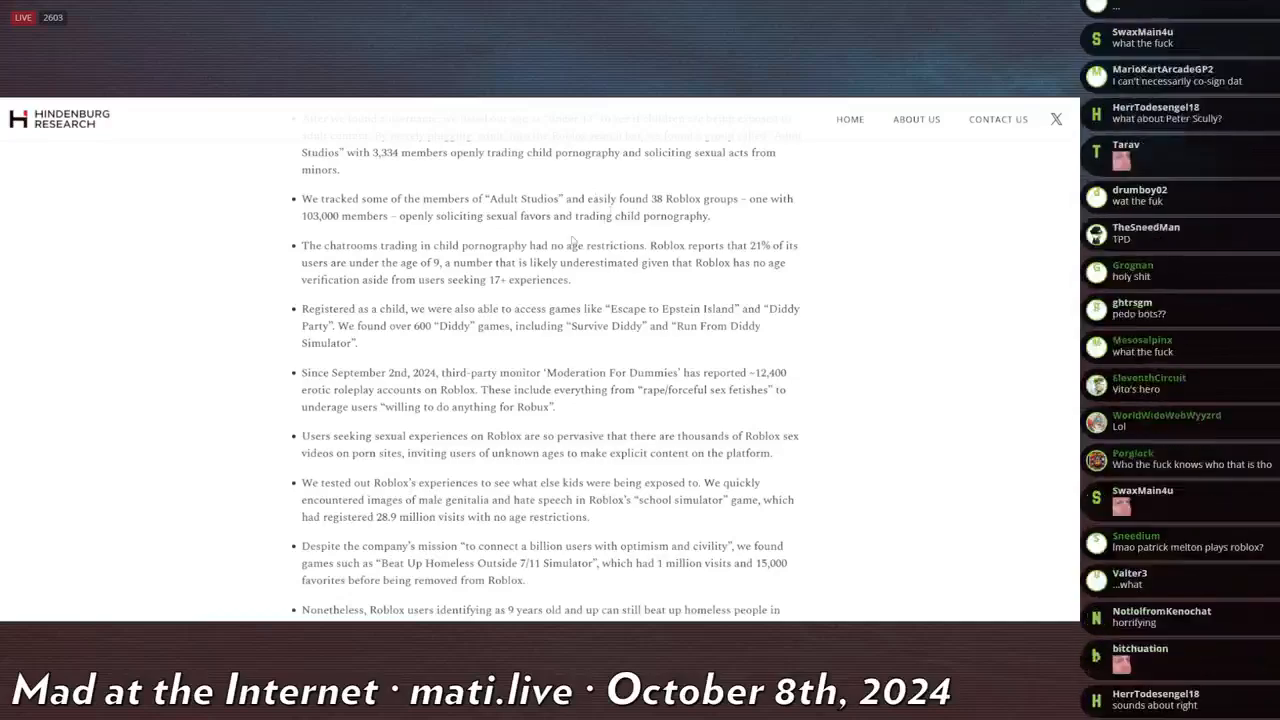
{"action": "scroll", "scroll_direction": "down", "scroll_amount": 3}
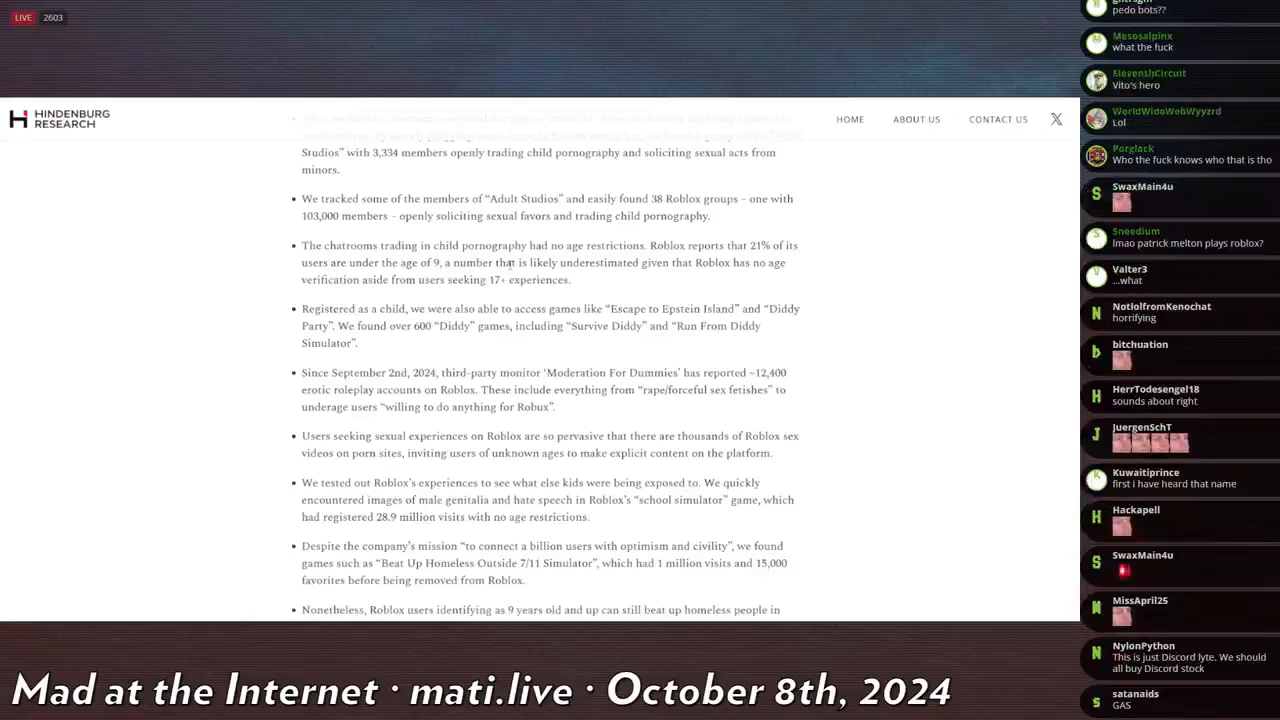
{"action": "scroll", "scroll_direction": "down", "scroll_amount": 3}
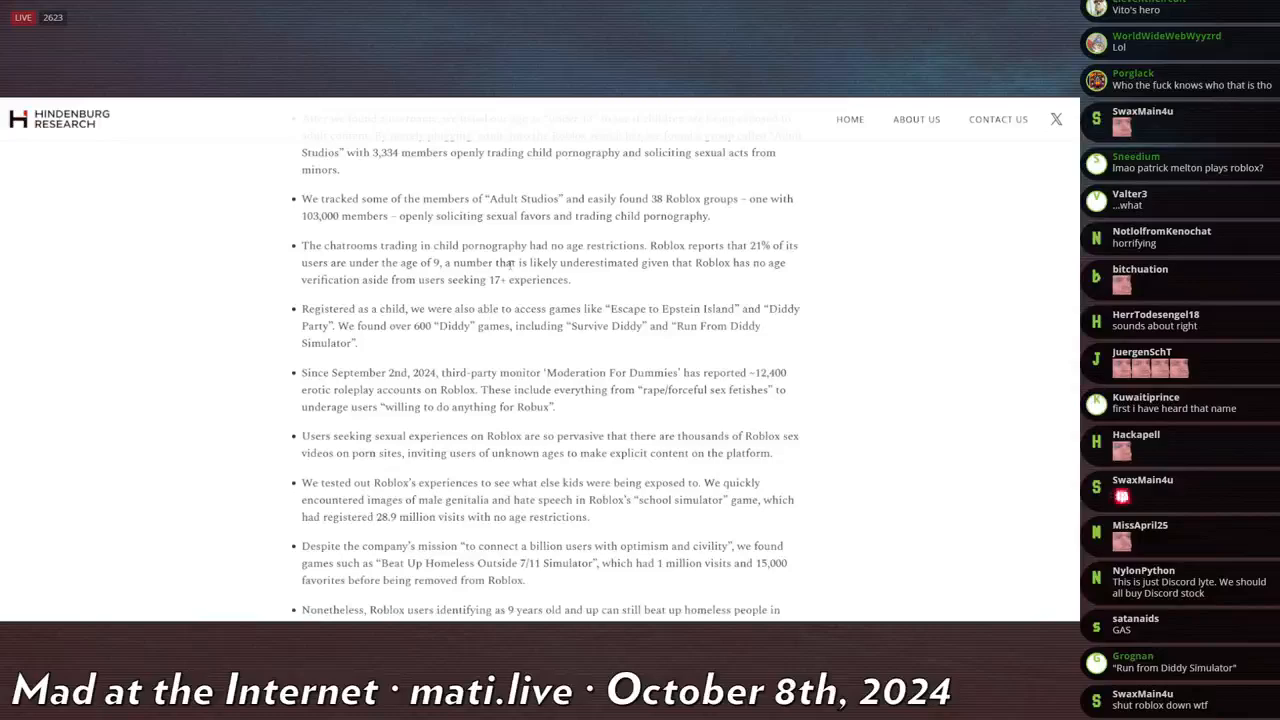
{"action": "scroll", "scroll_direction": "down", "scroll_amount": 3}
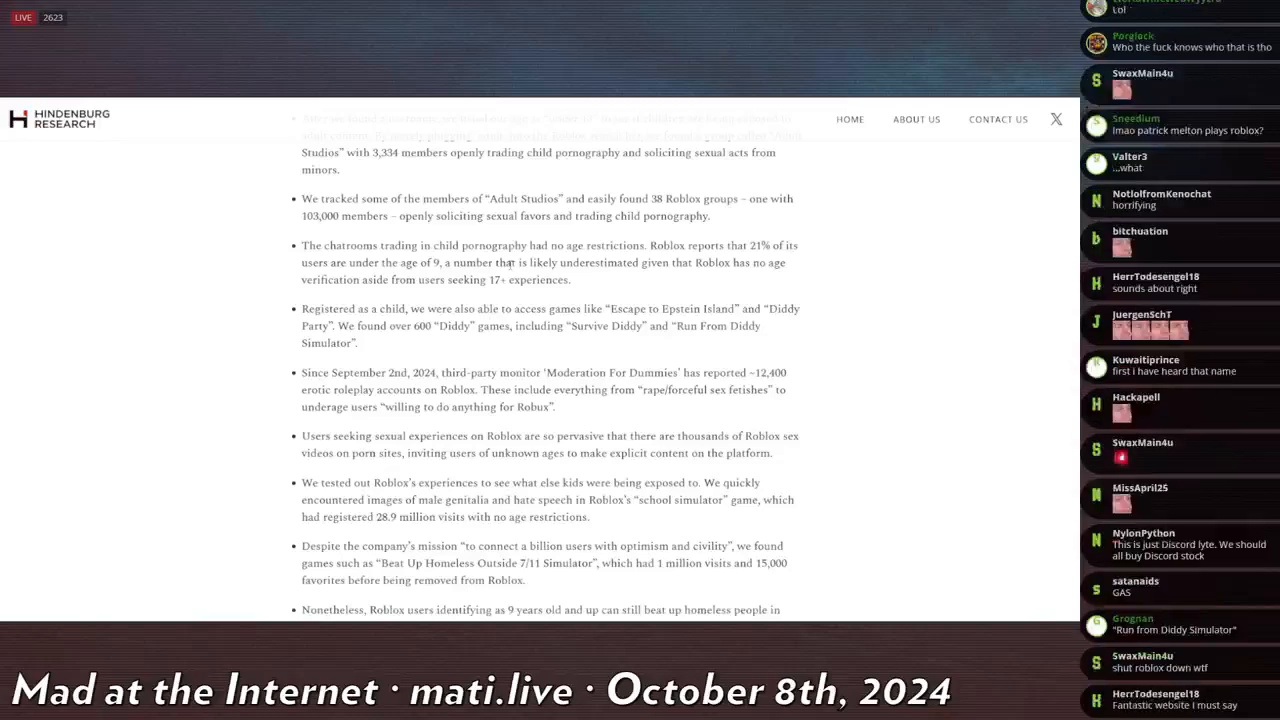
{"action": "scroll", "scroll_direction": "down", "scroll_amount": 3}
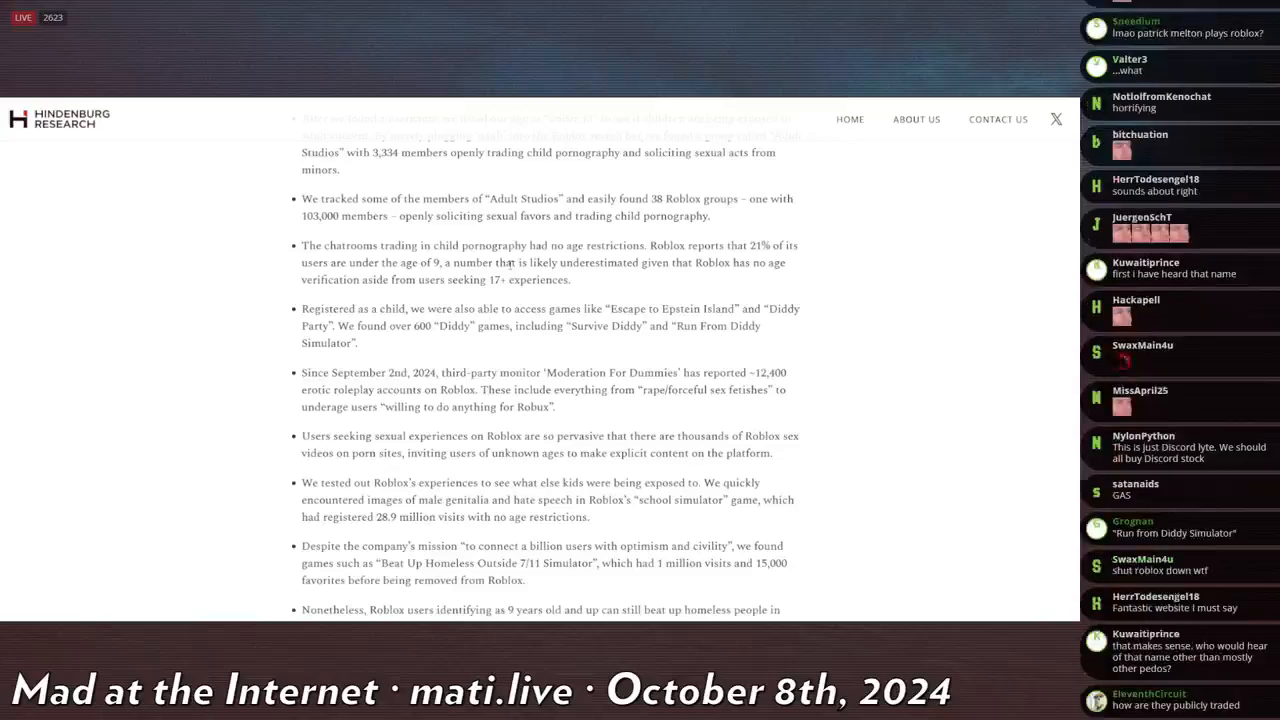
{"action": "scroll", "scroll_direction": "down", "scroll_amount": 3}
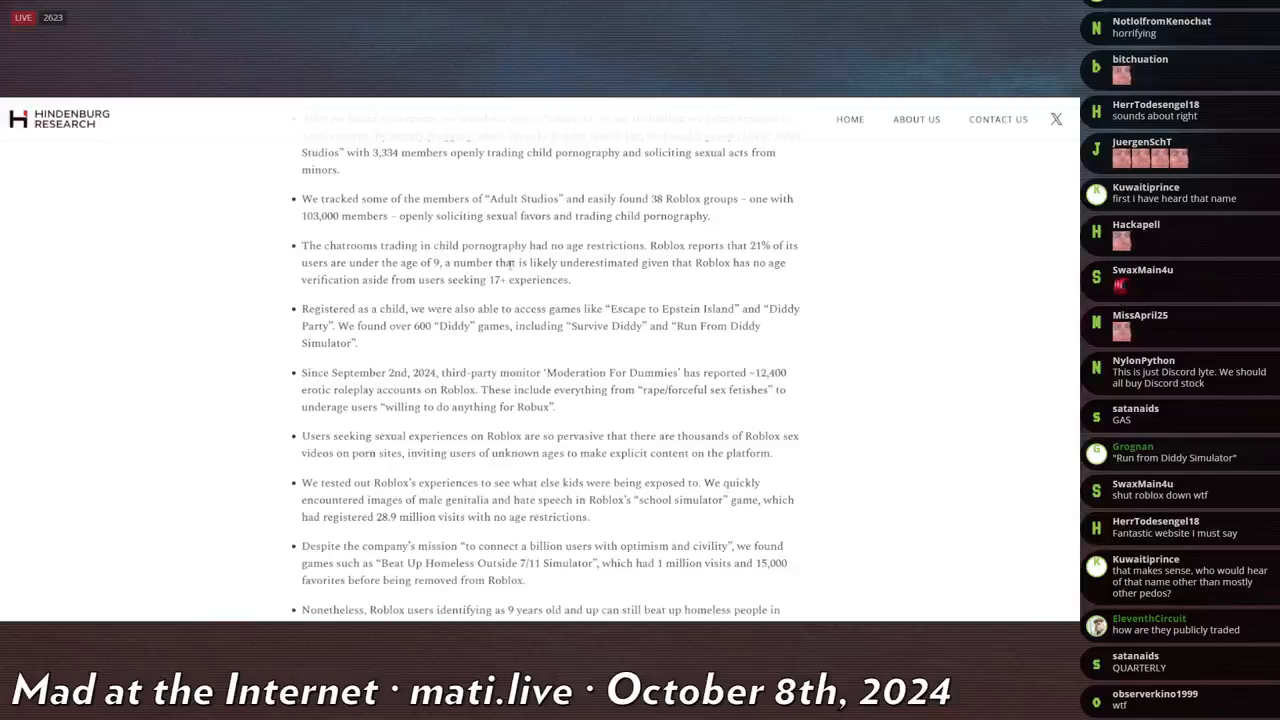
{"action": "scroll", "scroll_direction": "down", "scroll_amount": 3}
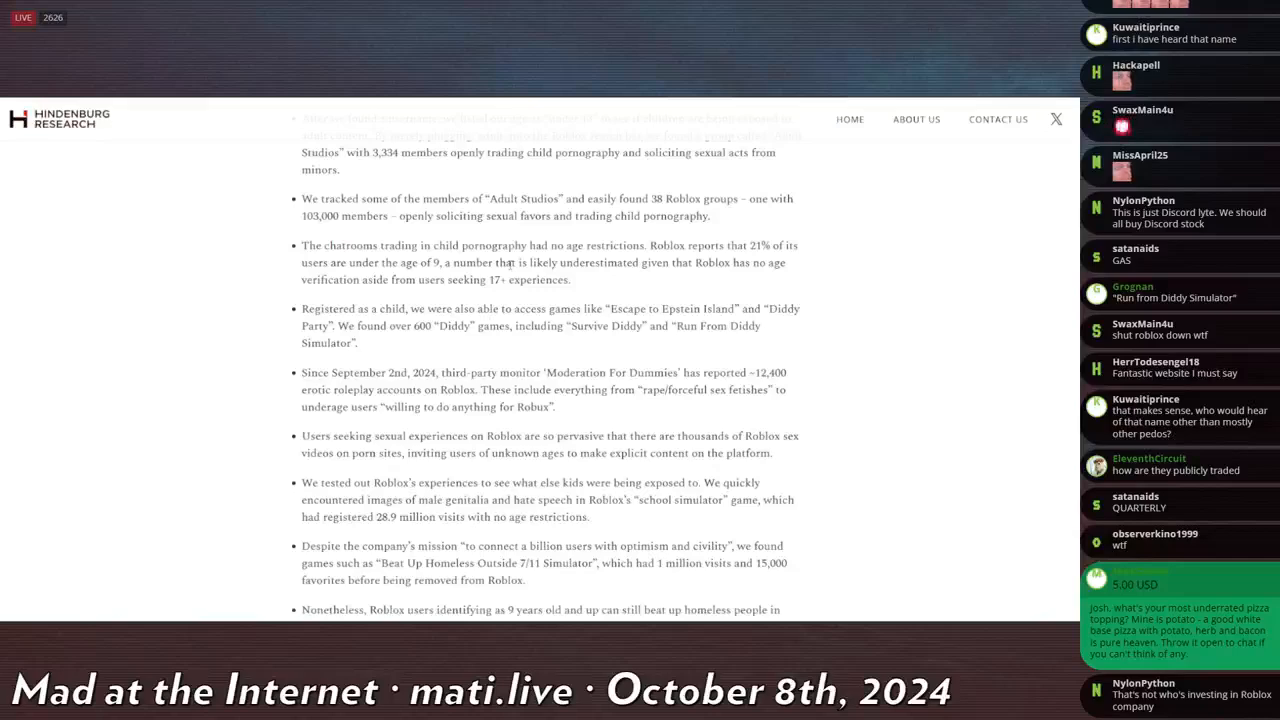
{"action": "scroll", "scroll_direction": "down", "scroll_amount": 3}
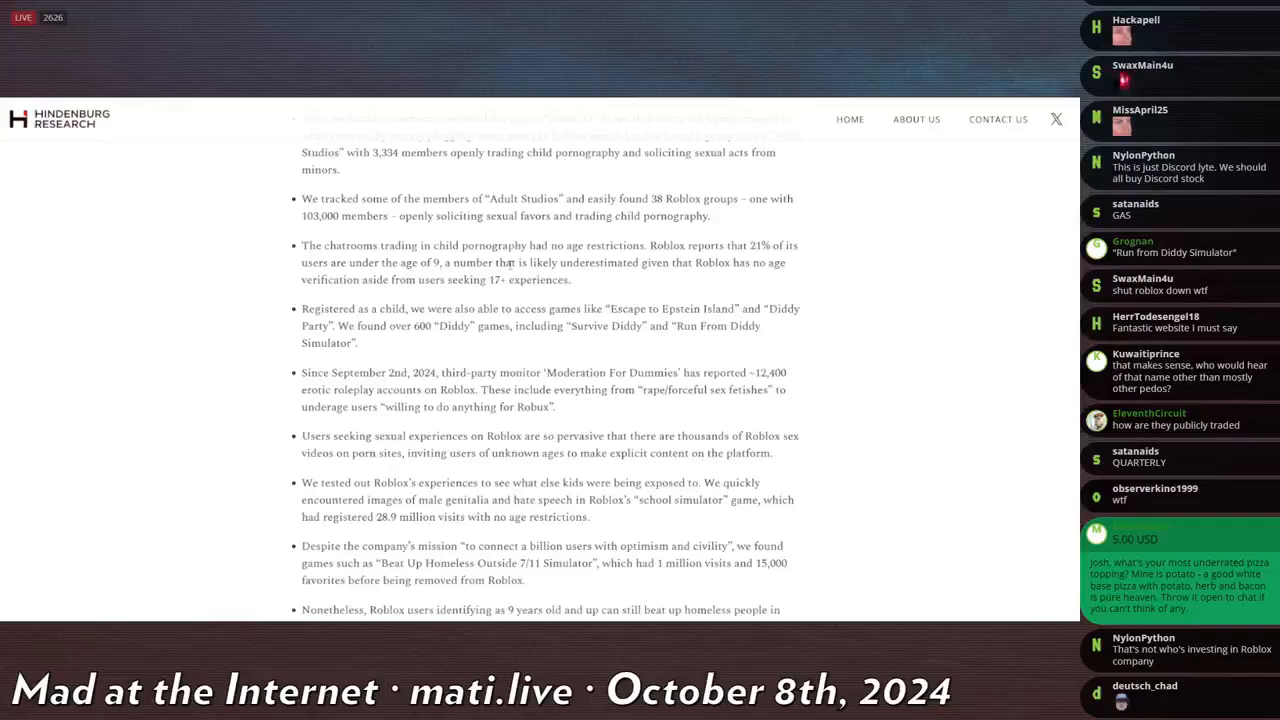
{"action": "scroll", "scroll_direction": "down", "scroll_amount": 3}
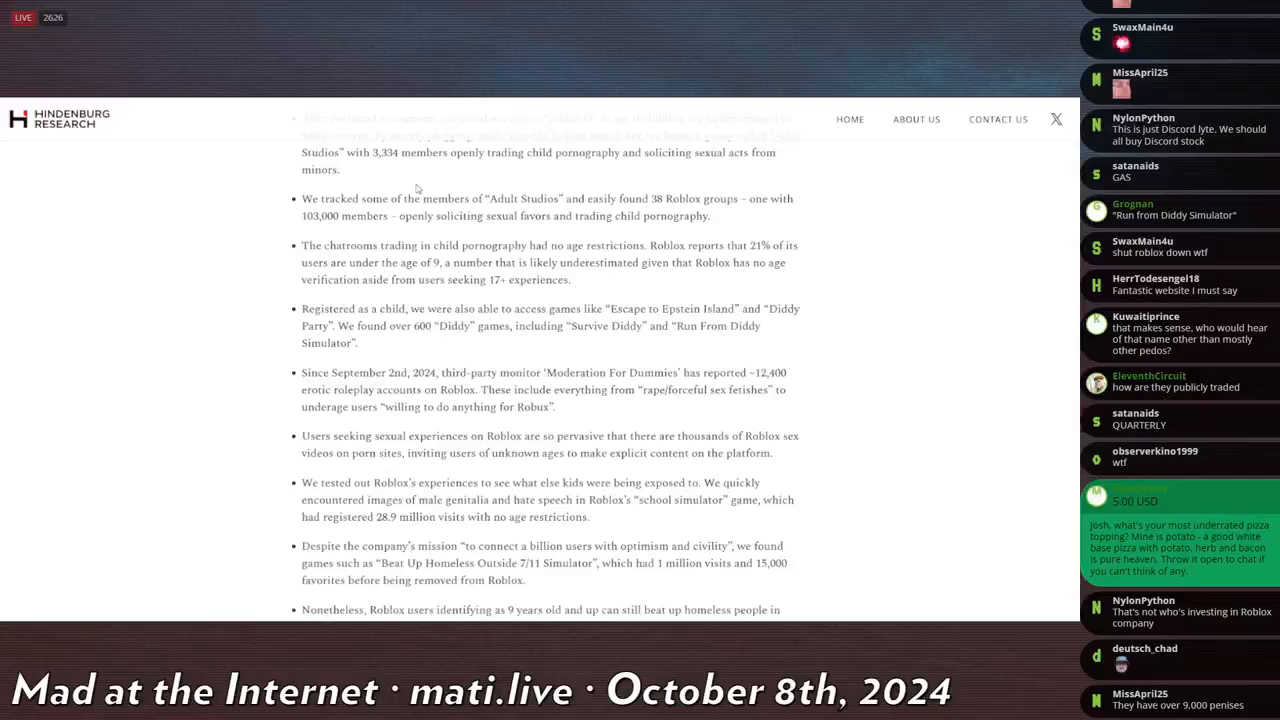
{"action": "scroll", "scroll_direction": "down", "scroll_amount": 3}
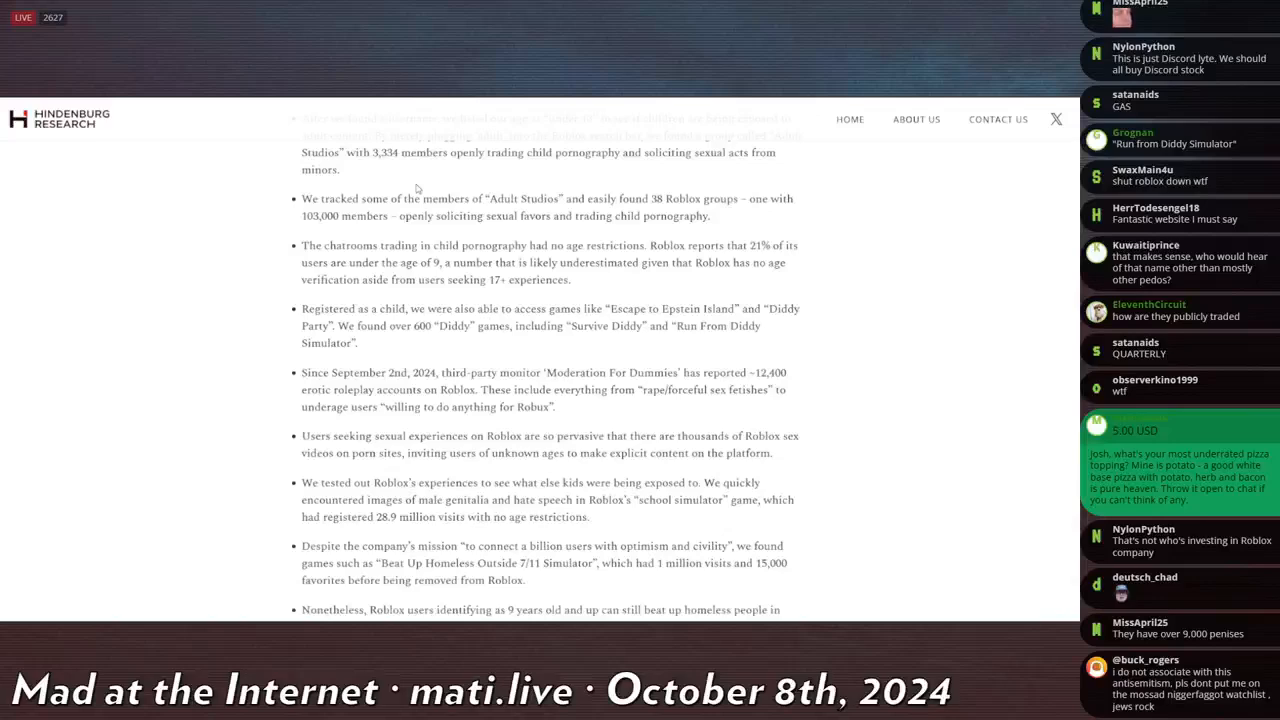
{"action": "scroll", "scroll_direction": "down", "scroll_amount": 3}
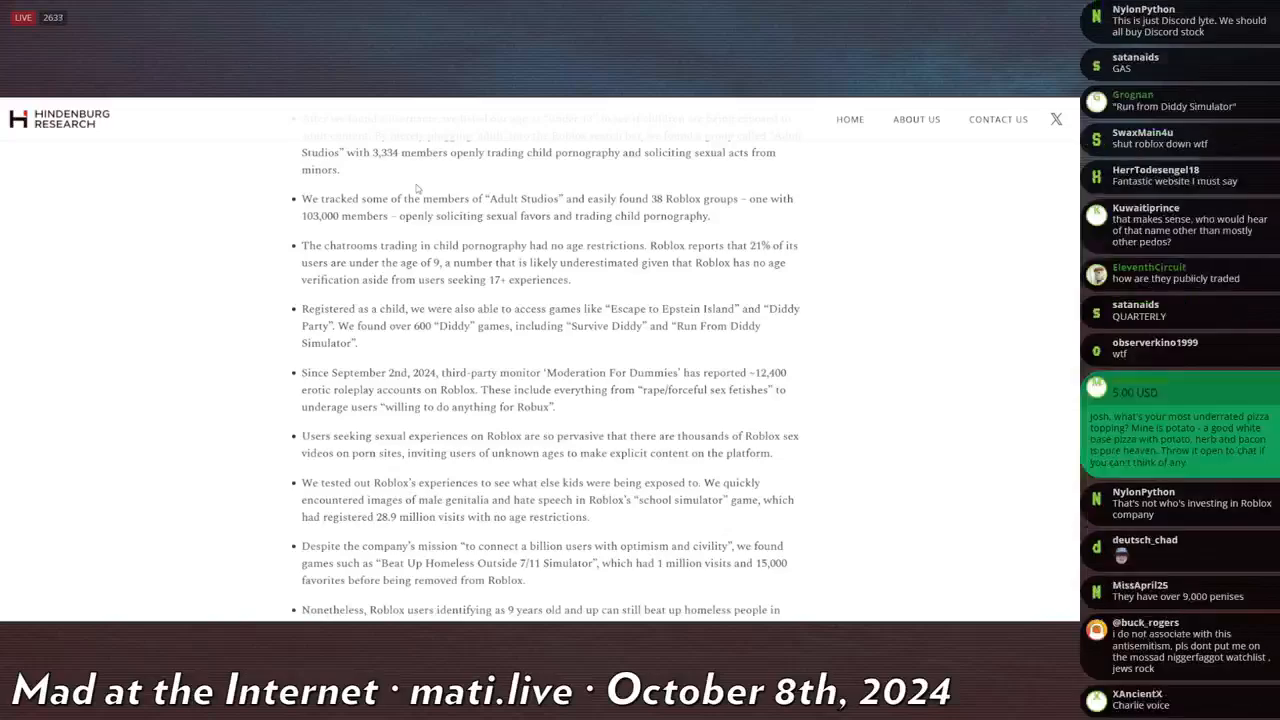
{"action": "scroll", "scroll_direction": "down", "scroll_amount": 3}
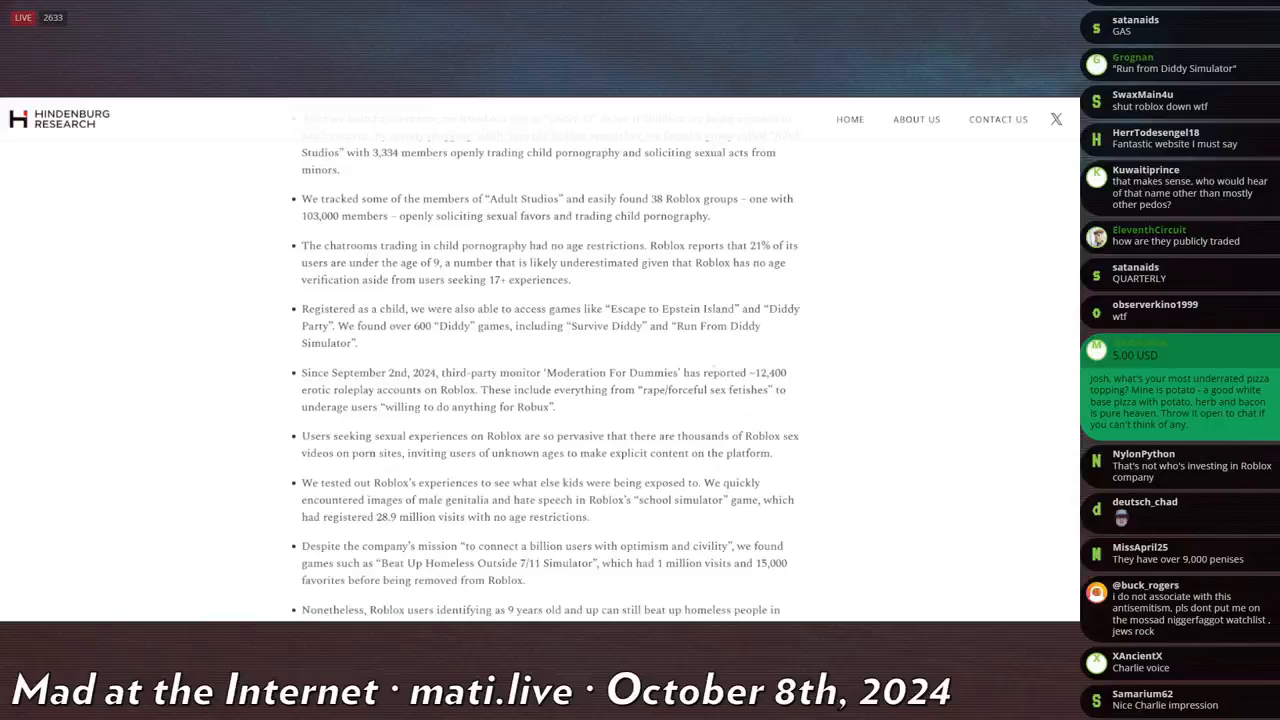
{"action": "scroll", "scroll_direction": "down", "scroll_amount": 3}
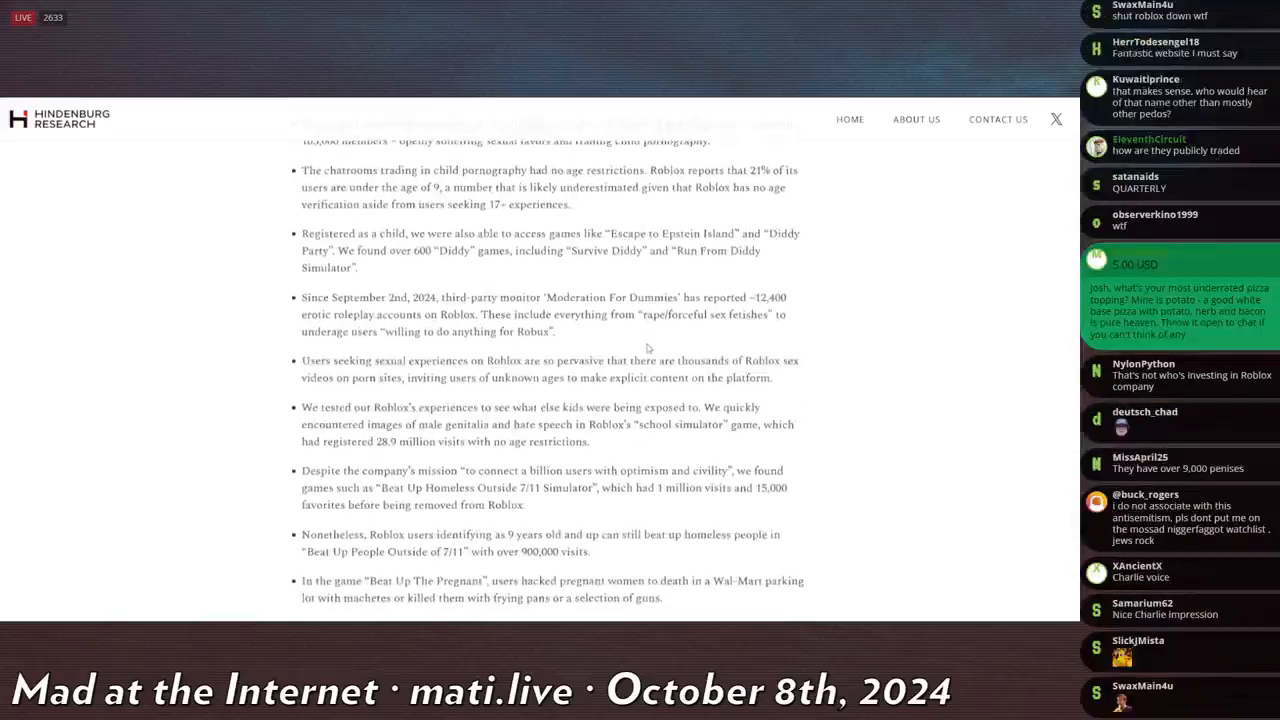
Step: Read down to the '[GUNS] Work at a Hospital', 'LGBTQ+ Vibes' and 'Palestine And Israel Hangout' bullets
{"action": "scroll", "scroll_direction": "down", "scroll_amount": 3}
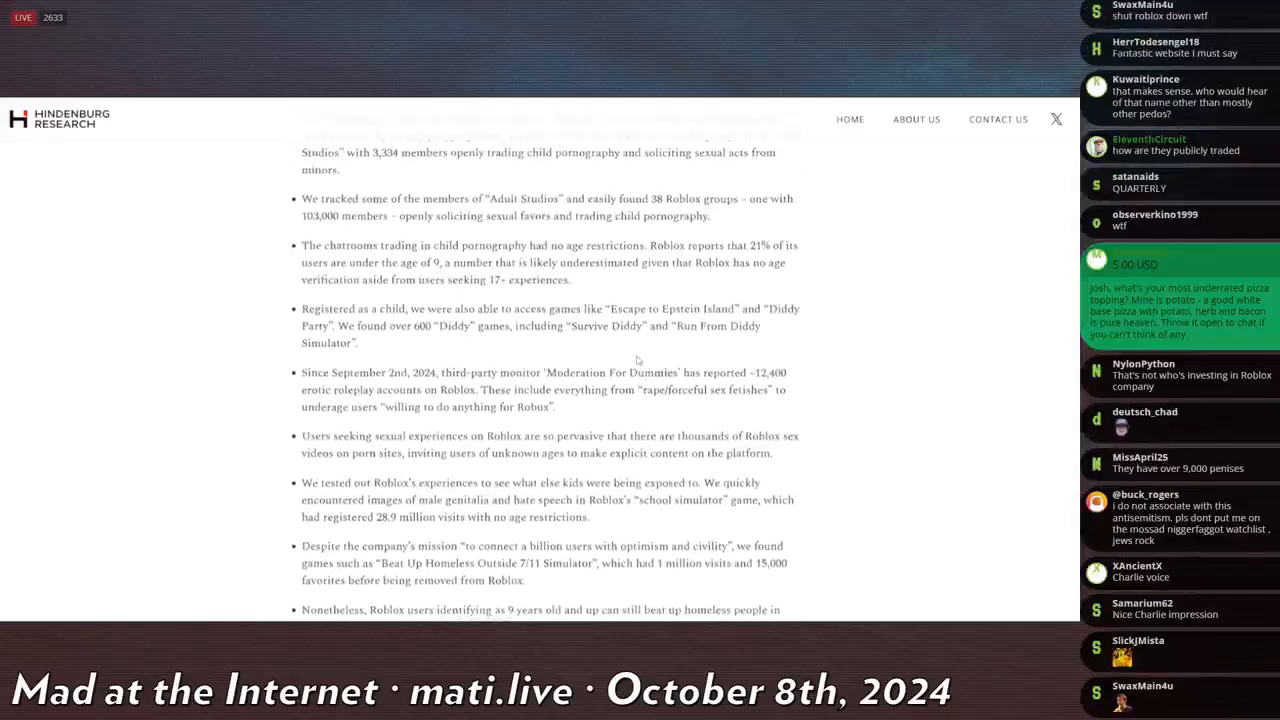
{"action": "scroll", "scroll_direction": "down", "scroll_amount": 3}
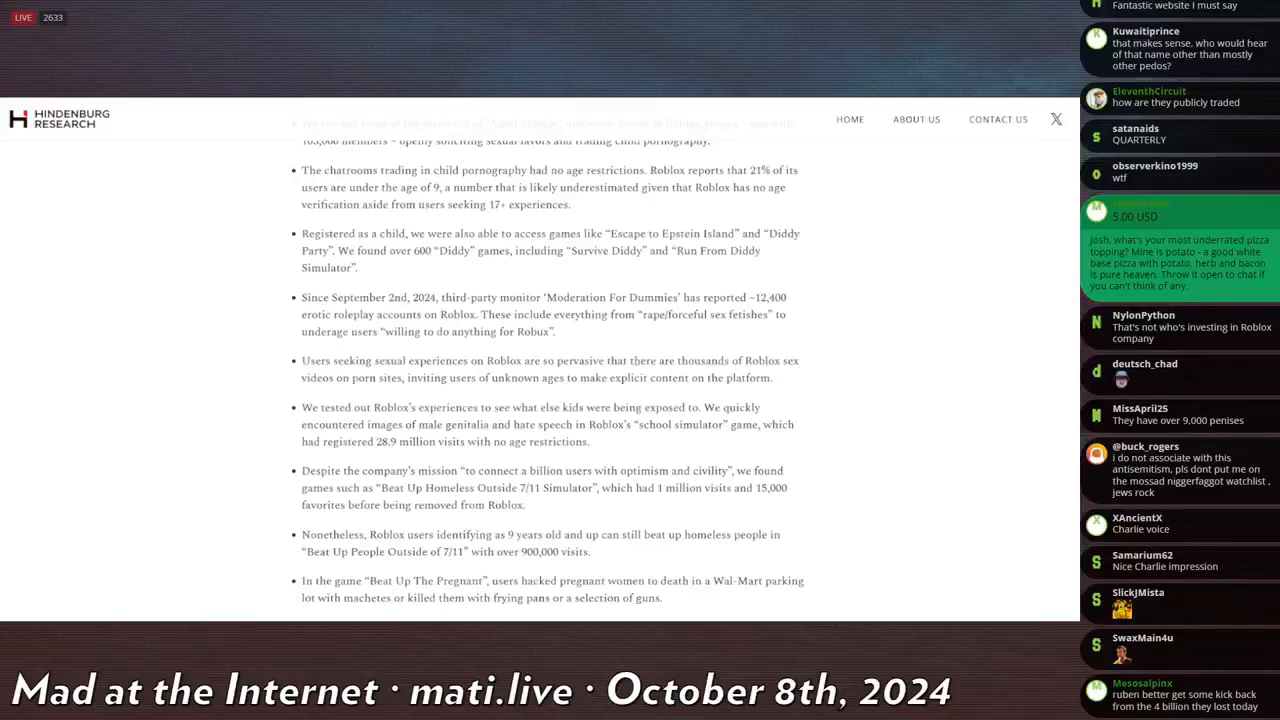
{"action": "scroll", "scroll_direction": "down", "scroll_amount": 3}
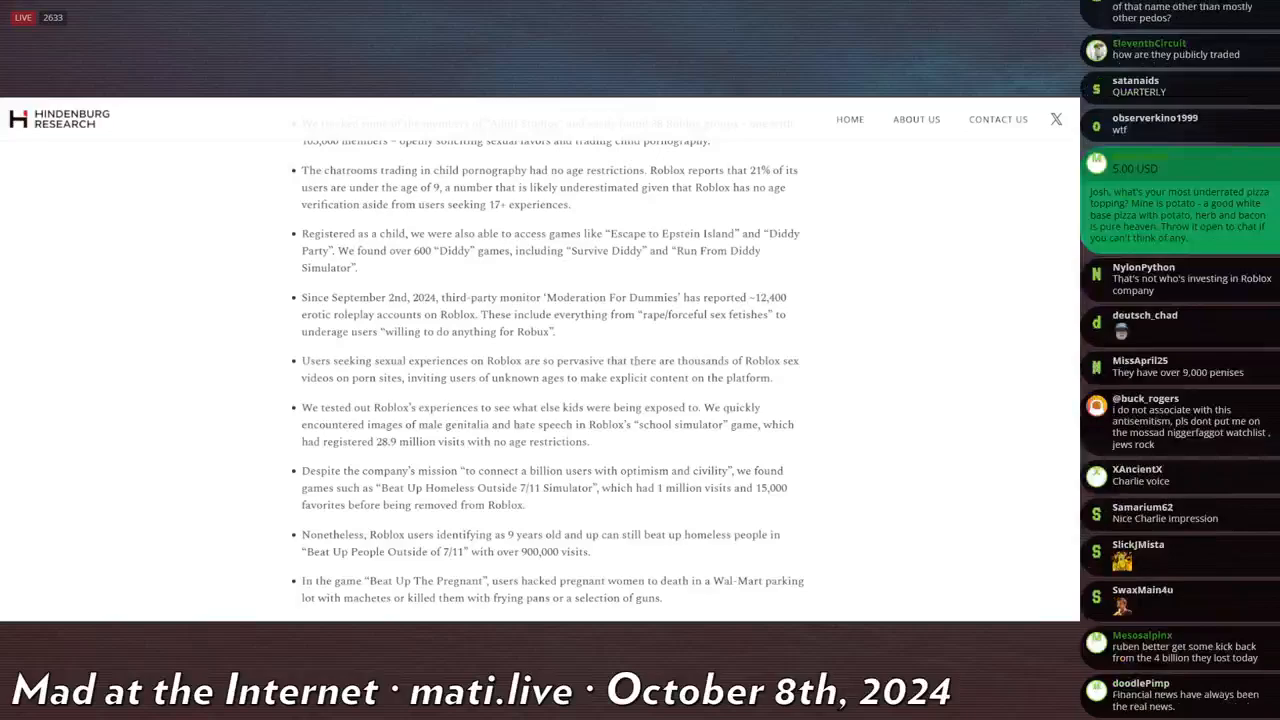
{"action": "scroll", "scroll_direction": "down", "scroll_amount": 3}
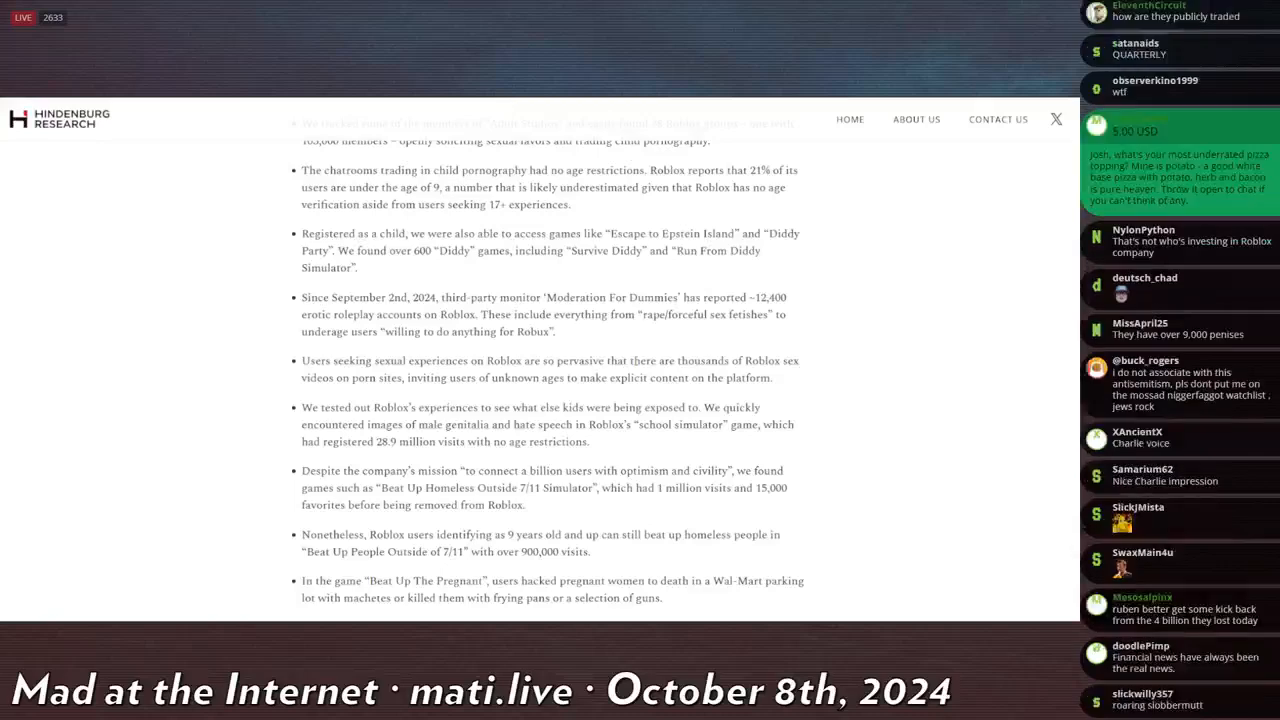
{"action": "scroll", "scroll_direction": "down", "scroll_amount": 3}
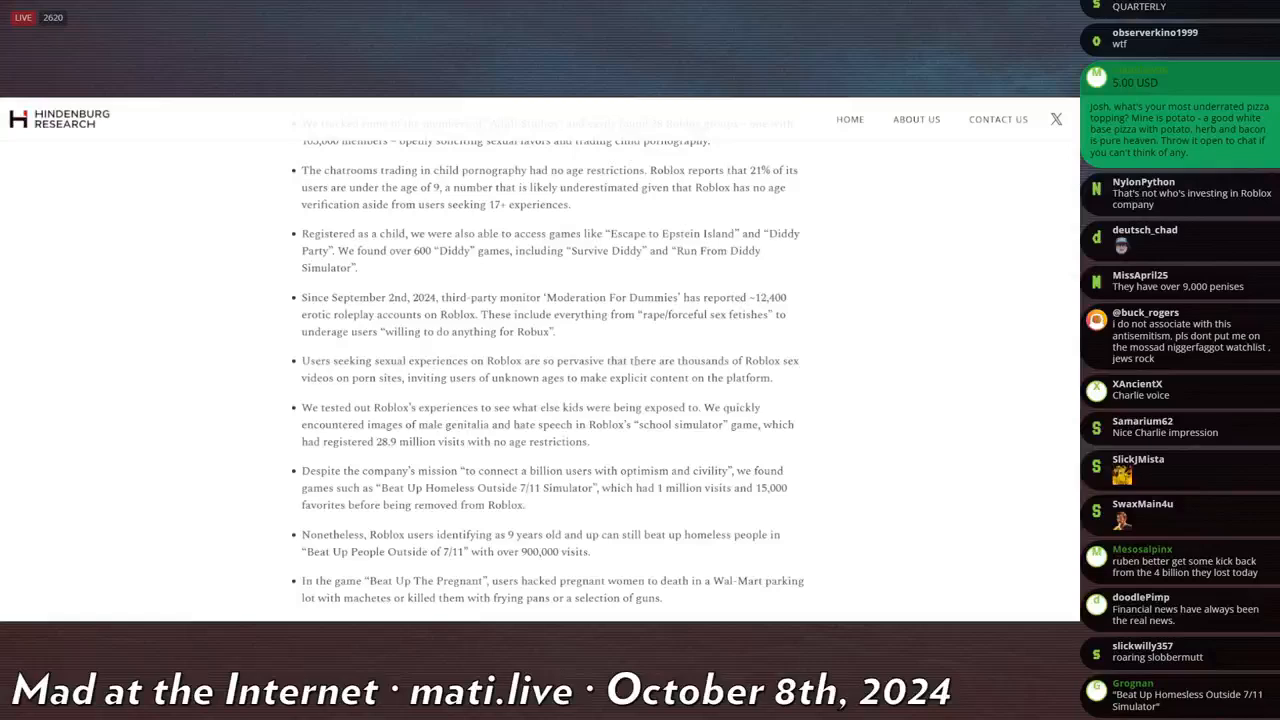
{"action": "scroll", "scroll_direction": "down", "scroll_amount": 3}
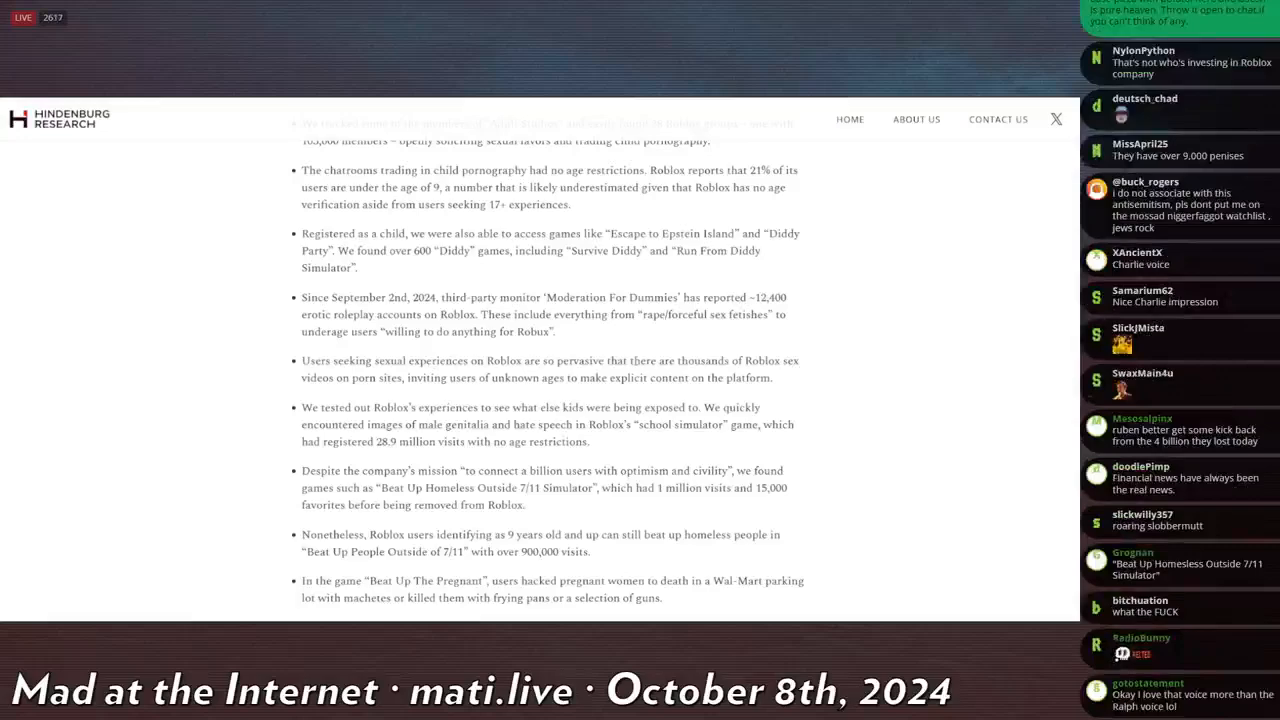
{"action": "scroll", "scroll_direction": "down", "scroll_amount": 3}
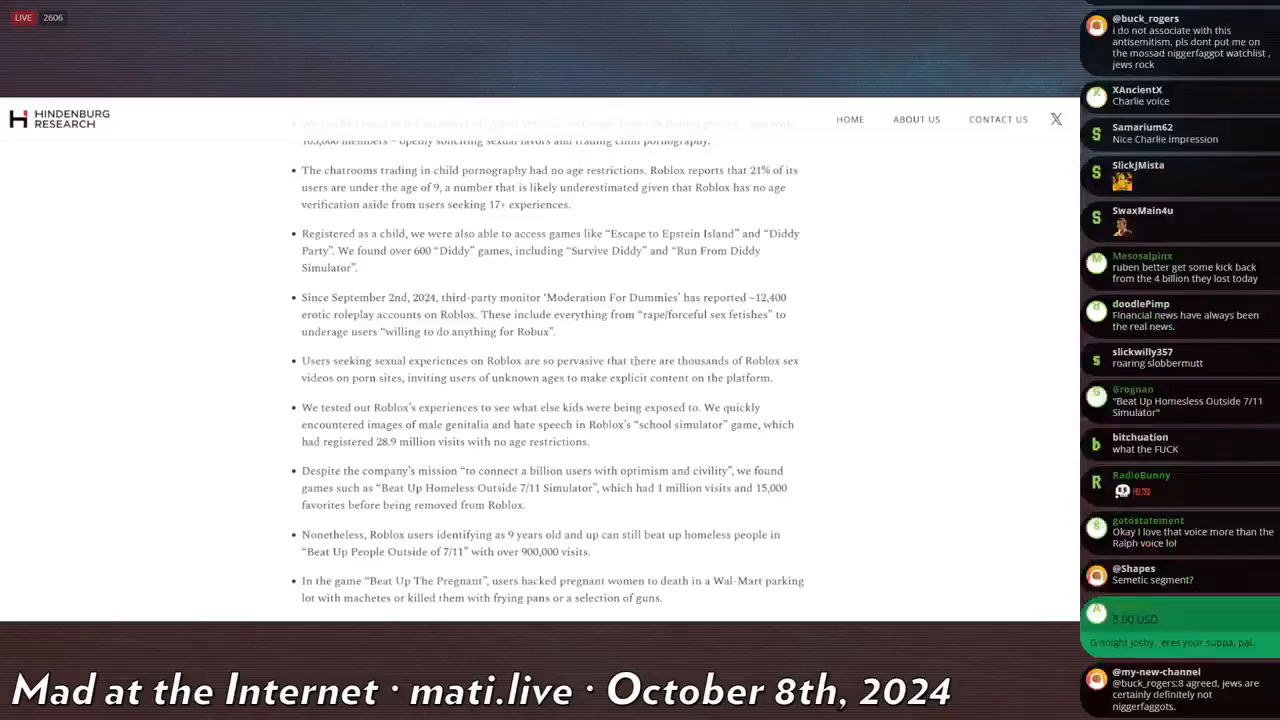
{"action": "scroll", "scroll_direction": "down", "scroll_amount": 3}
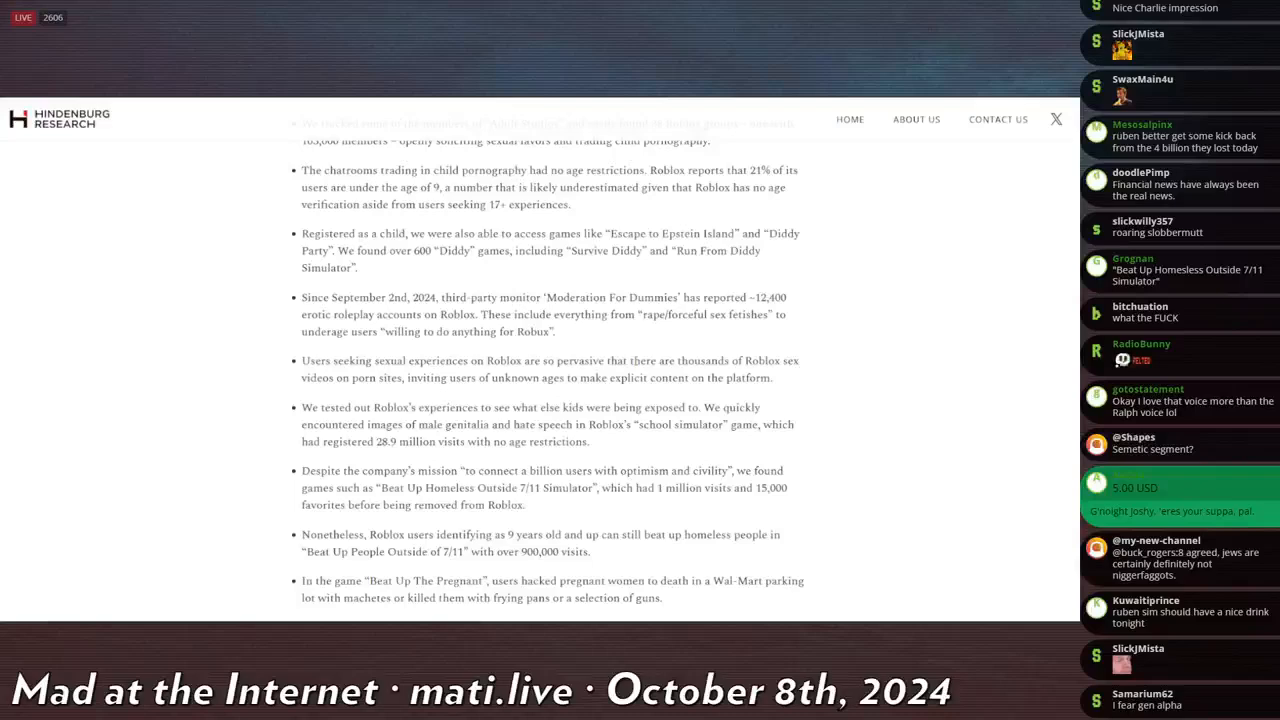
{"action": "scroll", "scroll_direction": "down", "scroll_amount": 3}
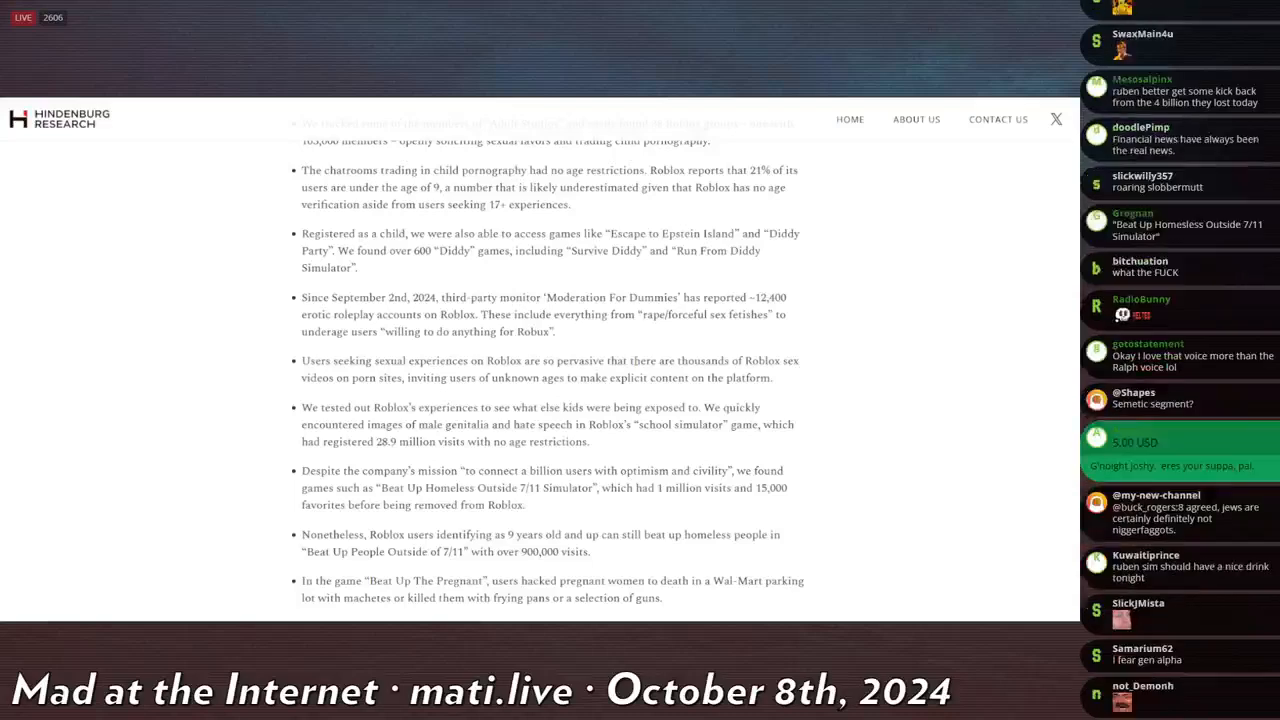
{"action": "mouse_move", "coordinate": [596, 345]}
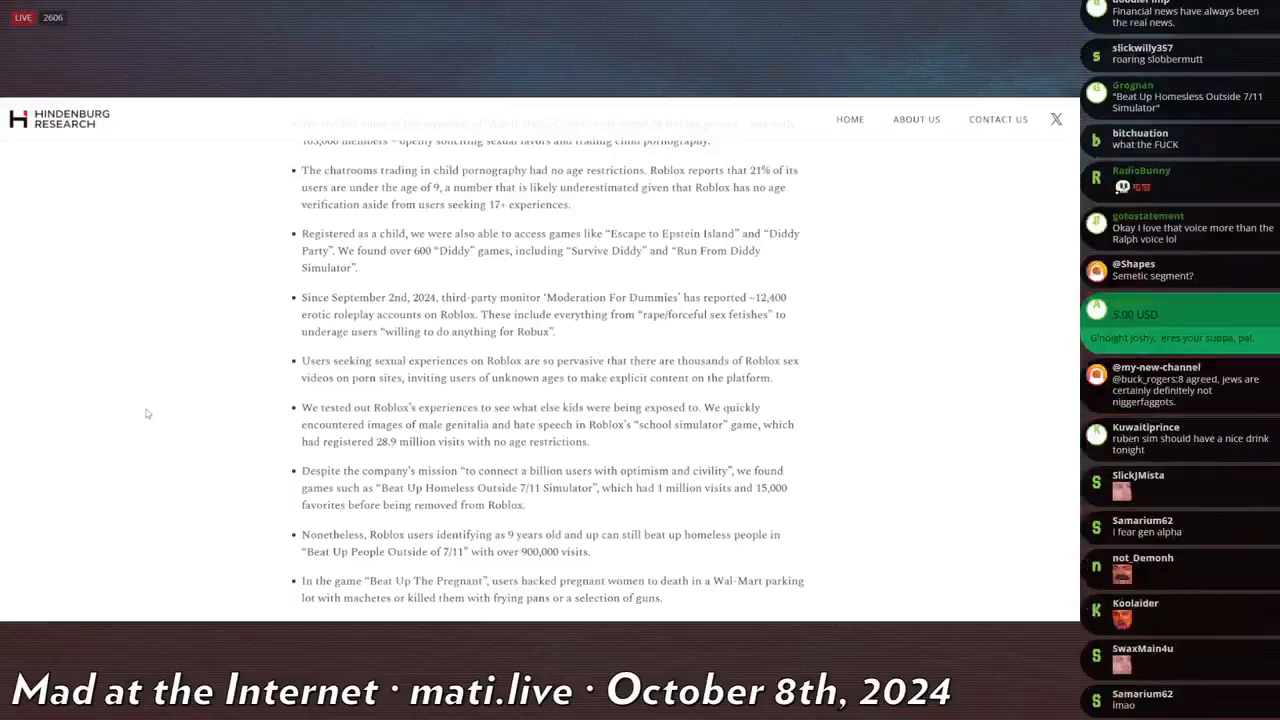
{"action": "scroll", "scroll_direction": "down", "scroll_amount": 3}
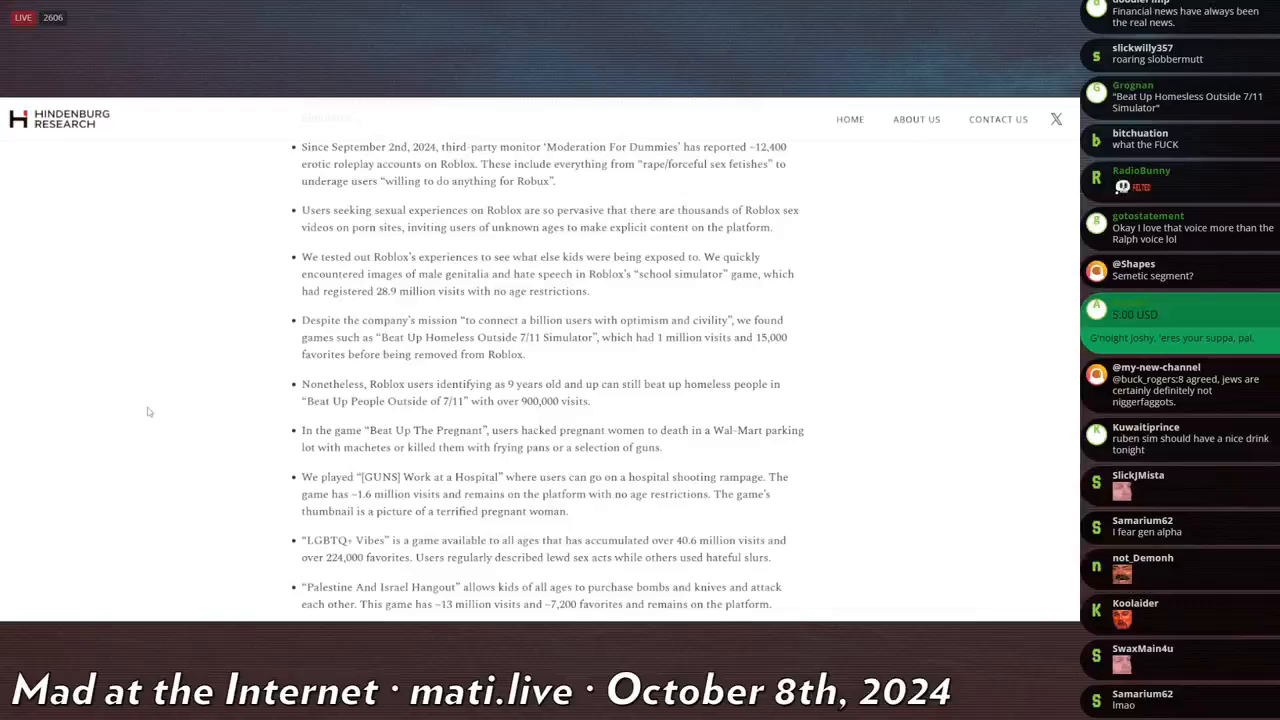
Step: Scroll the report down to the bullets on sexual harassment, $12-a-day moderation and market saturation
{"action": "scroll", "scroll_direction": "down", "scroll_amount": 3}
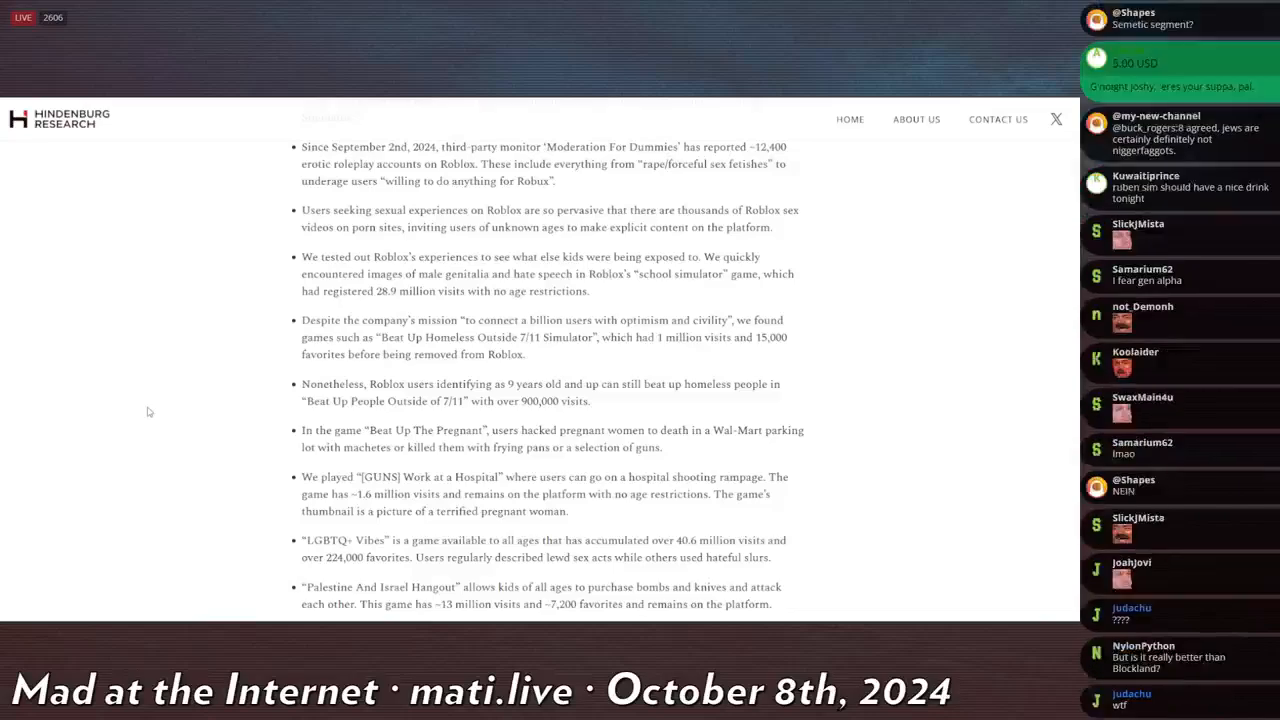
{"action": "scroll", "scroll_direction": "down", "scroll_amount": 3}
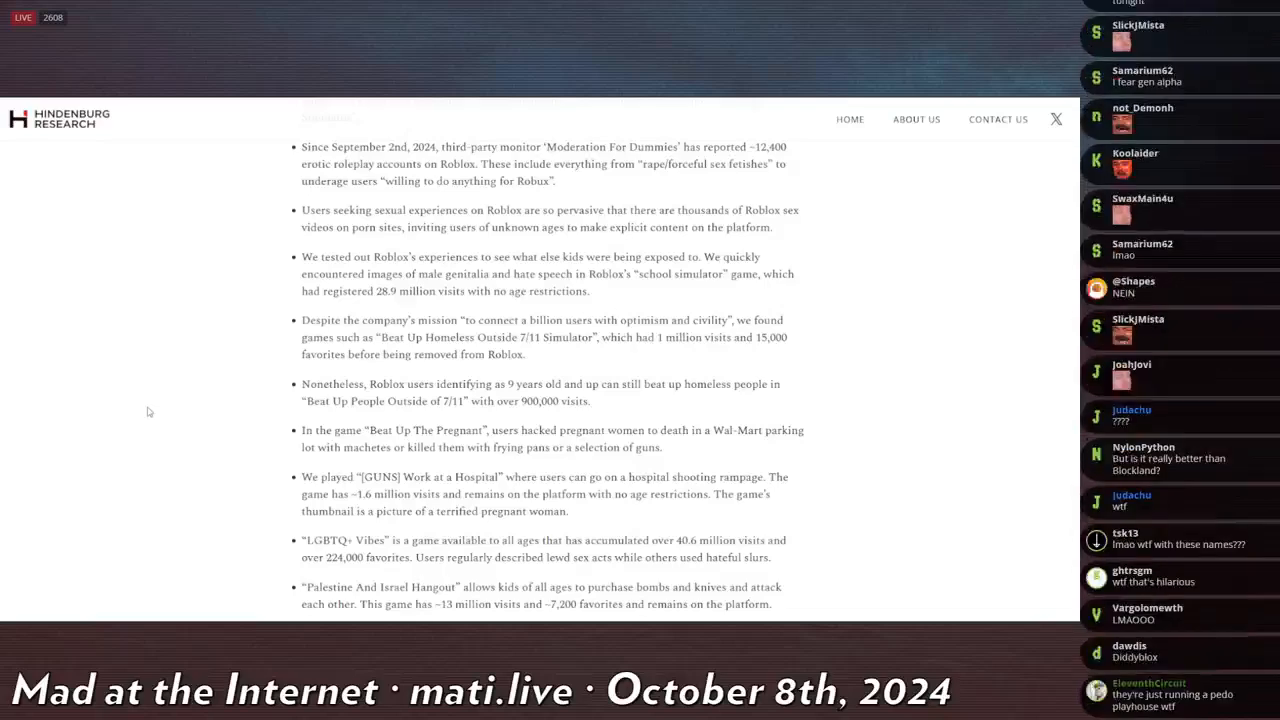
{"action": "scroll", "scroll_direction": "up", "scroll_amount": 3}
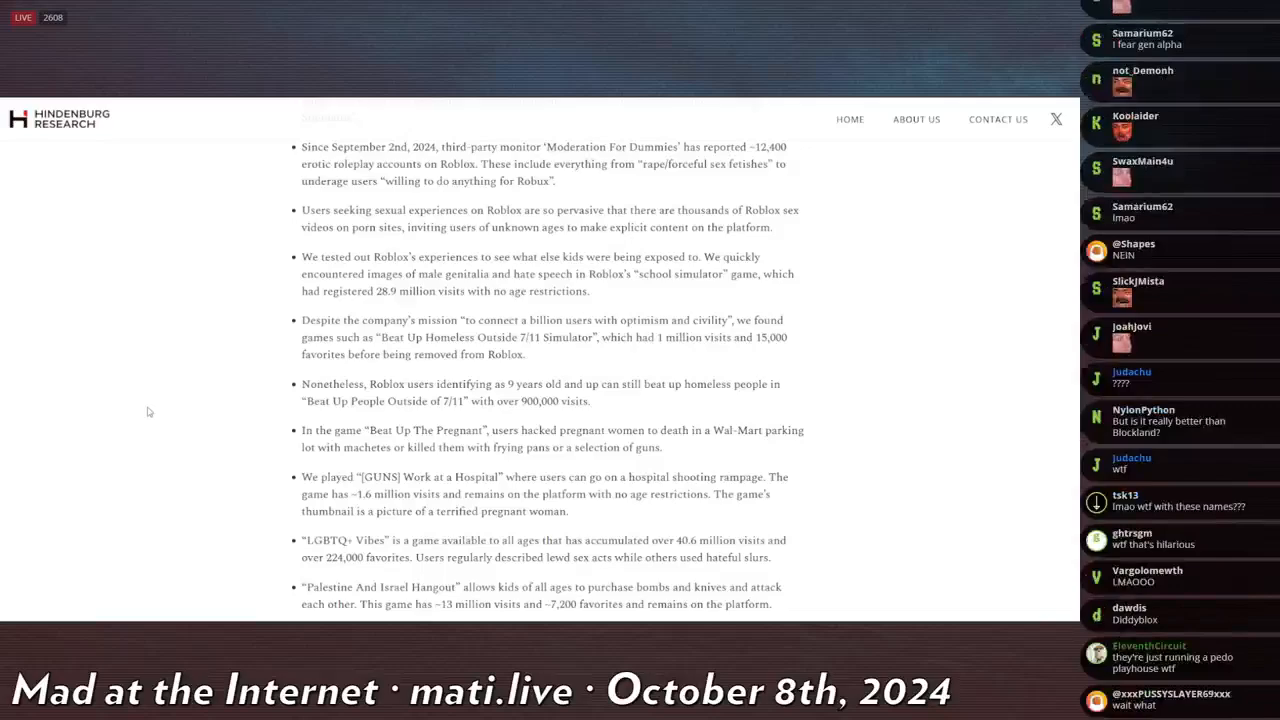
{"action": "scroll", "scroll_direction": "down", "scroll_amount": 3}
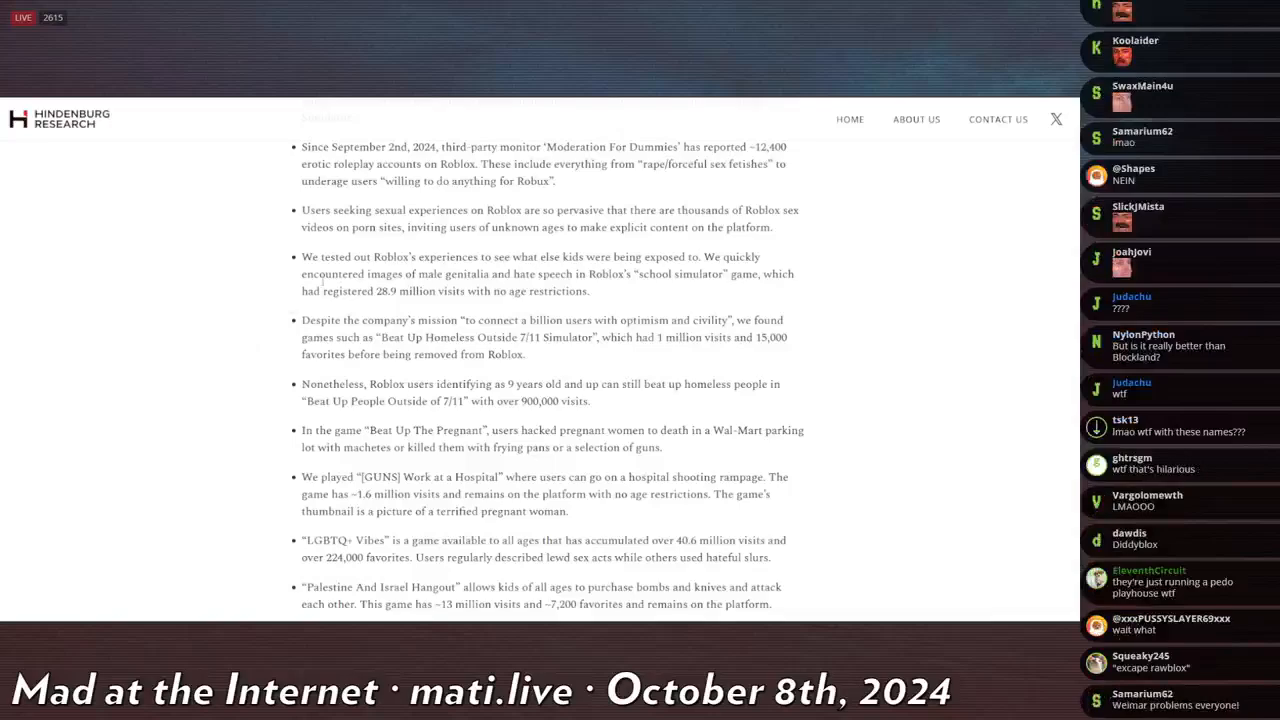
{"action": "scroll", "scroll_direction": "down", "scroll_amount": 3}
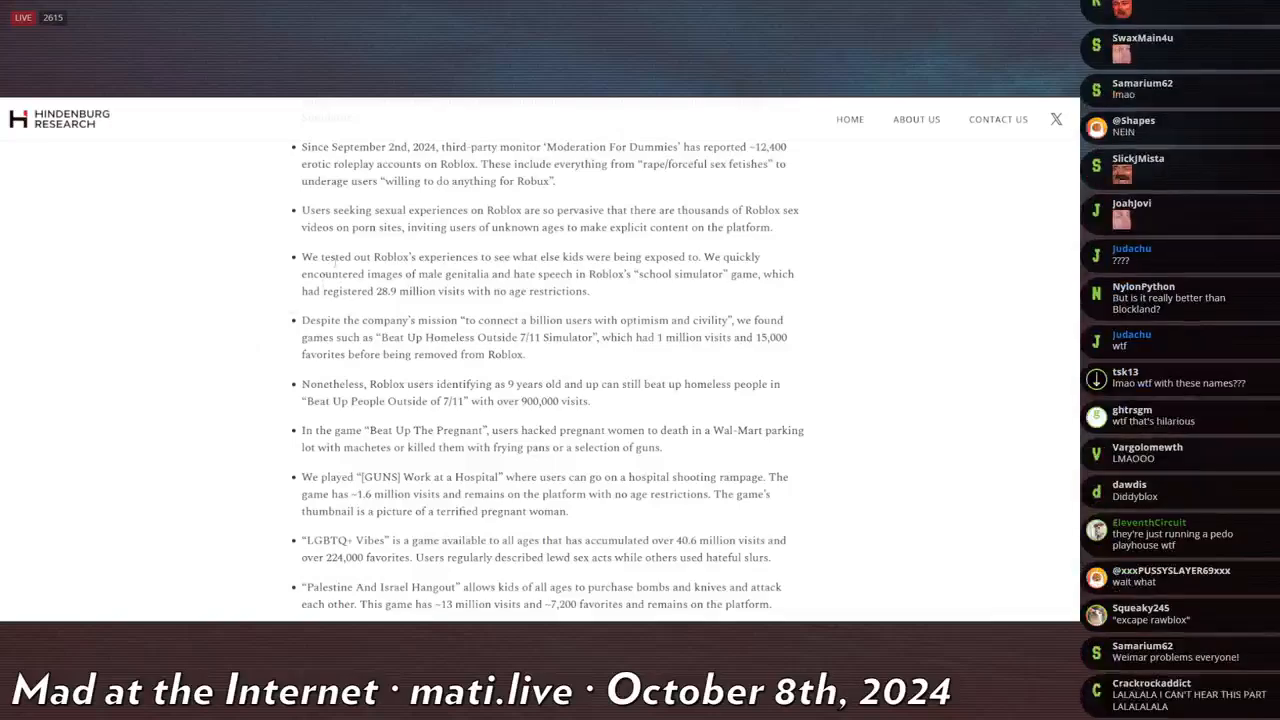
{"action": "scroll", "scroll_direction": "down", "scroll_amount": 3}
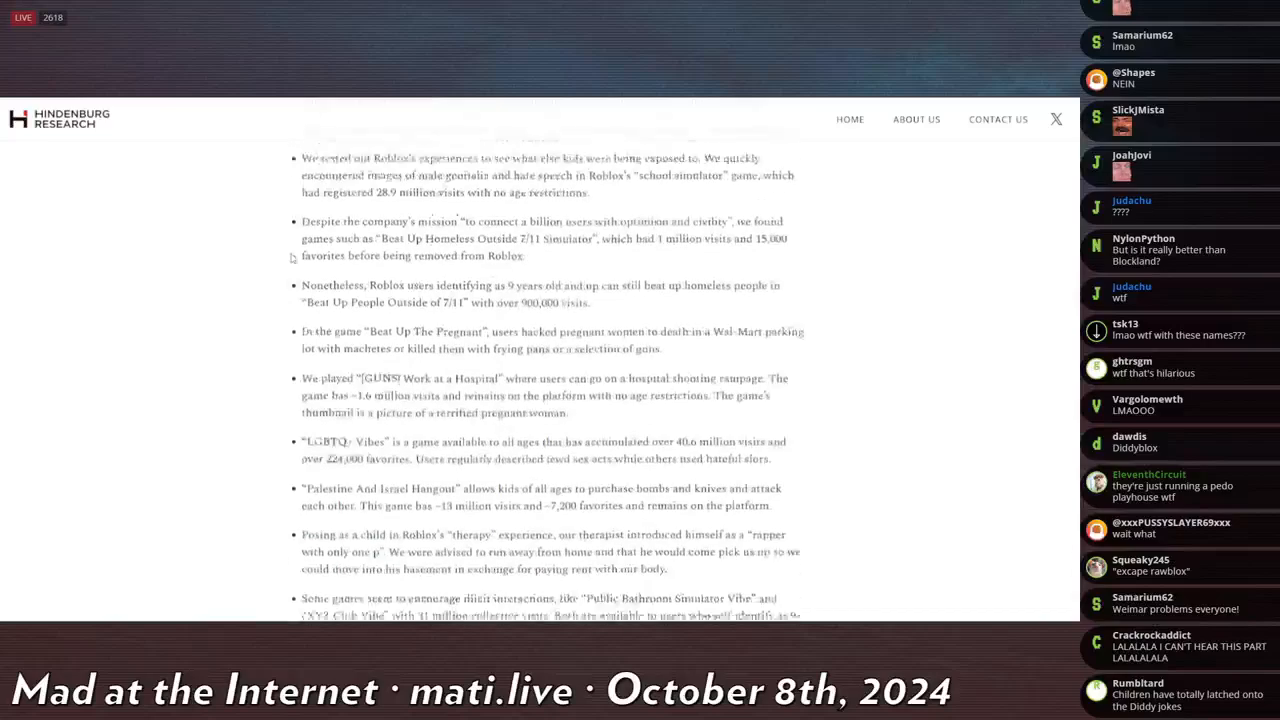
{"action": "scroll", "scroll_direction": "down", "scroll_amount": 3}
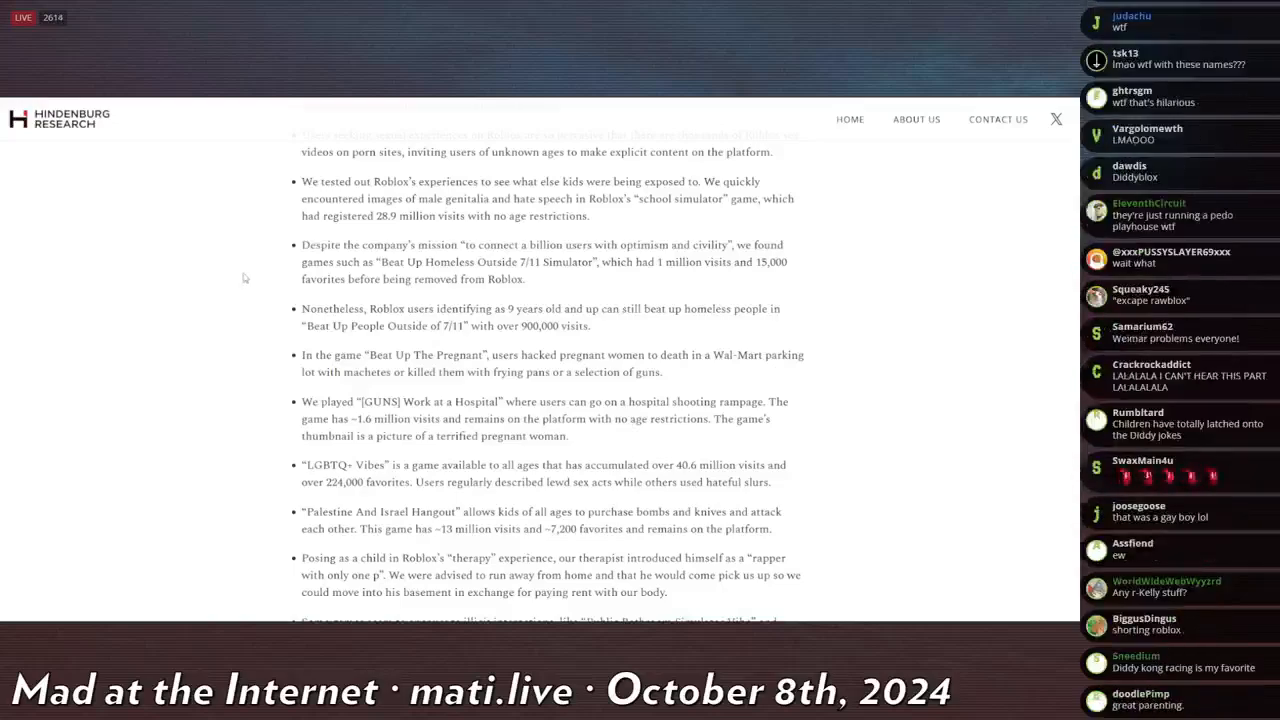
{"action": "scroll", "scroll_direction": "down", "scroll_amount": 3}
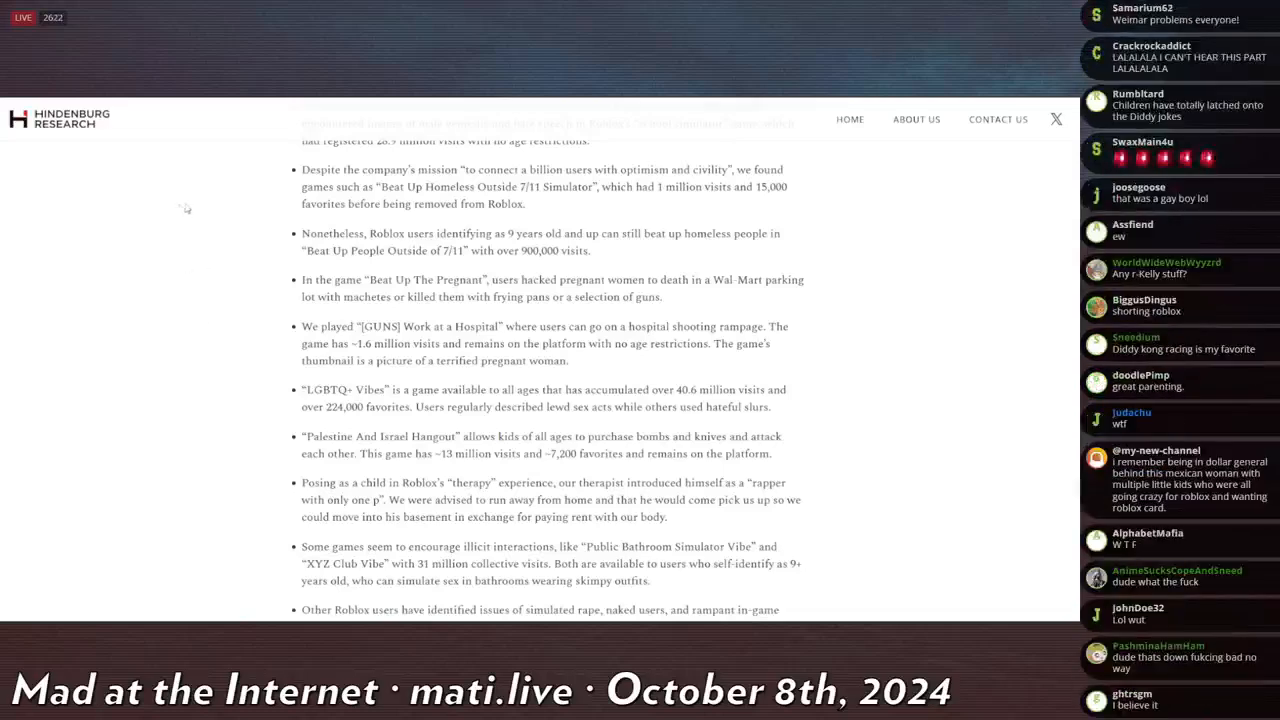
{"action": "scroll", "scroll_direction": "down", "scroll_amount": 3}
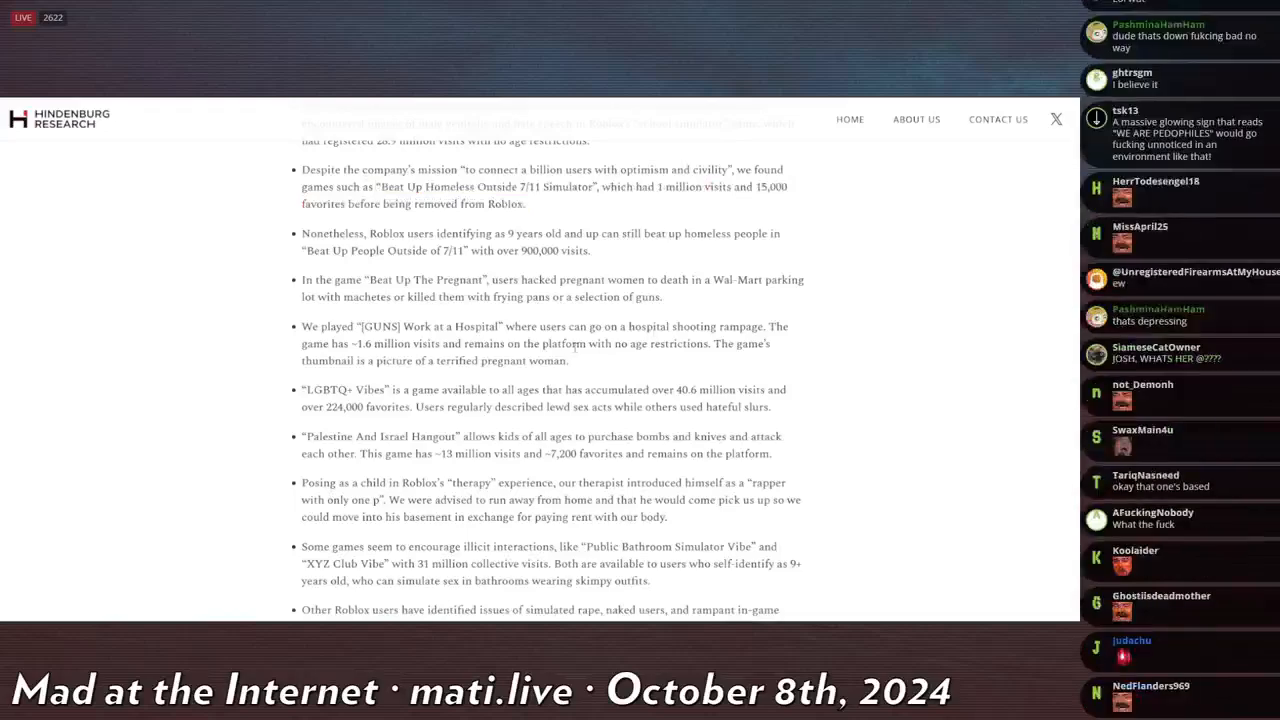
{"action": "scroll", "scroll_direction": "down", "scroll_amount": 3}
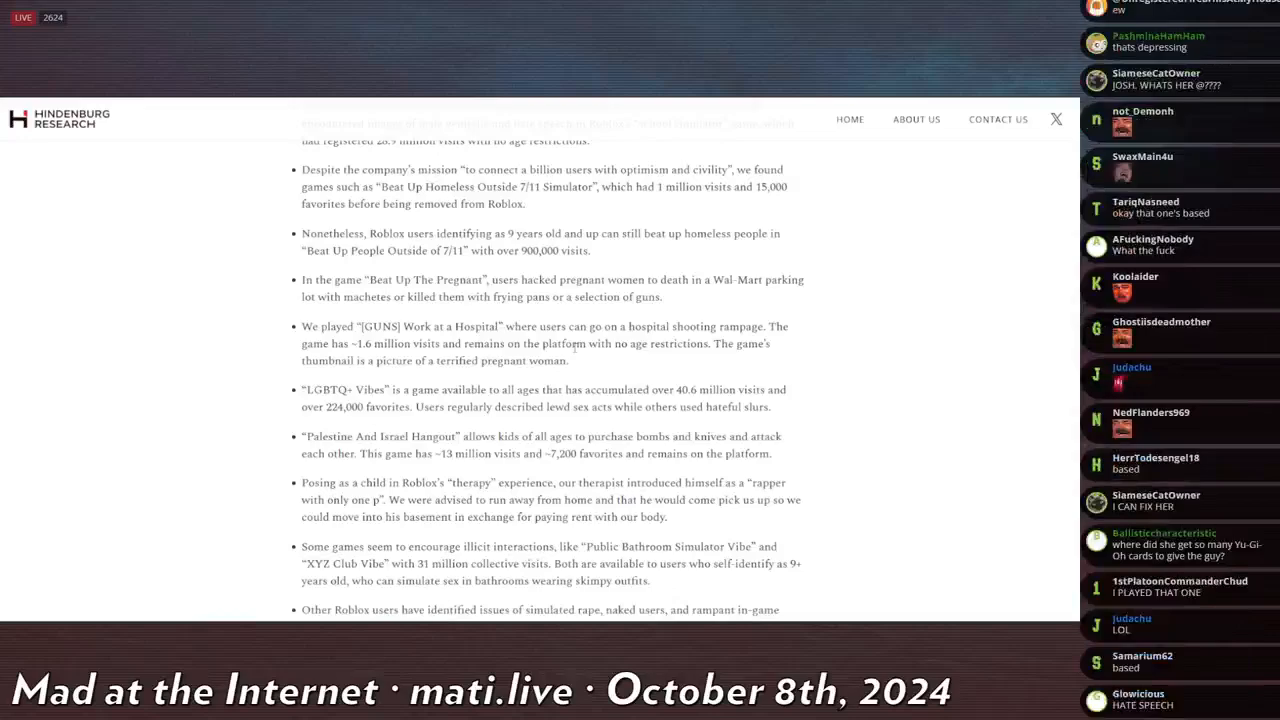
{"action": "scroll", "scroll_direction": "down", "scroll_amount": 3}
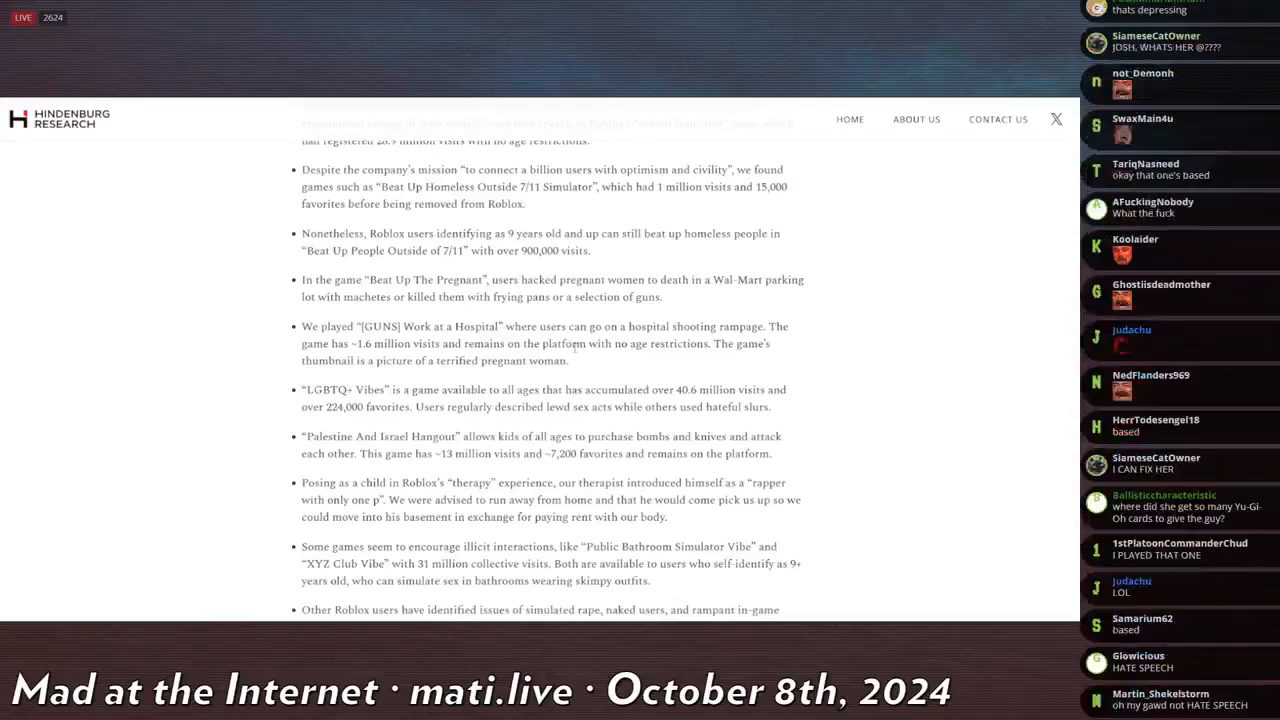
{"action": "scroll", "scroll_direction": "down", "scroll_amount": 3}
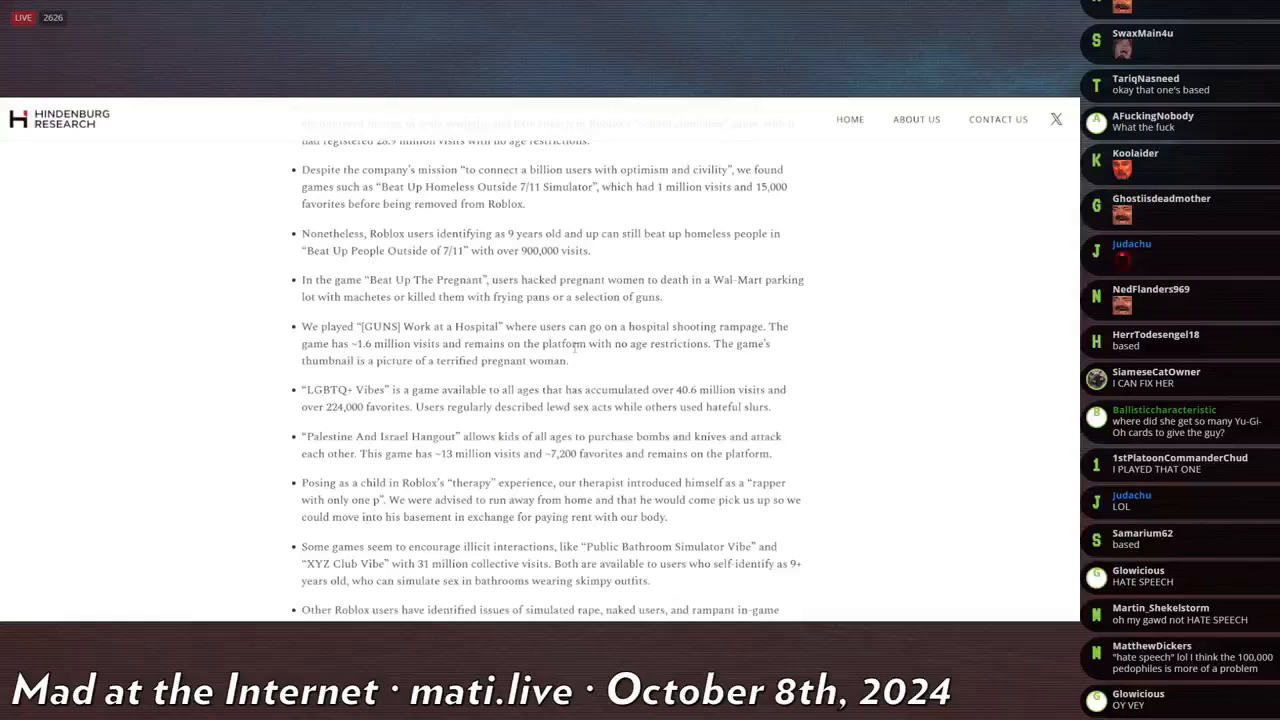
{"action": "scroll", "scroll_direction": "down", "scroll_amount": 3}
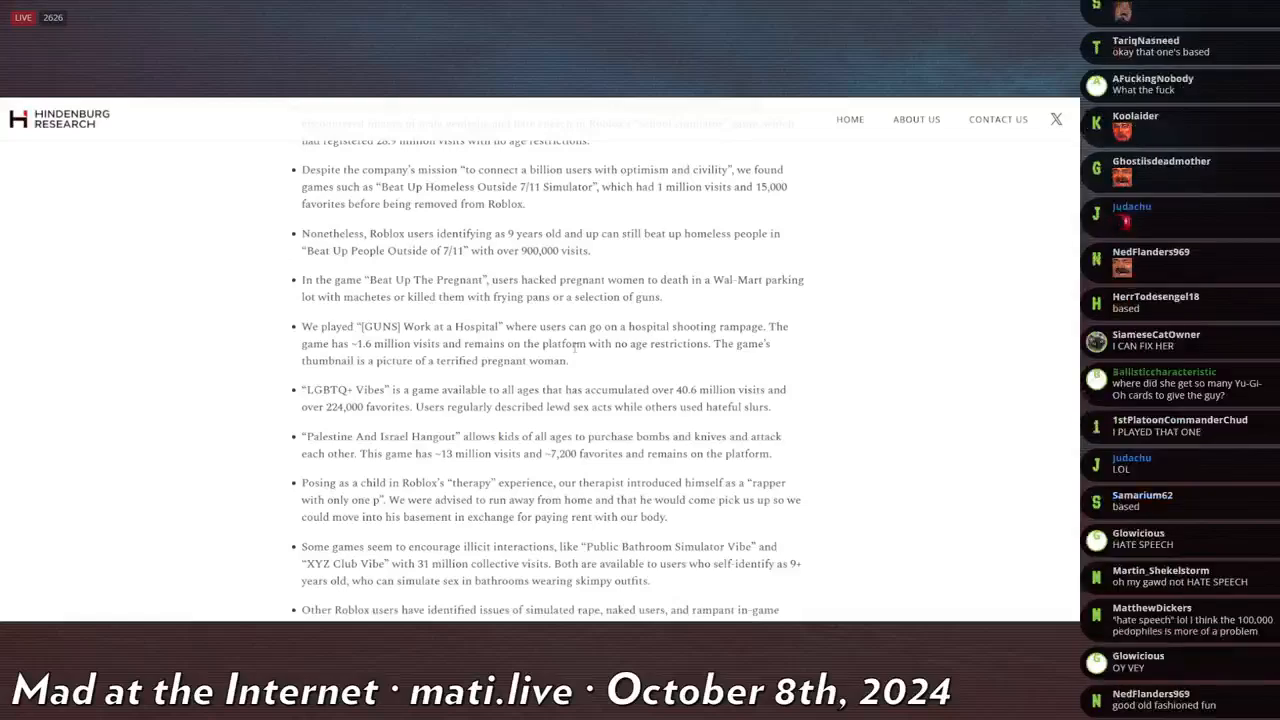
{"action": "scroll", "scroll_direction": "down", "scroll_amount": 3}
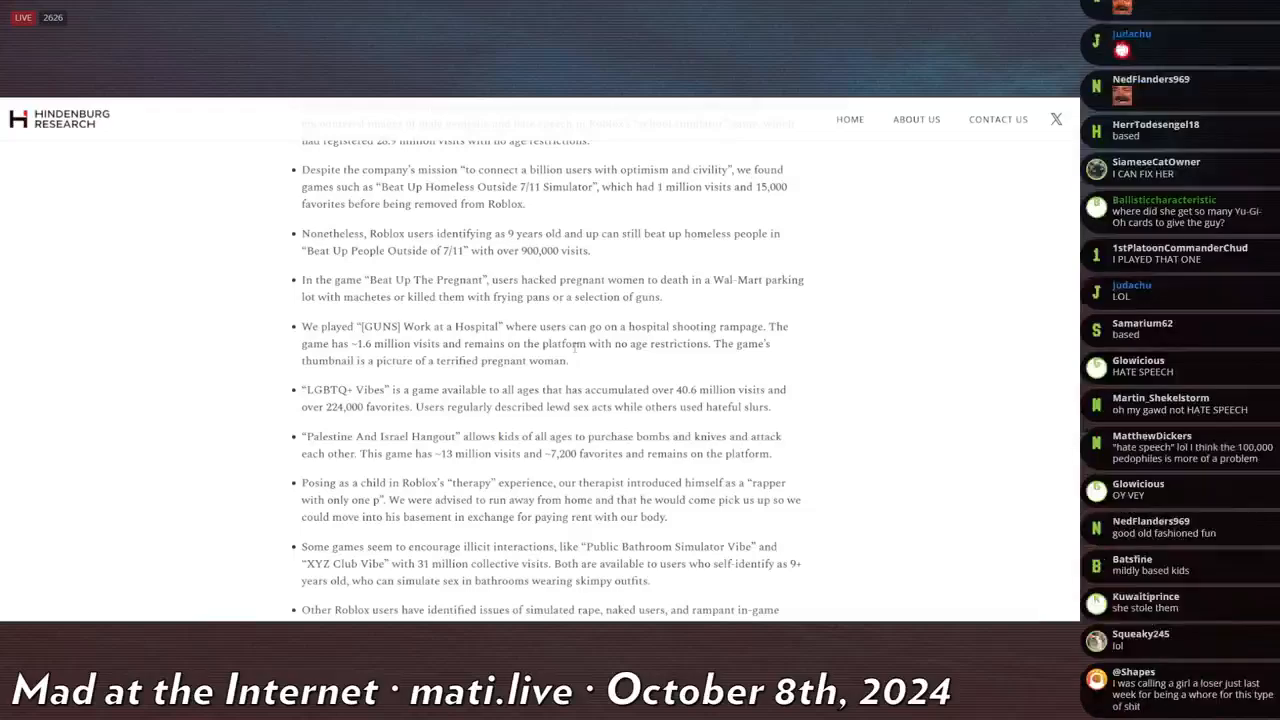
{"action": "scroll", "scroll_direction": "down", "scroll_amount": 3}
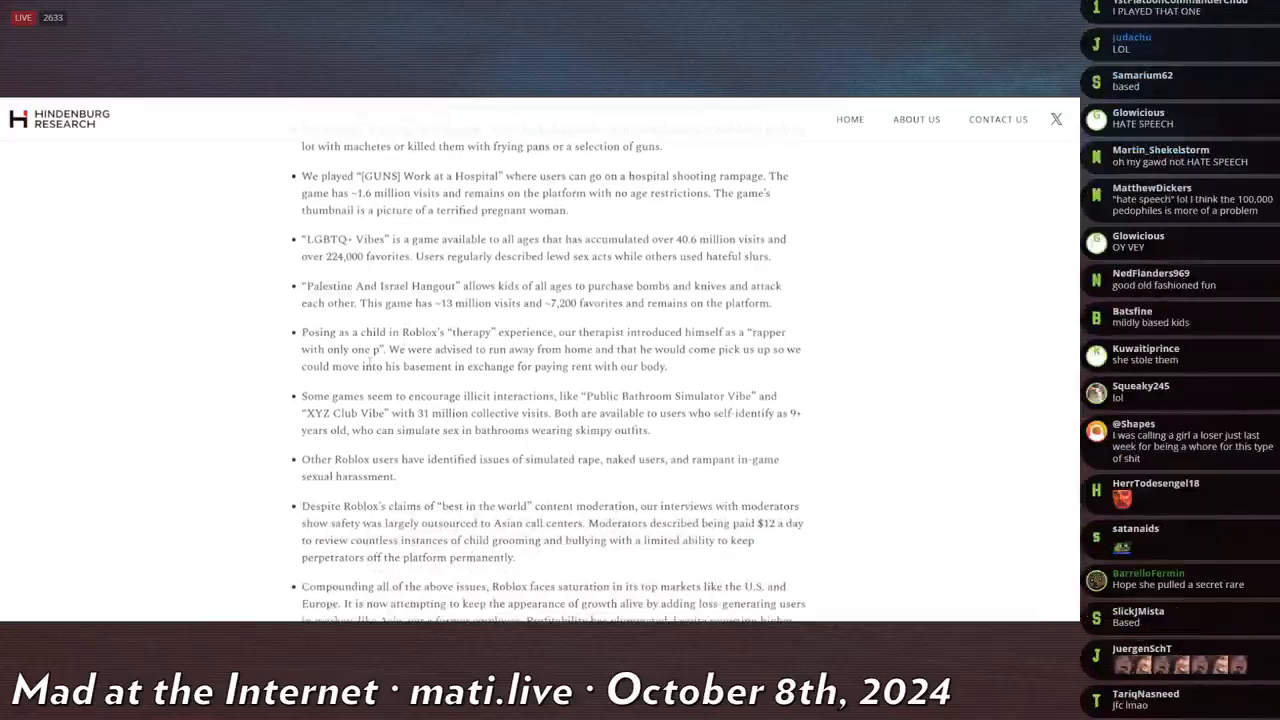
Step: Scroll past the summary bullets to 'growth at all costs' and the short-position Initial Disclosure
{"action": "scroll", "scroll_direction": "down", "scroll_amount": 3}
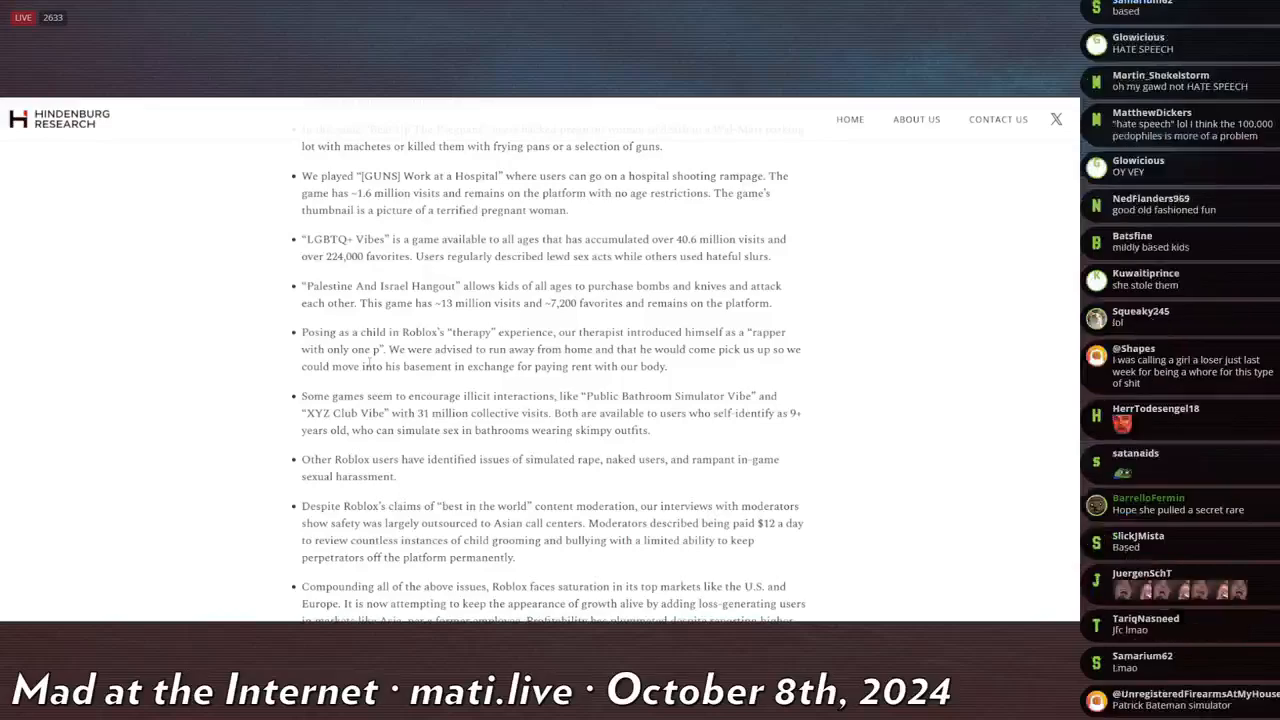
{"action": "scroll", "scroll_direction": "down", "scroll_amount": 3}
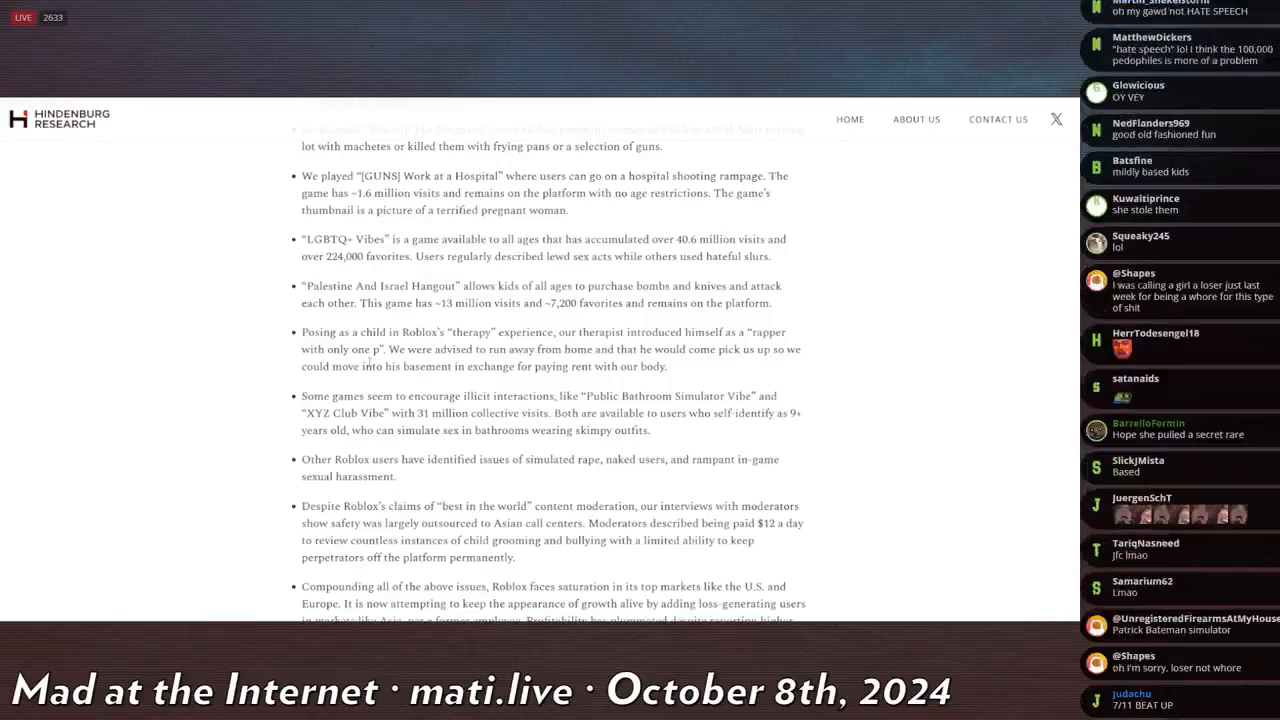
{"action": "scroll", "scroll_direction": "down", "scroll_amount": 3}
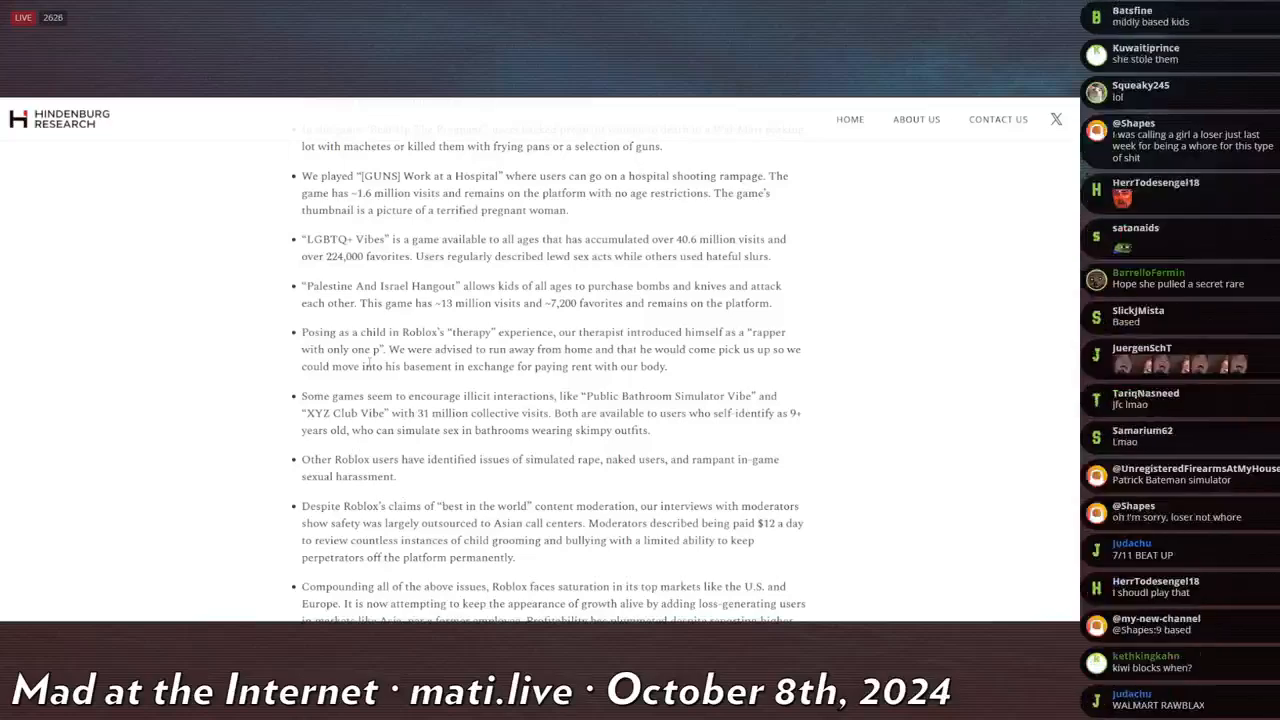
{"action": "scroll", "scroll_direction": "down", "scroll_amount": 3}
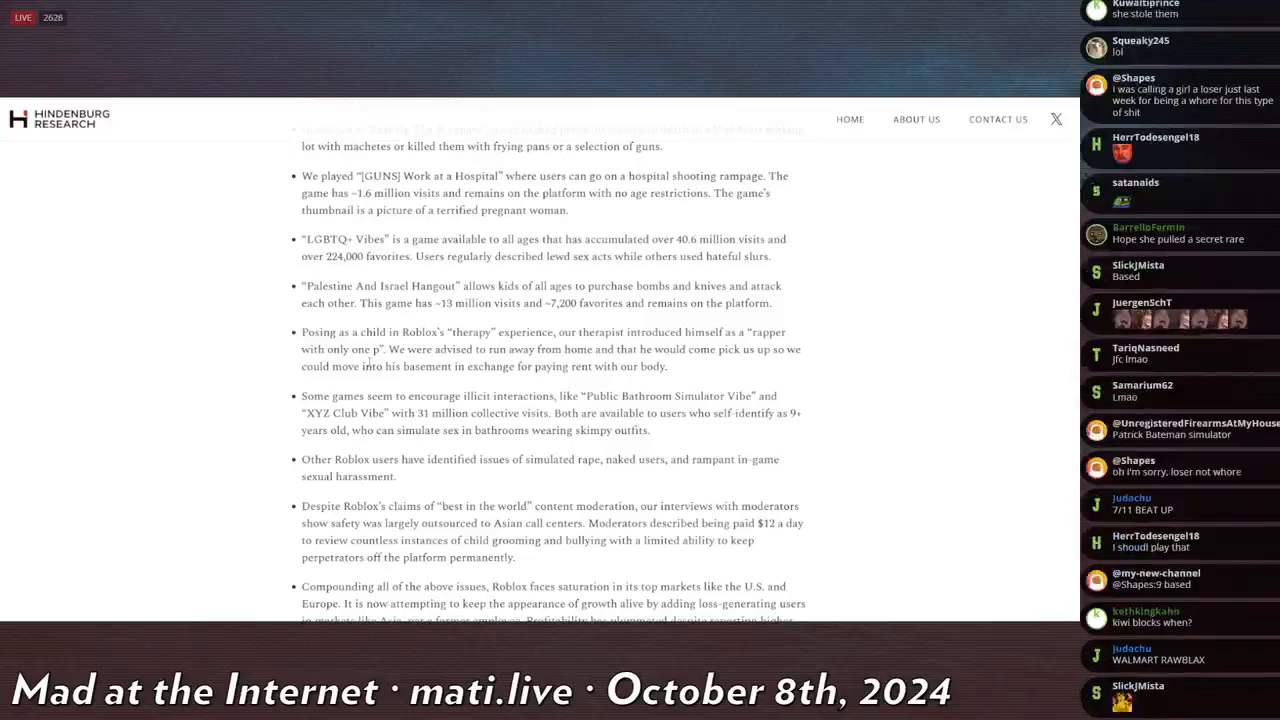
{"action": "scroll", "scroll_direction": "down", "scroll_amount": 3}
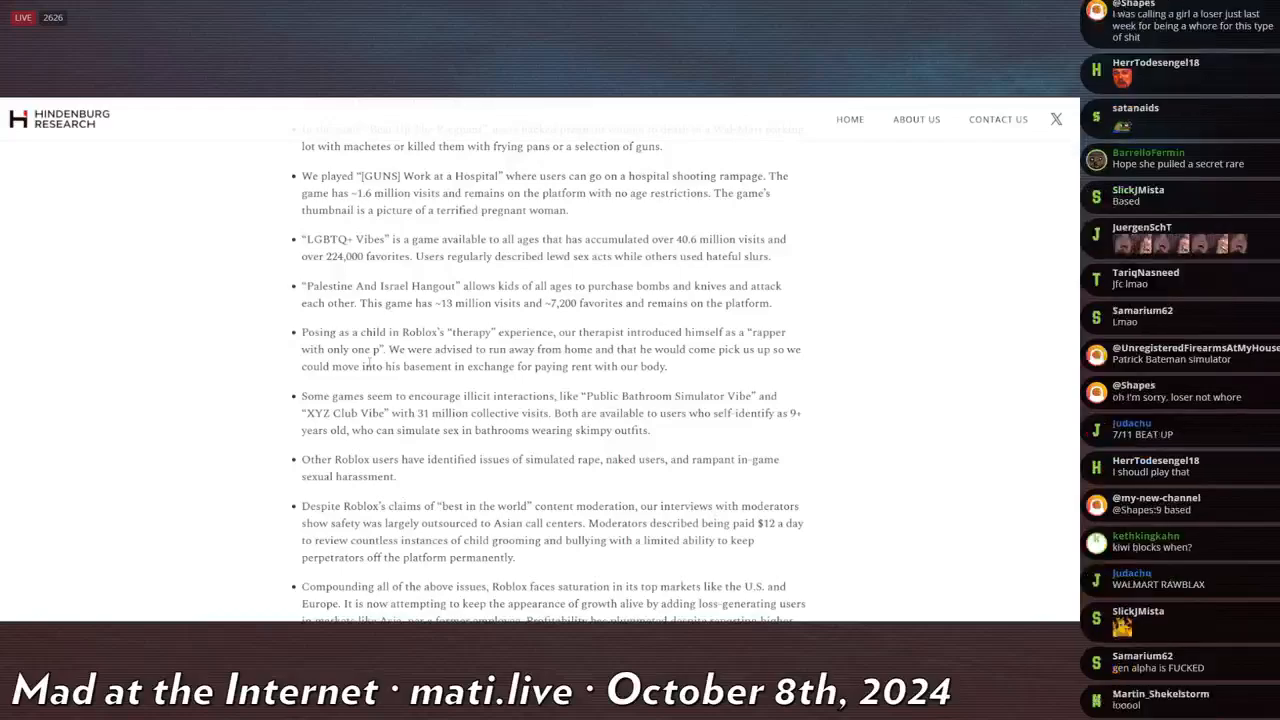
{"action": "scroll", "scroll_direction": "down", "scroll_amount": 3}
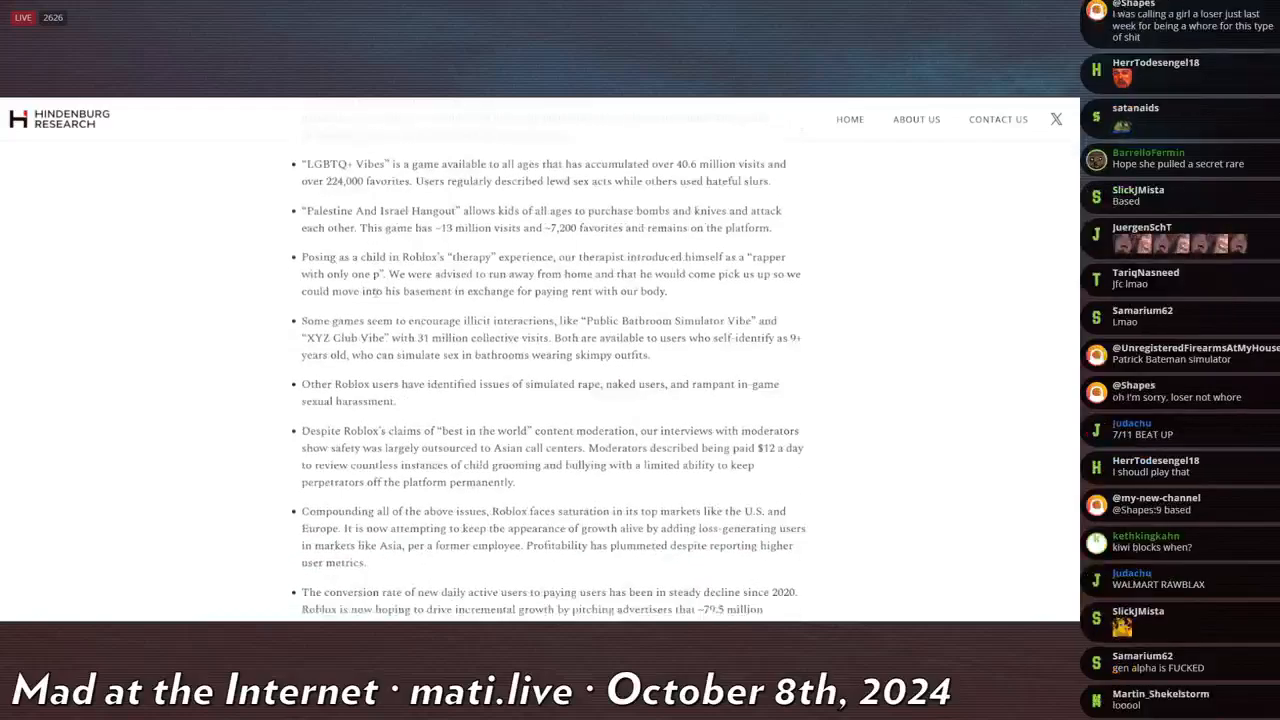
{"action": "scroll", "scroll_direction": "down", "scroll_amount": 3}
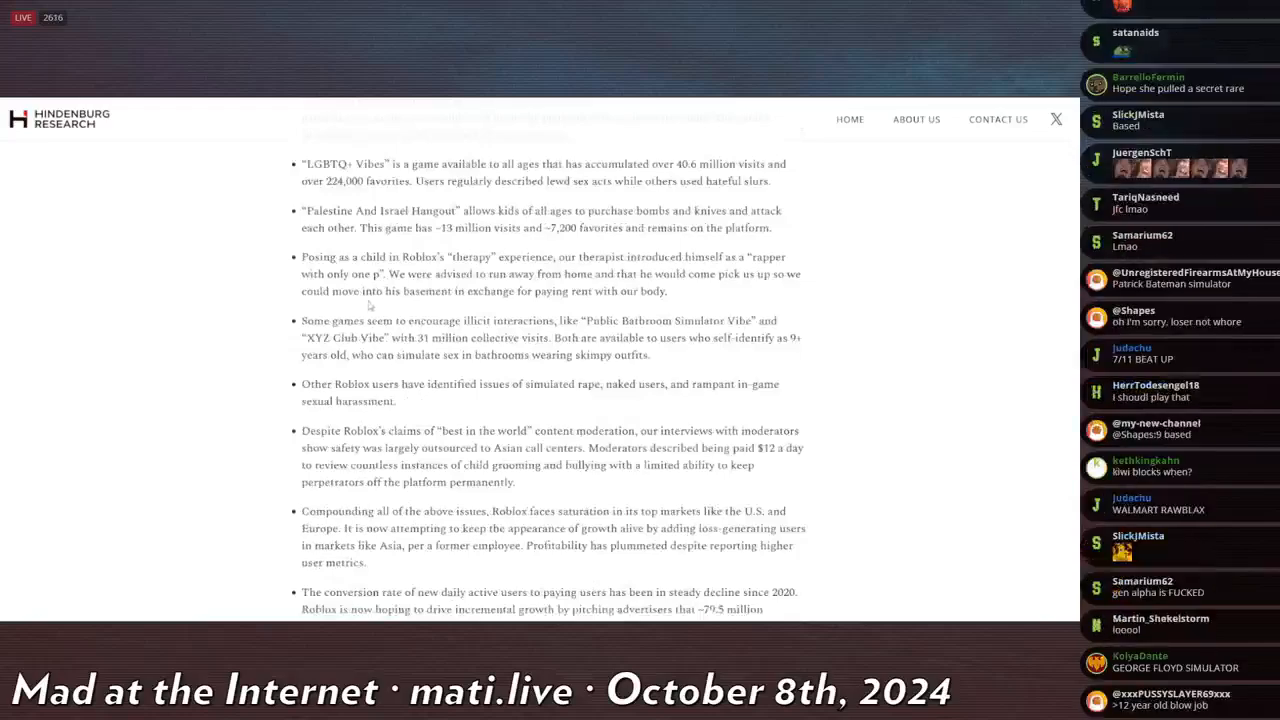
{"action": "scroll", "scroll_direction": "down", "scroll_amount": 3}
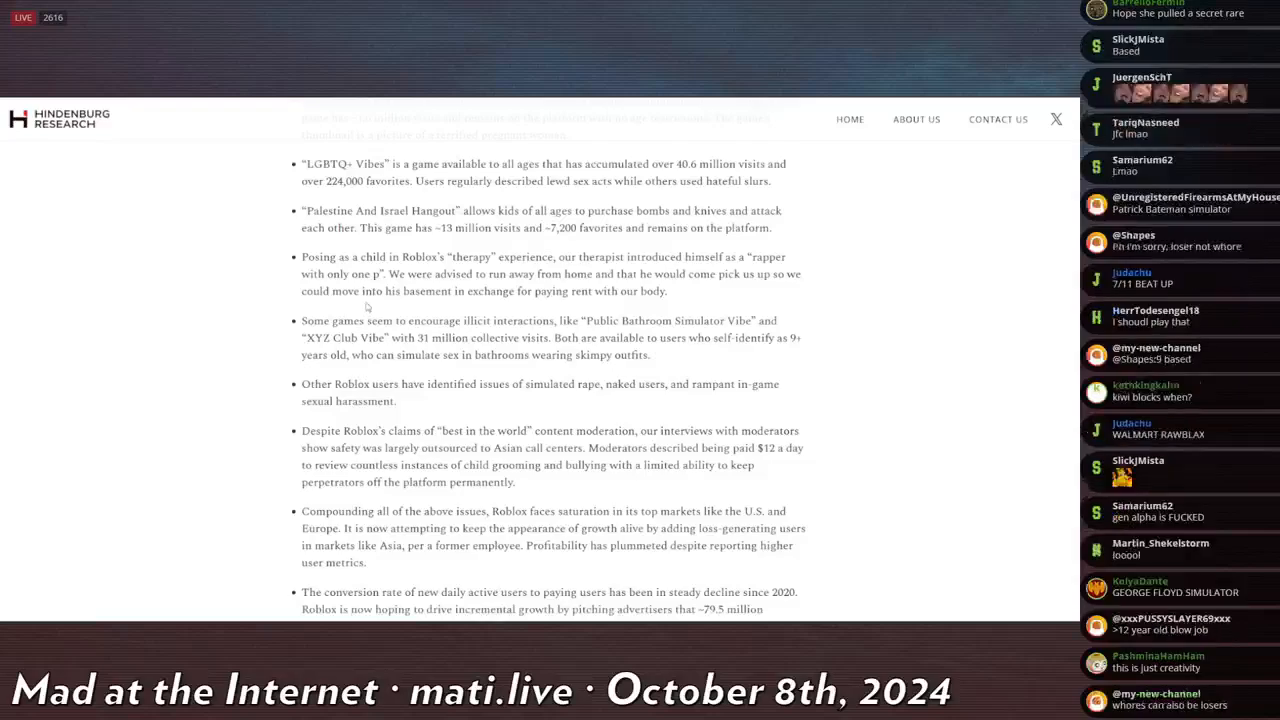
{"action": "scroll", "scroll_direction": "down", "scroll_amount": 3}
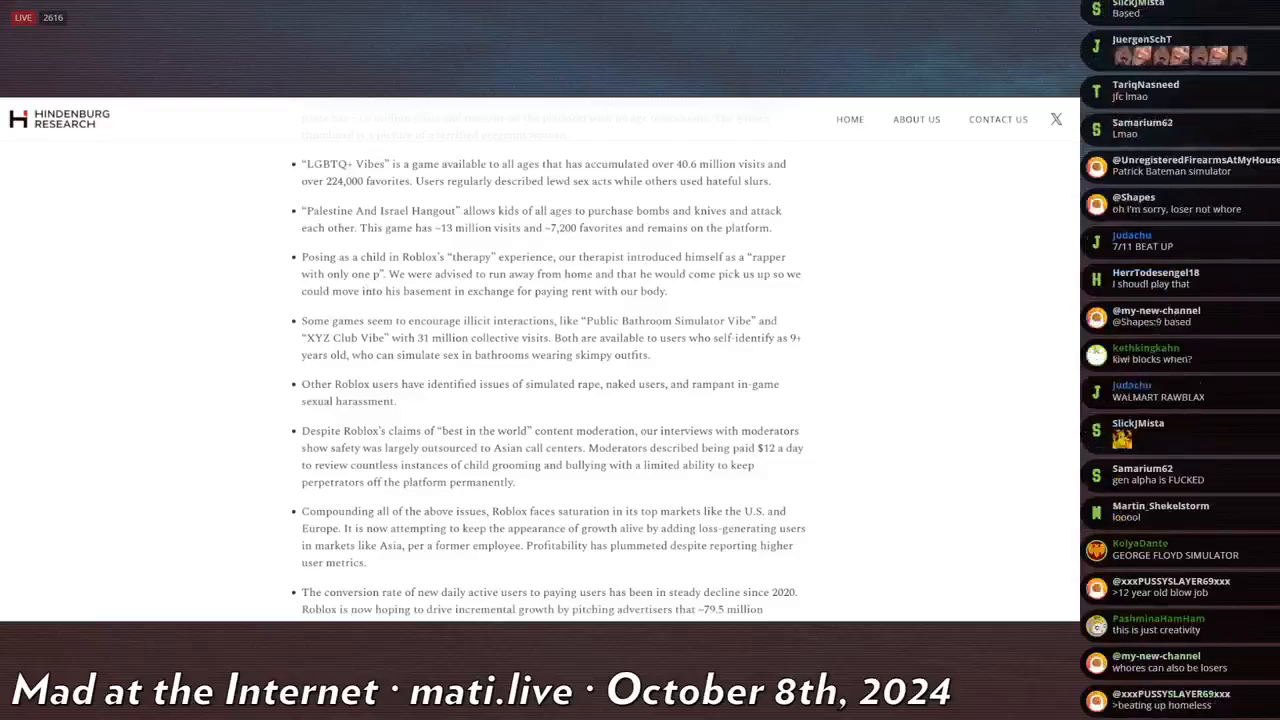
{"action": "scroll", "scroll_direction": "down", "scroll_amount": 3}
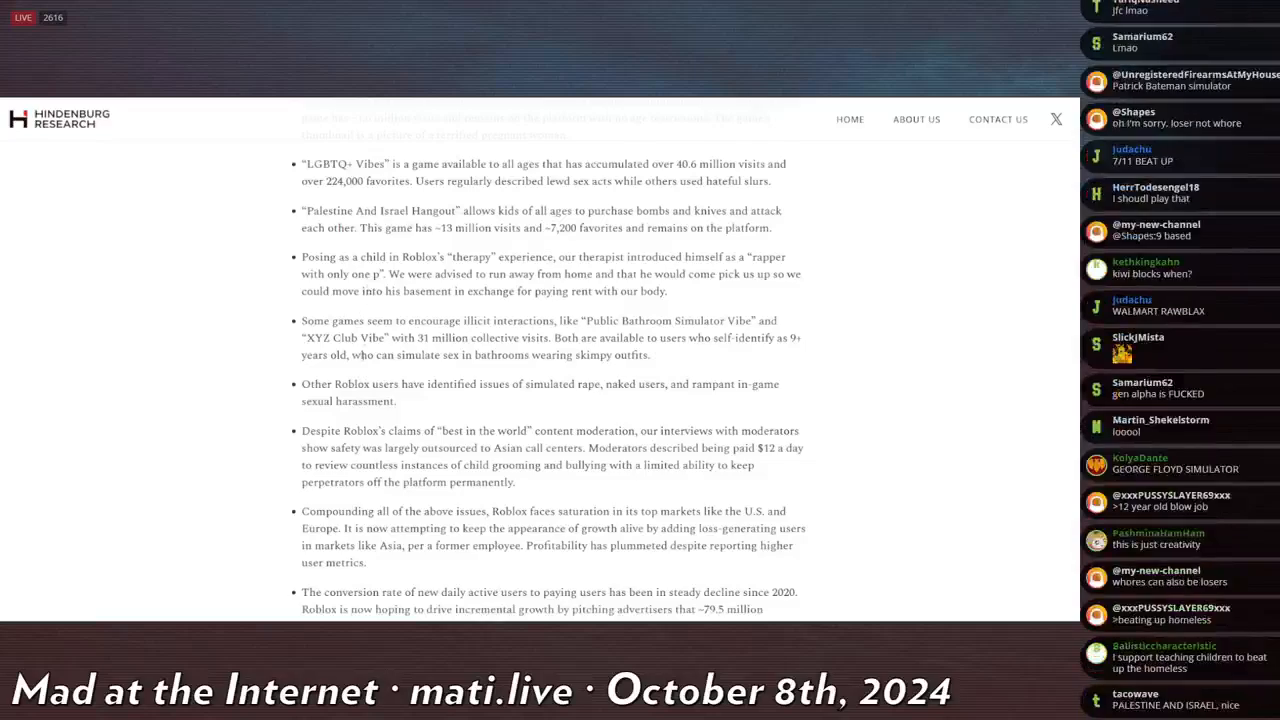
{"action": "scroll", "scroll_direction": "down", "scroll_amount": 3}
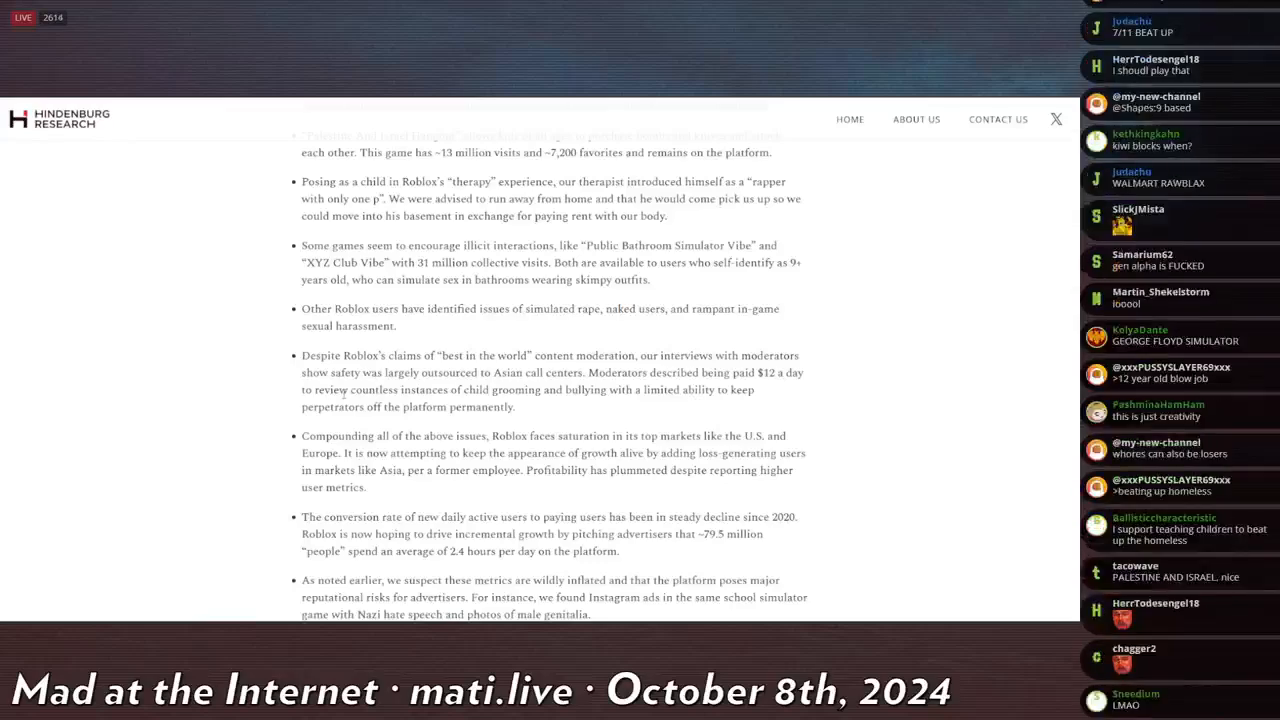
{"action": "scroll", "scroll_direction": "down", "scroll_amount": 3}
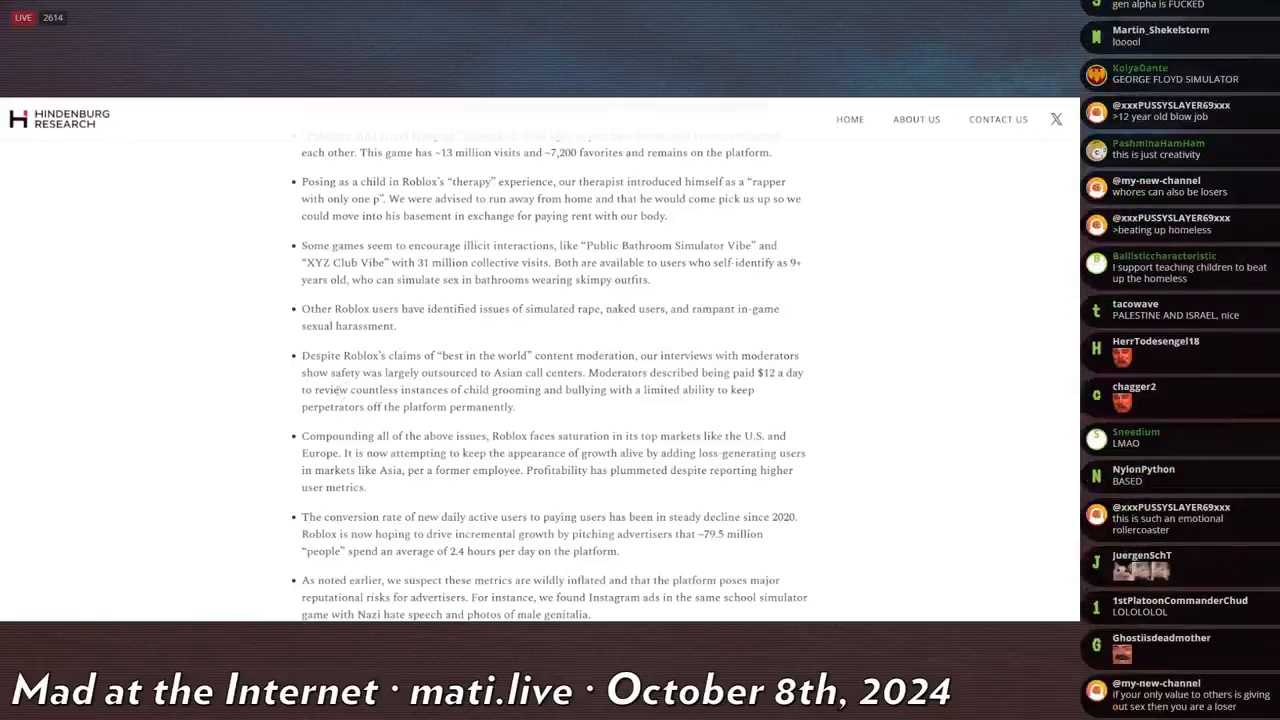
{"action": "scroll", "scroll_direction": "down", "scroll_amount": 3}
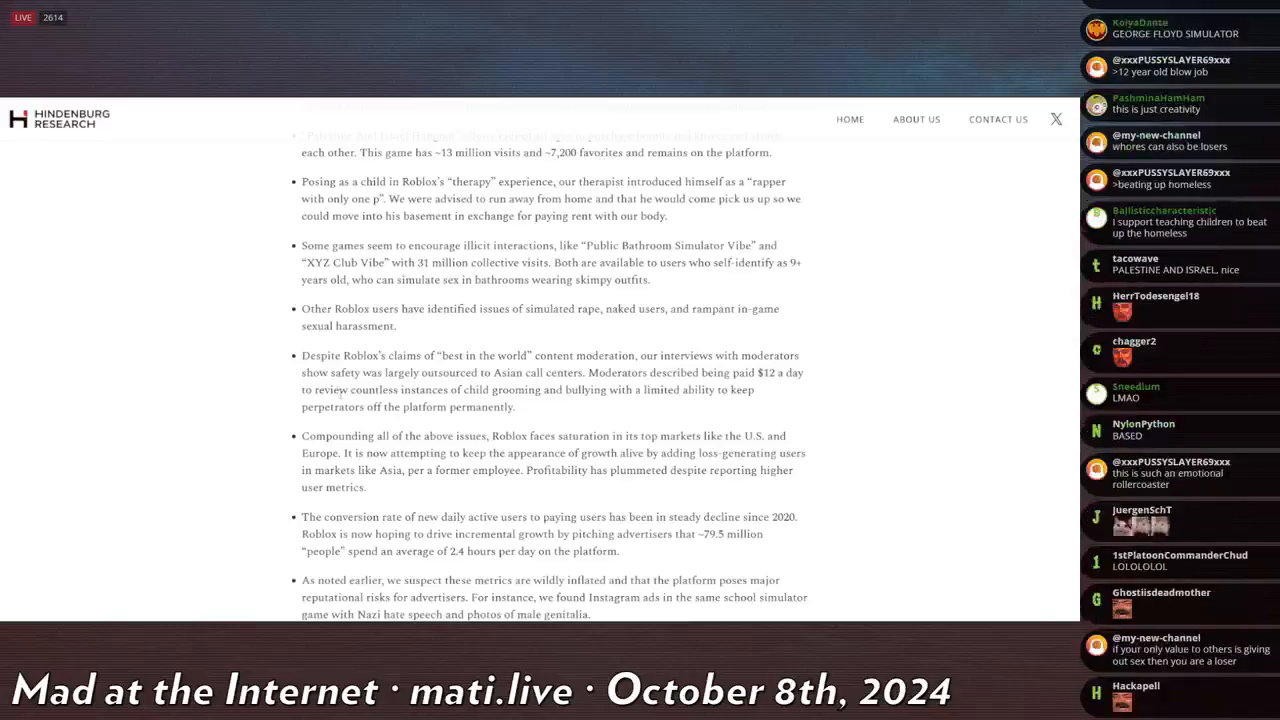
{"action": "scroll", "scroll_direction": "down", "scroll_amount": 3}
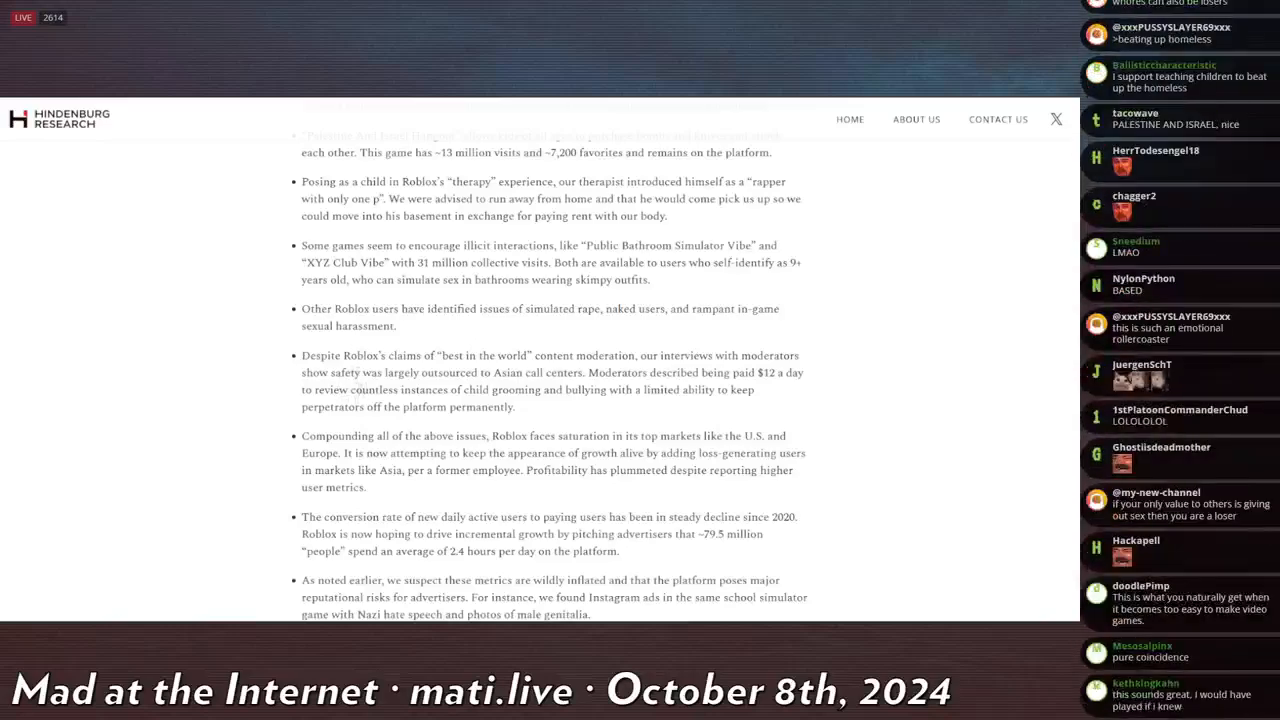
{"action": "scroll", "scroll_direction": "down", "scroll_amount": 3}
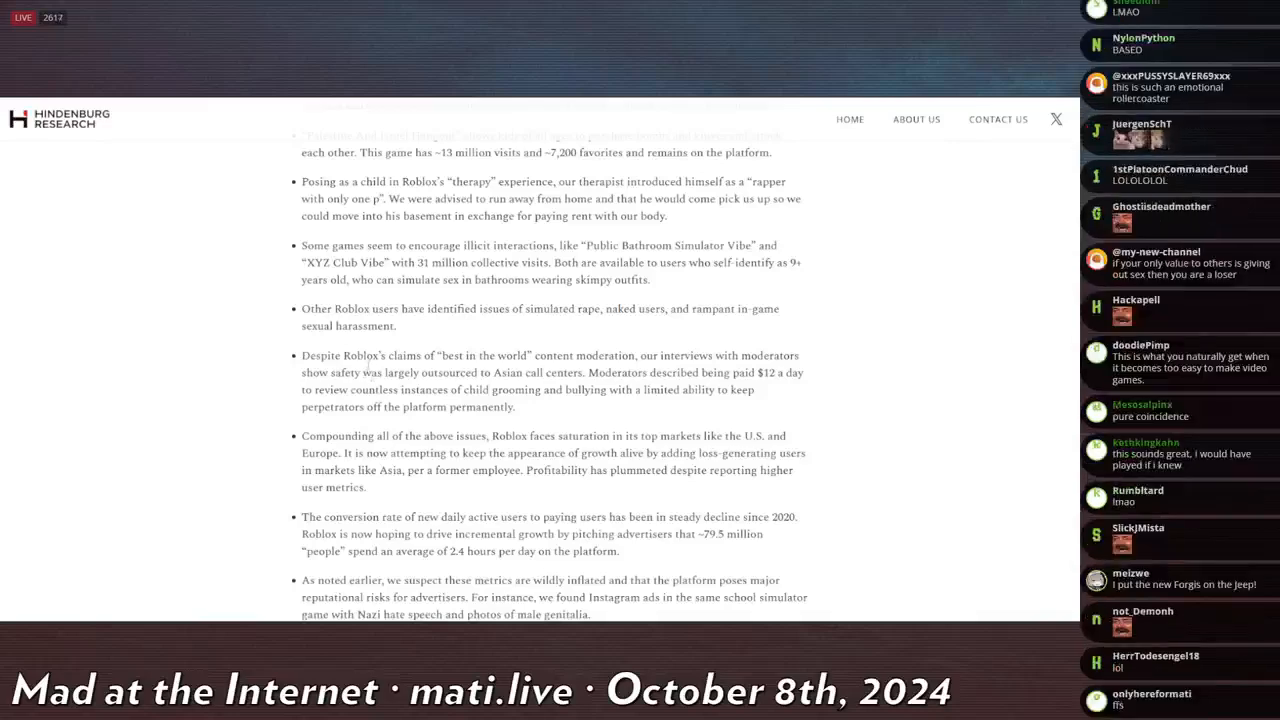
{"action": "scroll", "scroll_direction": "down", "scroll_amount": 3}
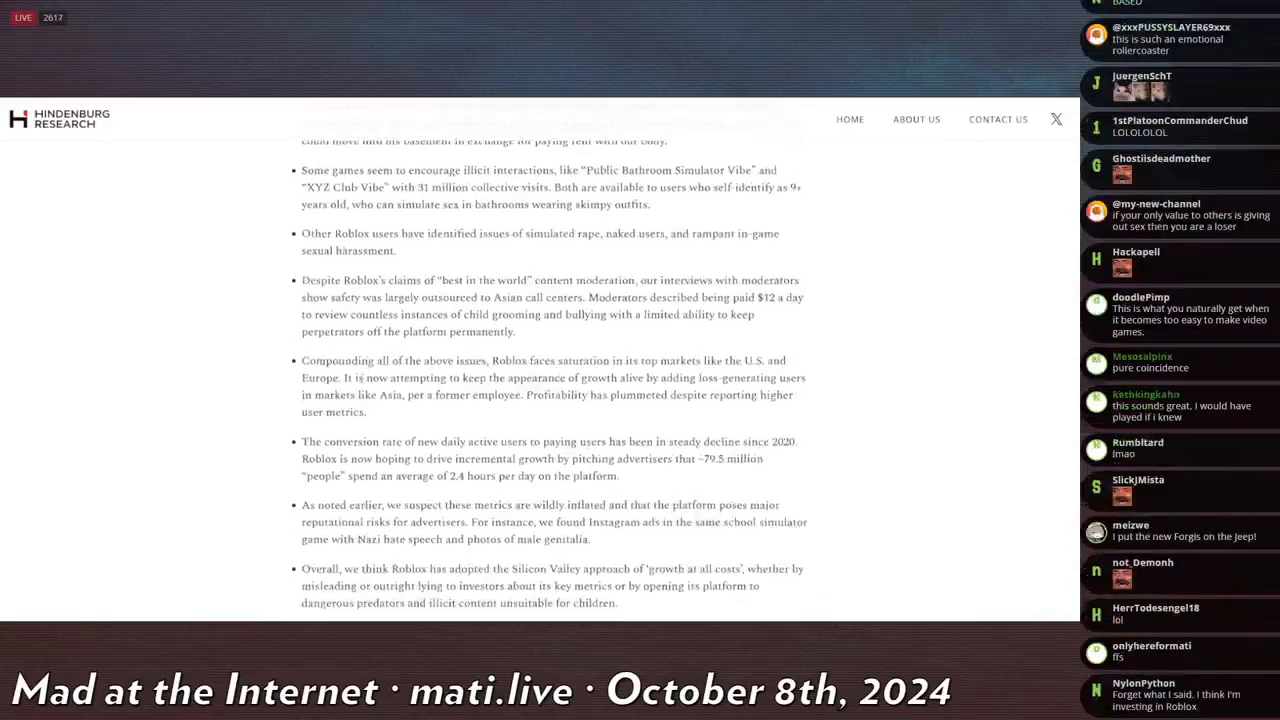
{"action": "scroll", "scroll_direction": "down", "scroll_amount": 3}
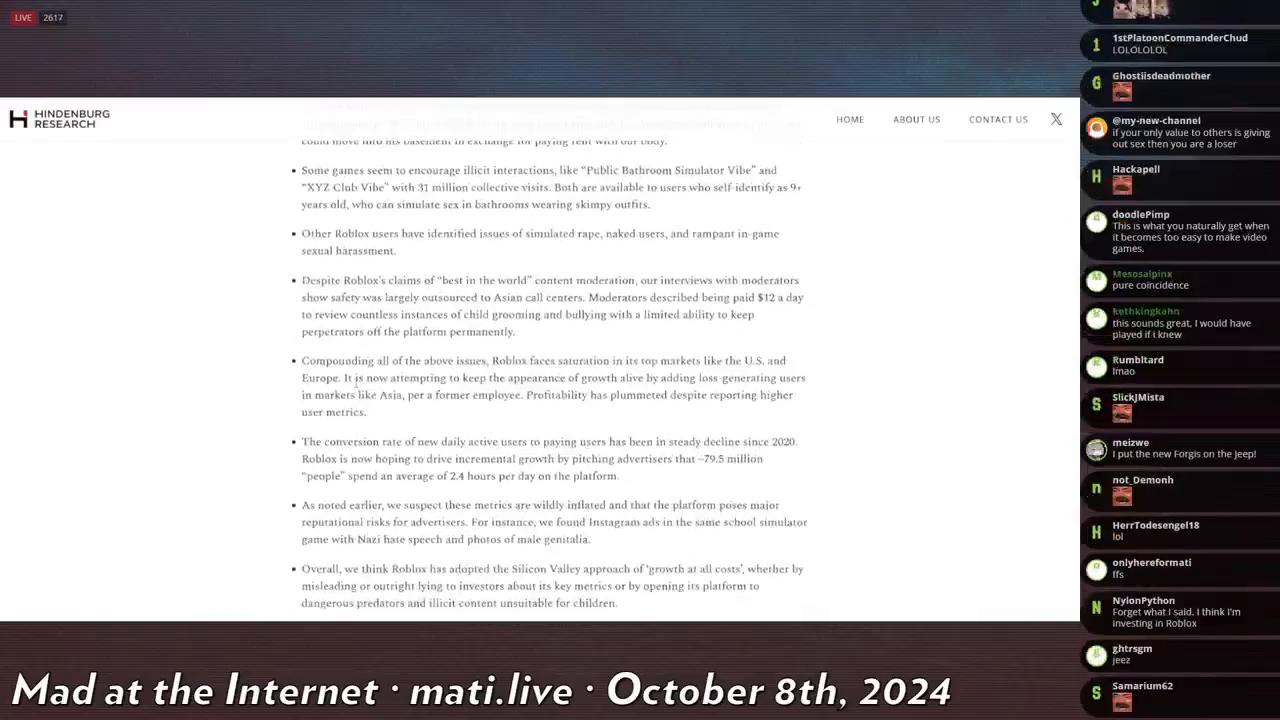
{"action": "scroll", "scroll_direction": "down", "scroll_amount": 3}
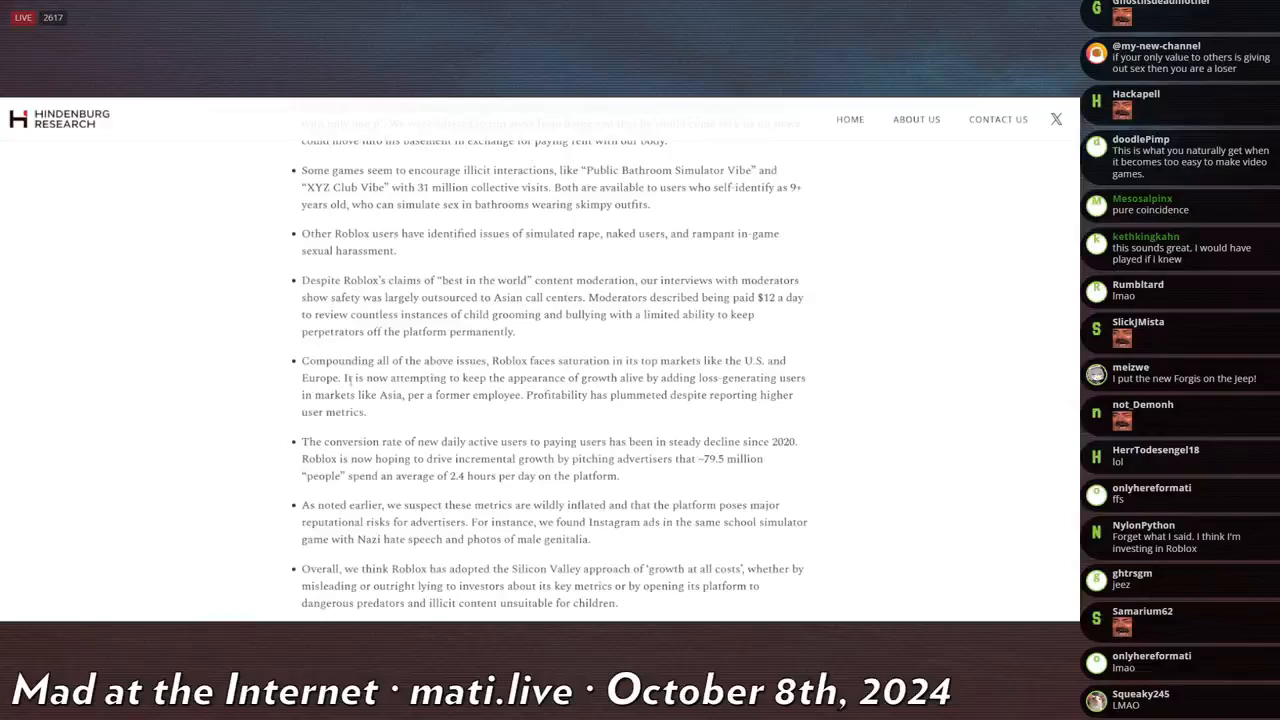
{"action": "scroll", "scroll_direction": "down", "scroll_amount": 3}
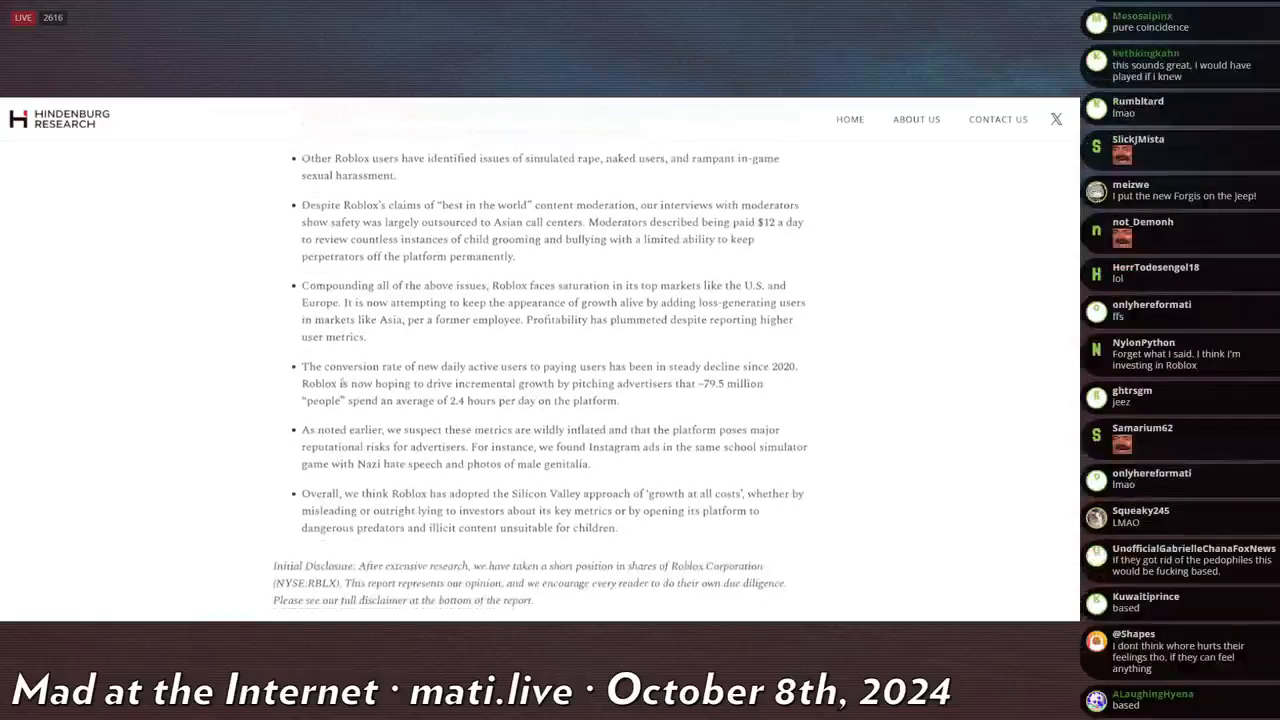
{"action": "scroll", "scroll_direction": "down", "scroll_amount": 3}
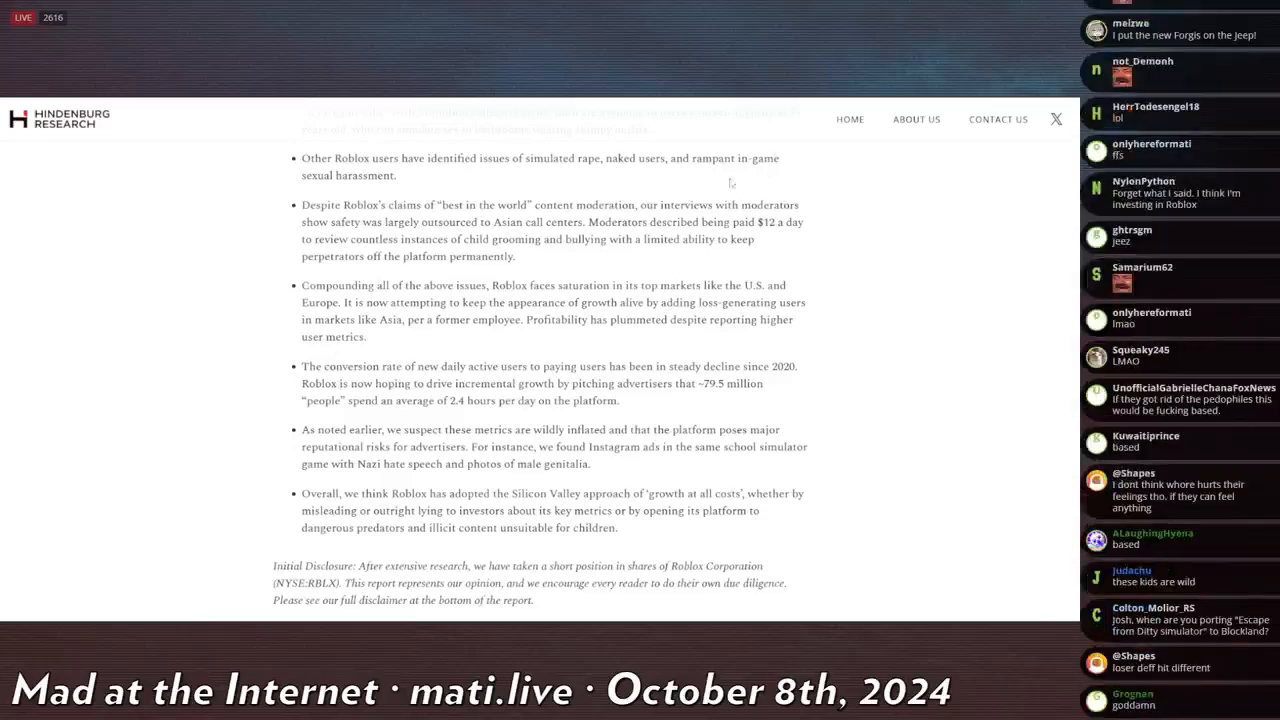
Step: Highlight 'Moderators described being paid $12 a day' and scroll toward the Background heading
{"action": "left_click_drag", "start_coordinate": [660, 205], "coordinate": [397, 238]}
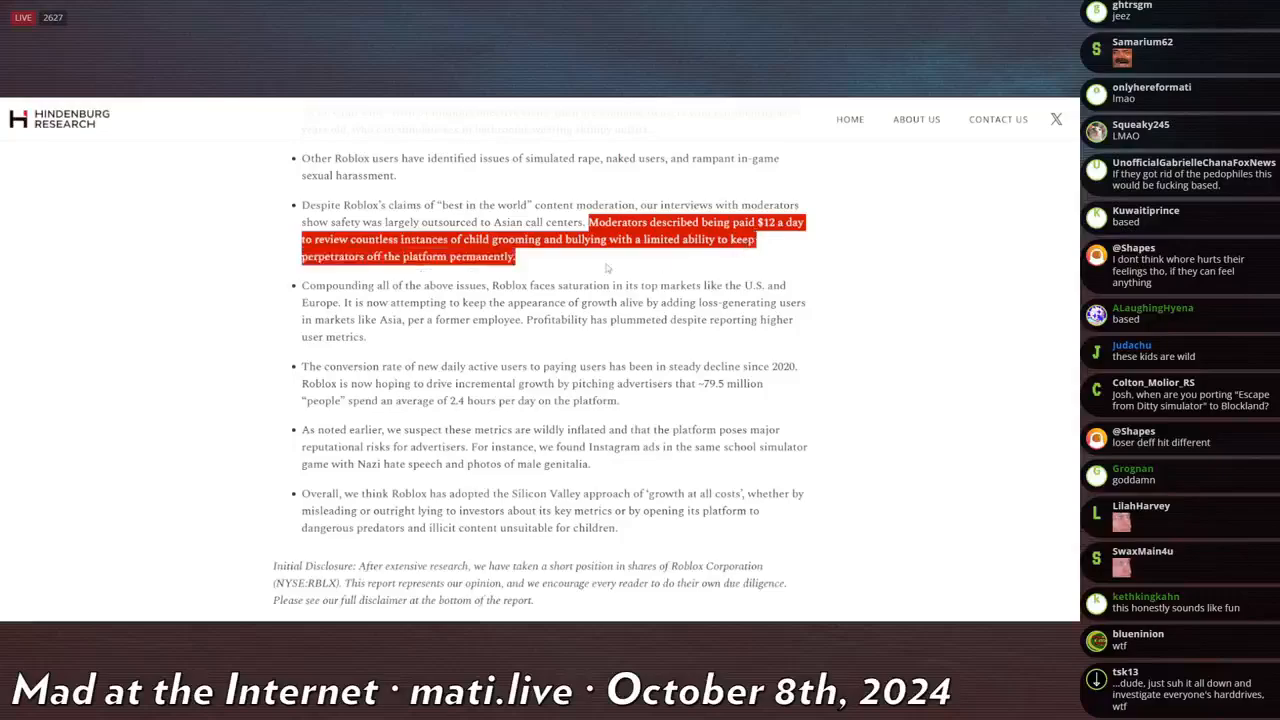
{"action": "scroll", "scroll_direction": "down", "scroll_amount": 3}
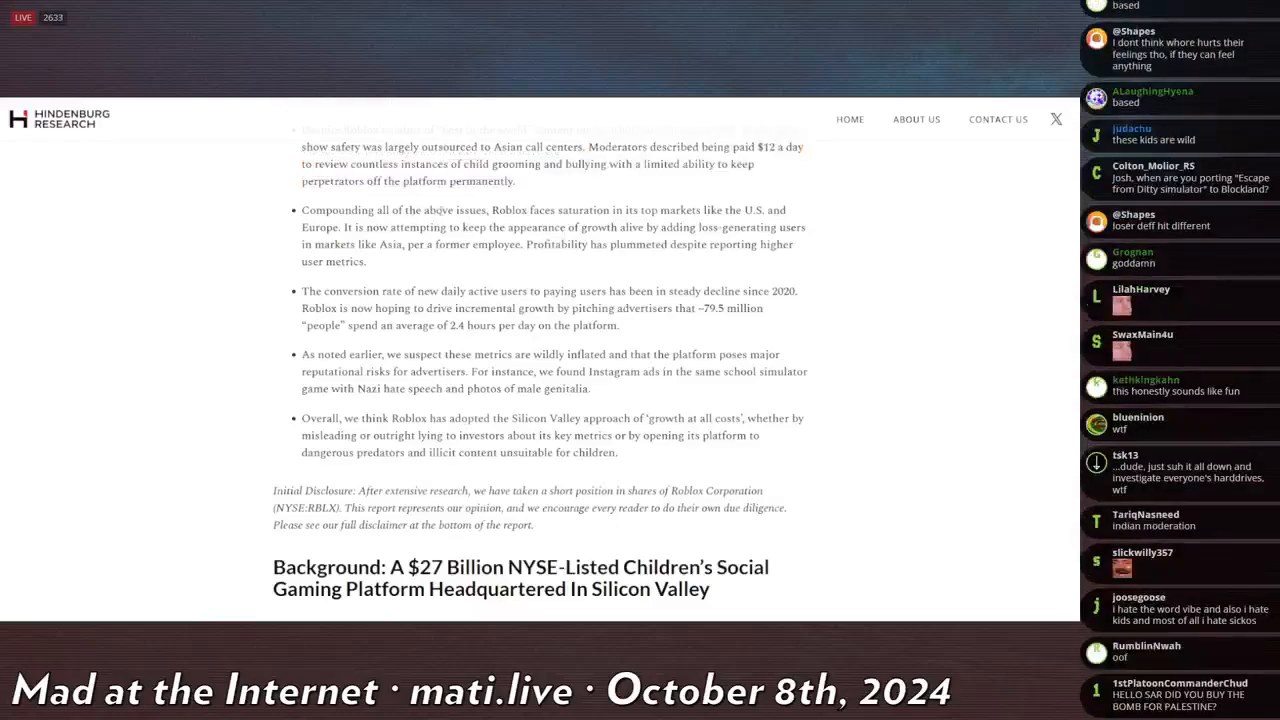
Step: Highlight 'Profitability has plummeted despite reporting higher user metrics' and scroll to the Background opening
{"action": "left_click_drag", "start_coordinate": [422, 210], "coordinate": [700, 210]}
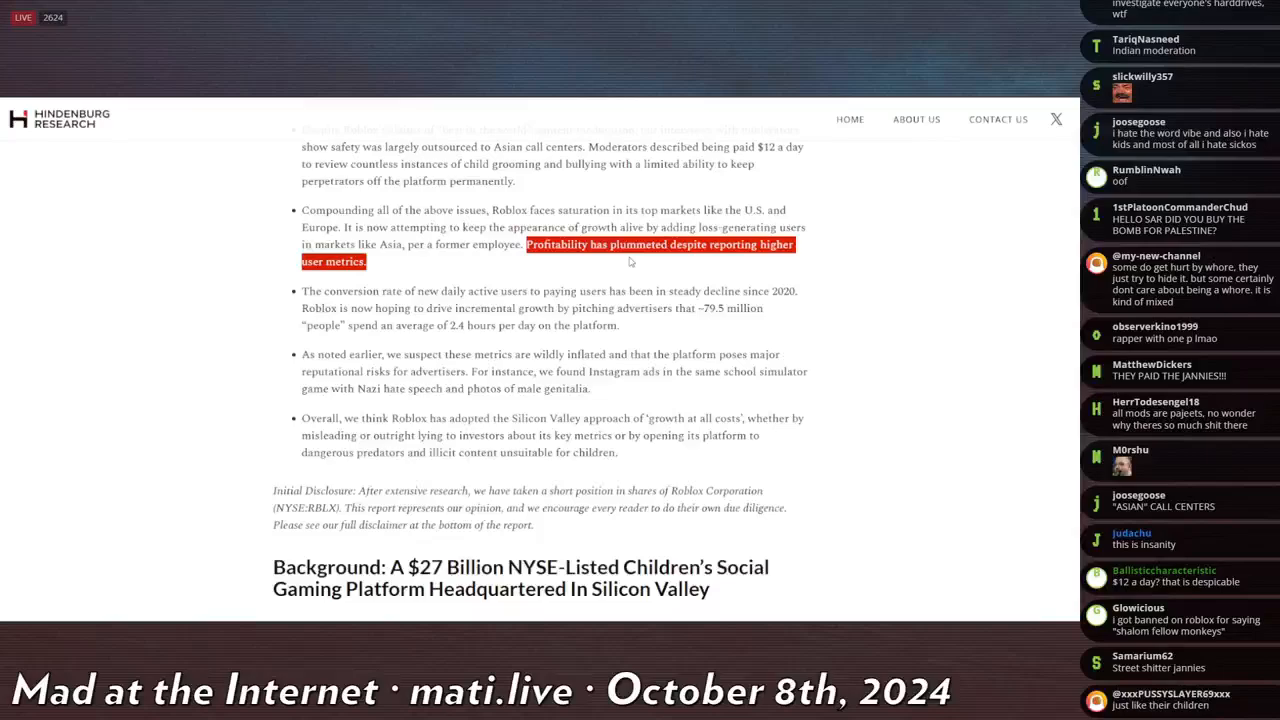
{"action": "scroll", "scroll_direction": "down", "scroll_amount": 3}
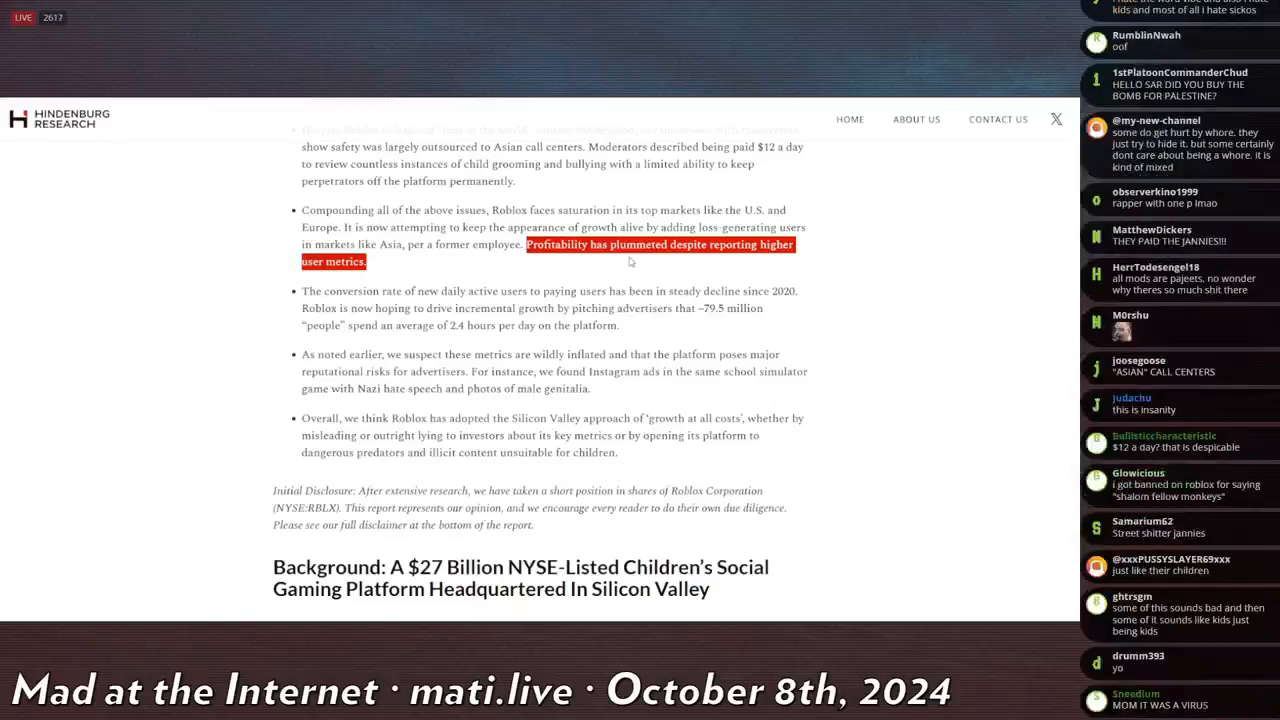
{"action": "scroll", "scroll_direction": "down", "scroll_amount": 3}
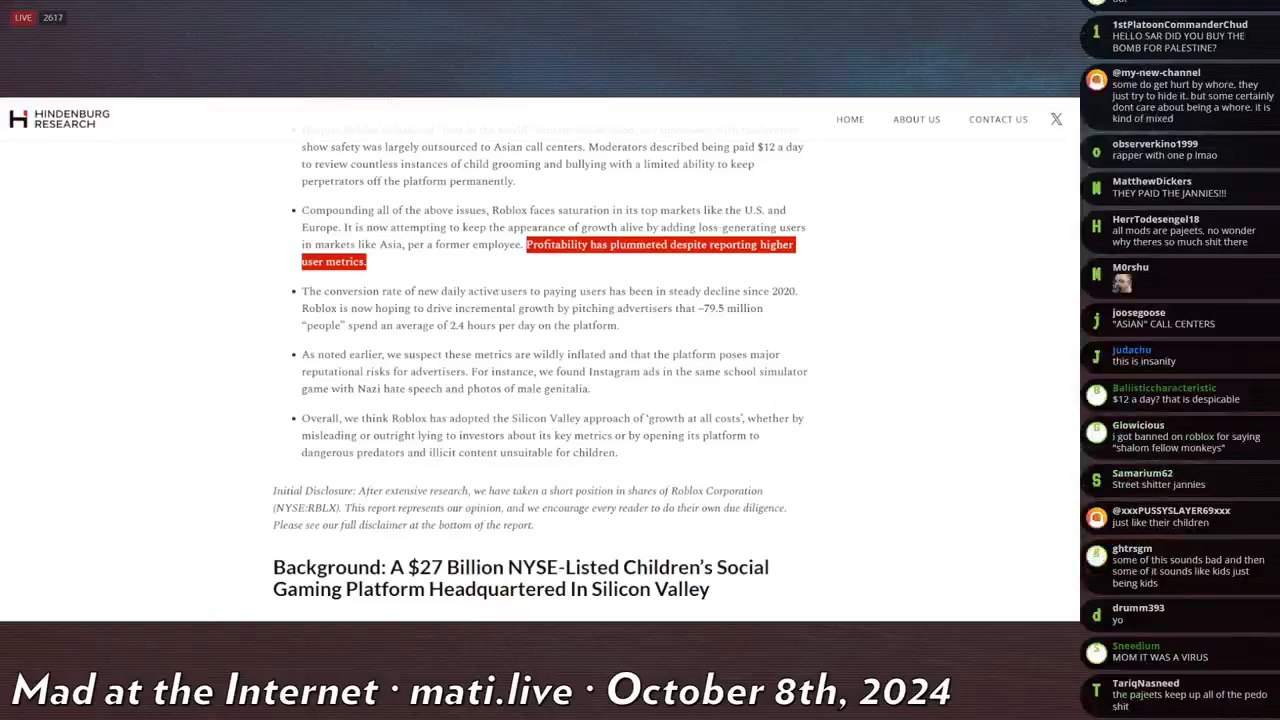
{"action": "scroll", "scroll_direction": "down", "scroll_amount": 3}
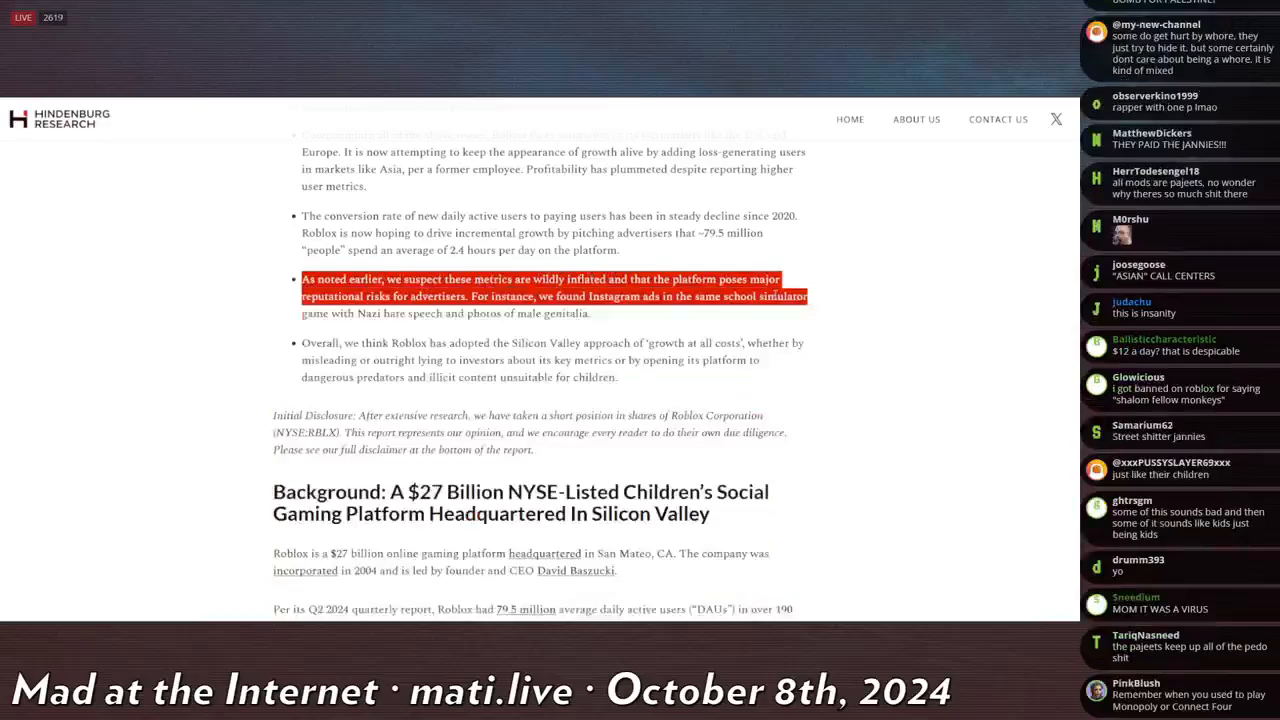
Step: Scroll down around the highlighted 'wildly inflated' metrics passage above the Background section
{"action": "scroll", "scroll_direction": "down", "scroll_amount": 3}
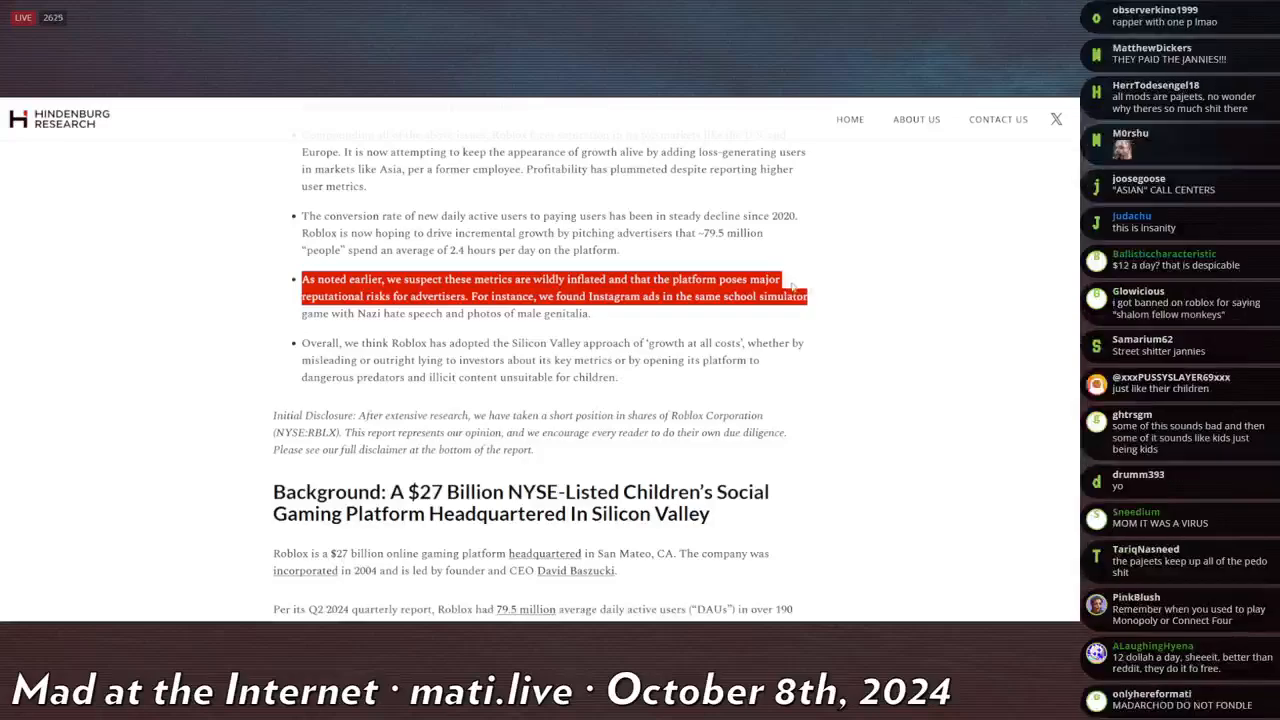
{"action": "mouse_move", "coordinate": [822, 296]}
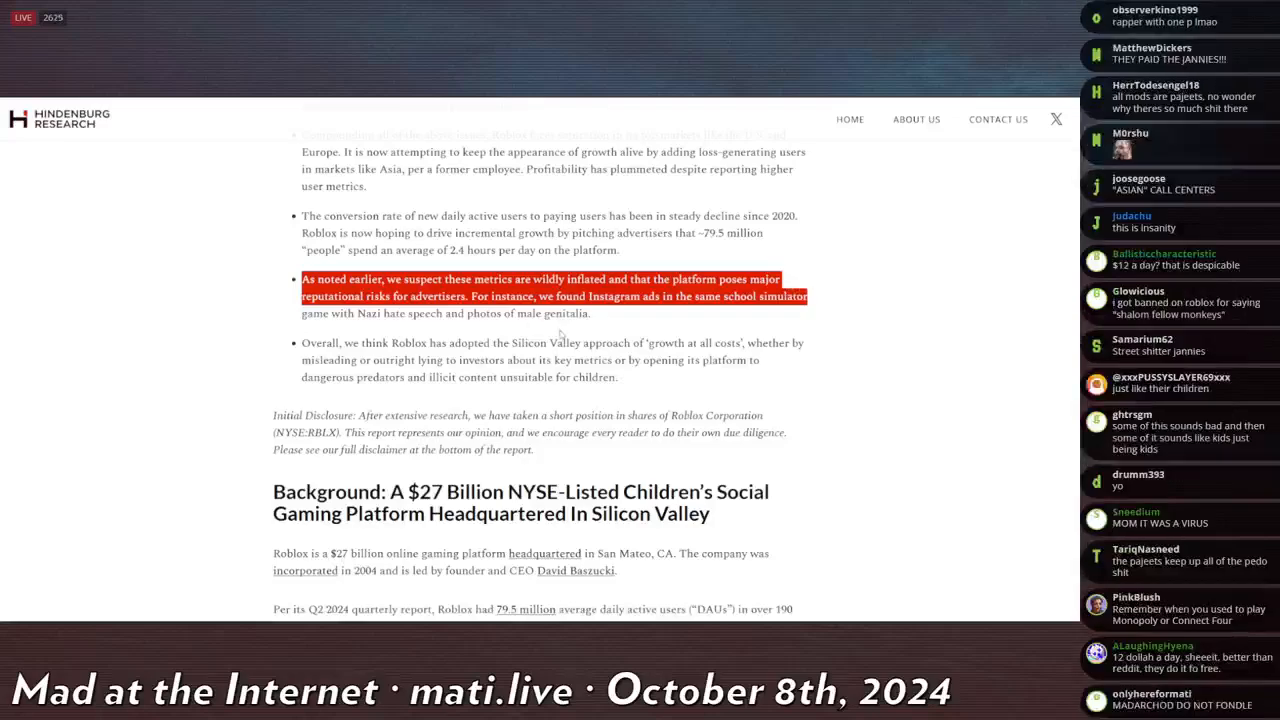
{"action": "scroll", "scroll_direction": "down", "scroll_amount": 3}
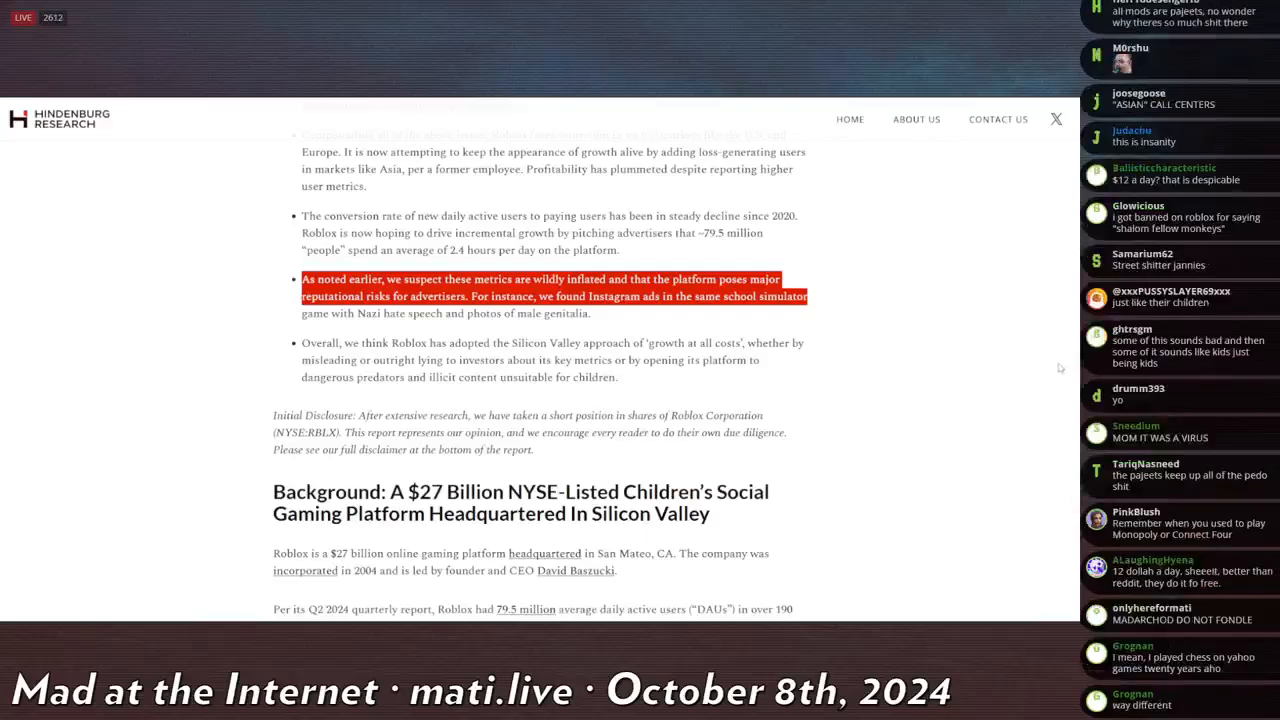
{"action": "mouse_move", "coordinate": [898, 401]}
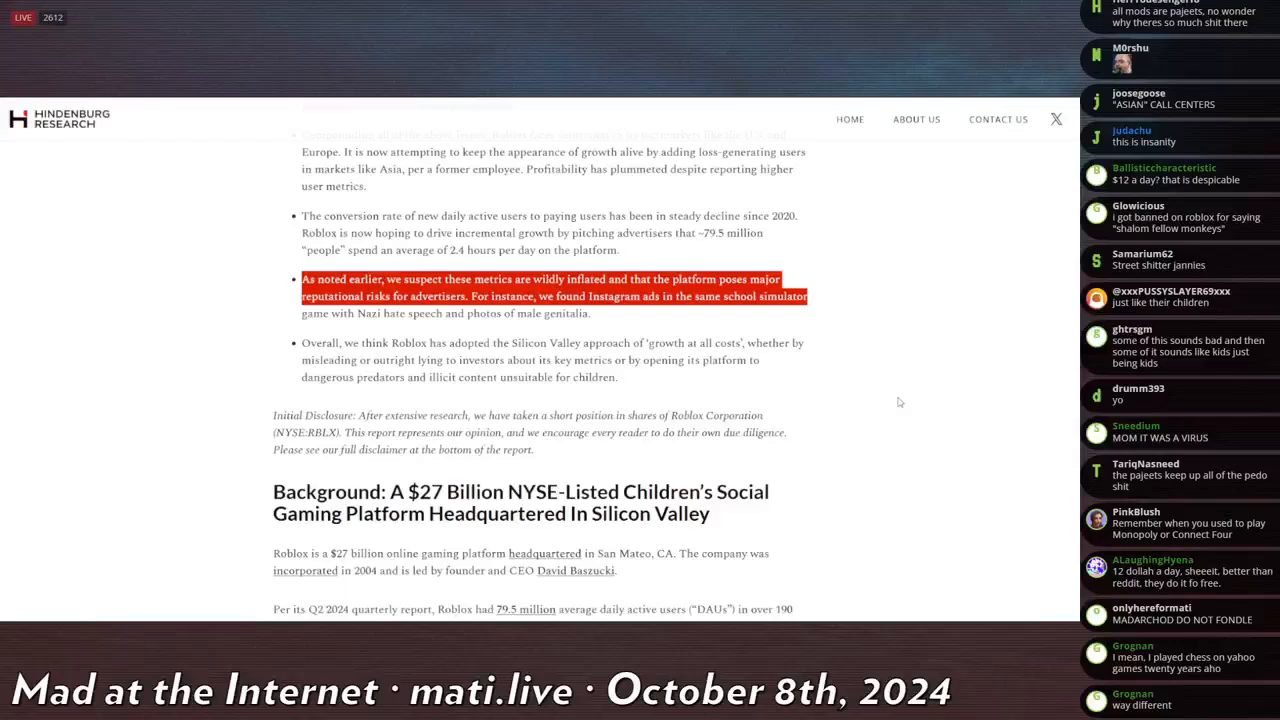
{"action": "scroll", "scroll_direction": "down", "scroll_amount": 3}
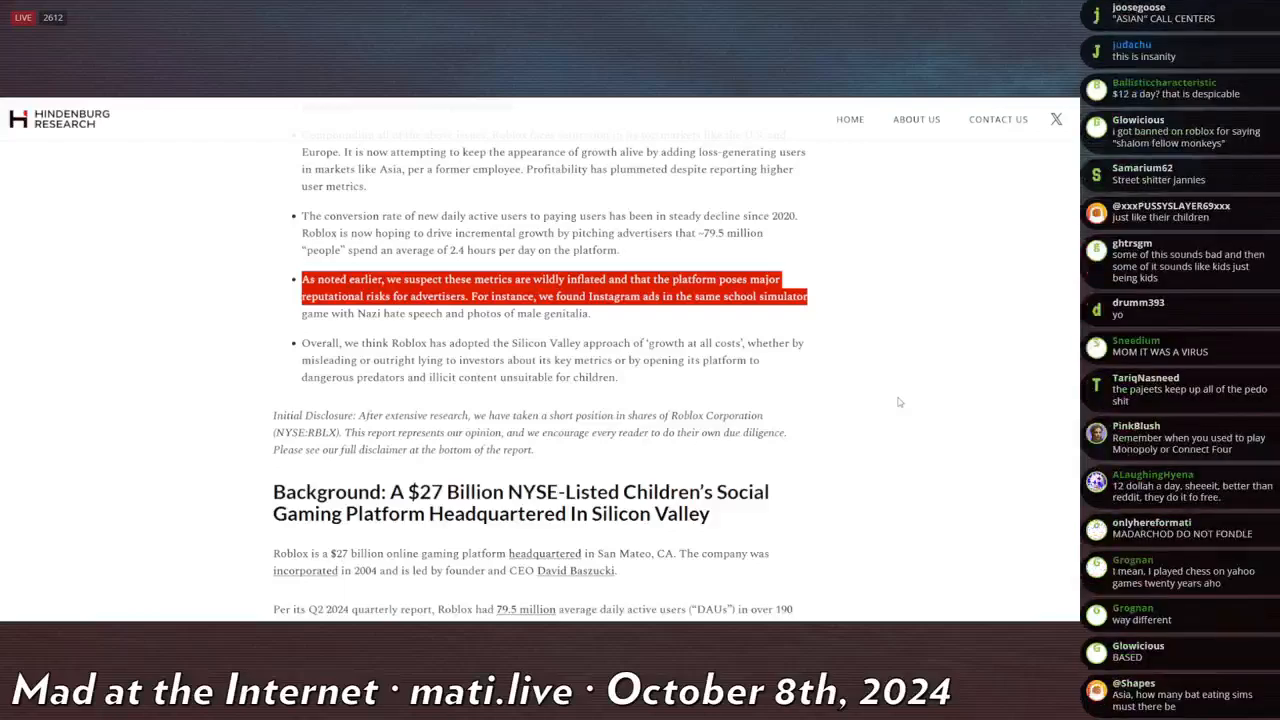